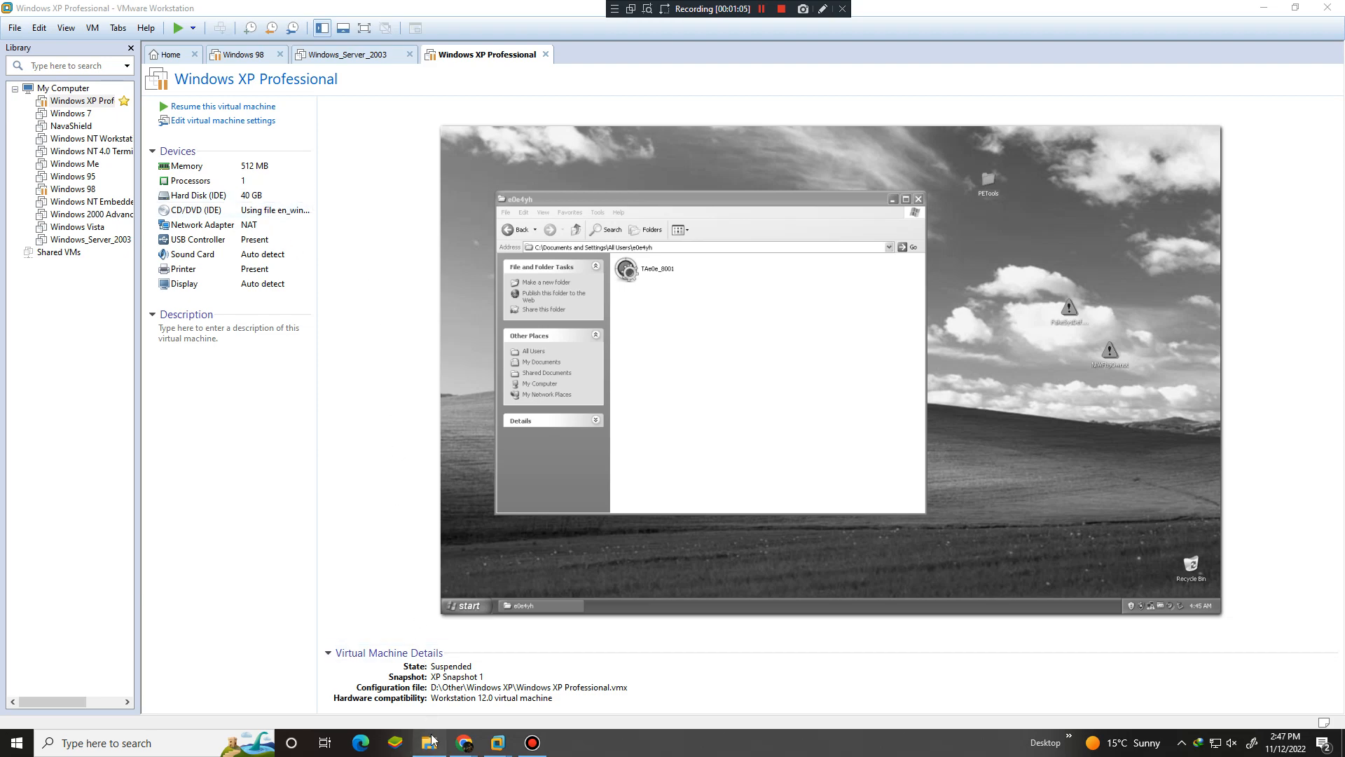
Open the Windows XP VM folder on the host, then resume the suspended Windows XP Professional machine
click(429, 743)
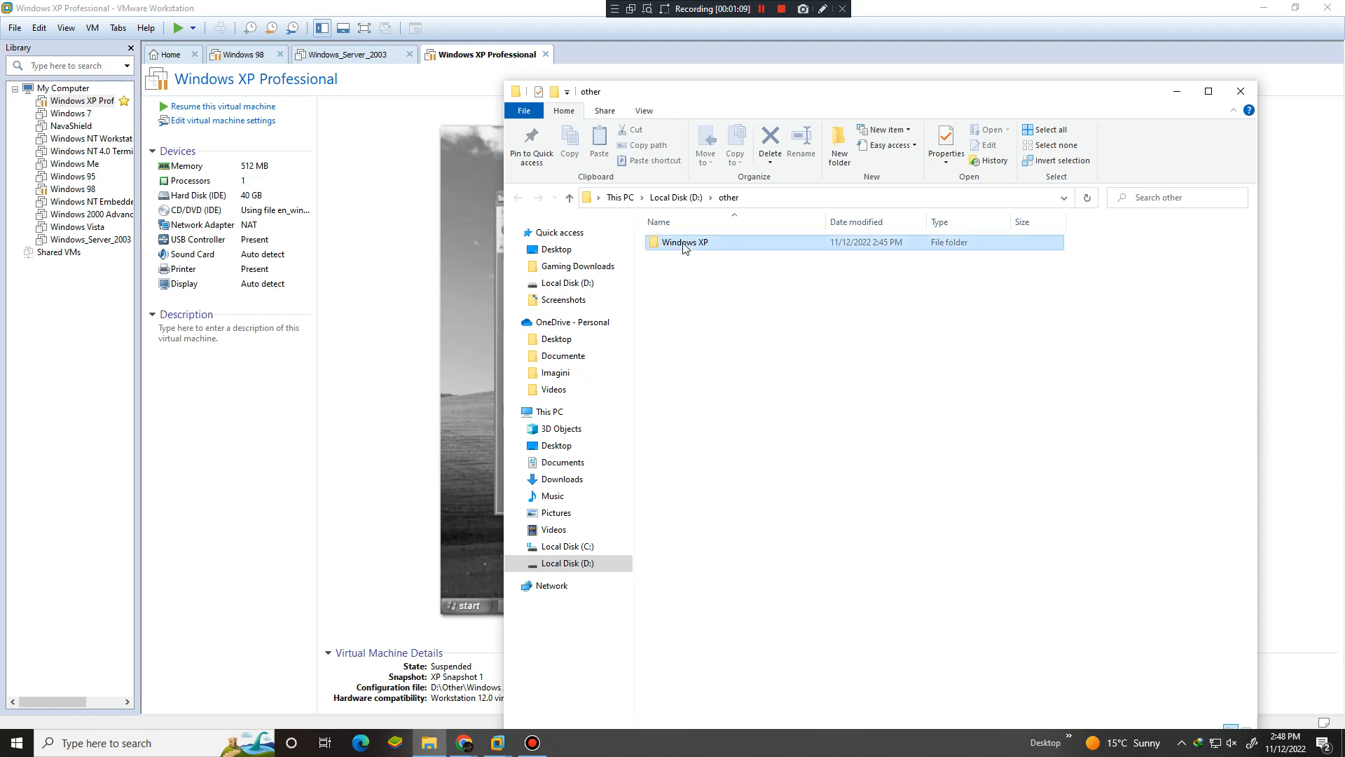
double_click(685, 242)
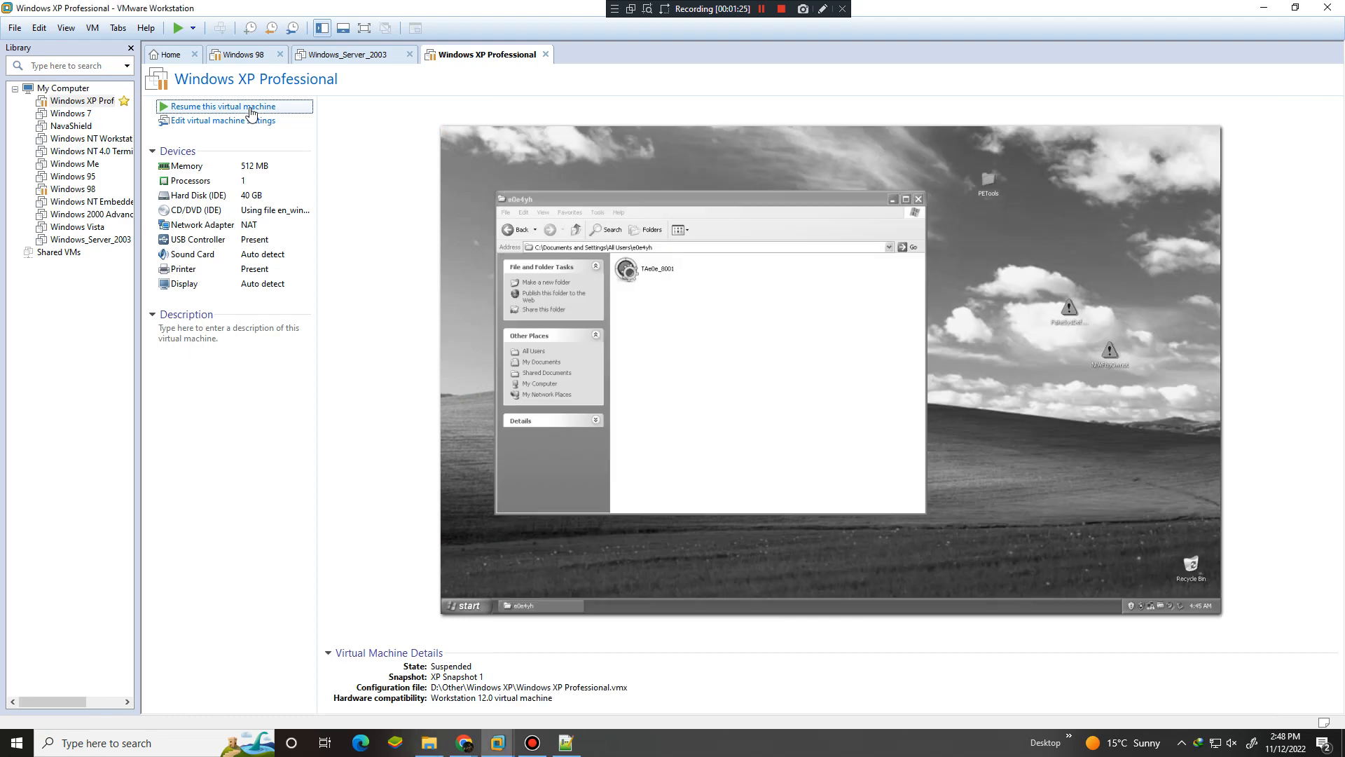
click(221, 106)
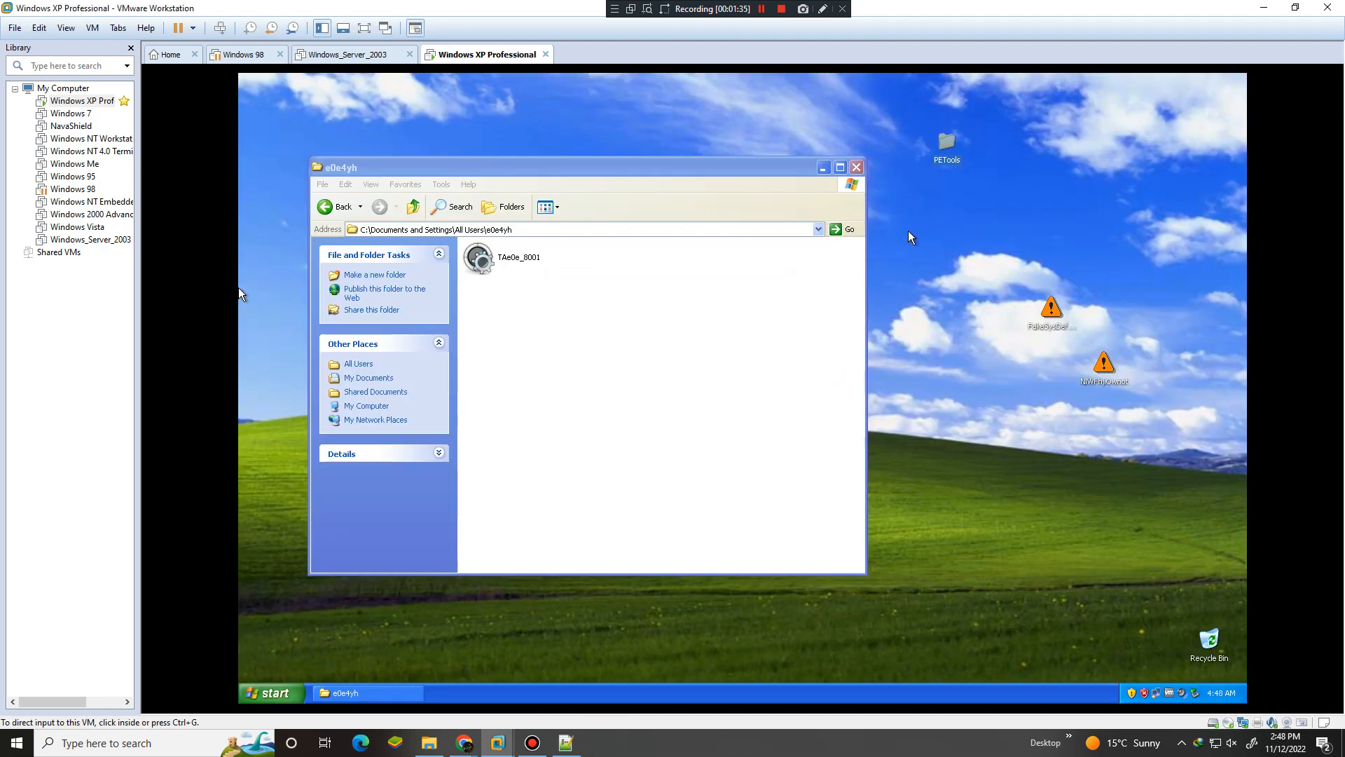
Launch PETools.exe from the desktop PETools folder and bring its process list forward
double_click(946, 146)
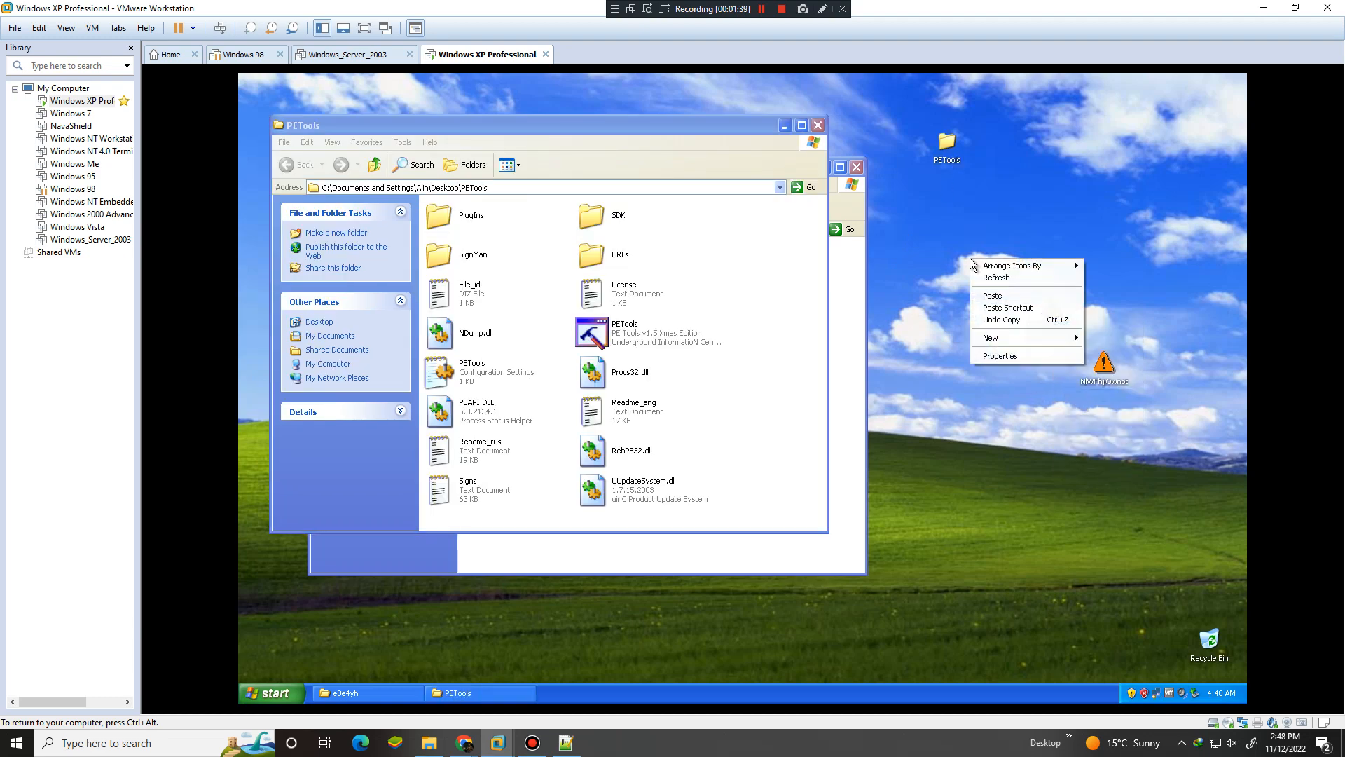
click(993, 295)
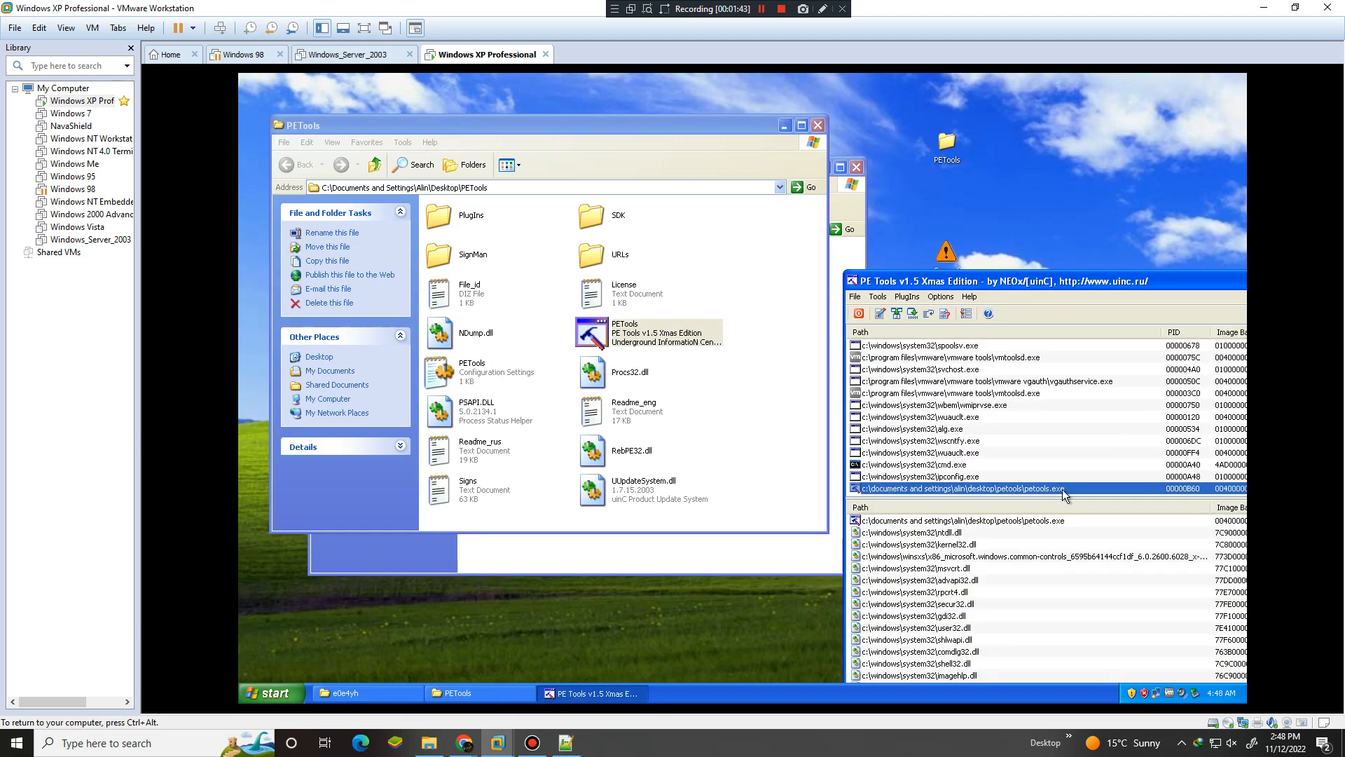
click(943, 451)
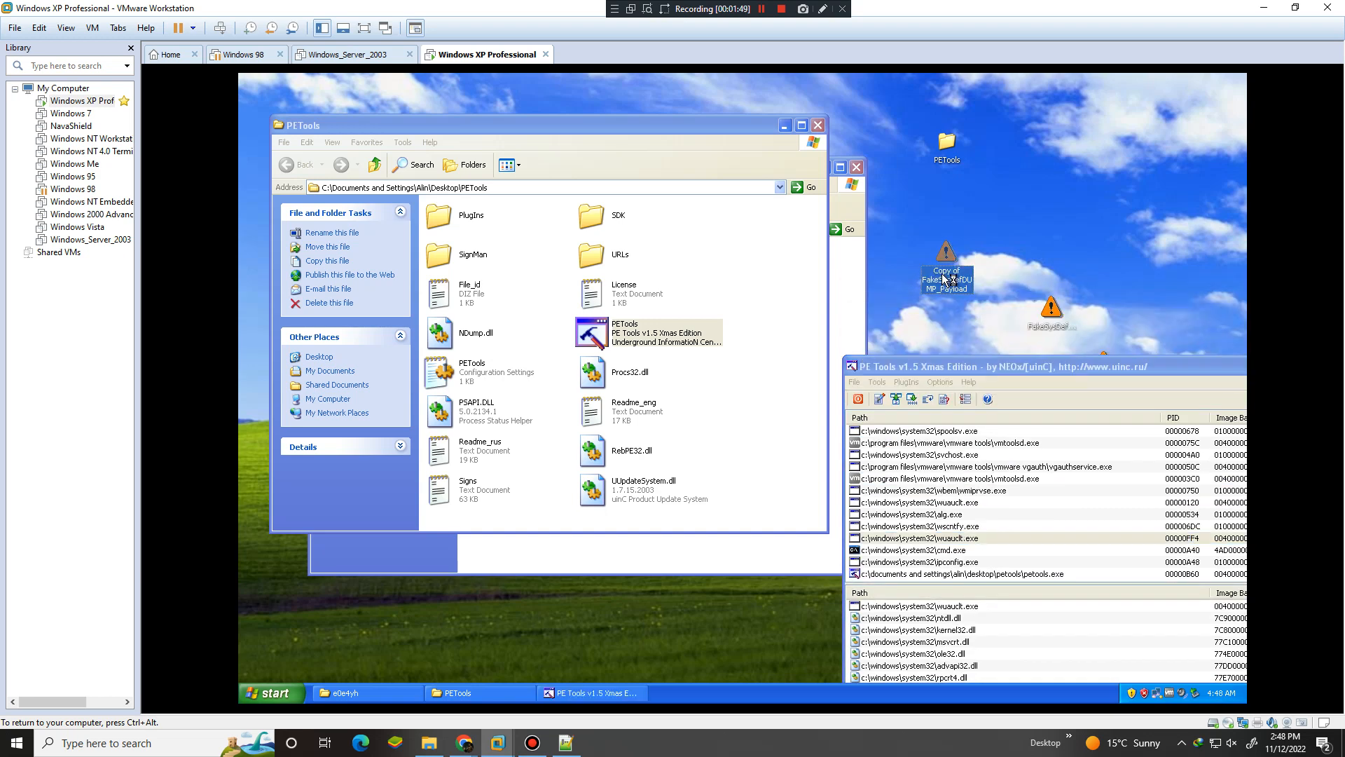
click(944, 513)
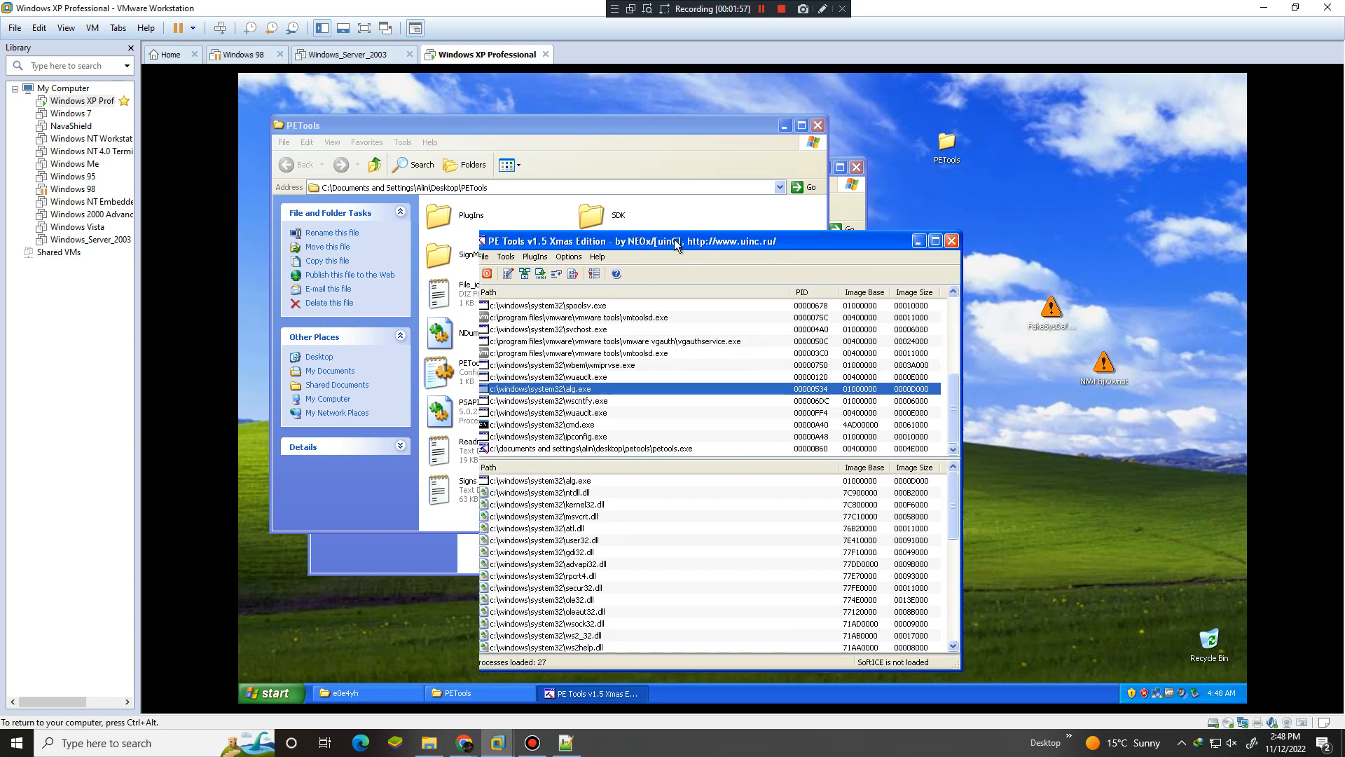
click(558, 364)
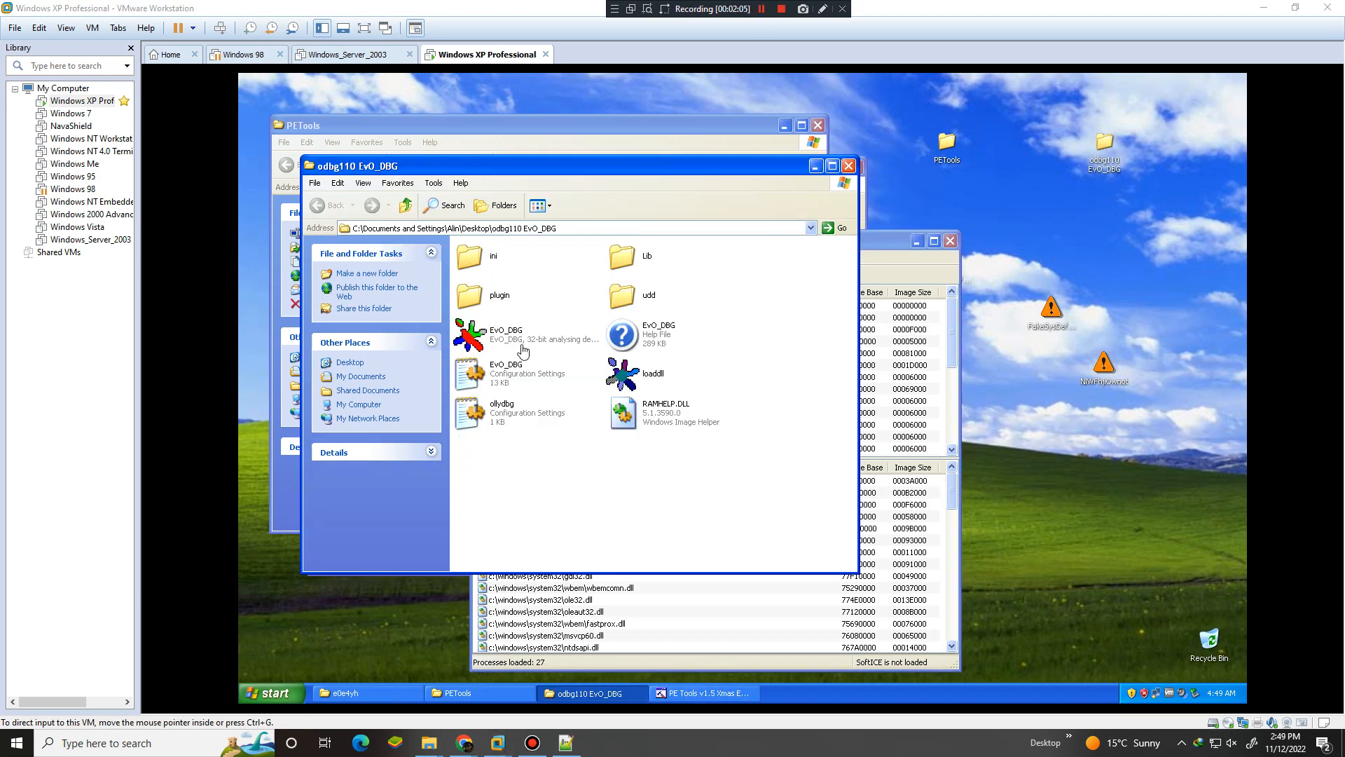
Launch EvO_DBG from odbg110 with FakeSysDefDUMP_Payload.exe and dismiss the compressed-code warning
click(506, 335)
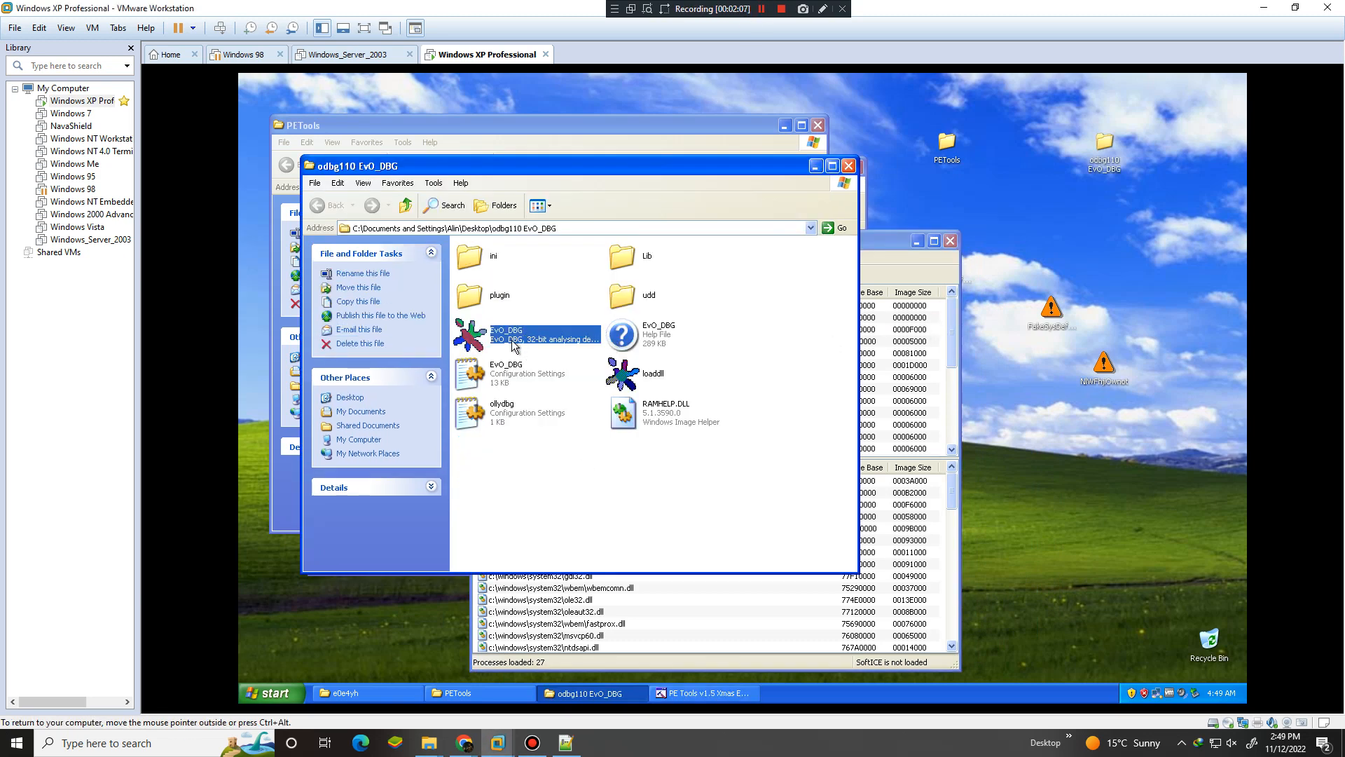
double_click(506, 334)
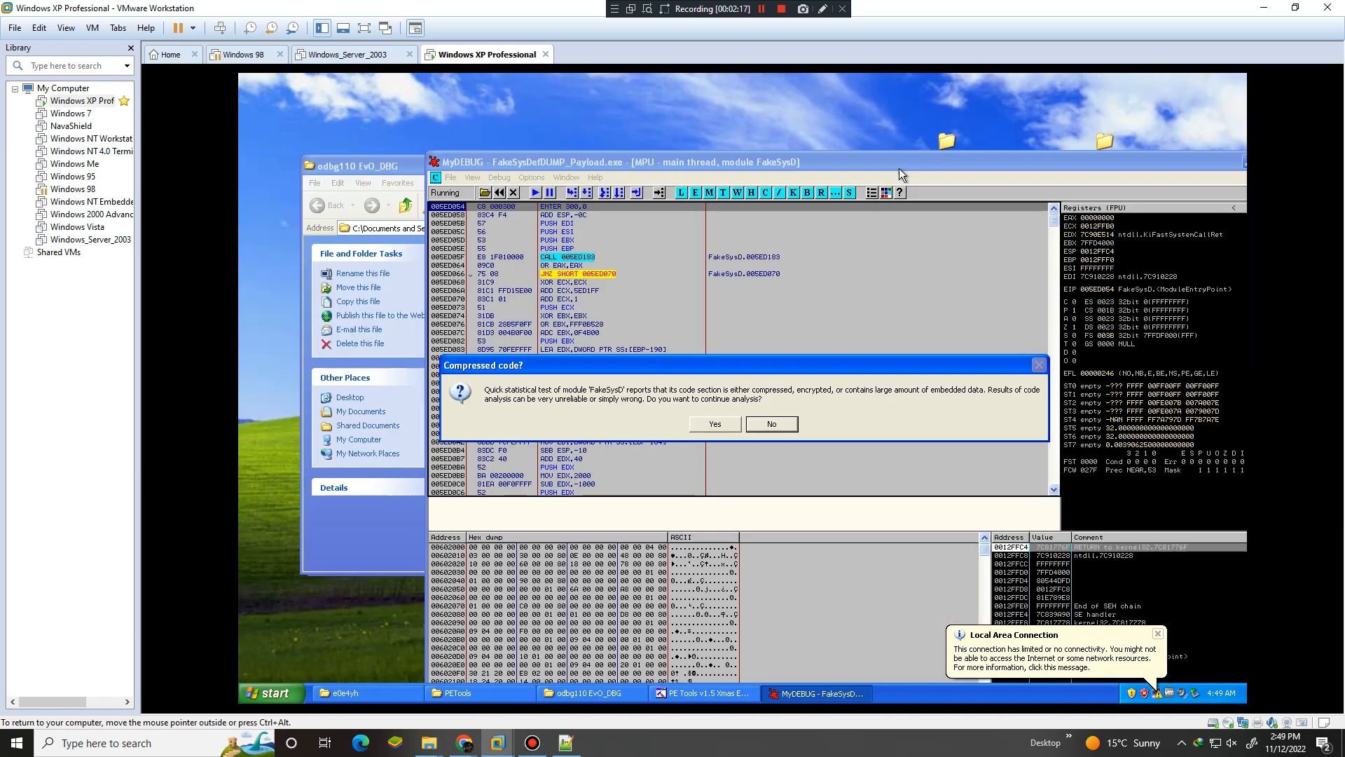
click(714, 423)
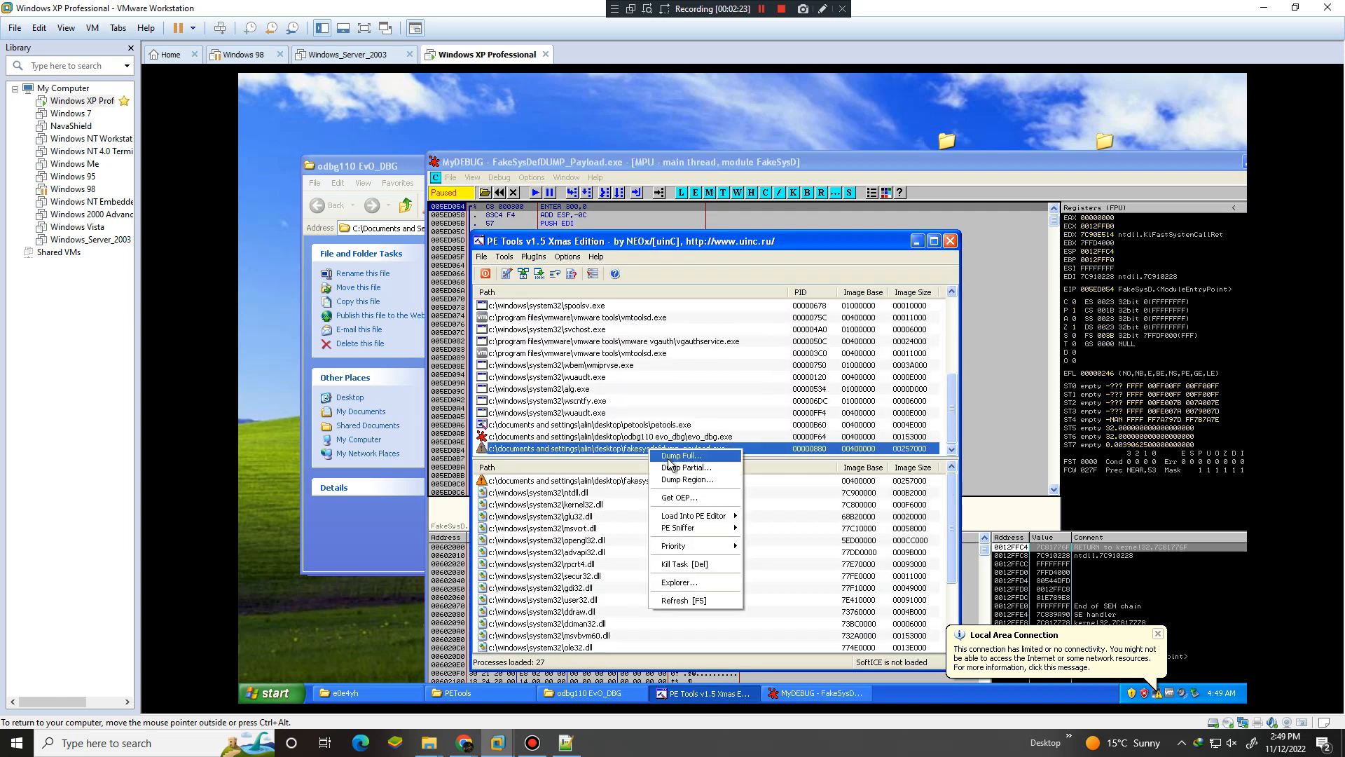
Full-dump the fakesysdefdump_payload.exe process to 'Dumped' and inspect the resulting file
click(684, 455)
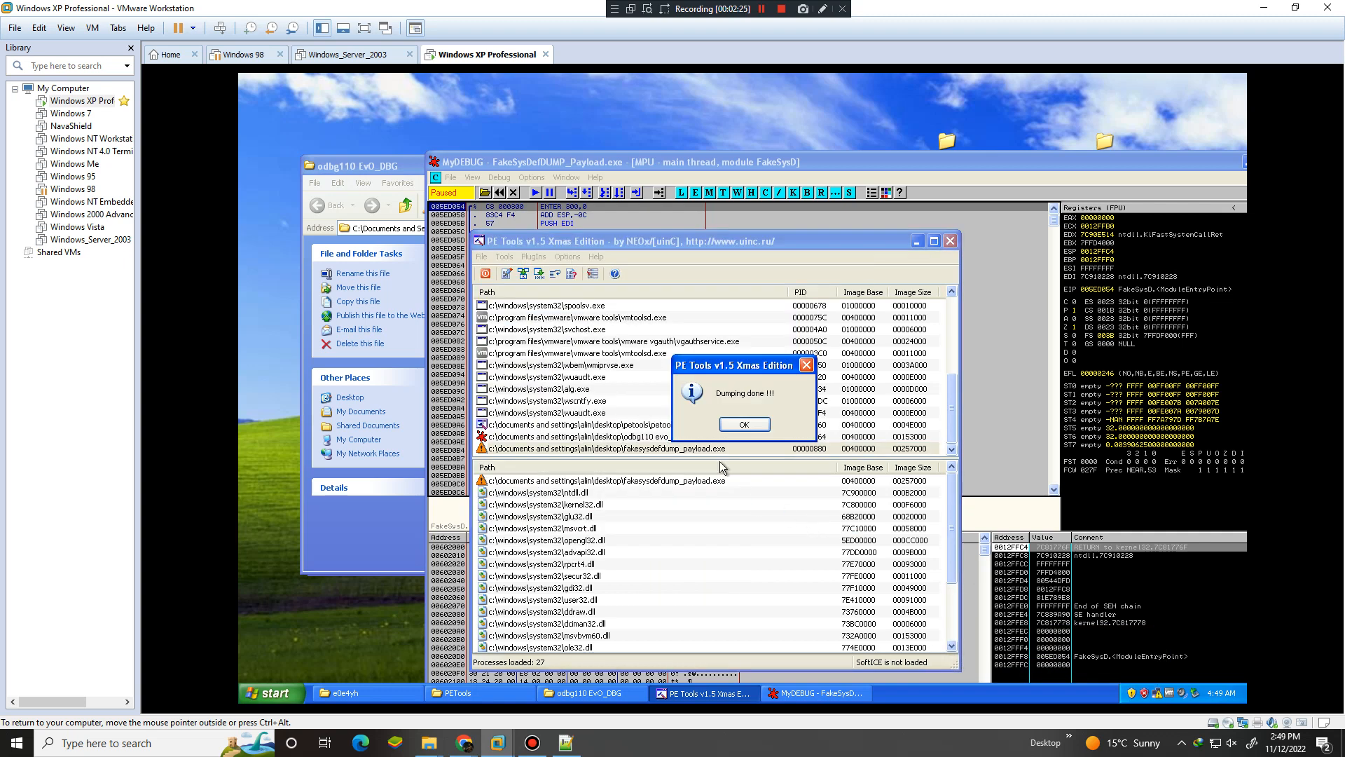
click(591, 692)
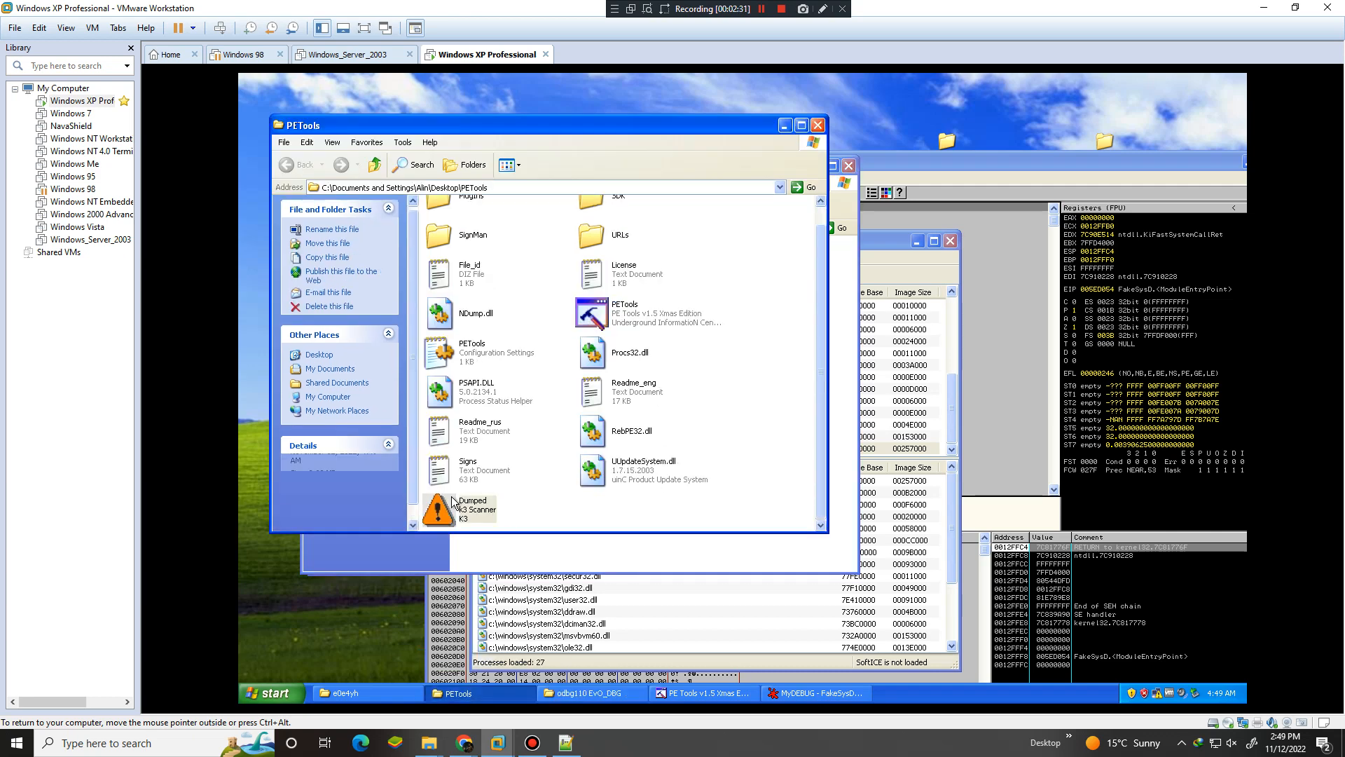
right_click(437, 509)
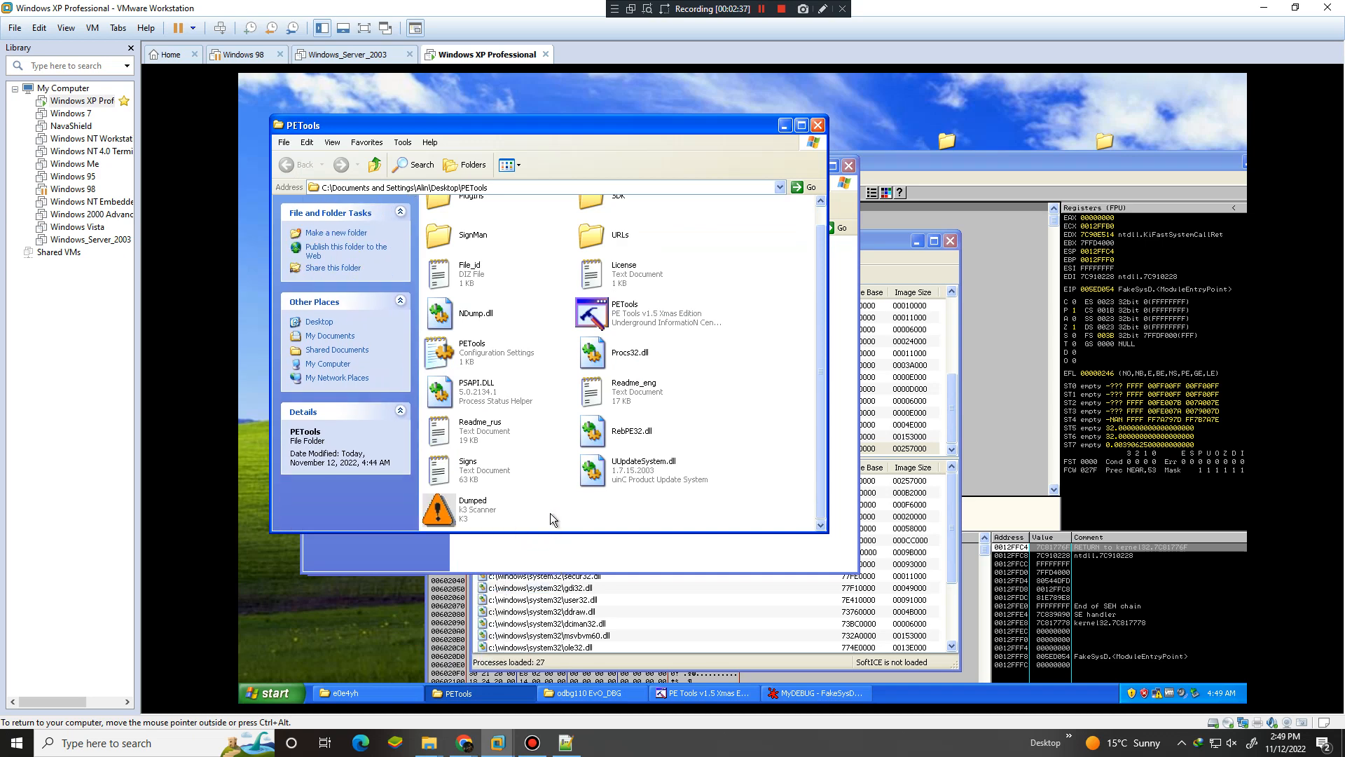
click(758, 9)
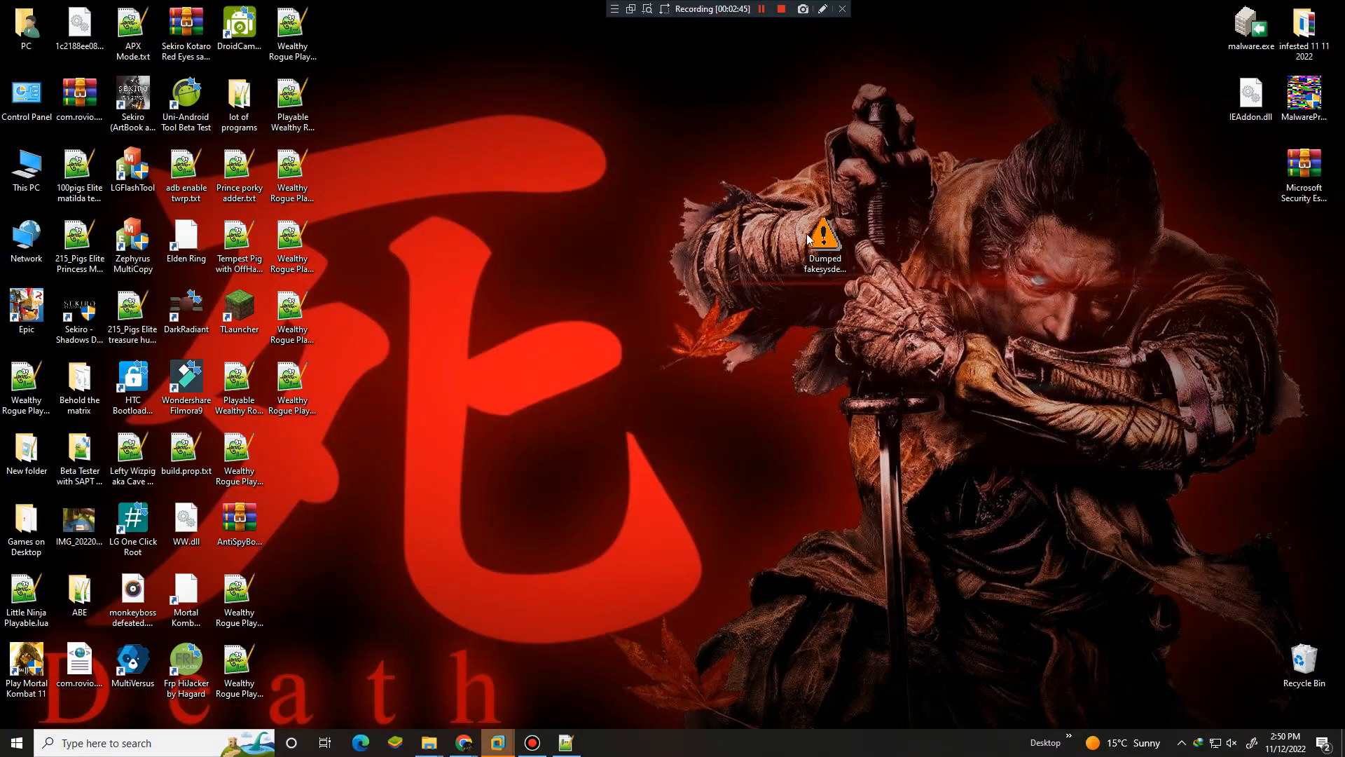
Open the Dumped file in PE Explorer, view its resources, and run the Disassembler
right_click(822, 241)
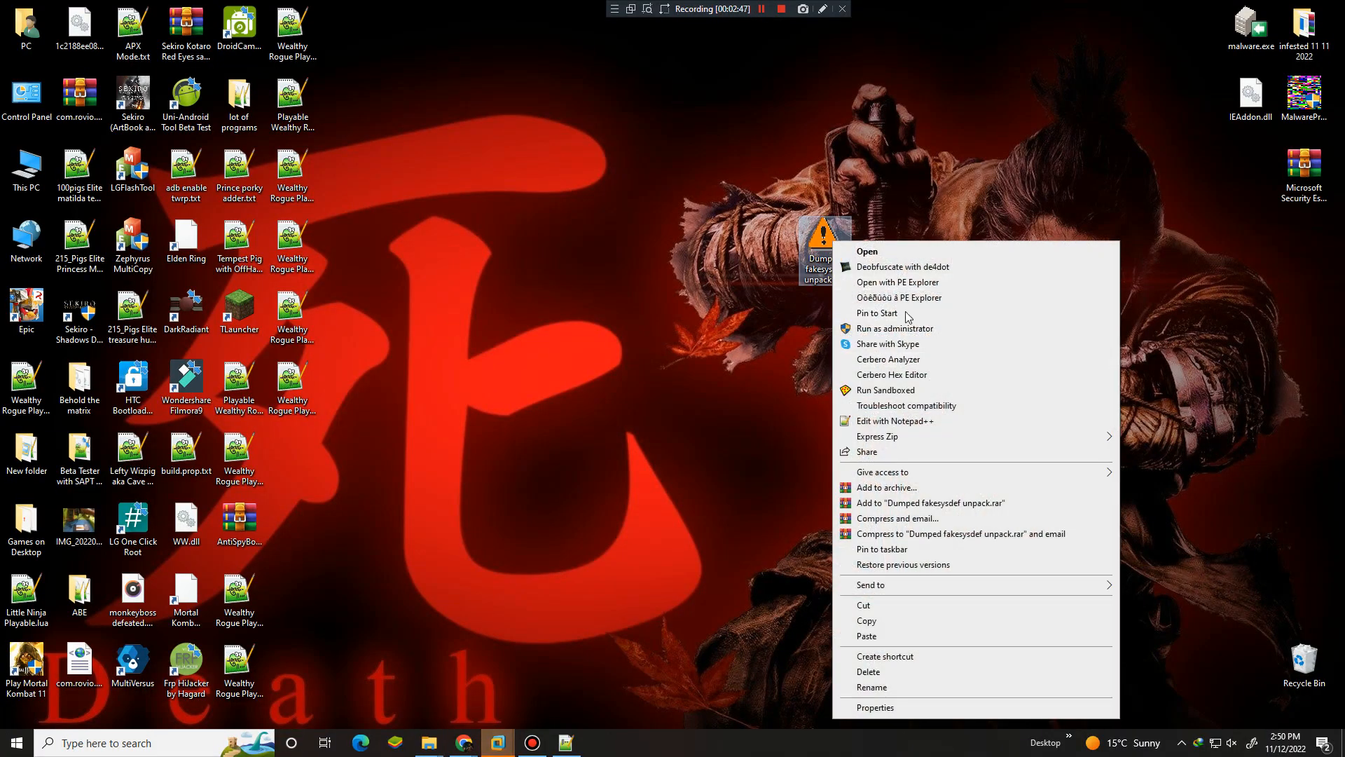
click(898, 281)
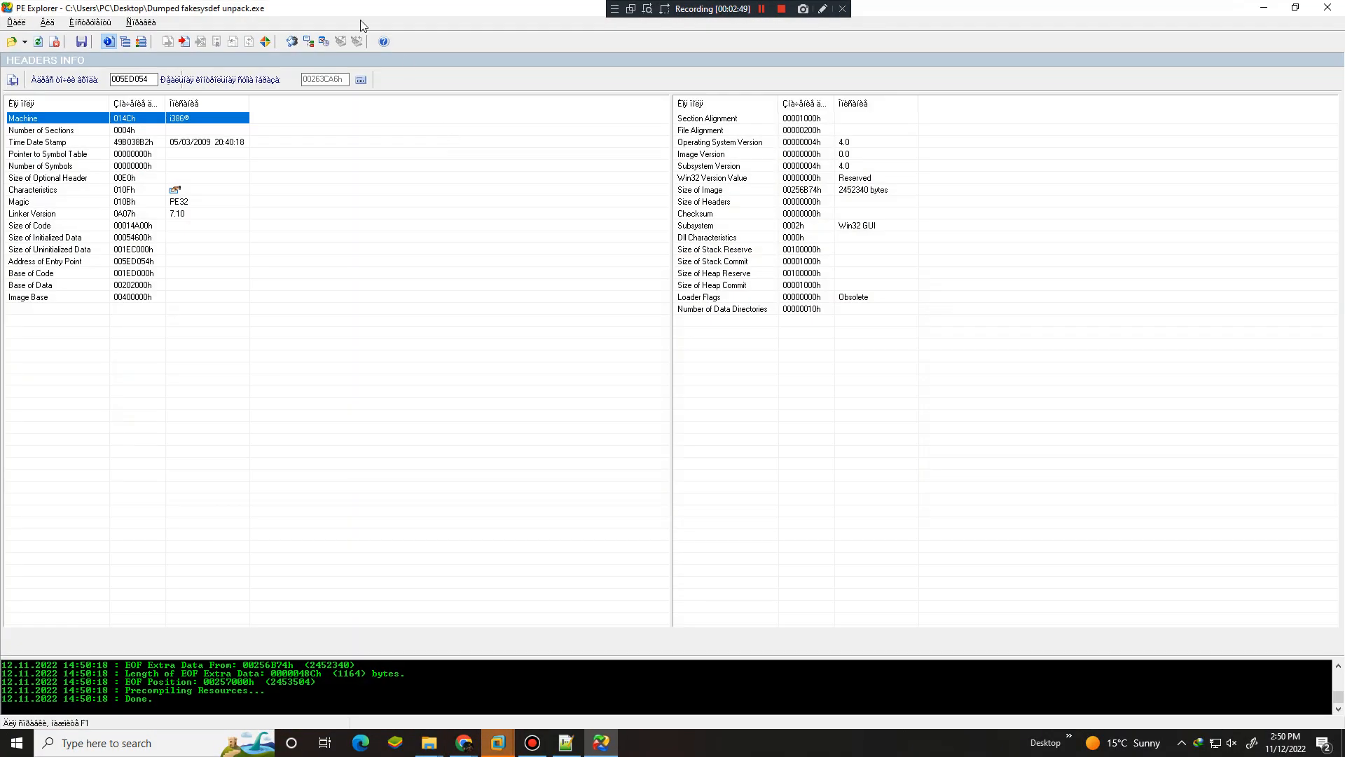
click(265, 41)
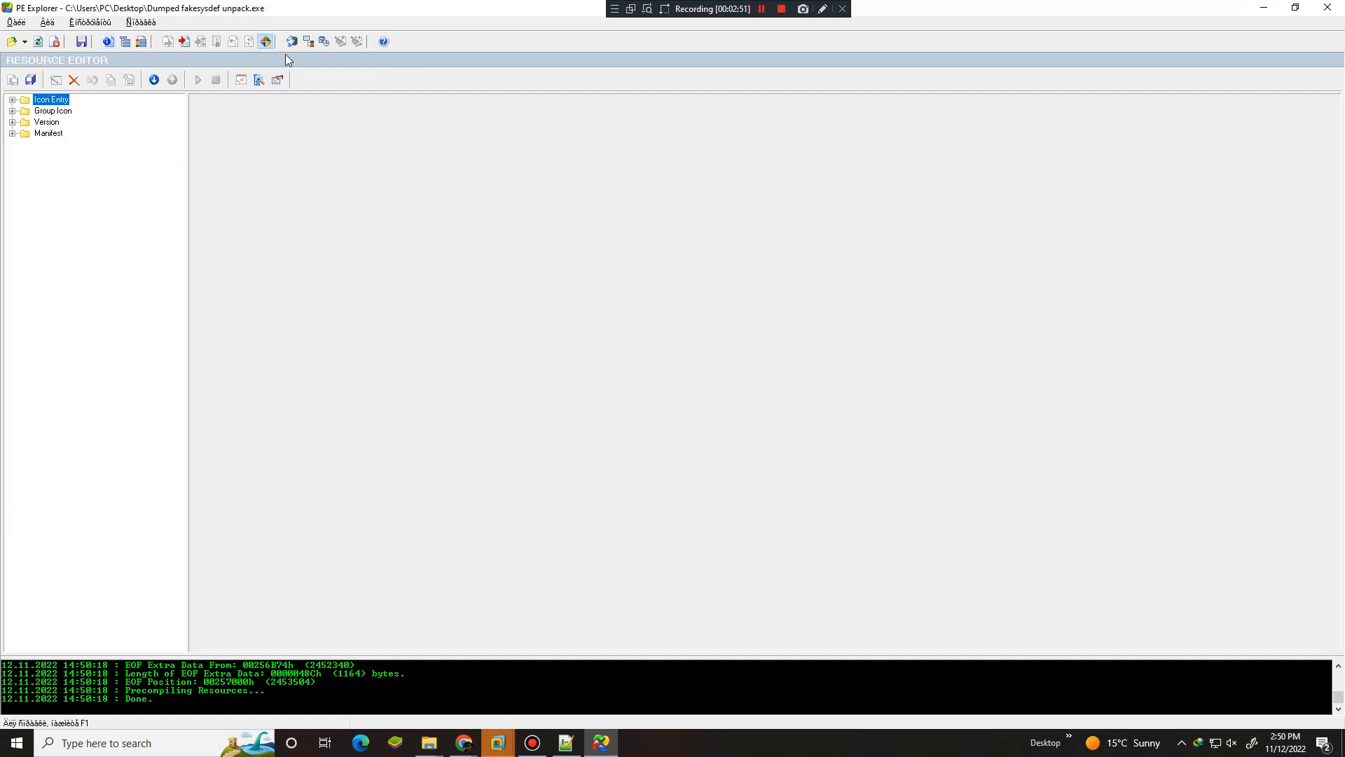
click(265, 41)
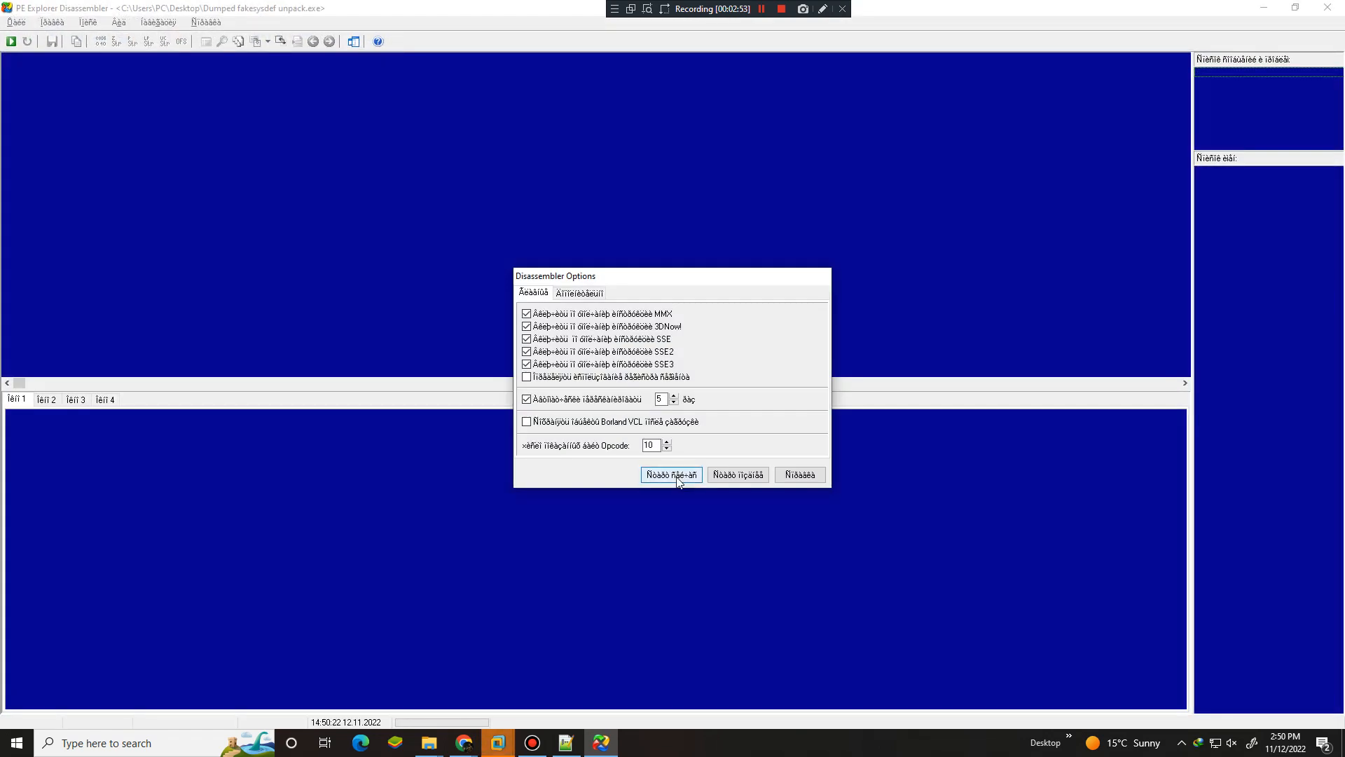
click(671, 474)
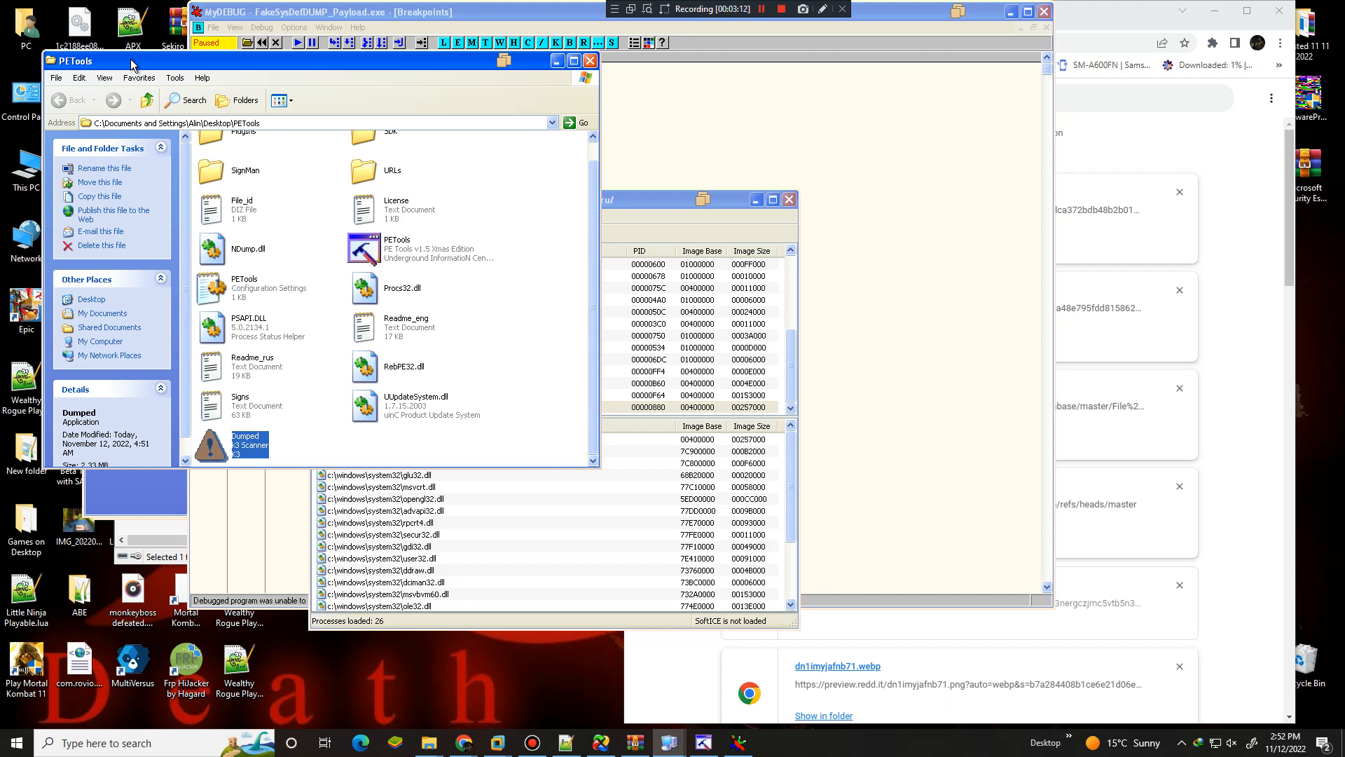
mouse_move(169, 480)
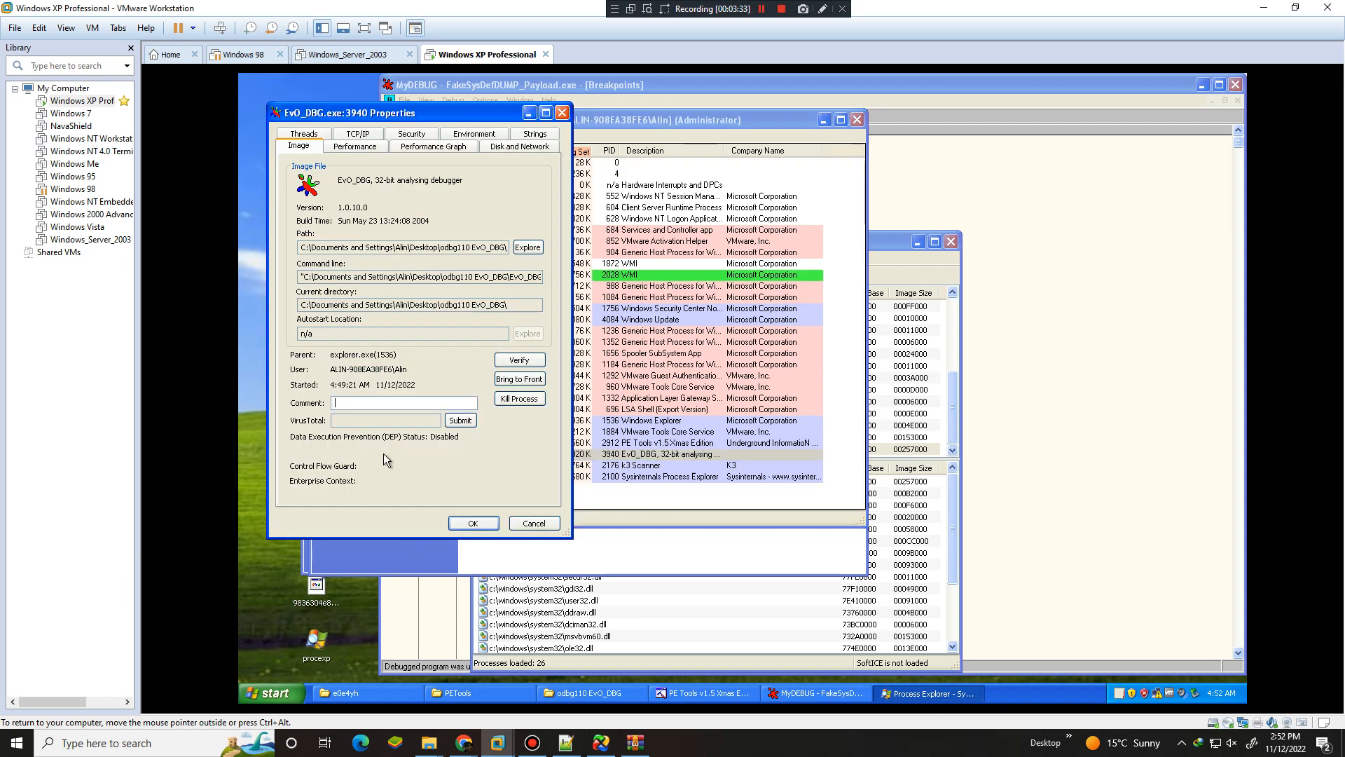
Search FakeSysDefDUMP_Payload.exe's memory strings in Process Explorer for 'vmware'
click(531, 523)
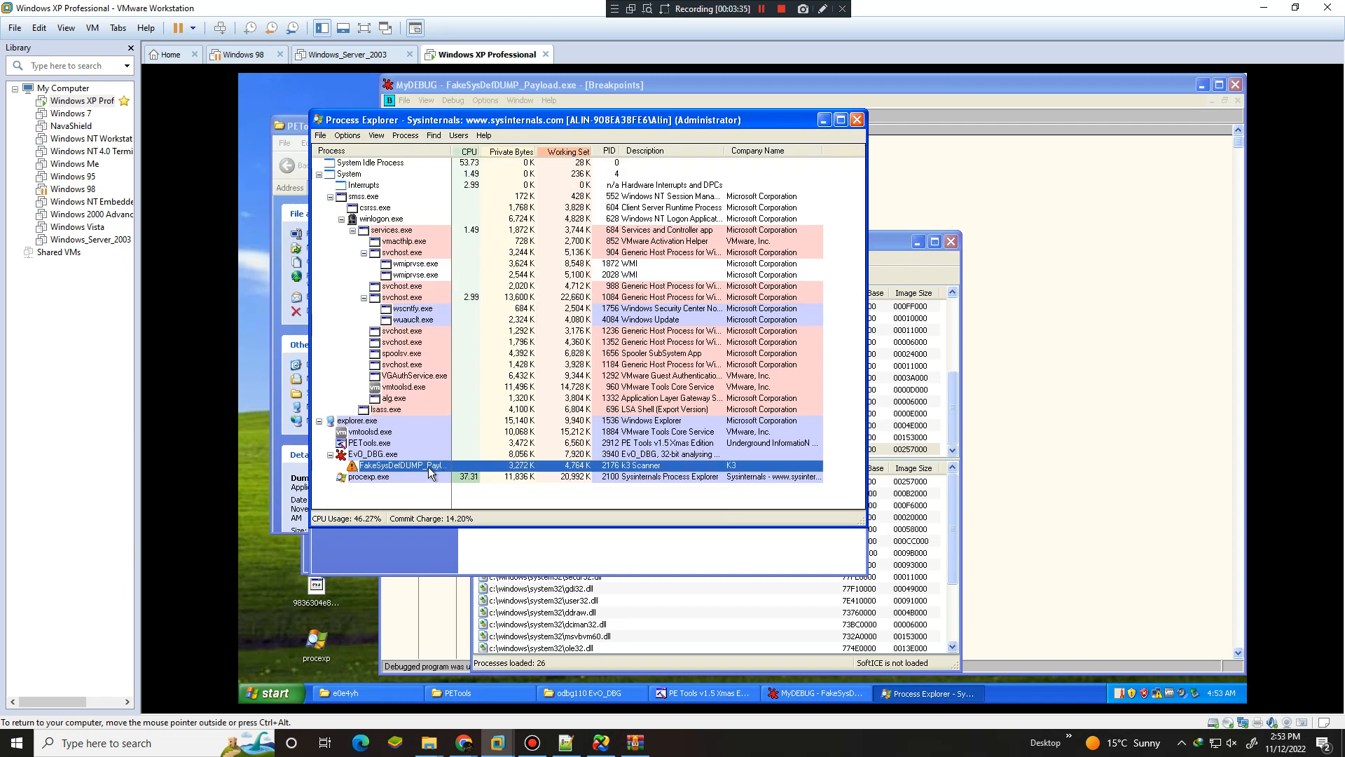
double_click(402, 465)
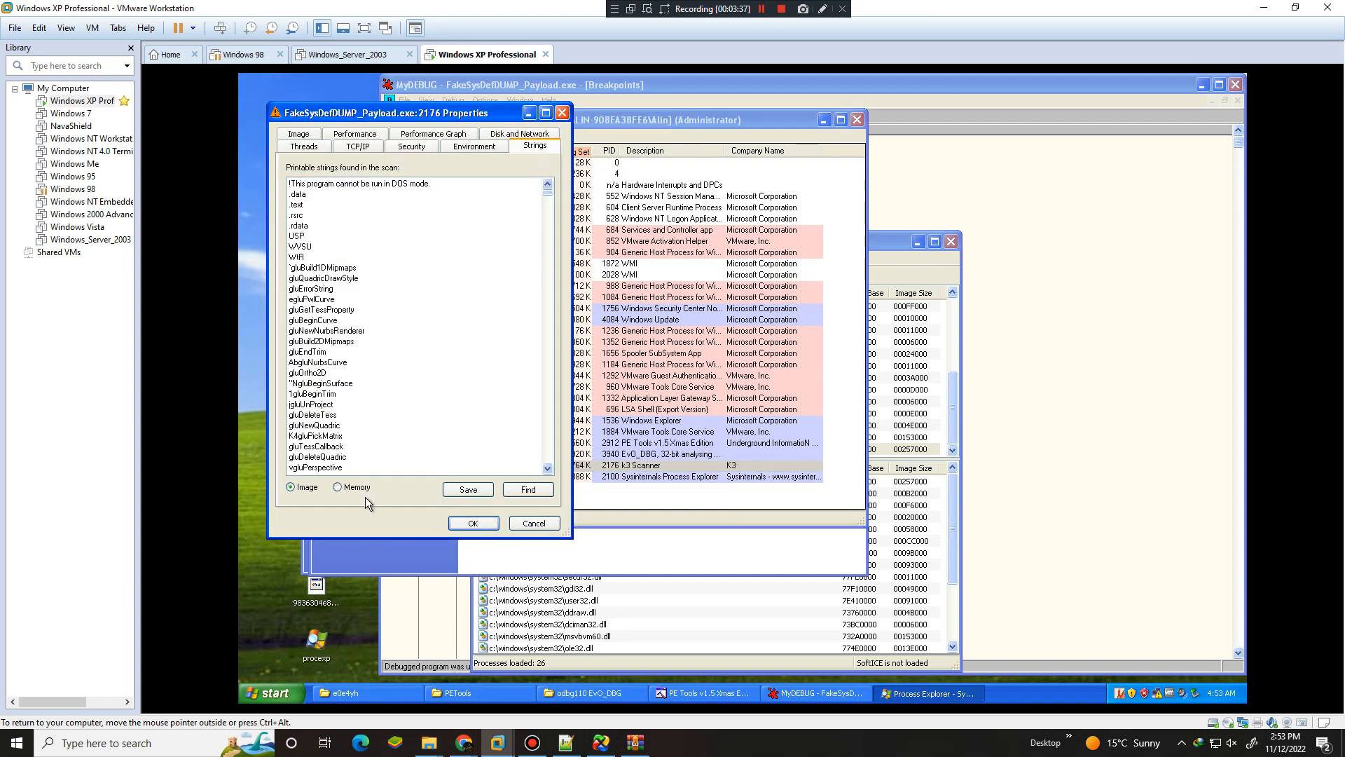
click(337, 486)
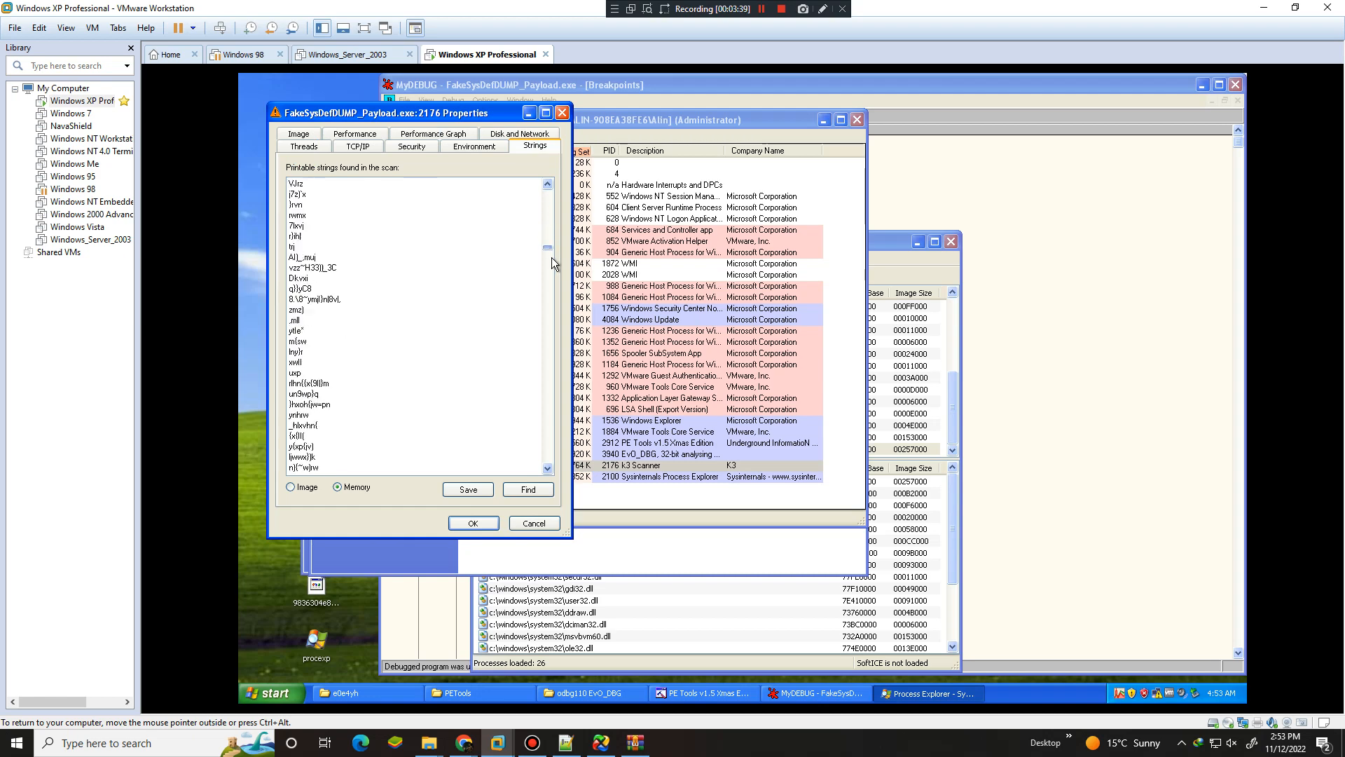
drag(547, 263, 547, 412)
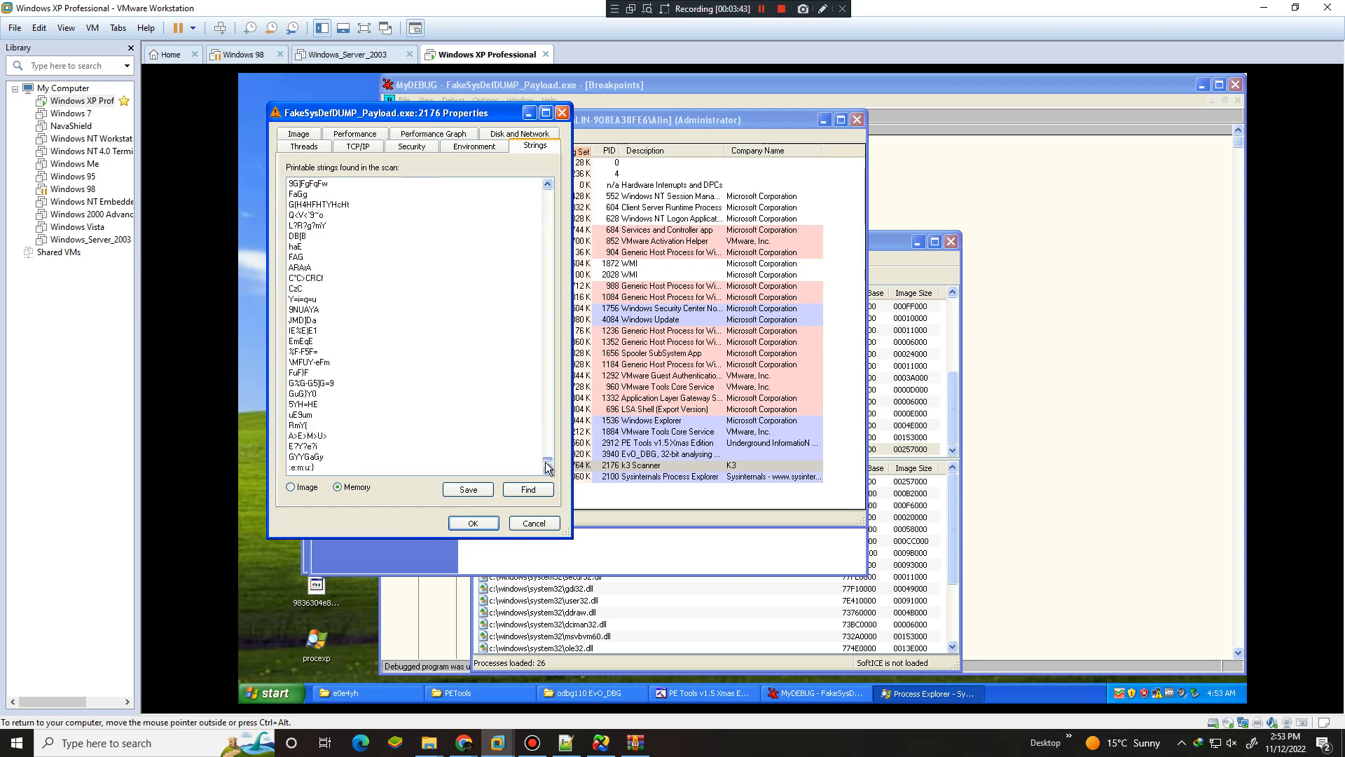
click(528, 489)
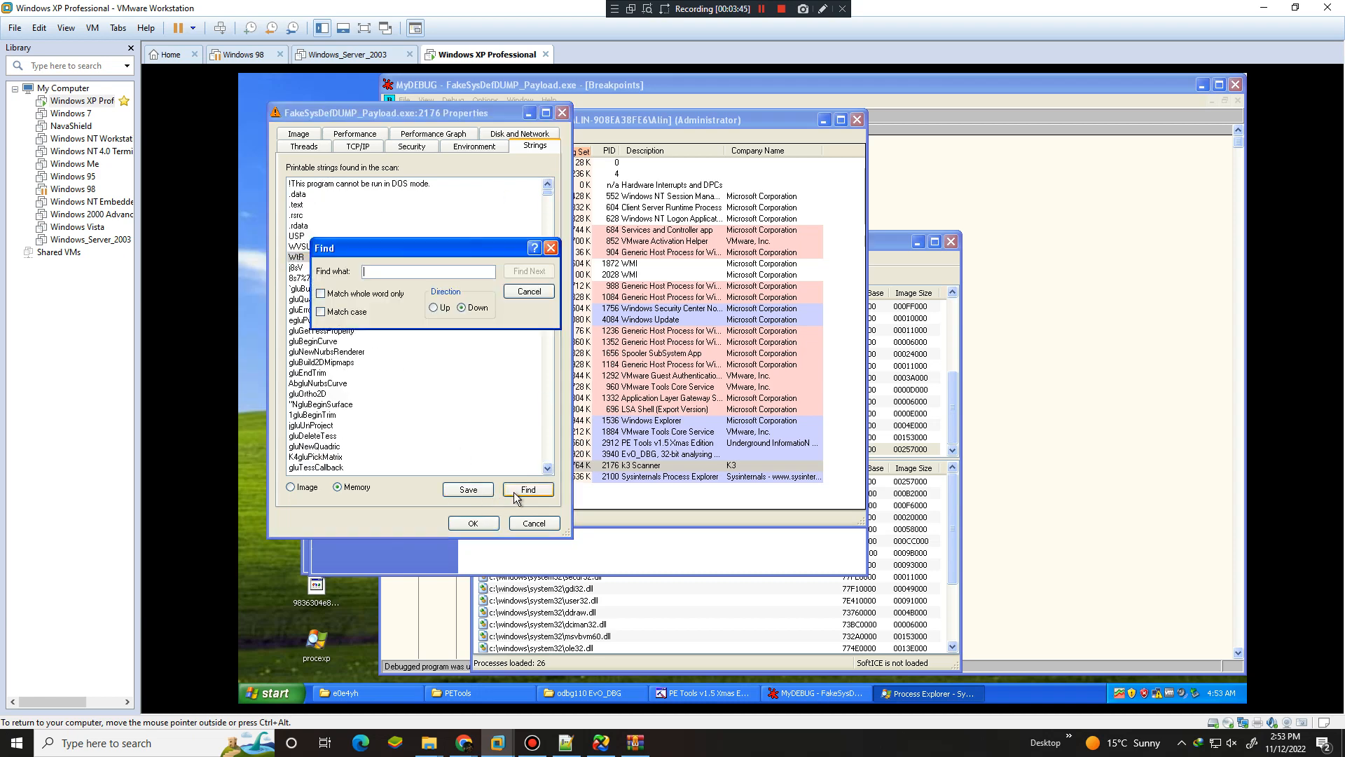
text(v)
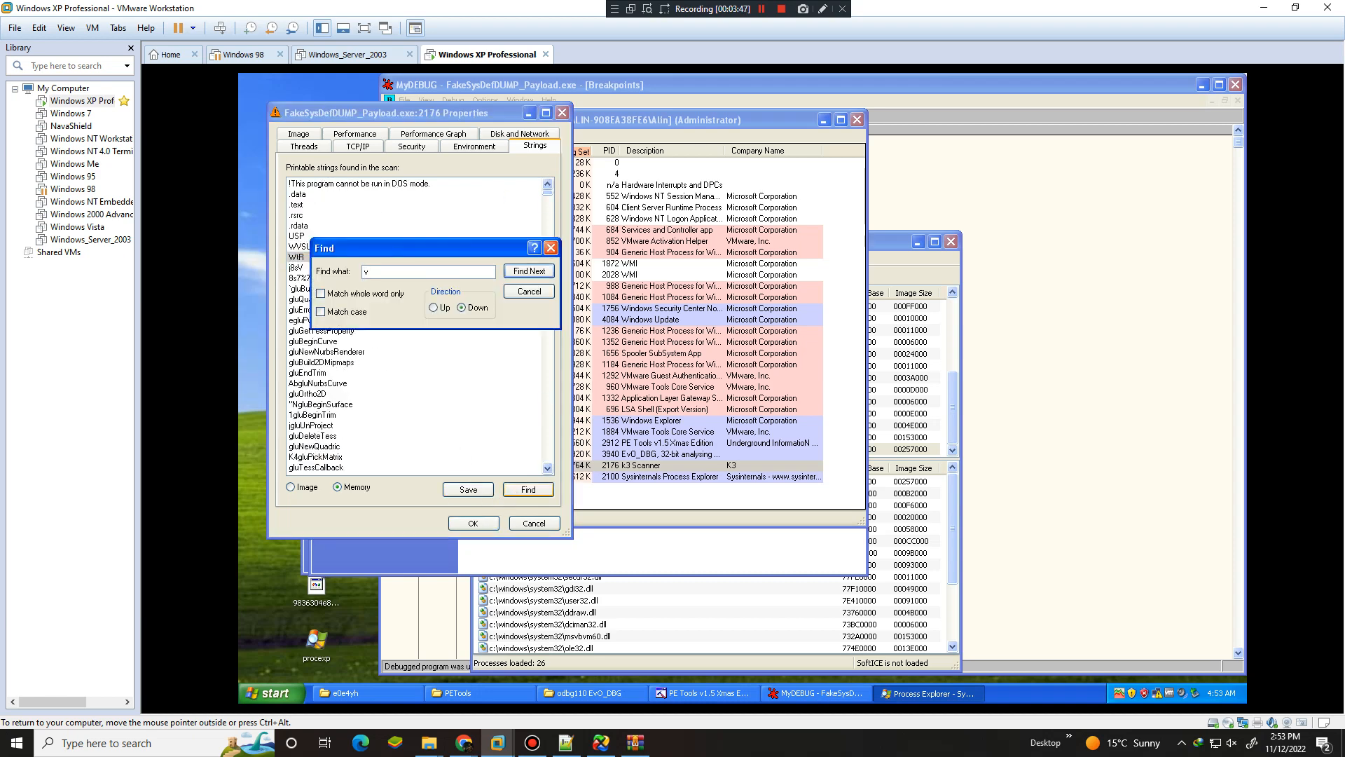
text(mware)
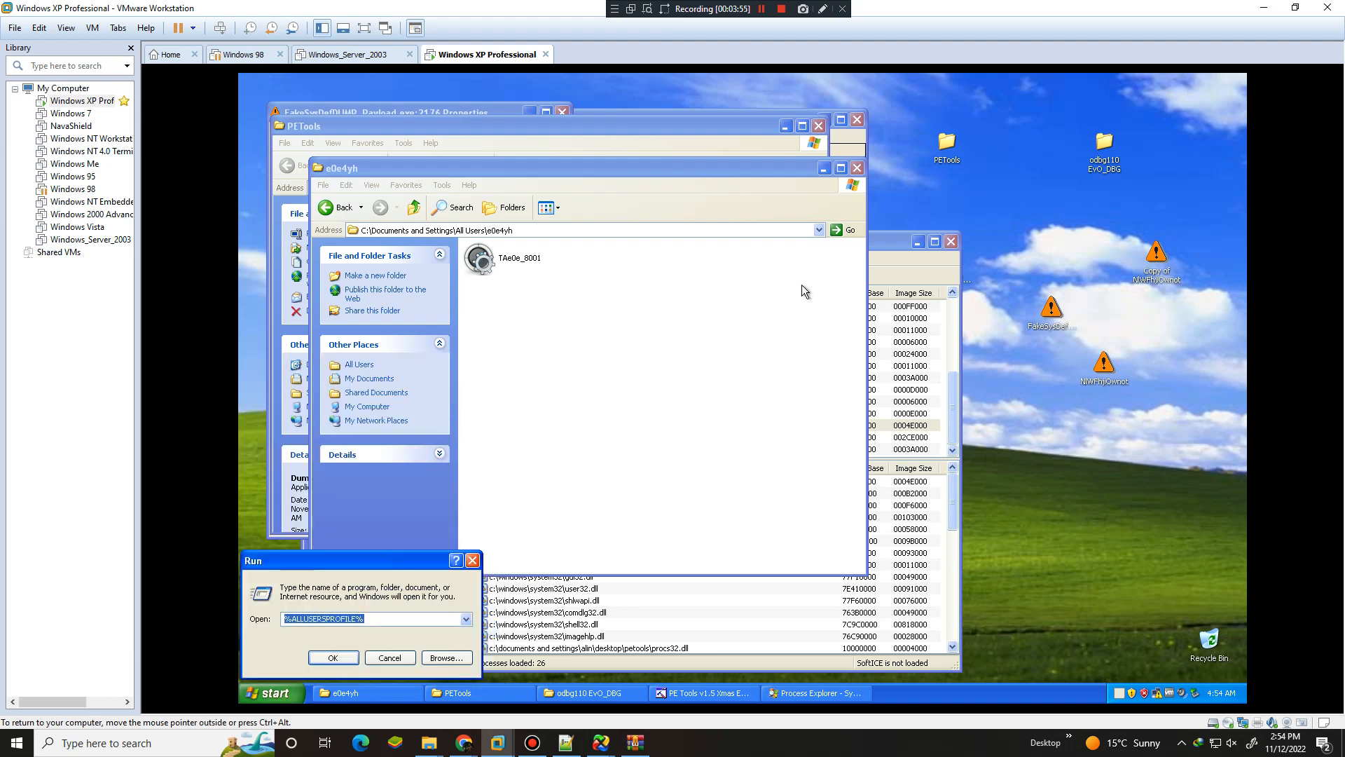
Run TAe0e_8001.exe /s /d from the e0e4yh folder and choose Don't Send on the crash
click(333, 657)
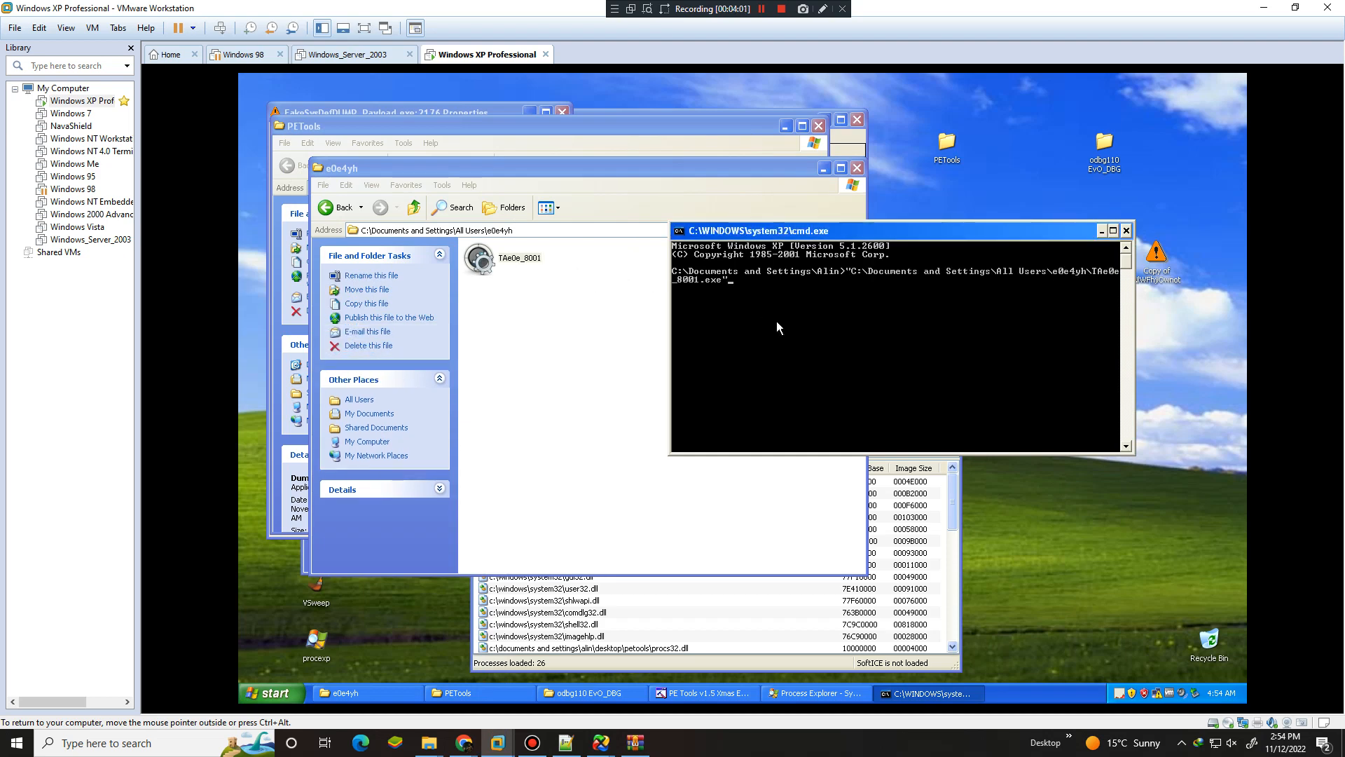
text(/s /d)
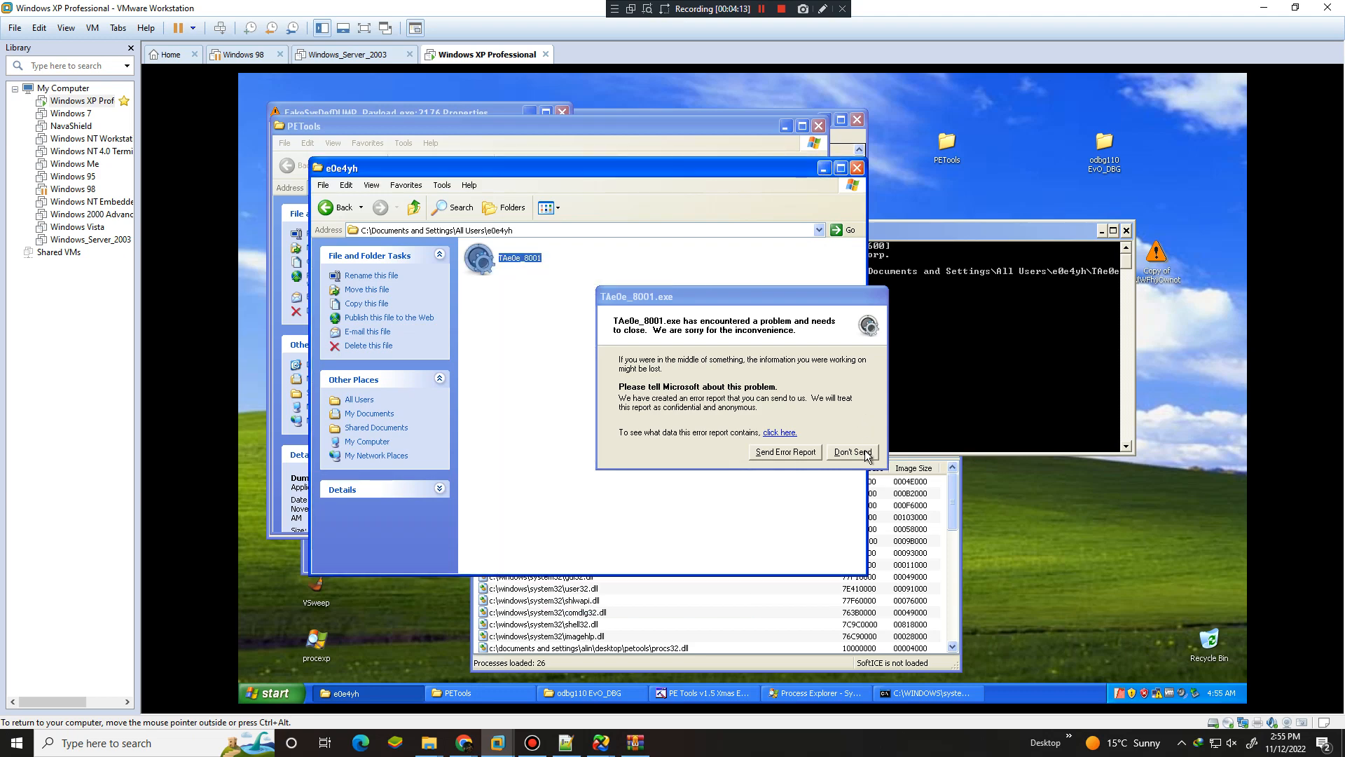
click(852, 451)
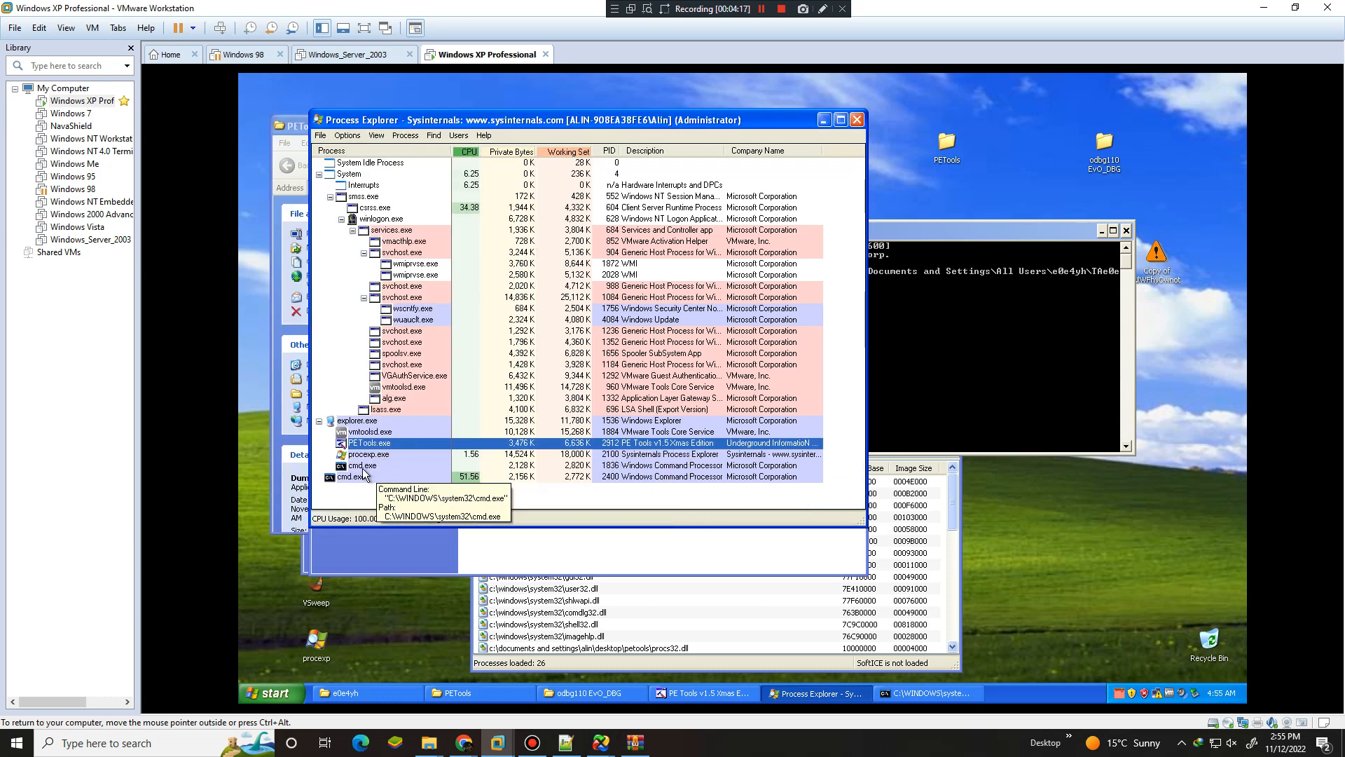
Bring the PE Tools window forward and close it
click(386, 465)
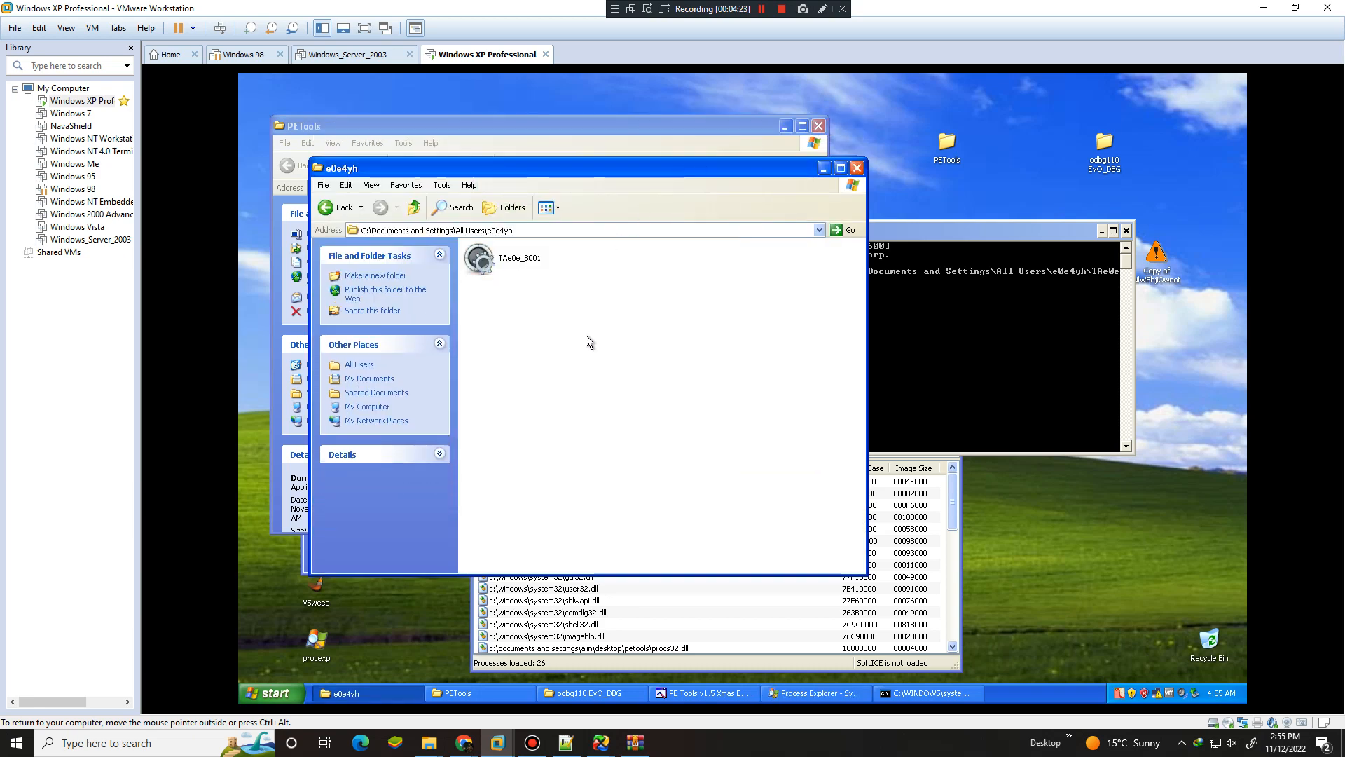
click(702, 692)
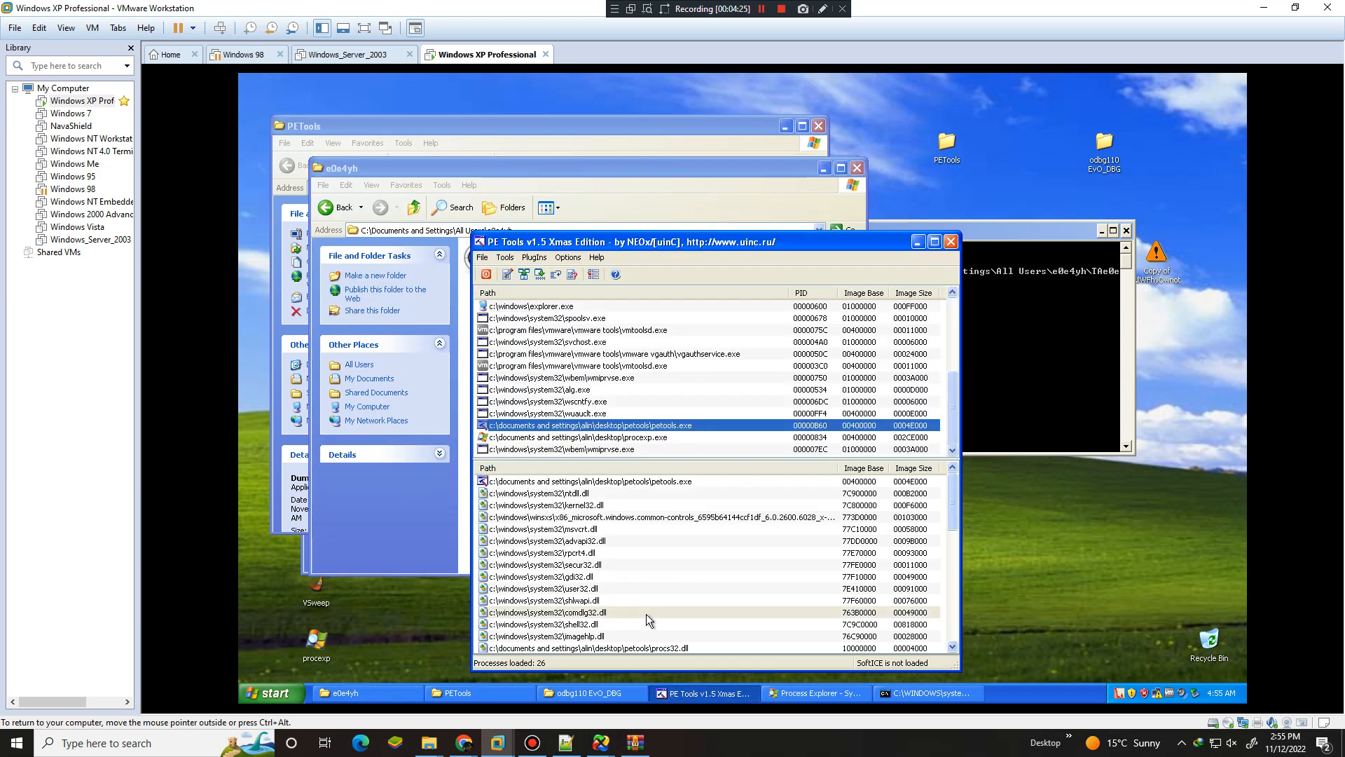
click(549, 612)
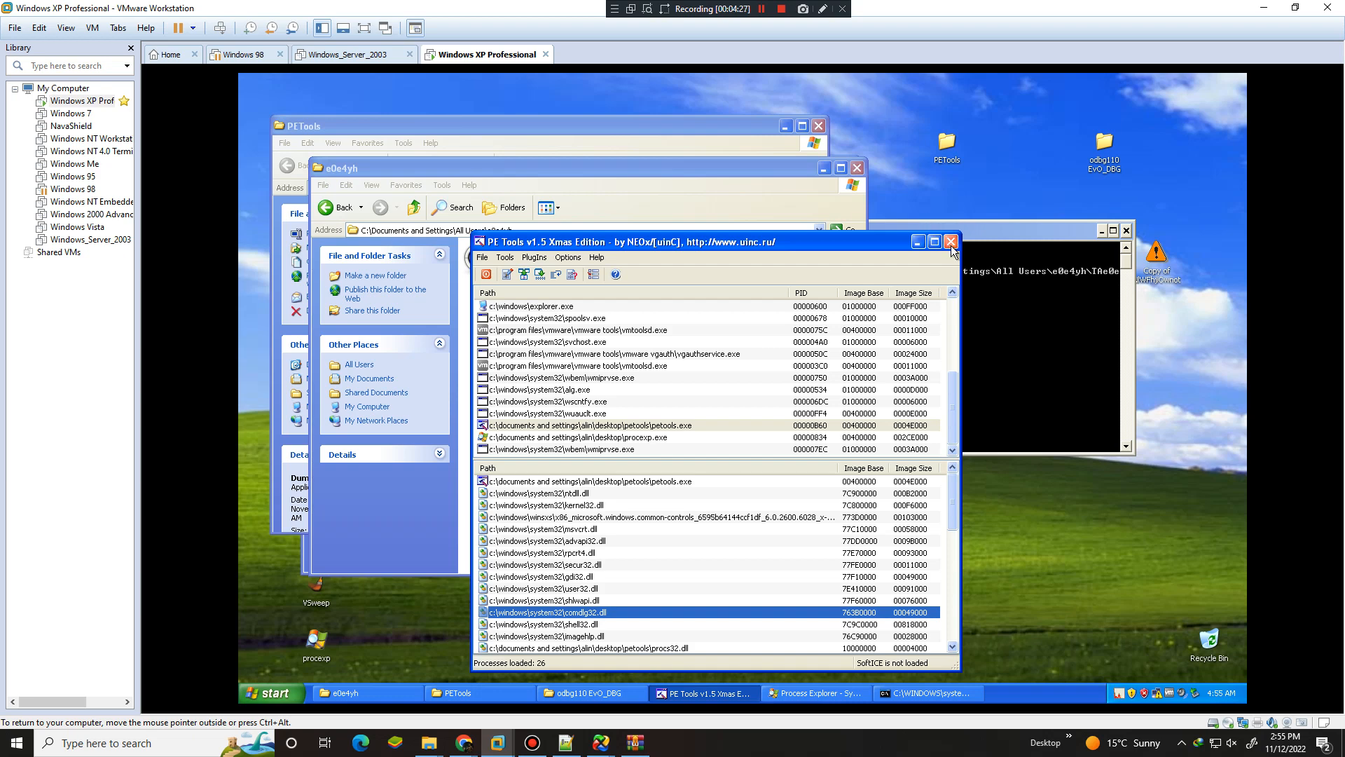
click(950, 241)
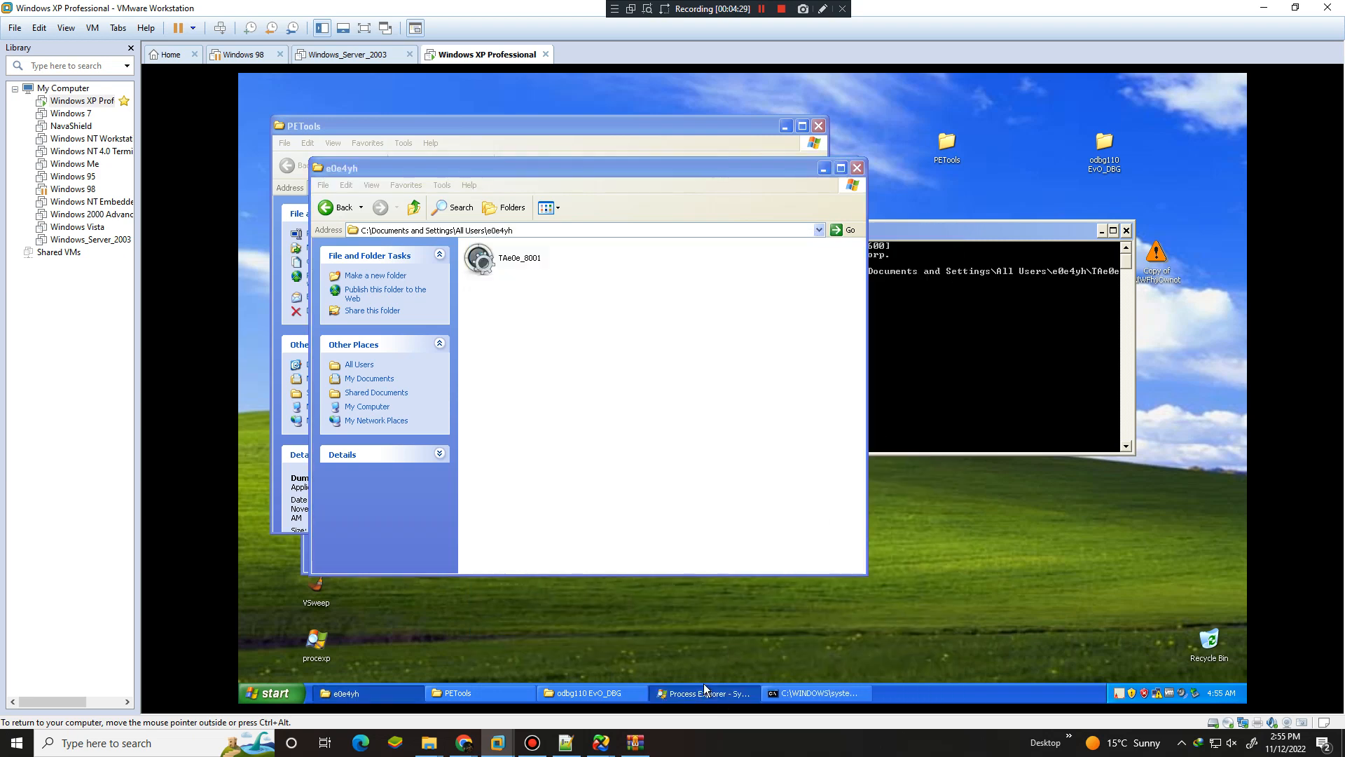
Close the e0e4yh and PETools folder windows and open Windows Task Manager
click(704, 692)
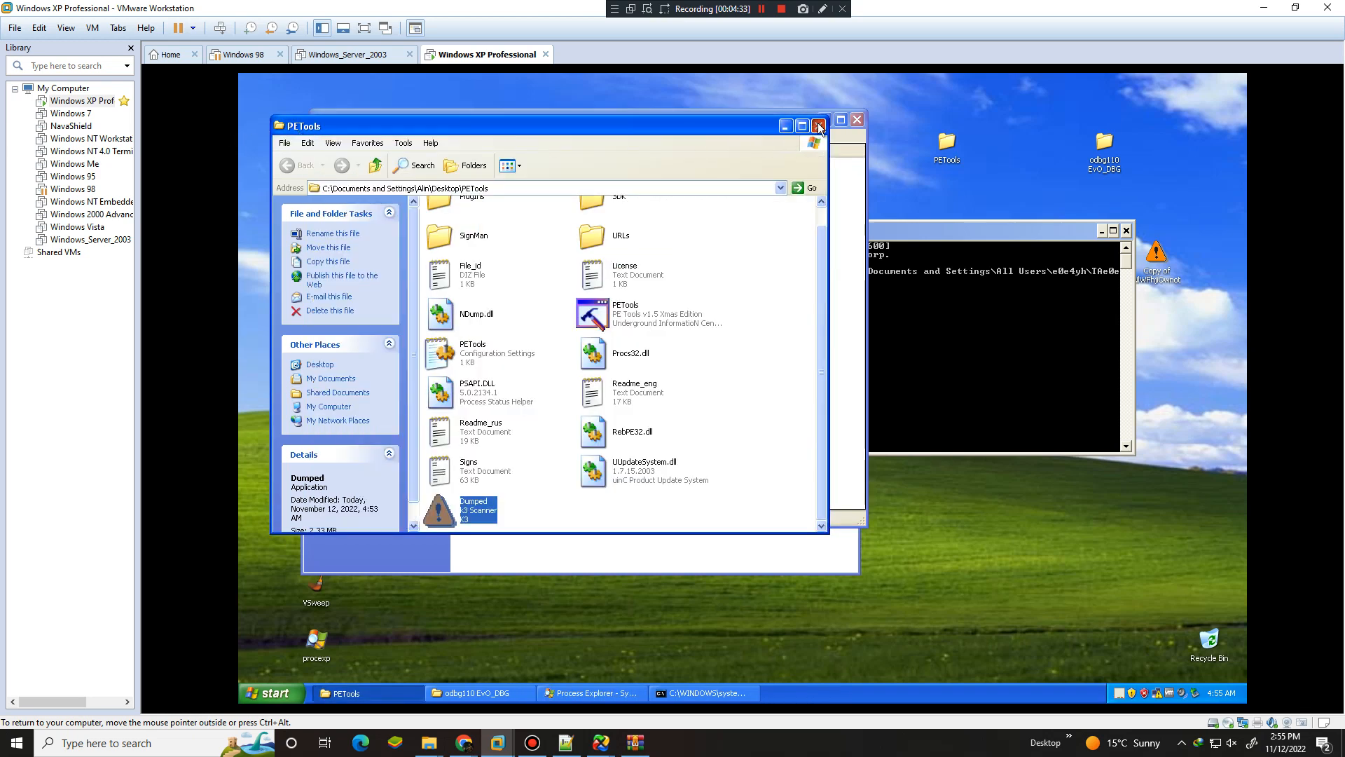
click(818, 125)
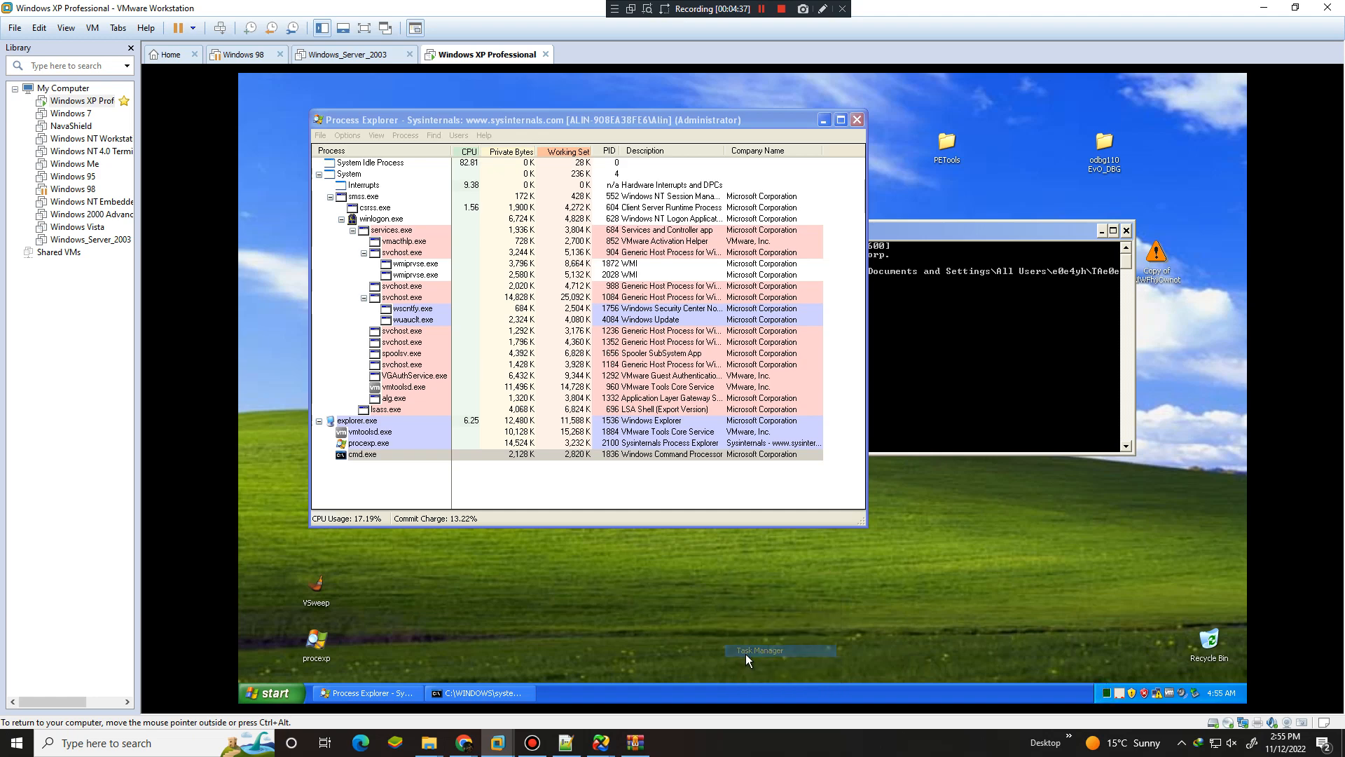
click(779, 649)
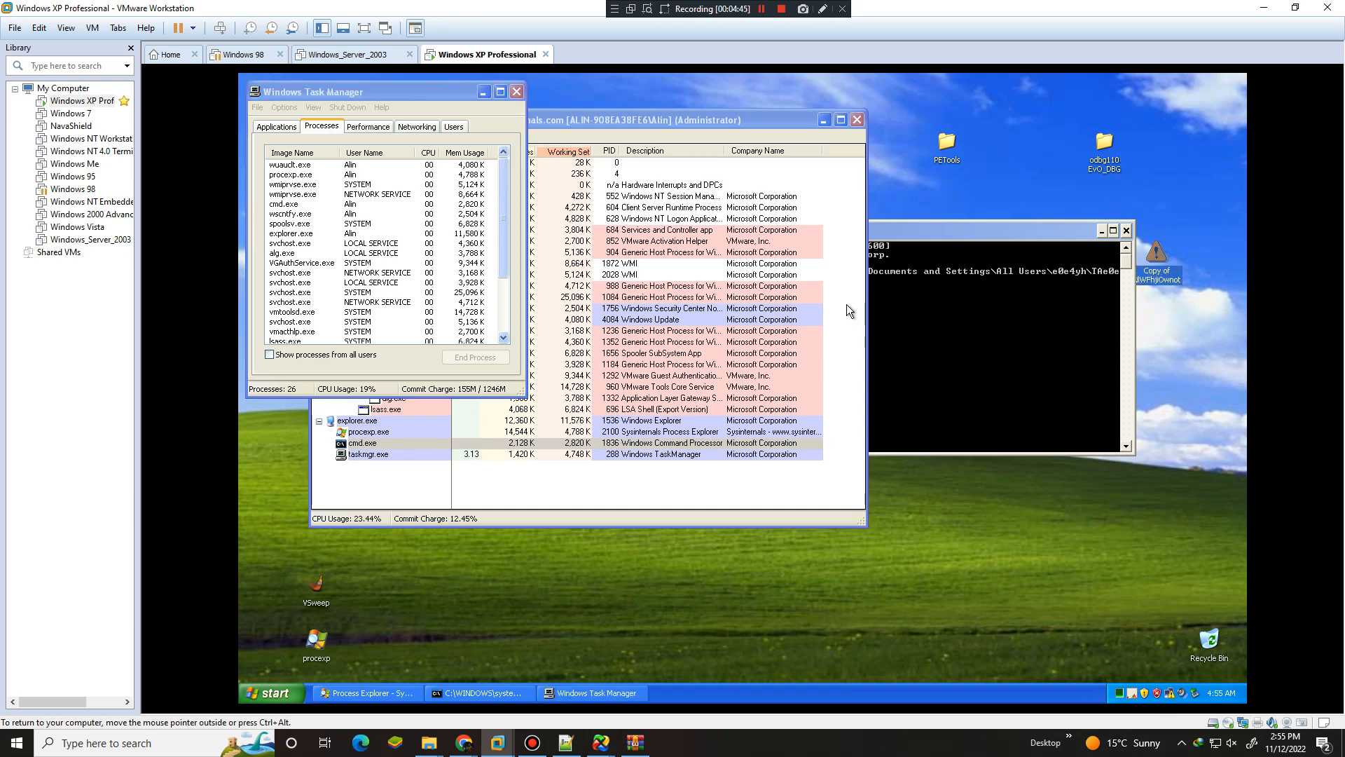
End two VMware helper processes, including VGAuthService, confirming each with Yes
click(301, 263)
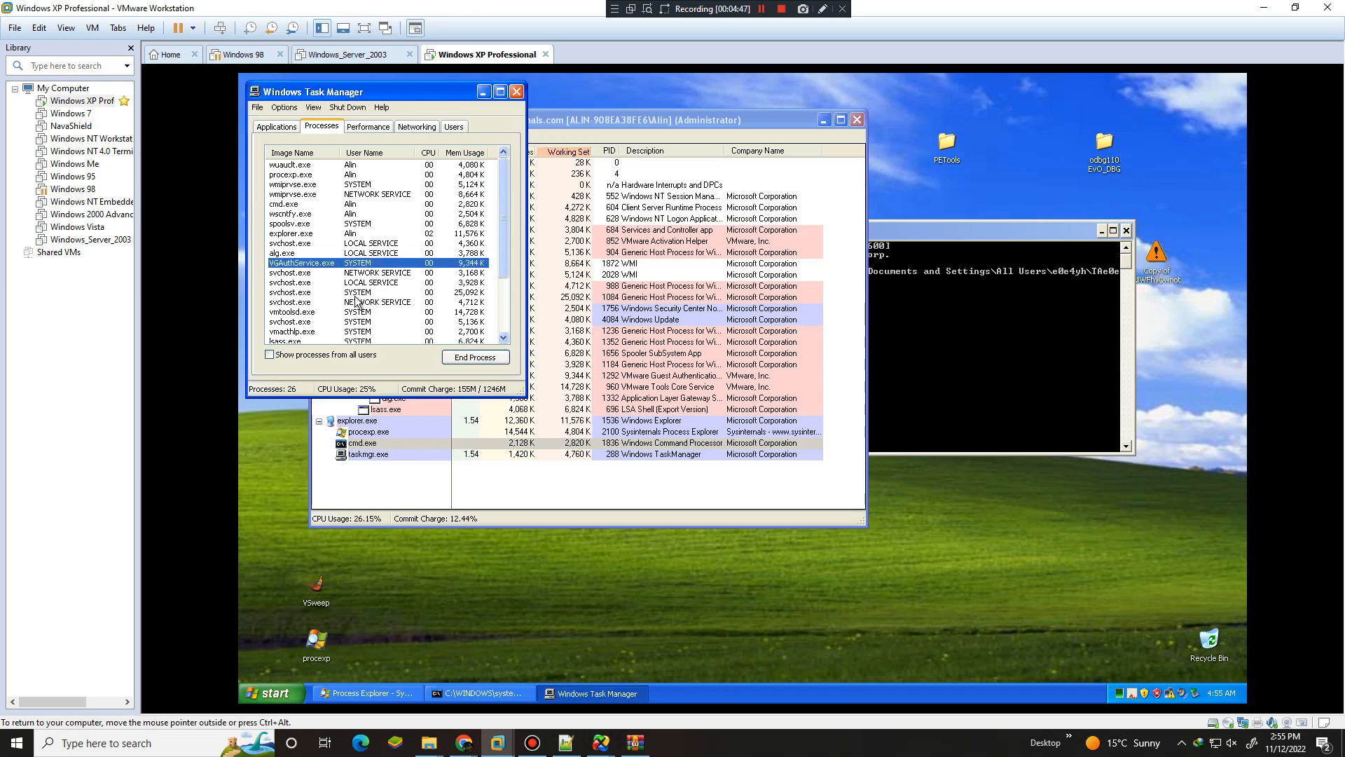
click(474, 356)
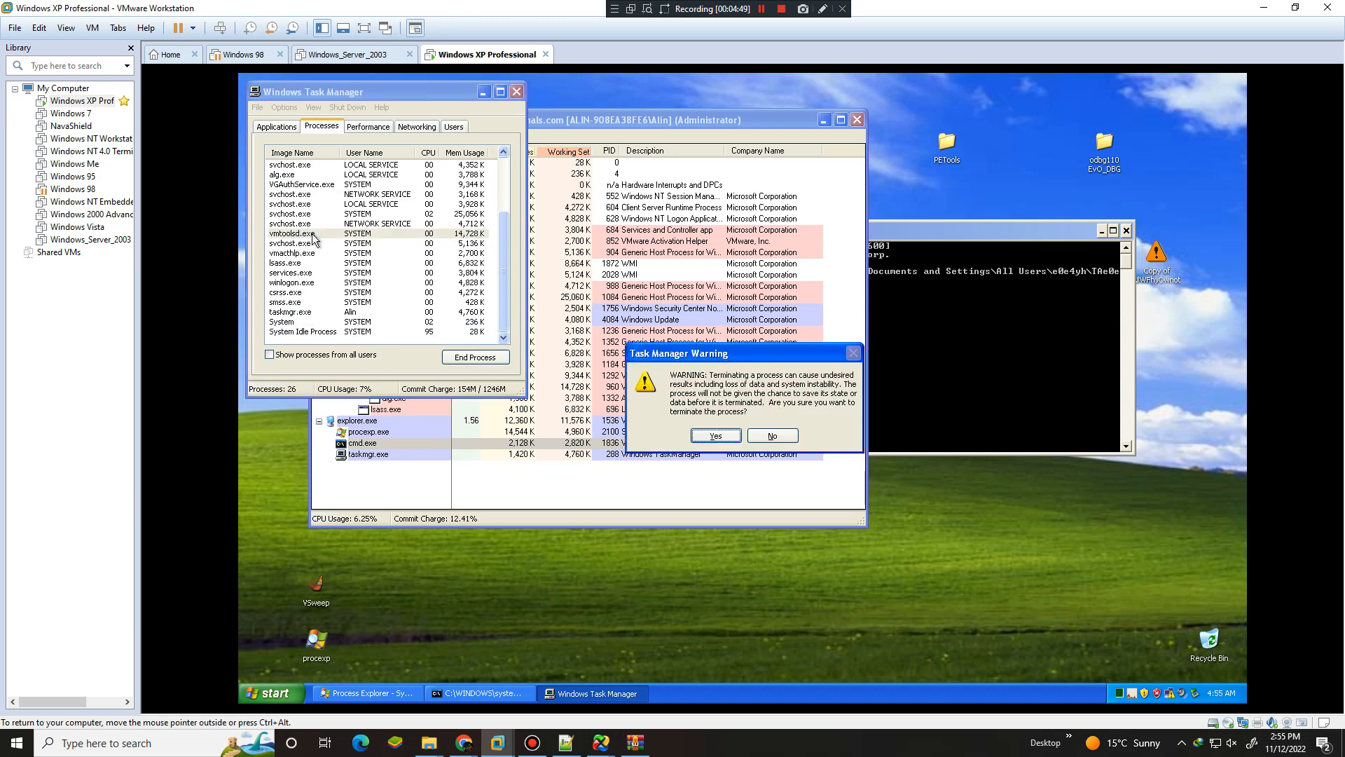
click(714, 435)
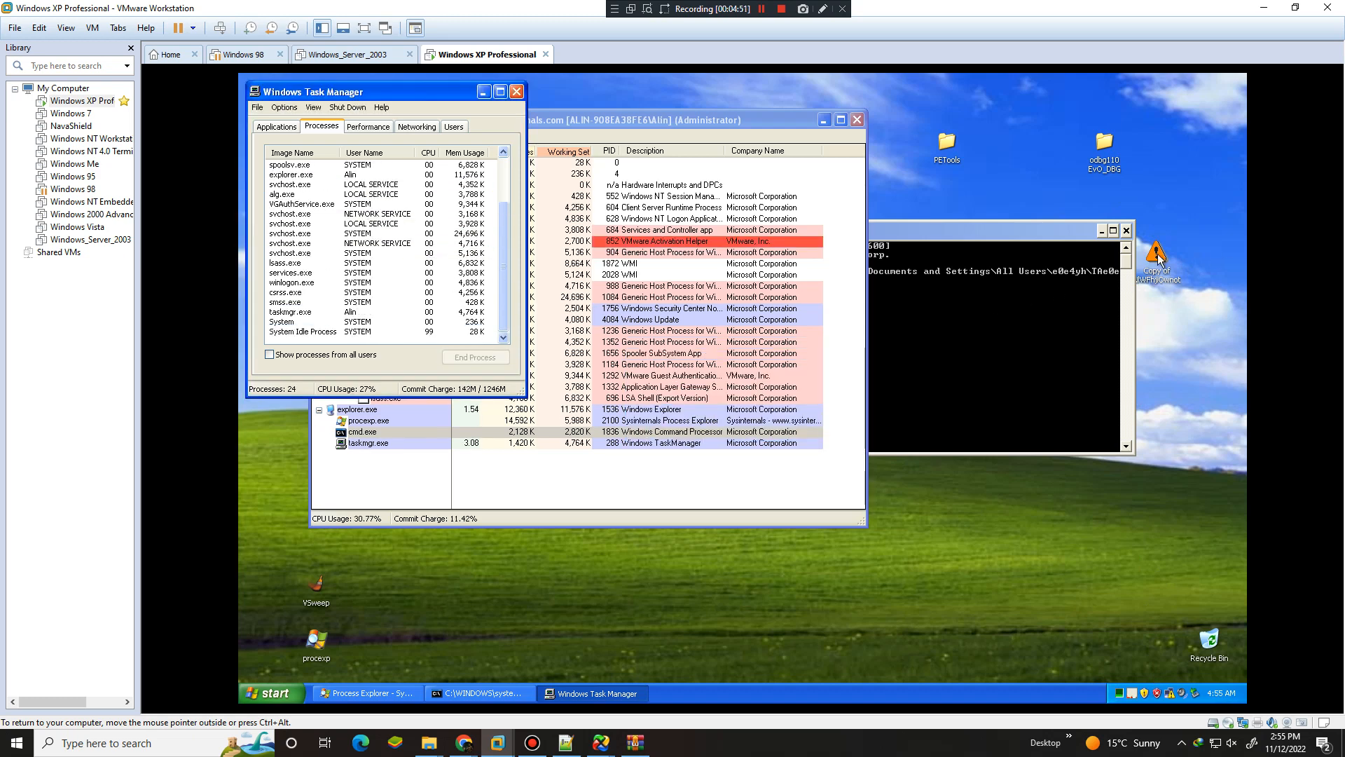
click(326, 272)
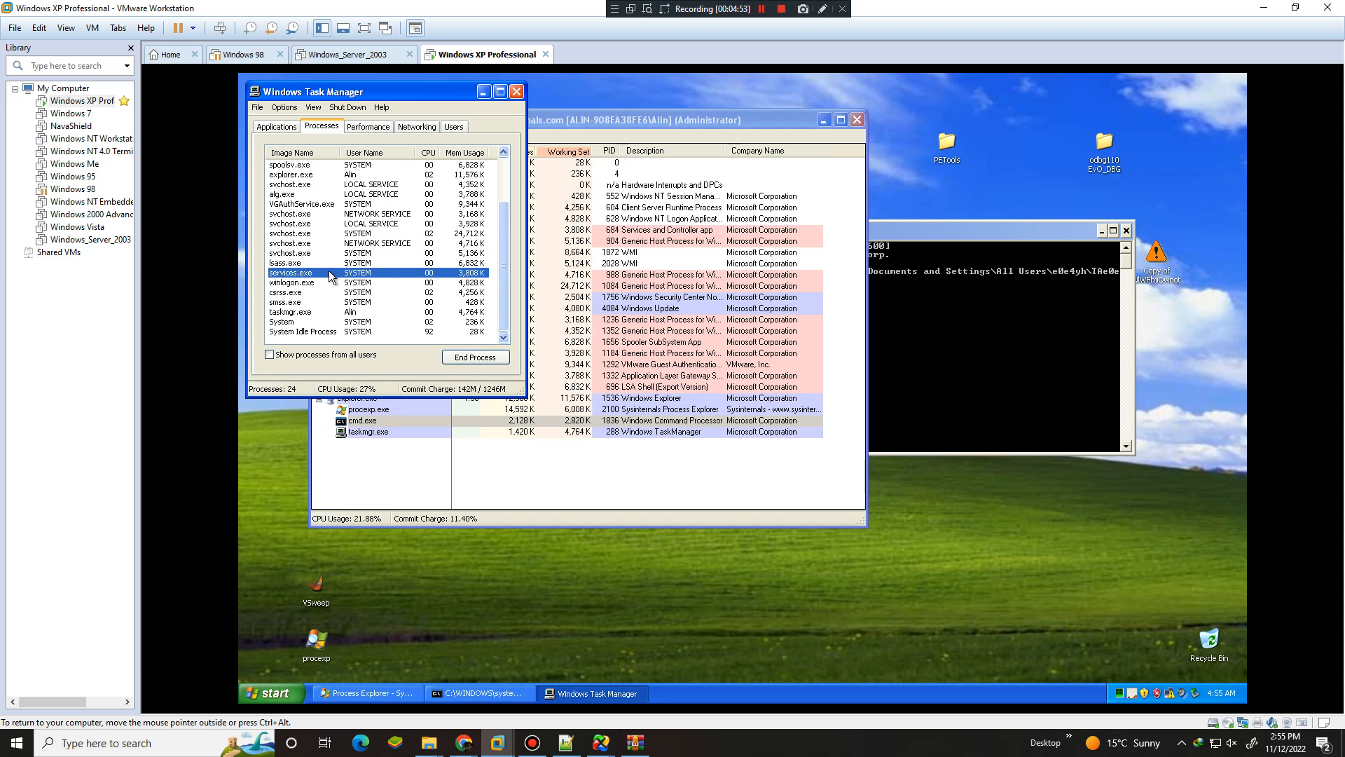
click(475, 357)
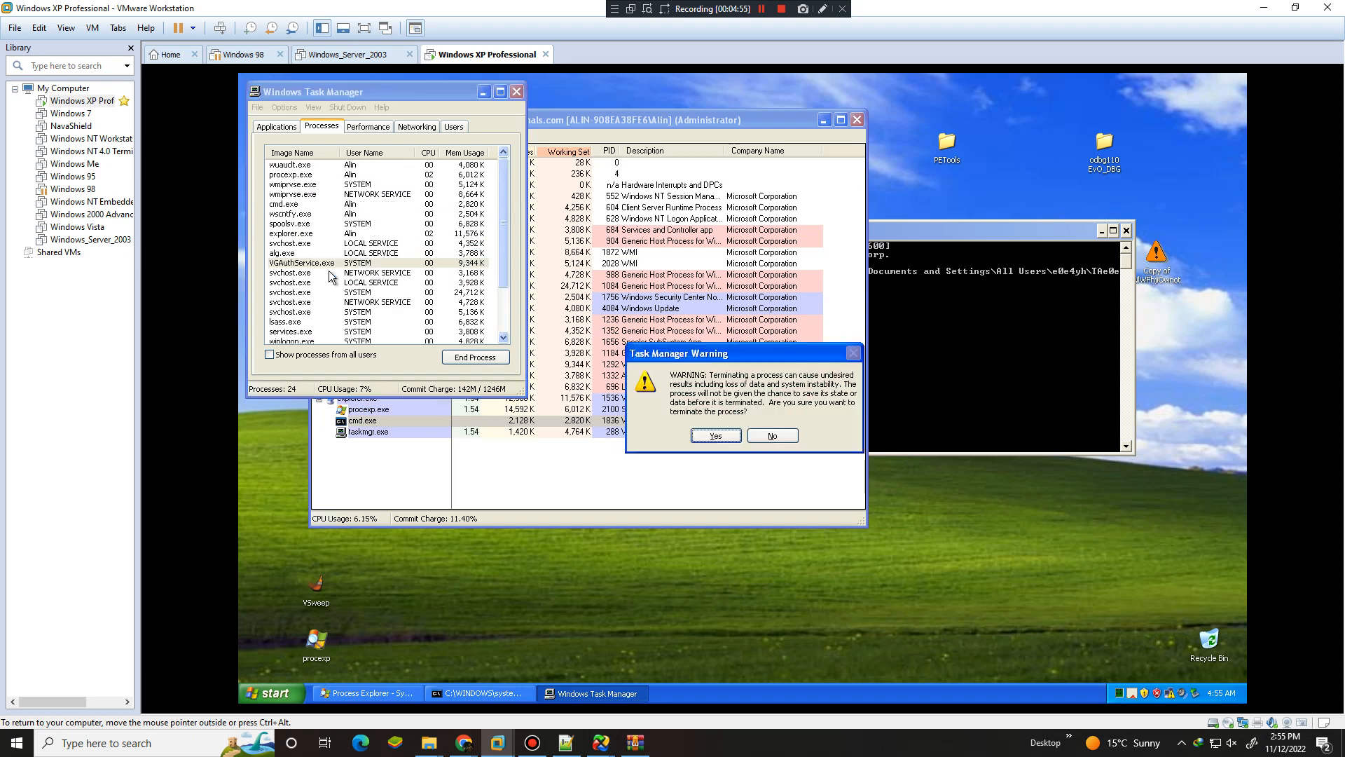
click(714, 435)
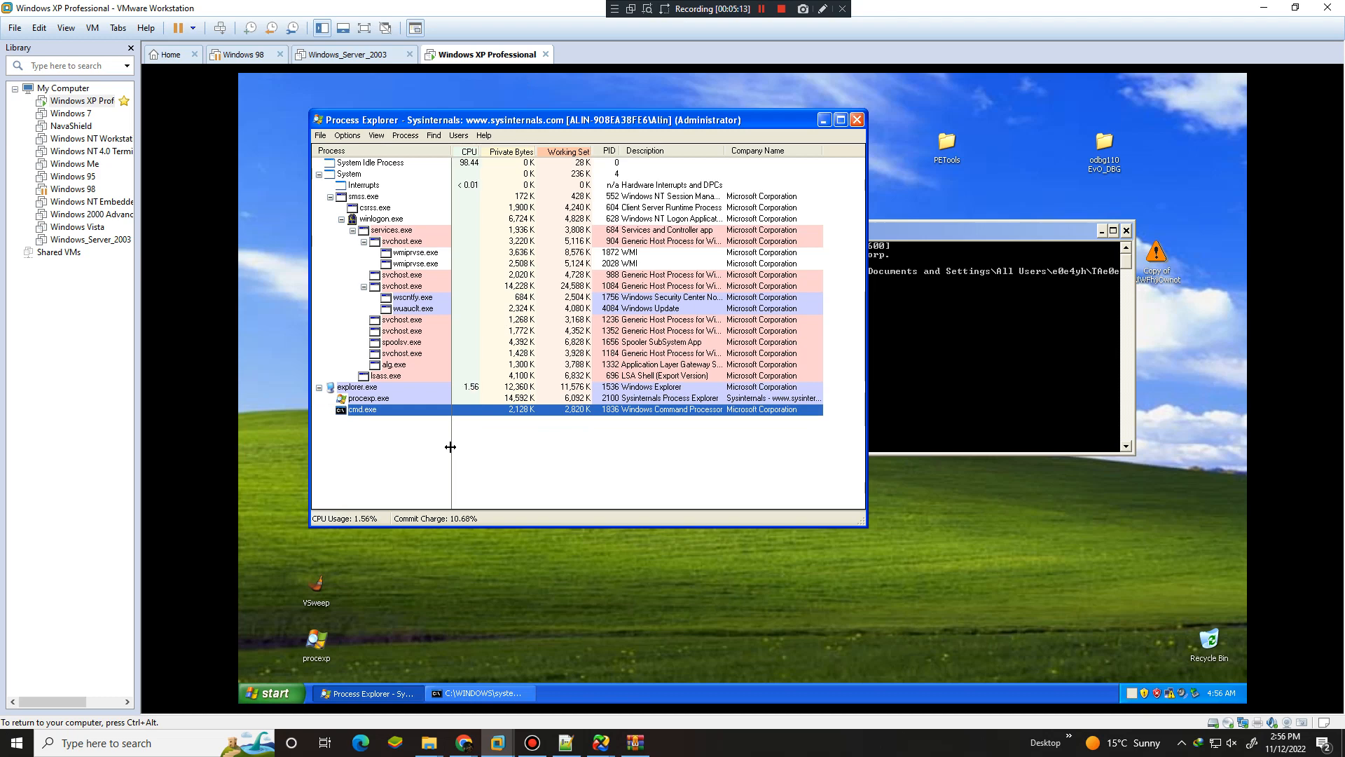
Release the VM and reload the externally modified Windows XP Professional.vmx in Notepad++
click(758, 8)
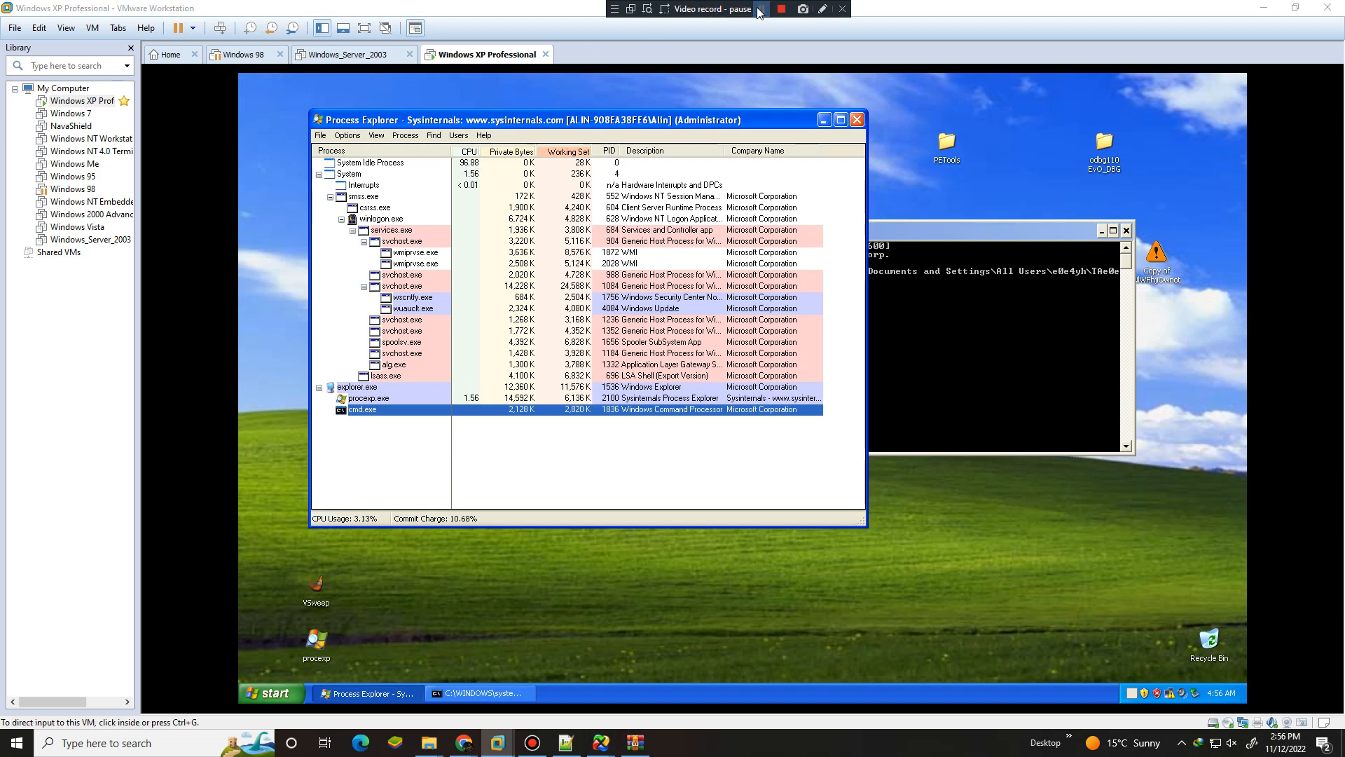
click(756, 9)
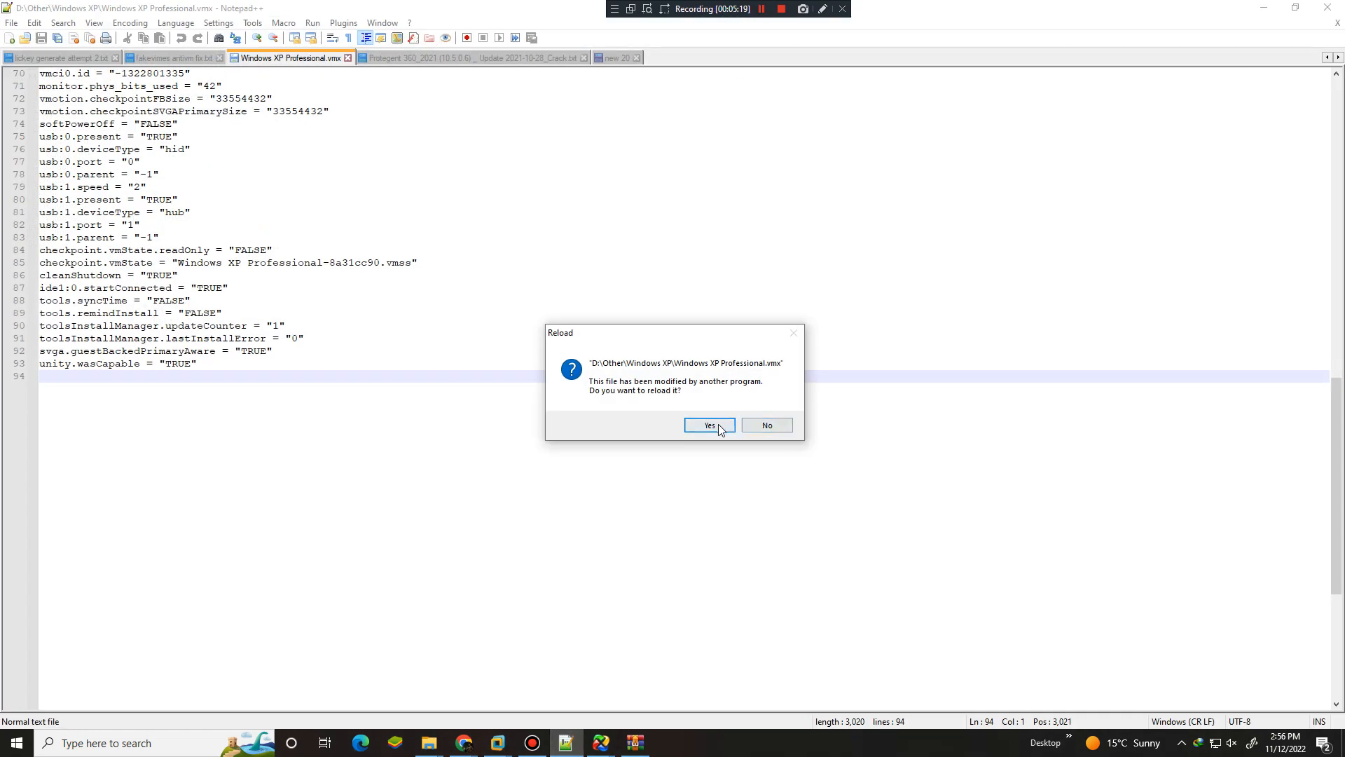
click(708, 424)
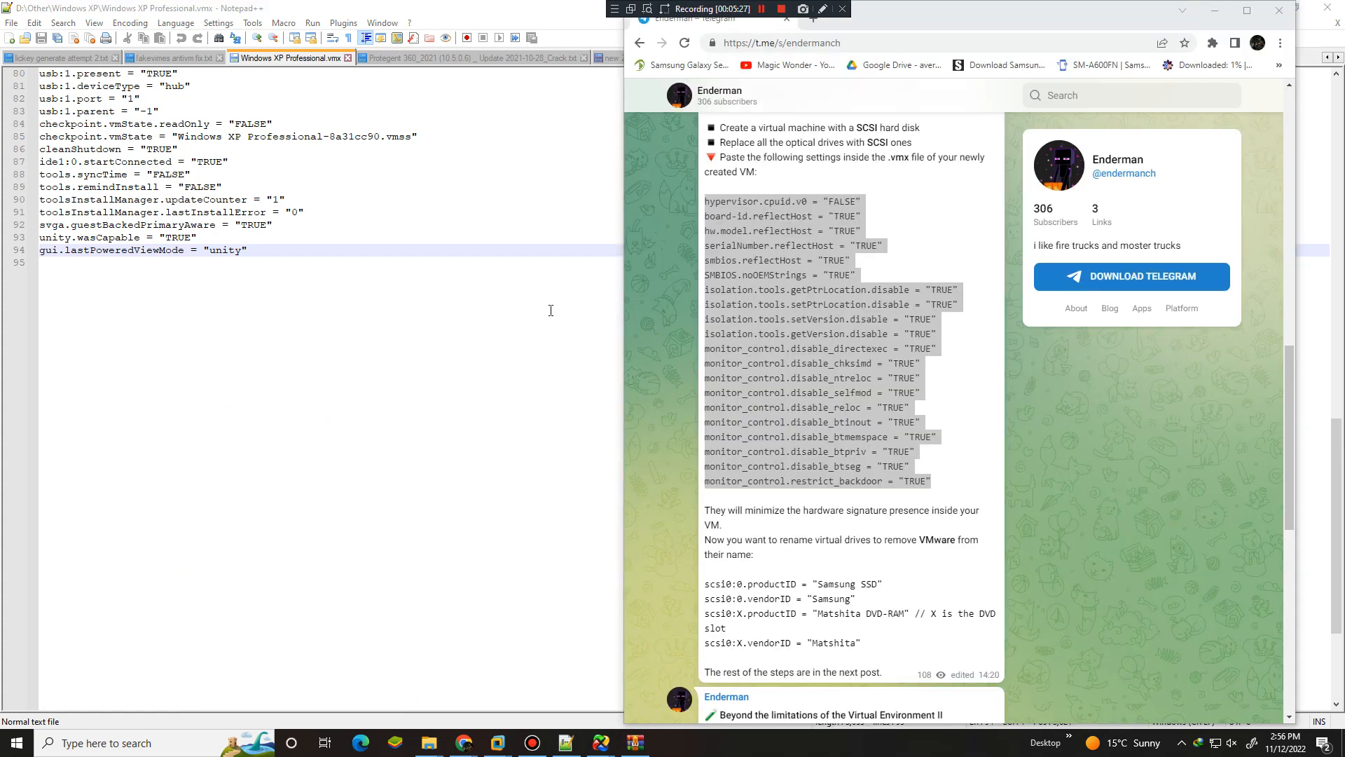
mouse_move(336, 328)
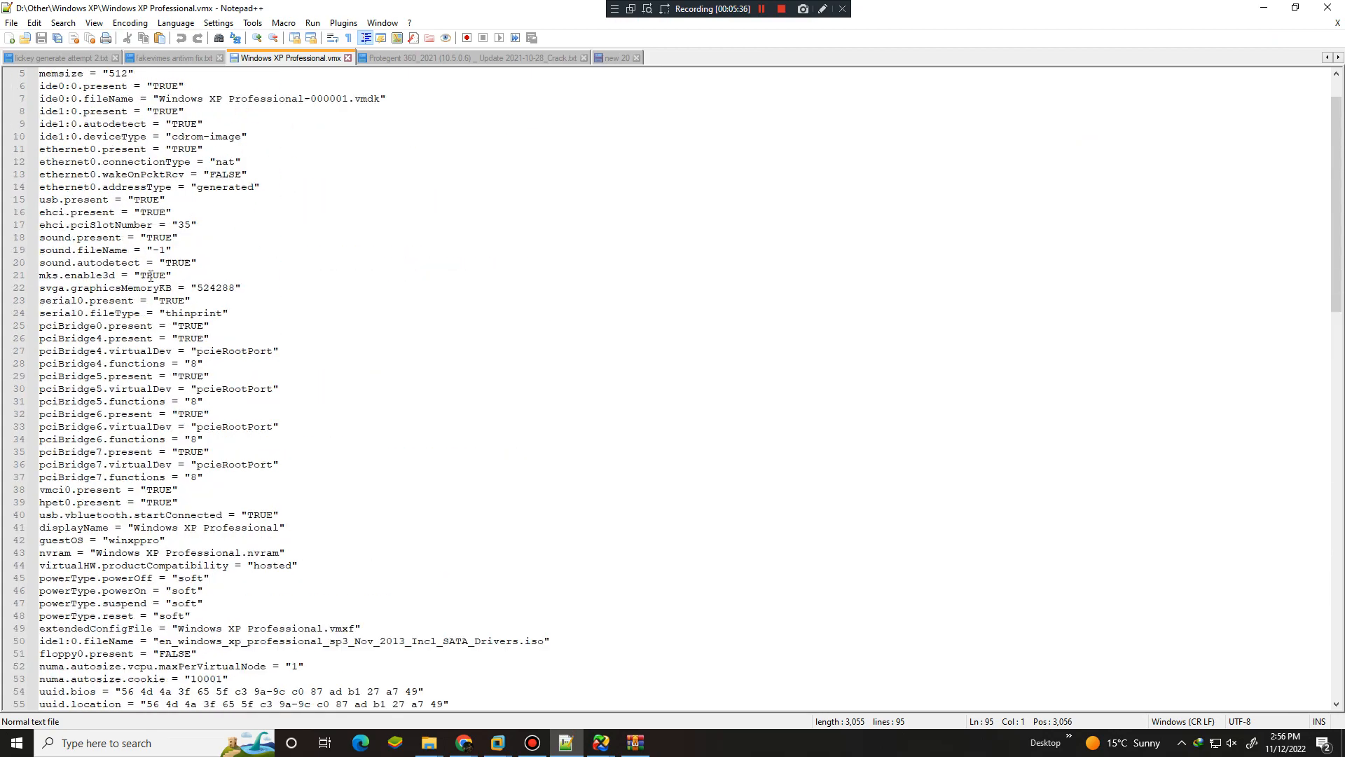
Paste the hypervisor, SMBIOS, isolation and monitor_control lines at the .vmx end, then return to VMware
scroll(down, 3)
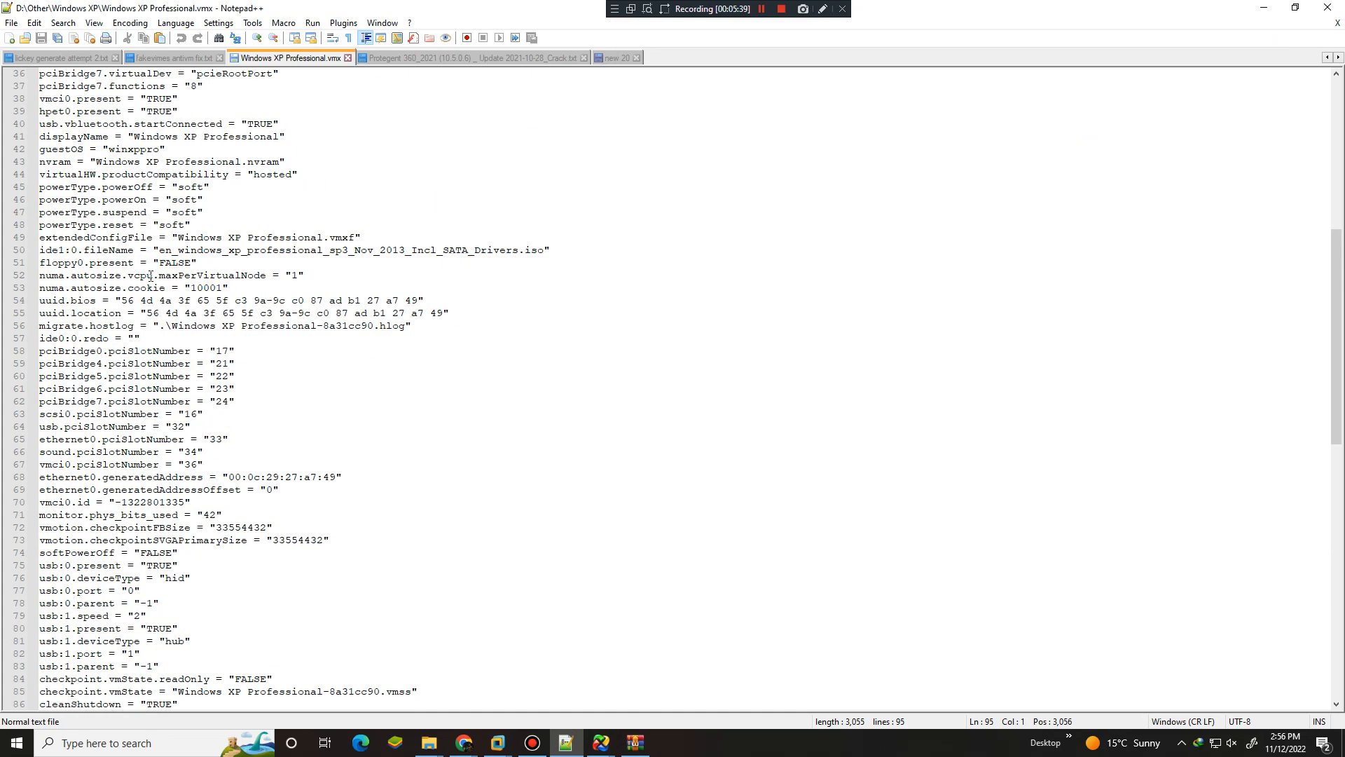
right_click(172, 198)
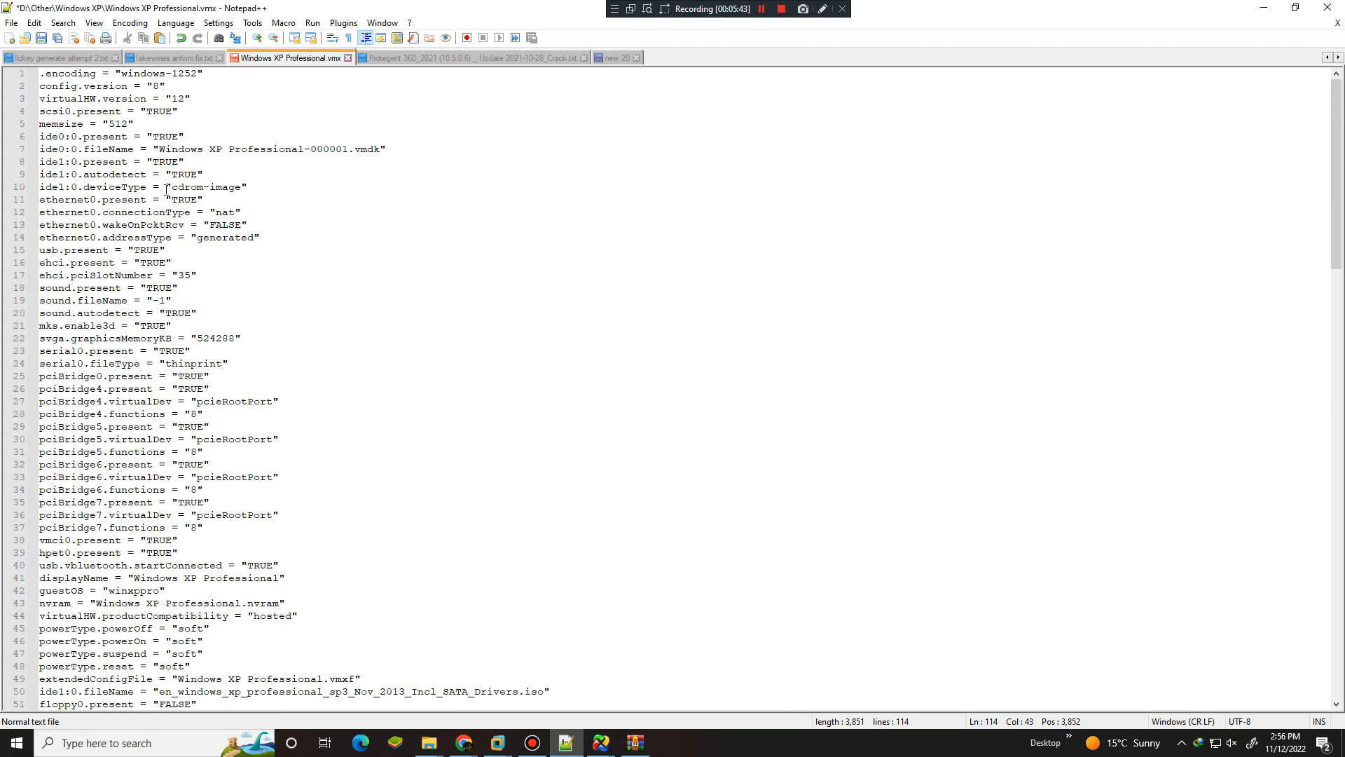
mouse_move(263, 205)
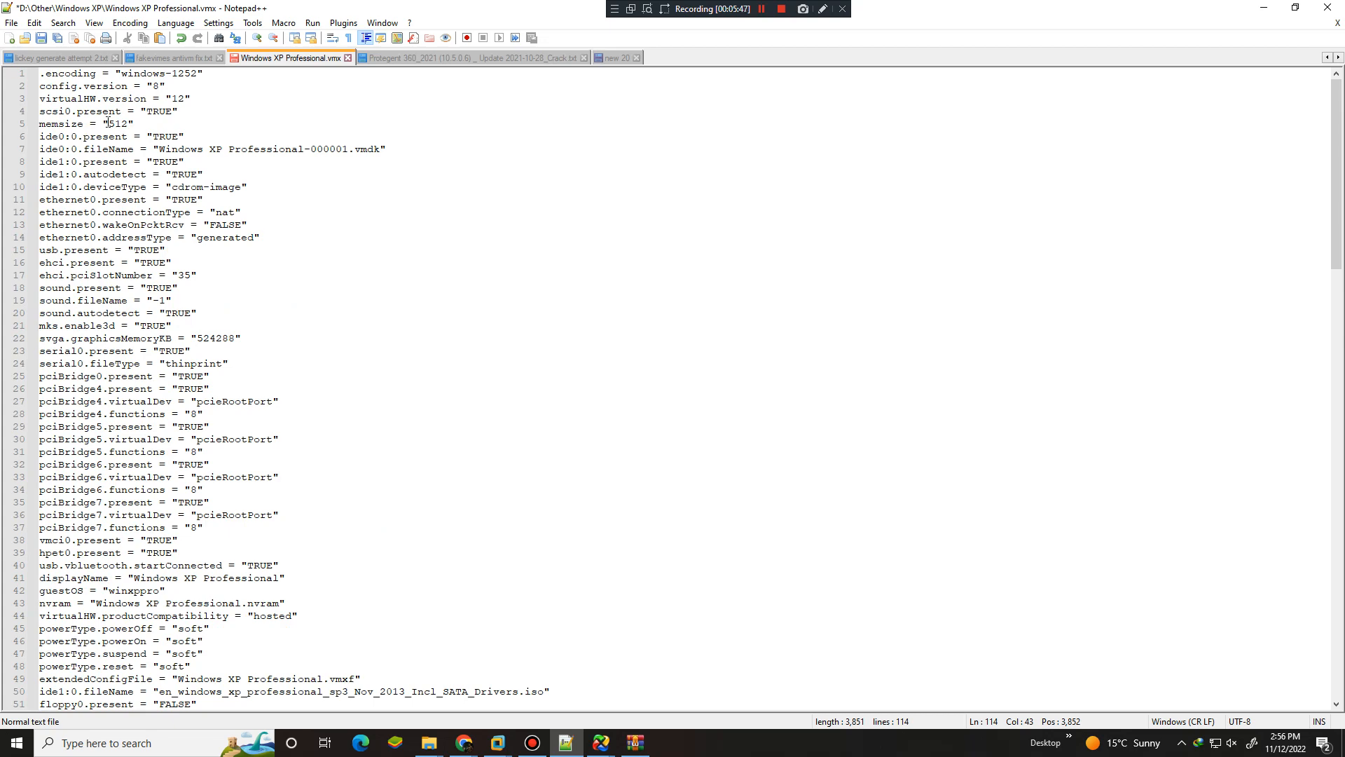
scroll(down, 3)
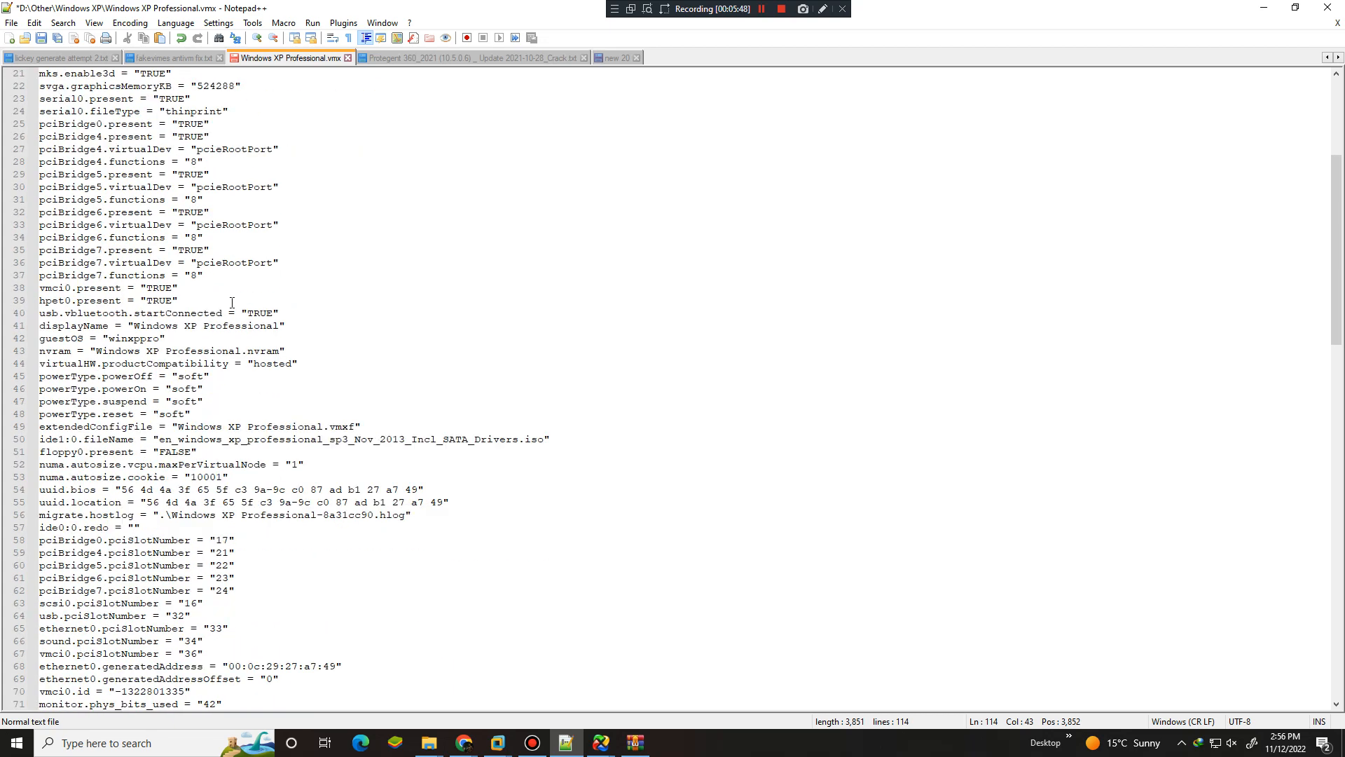
scroll(down, 3)
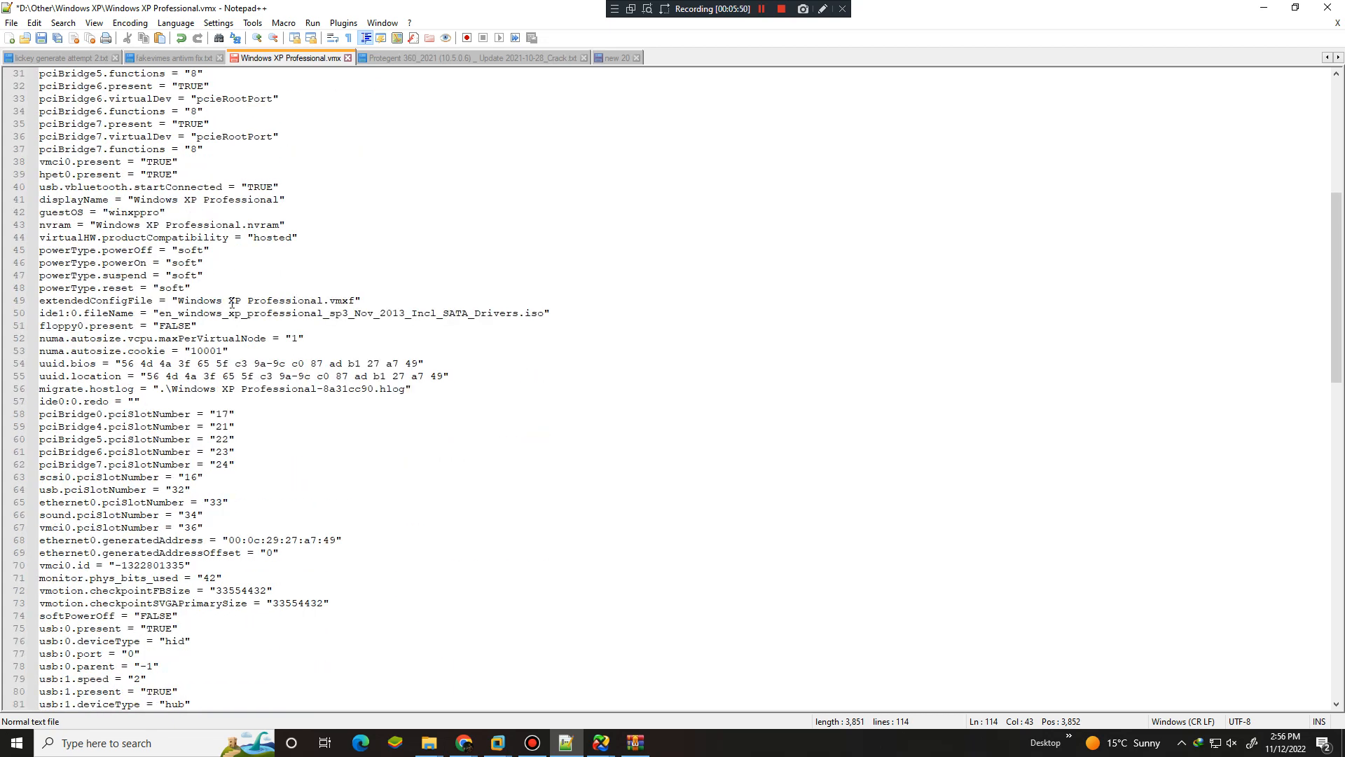
click(758, 8)
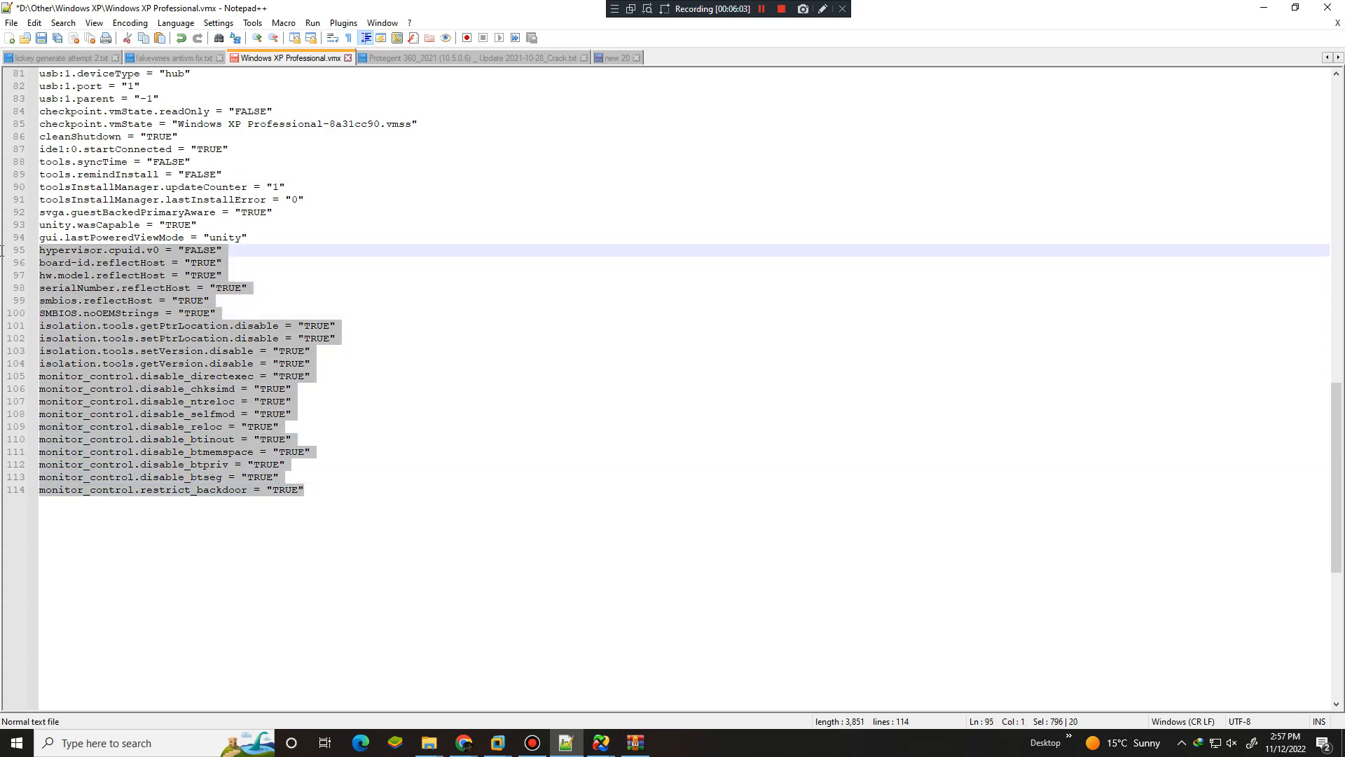
click(206, 301)
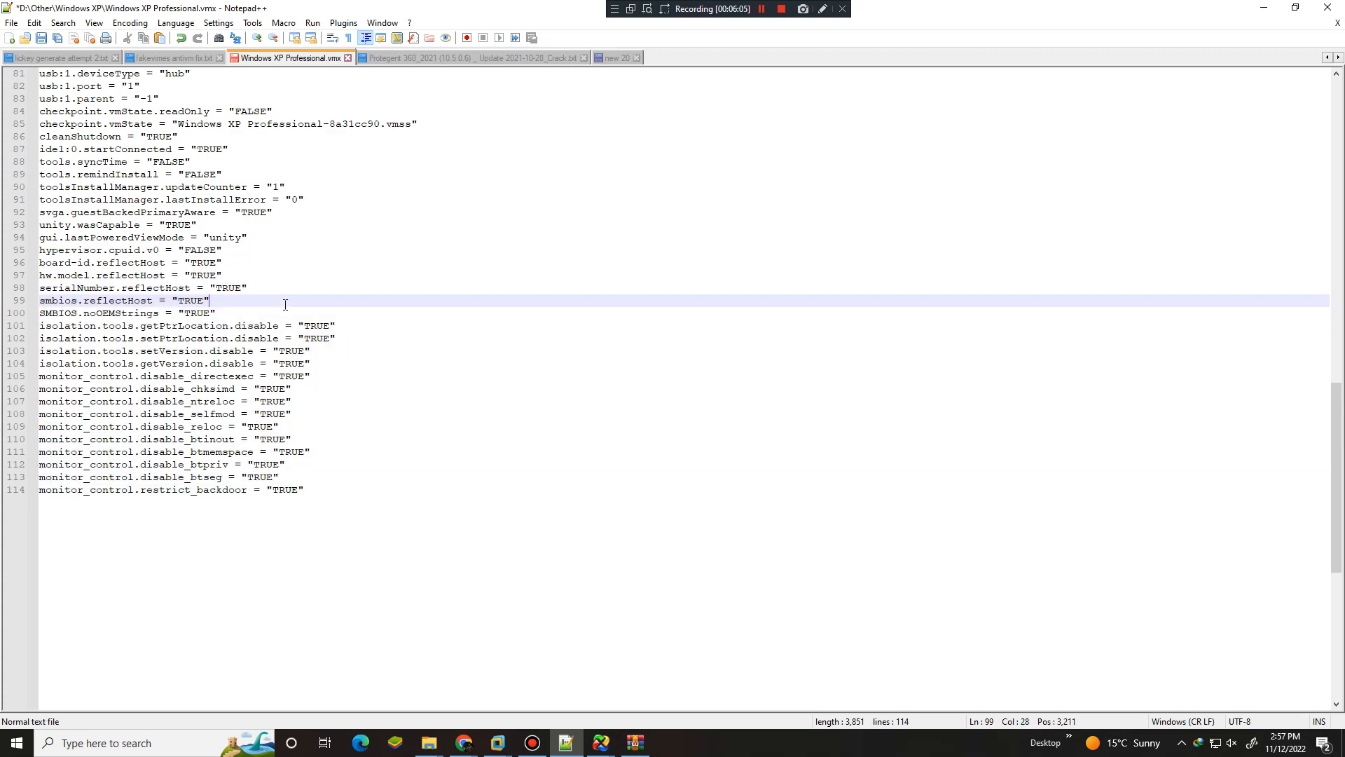
scroll(up, 3)
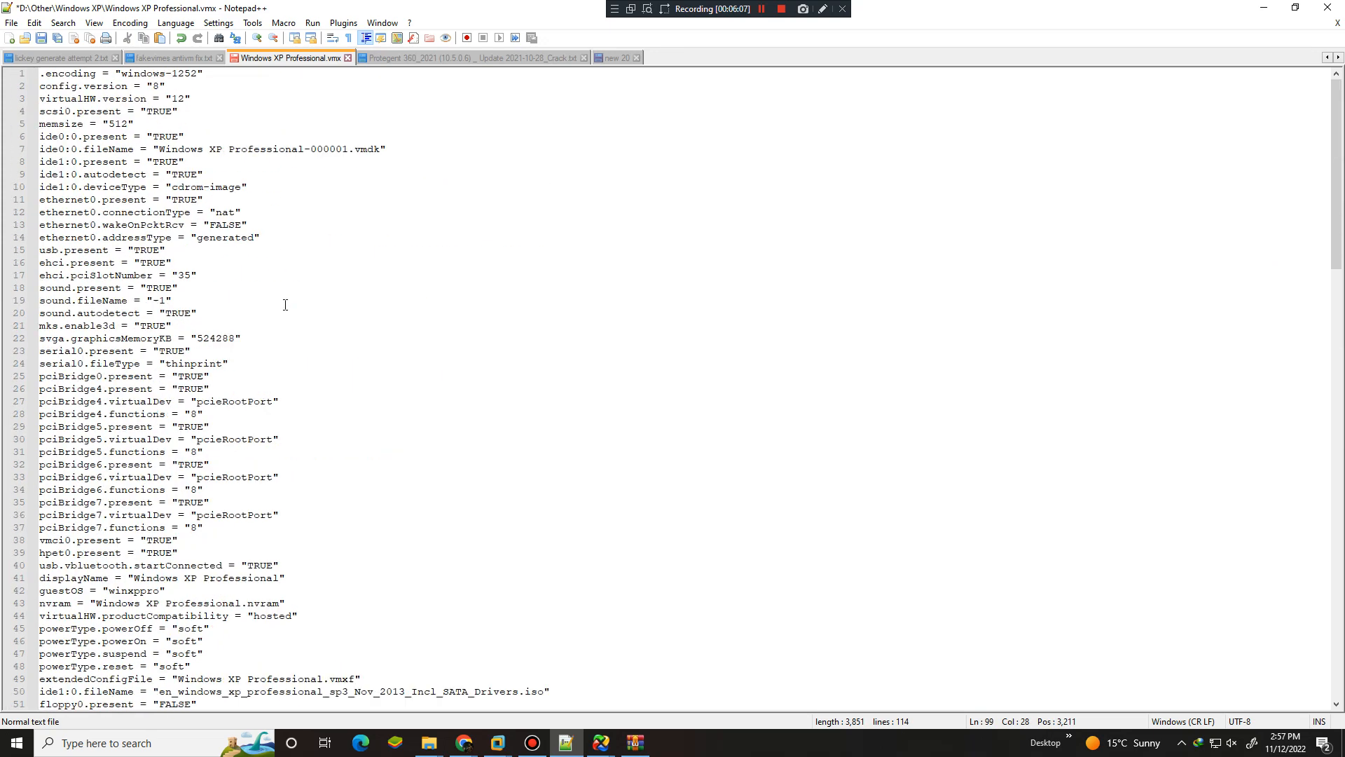
click(763, 9)
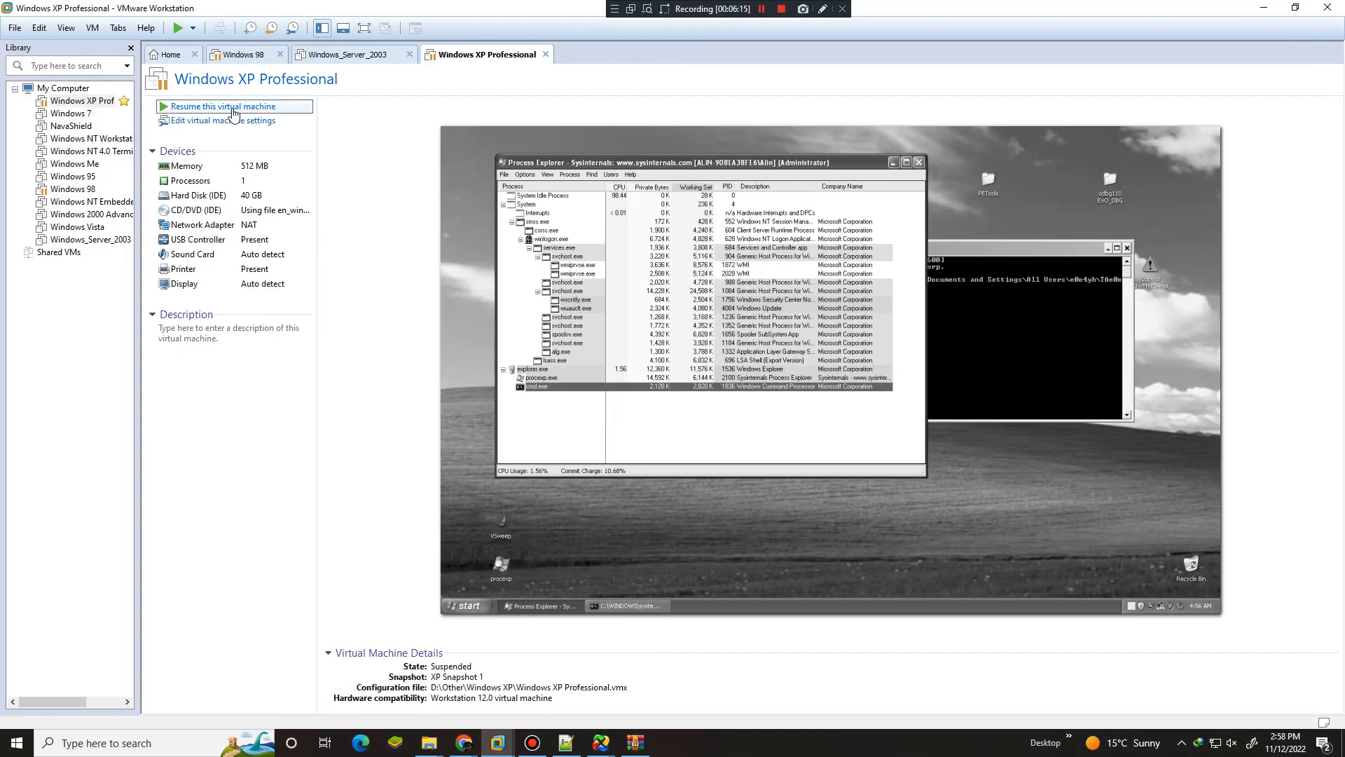
Resume the suspended XP VM, minimize the command prompt and close the Run dialog
click(221, 106)
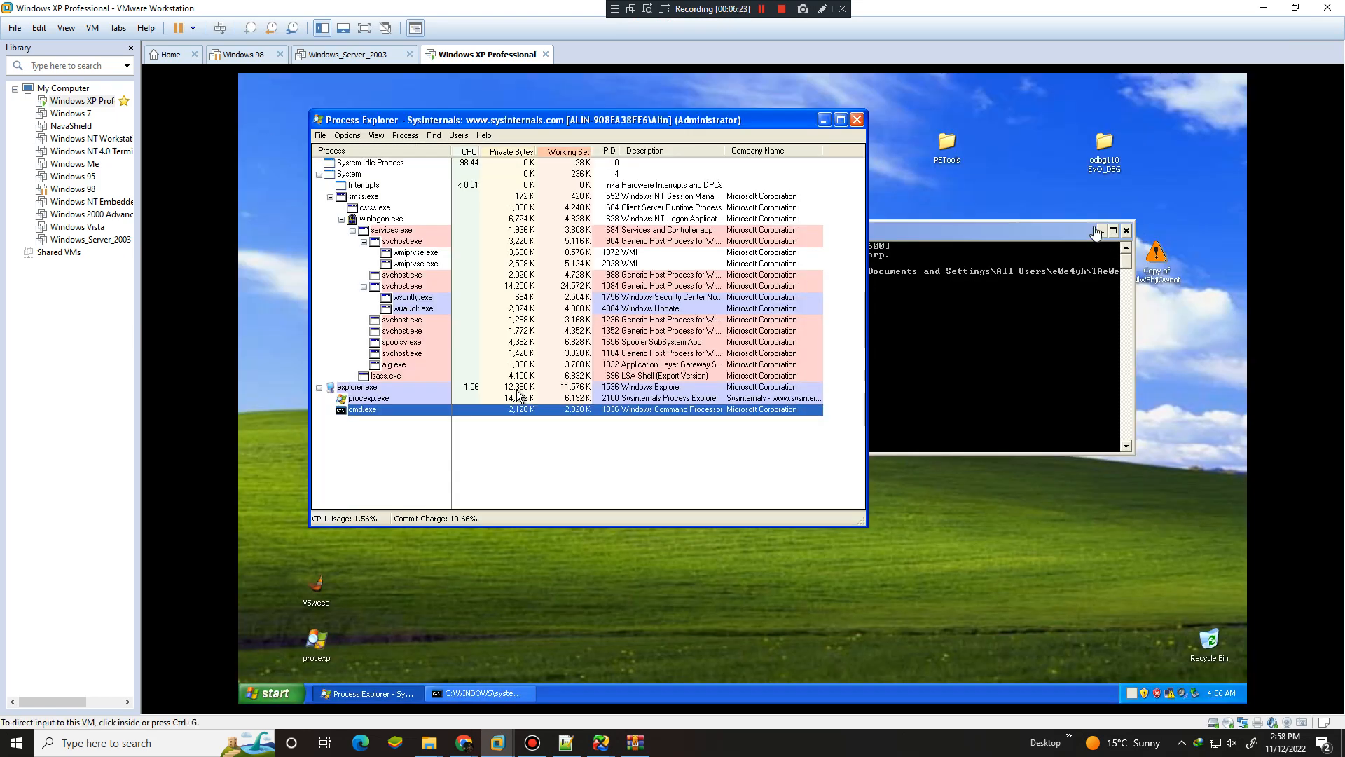
click(1126, 229)
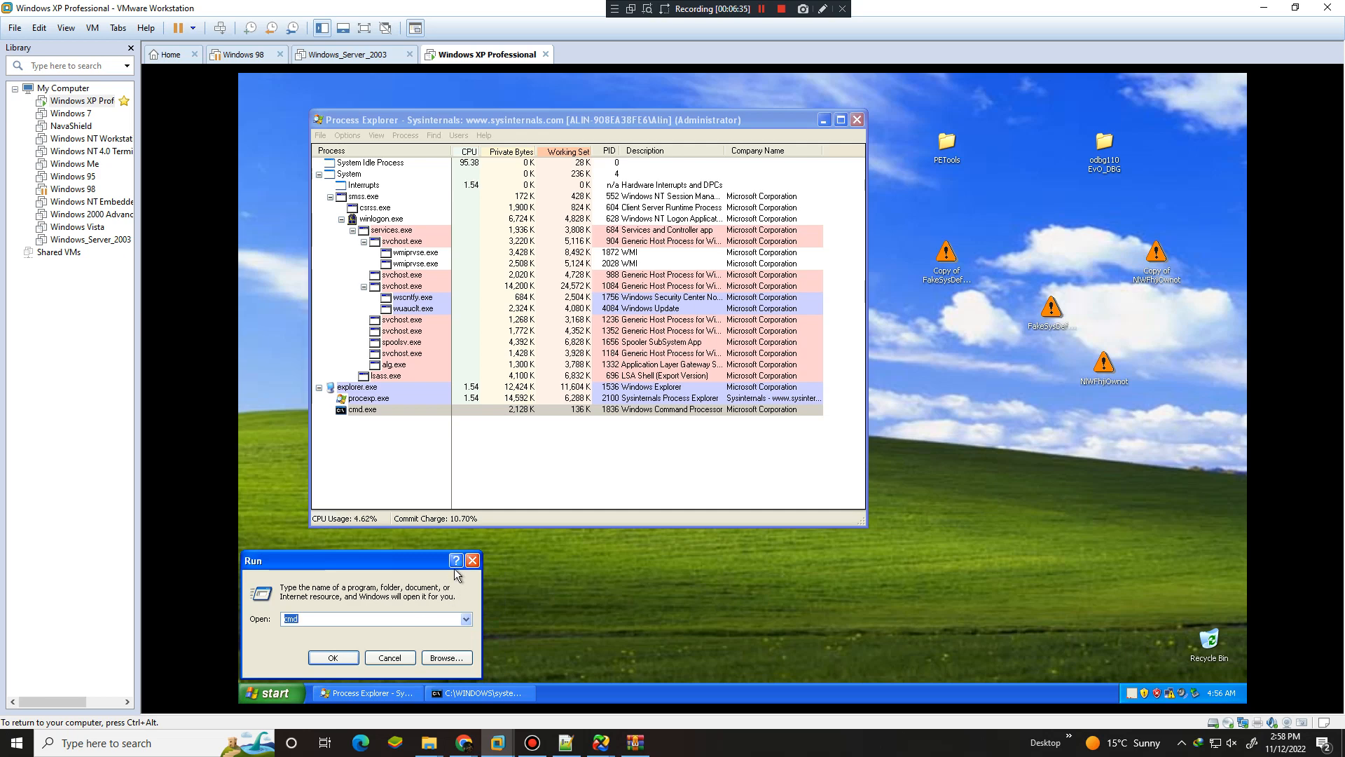
click(333, 657)
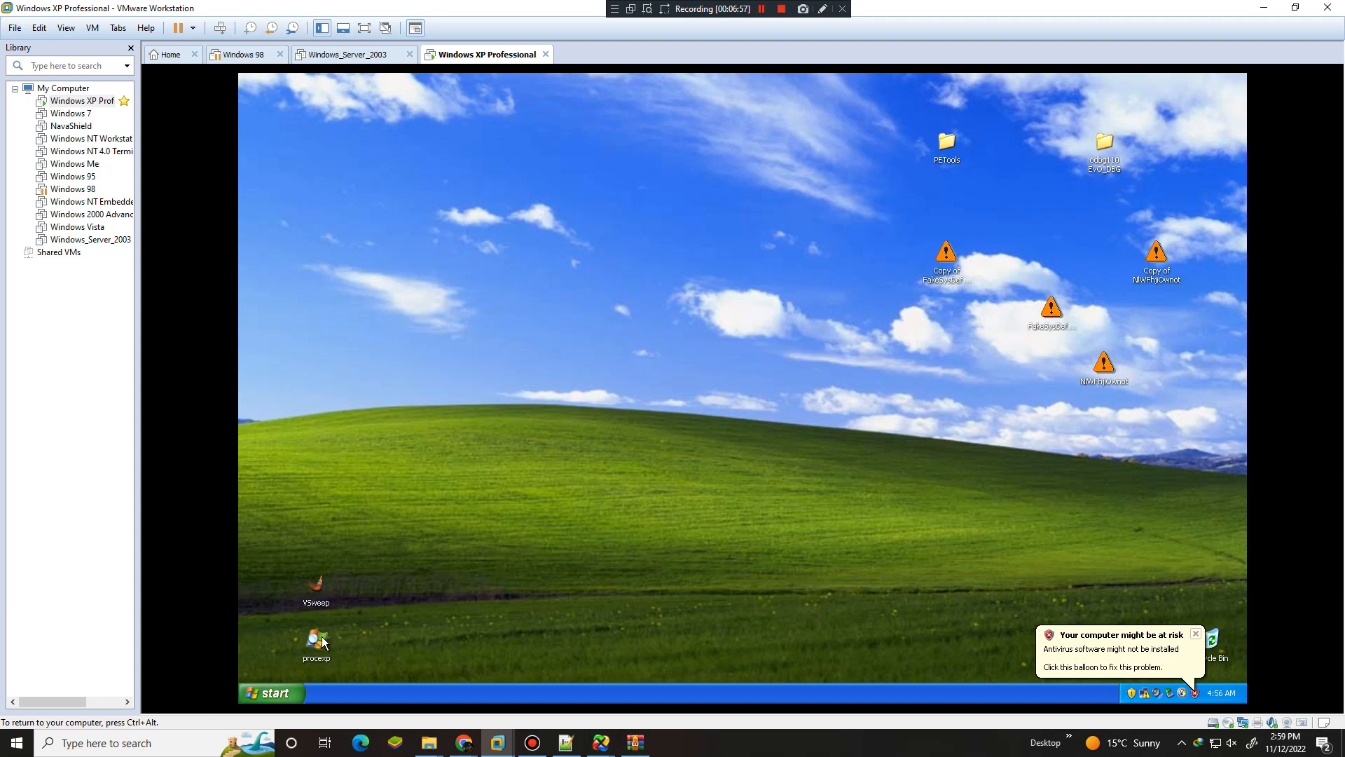
Launch Process Explorer from the procexp desktop icon in the XP guest
double_click(316, 638)
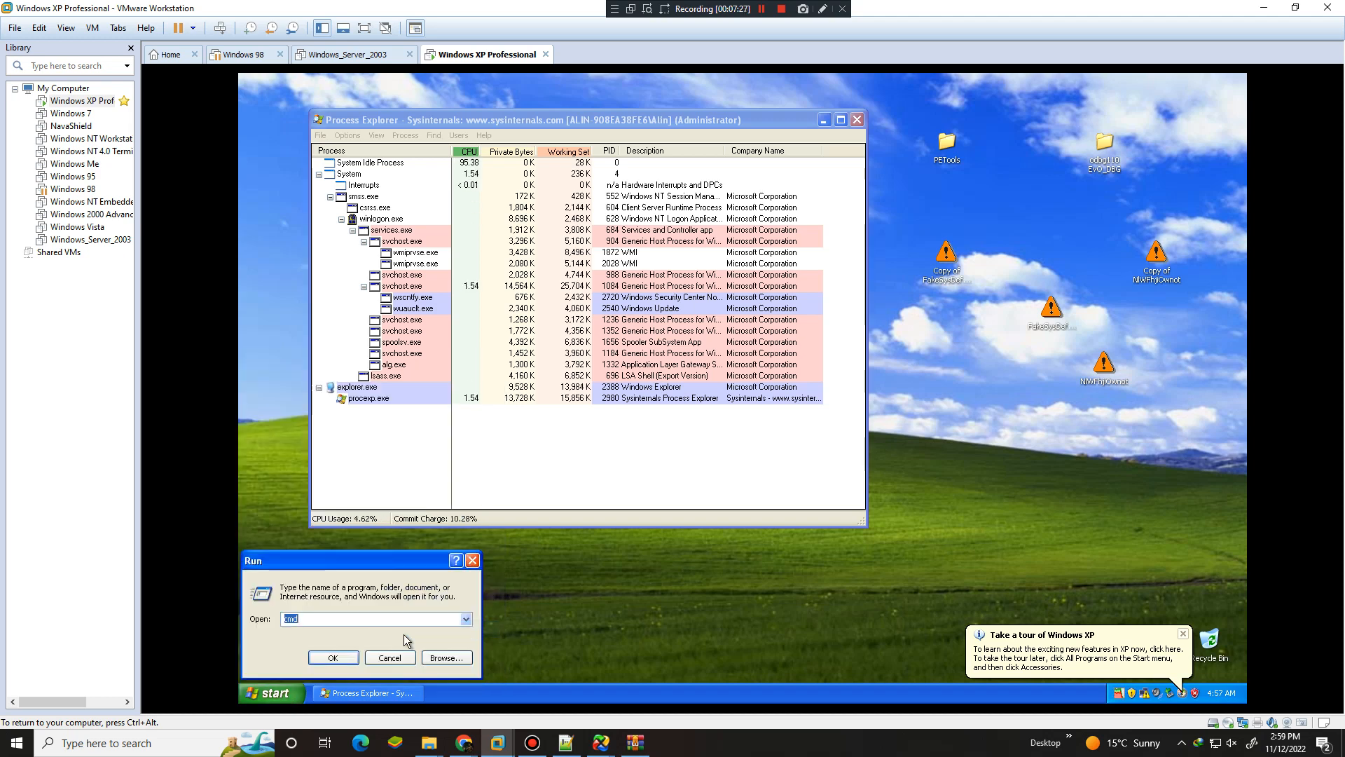
Run regedit in the guest and expand HKEY_LOCAL_MACHINE to browse its software keys
text(regedit)
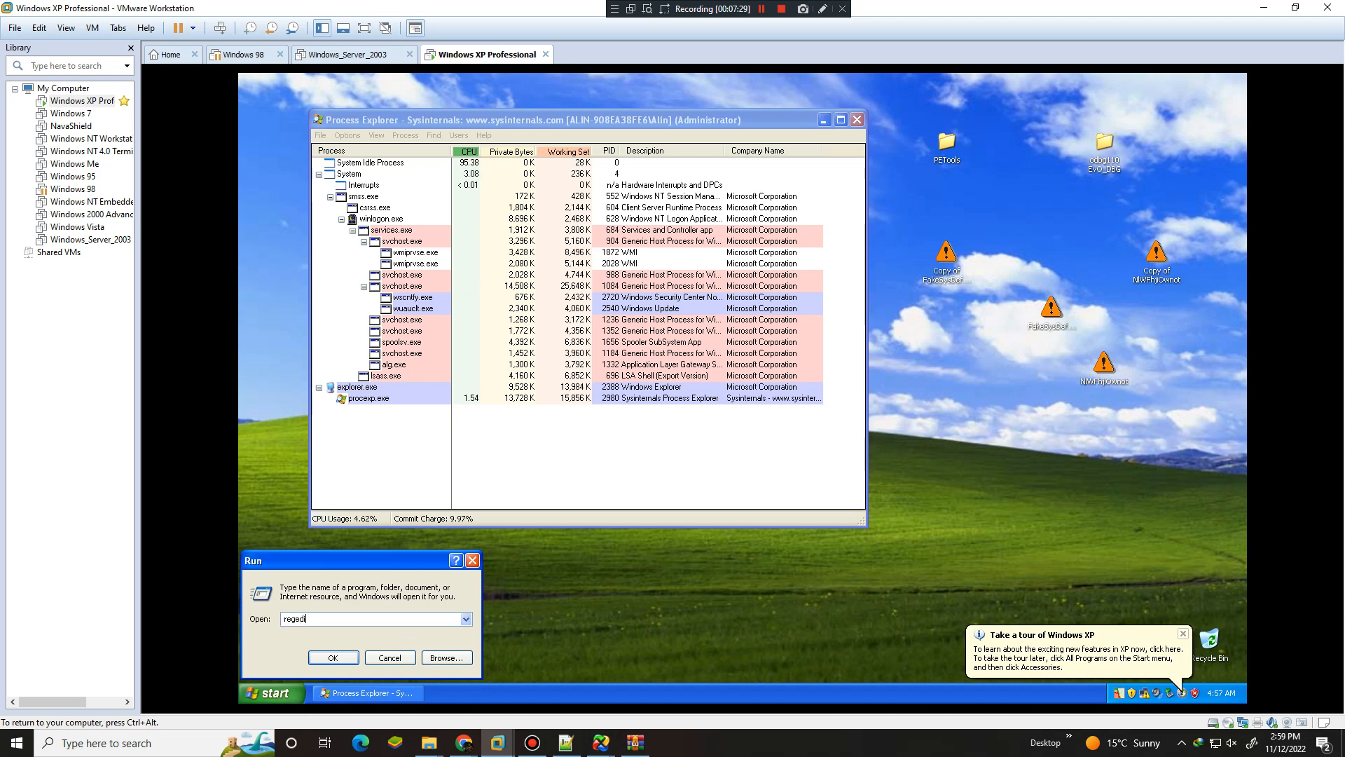
click(333, 658)
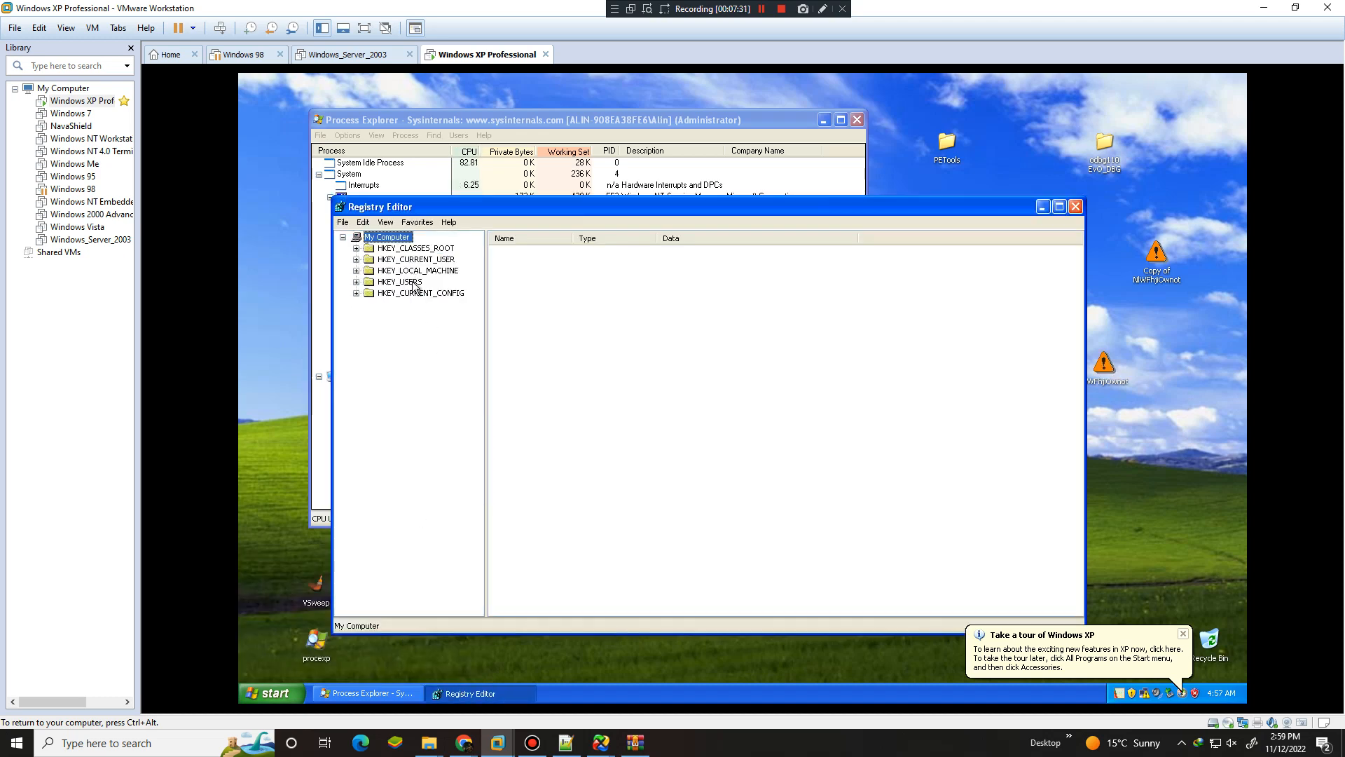
click(416, 270)
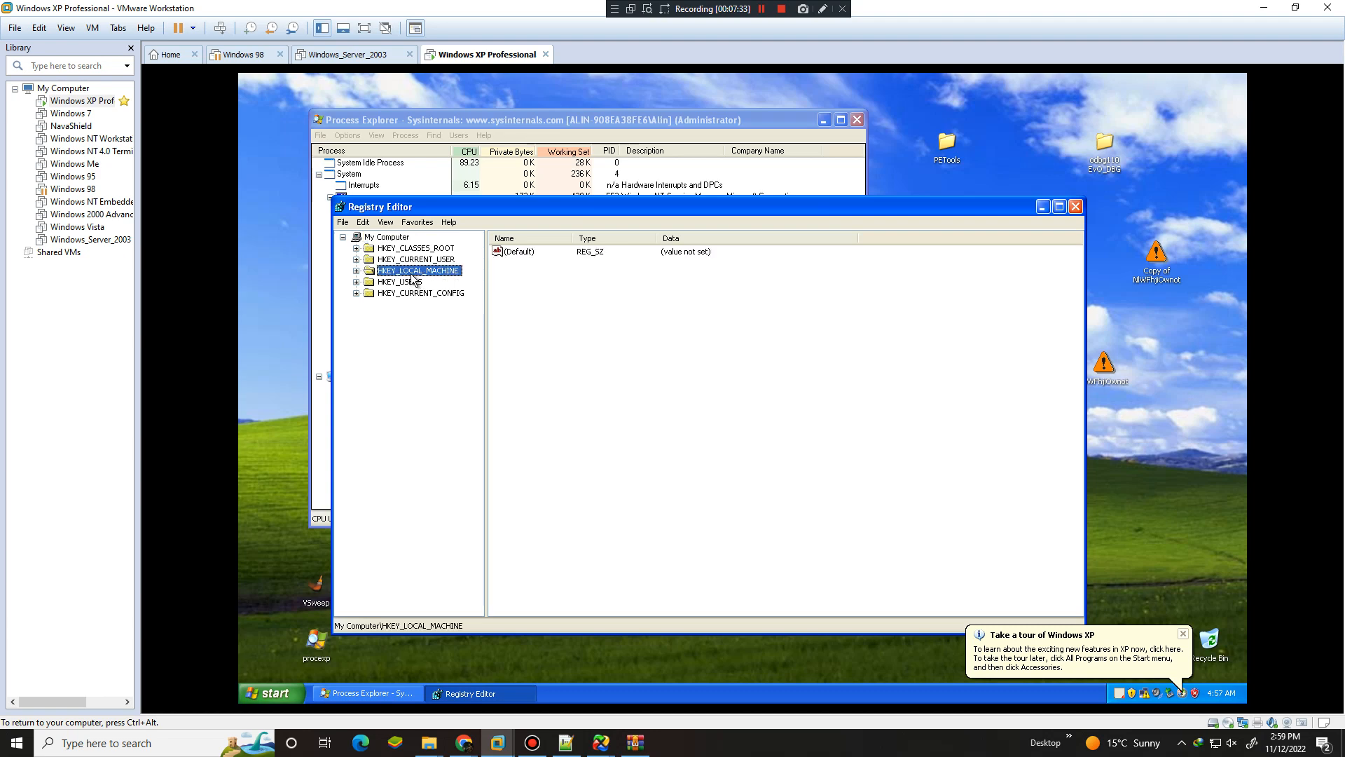
click(355, 271)
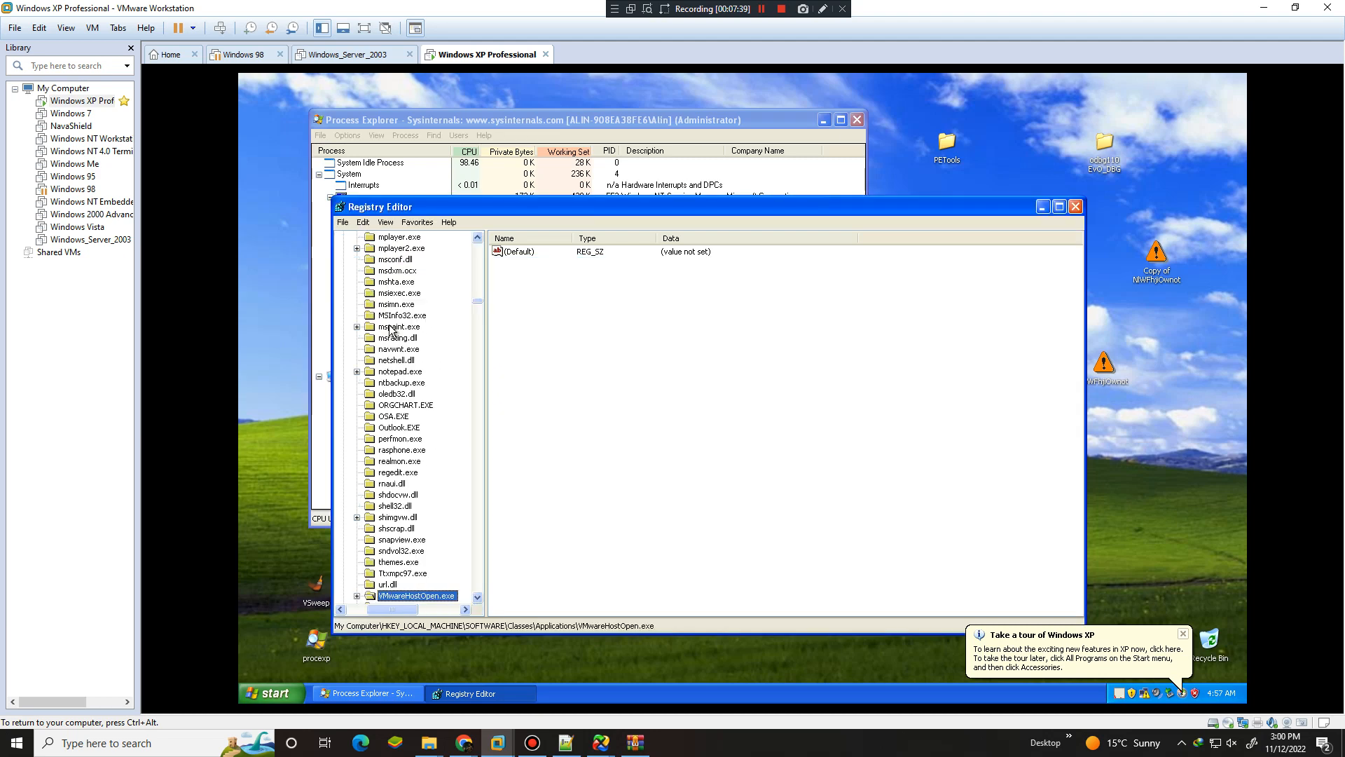
scroll(down, 3)
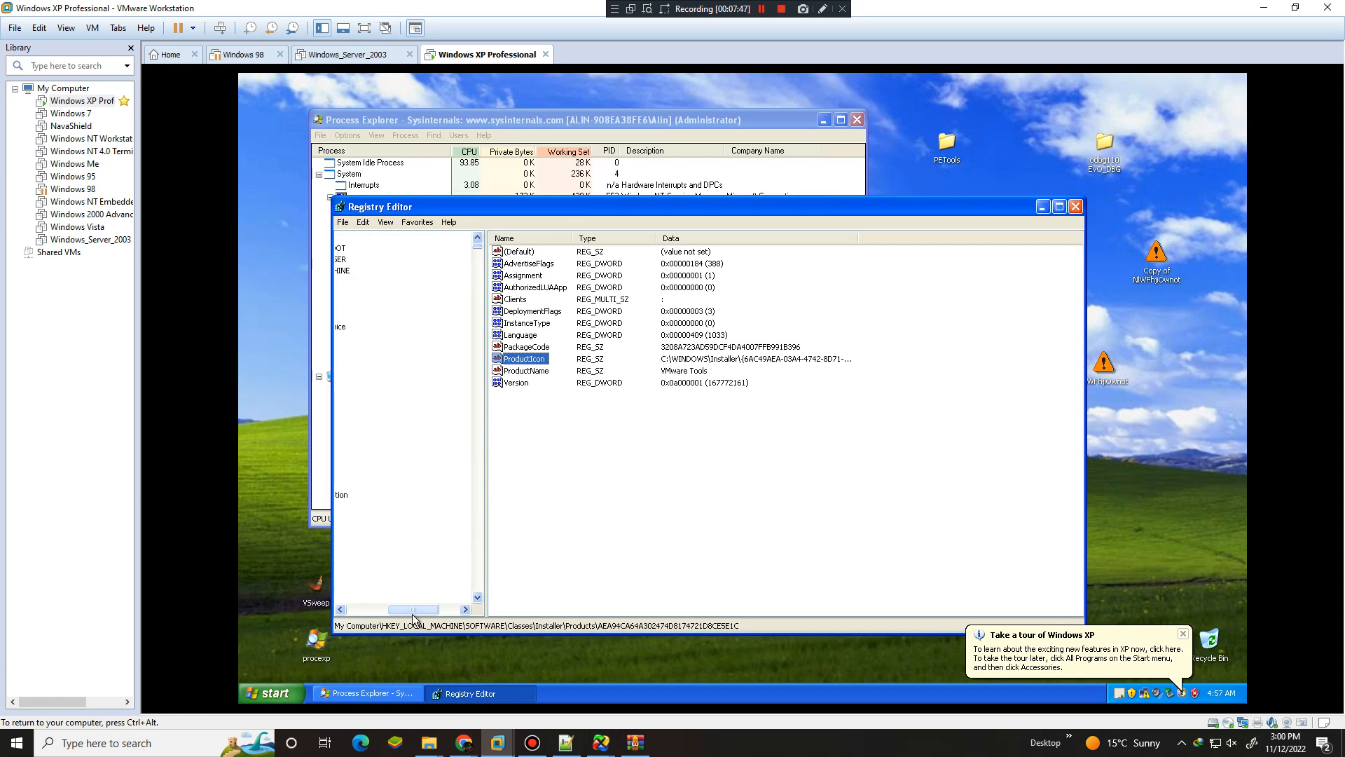
click(410, 314)
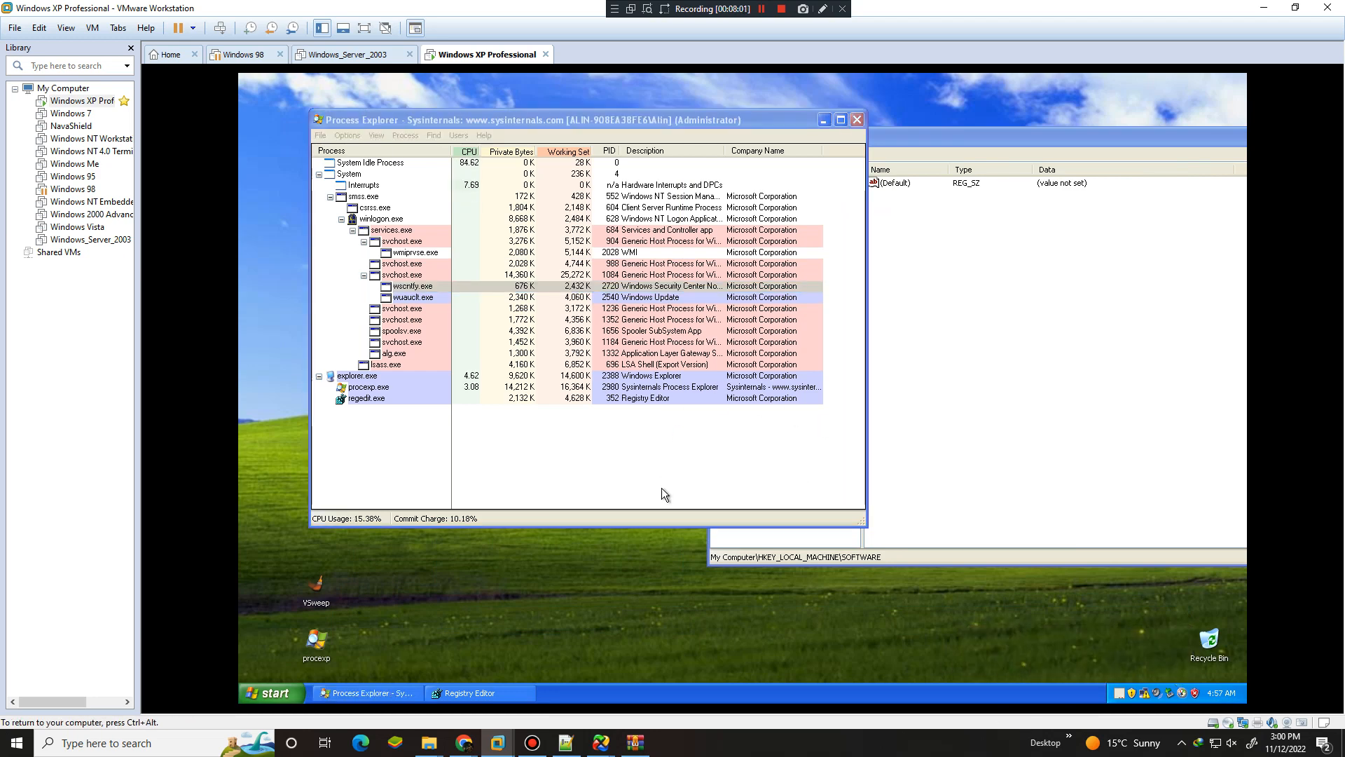
click(464, 692)
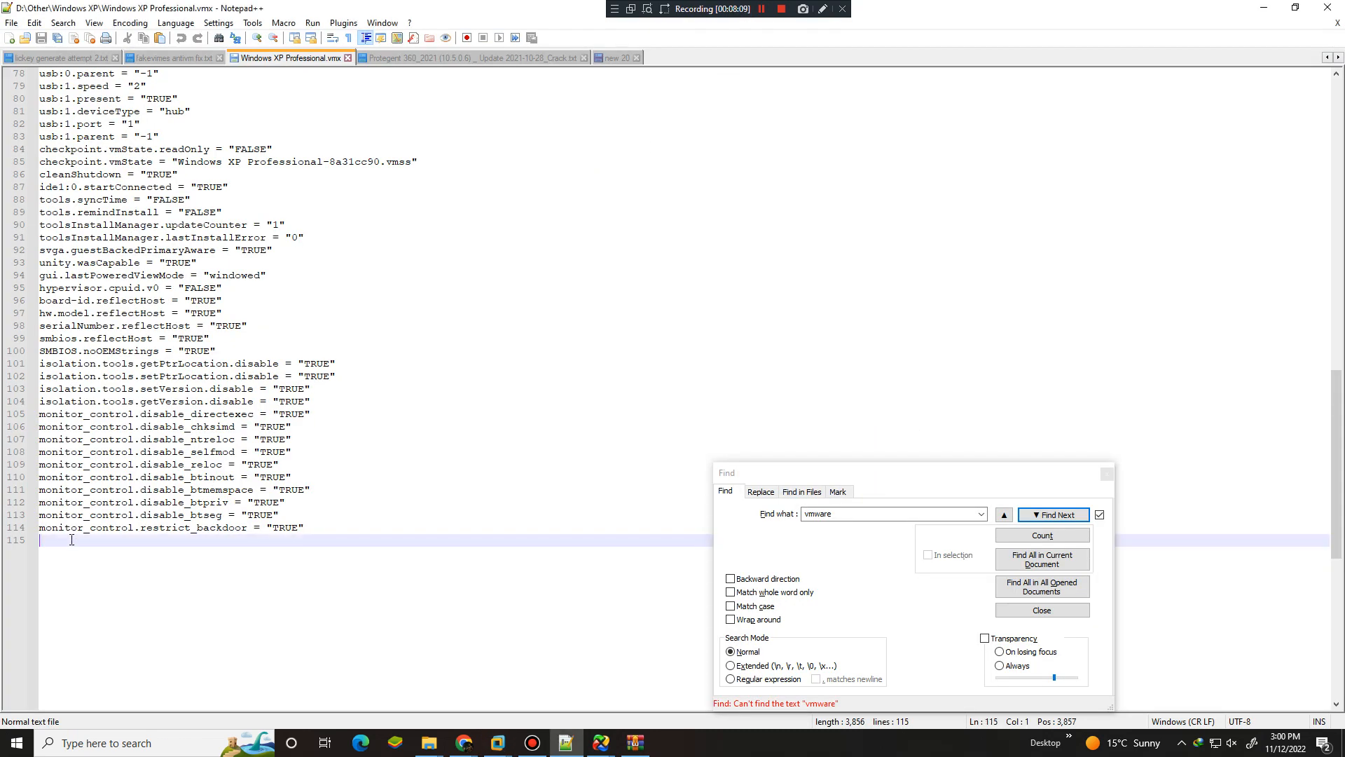
Add scsi0:0.productID = "Samsung SSD", resume the VM, and dismiss the dictionary error
text(scsi0:0.productID = "Samsung SSD")
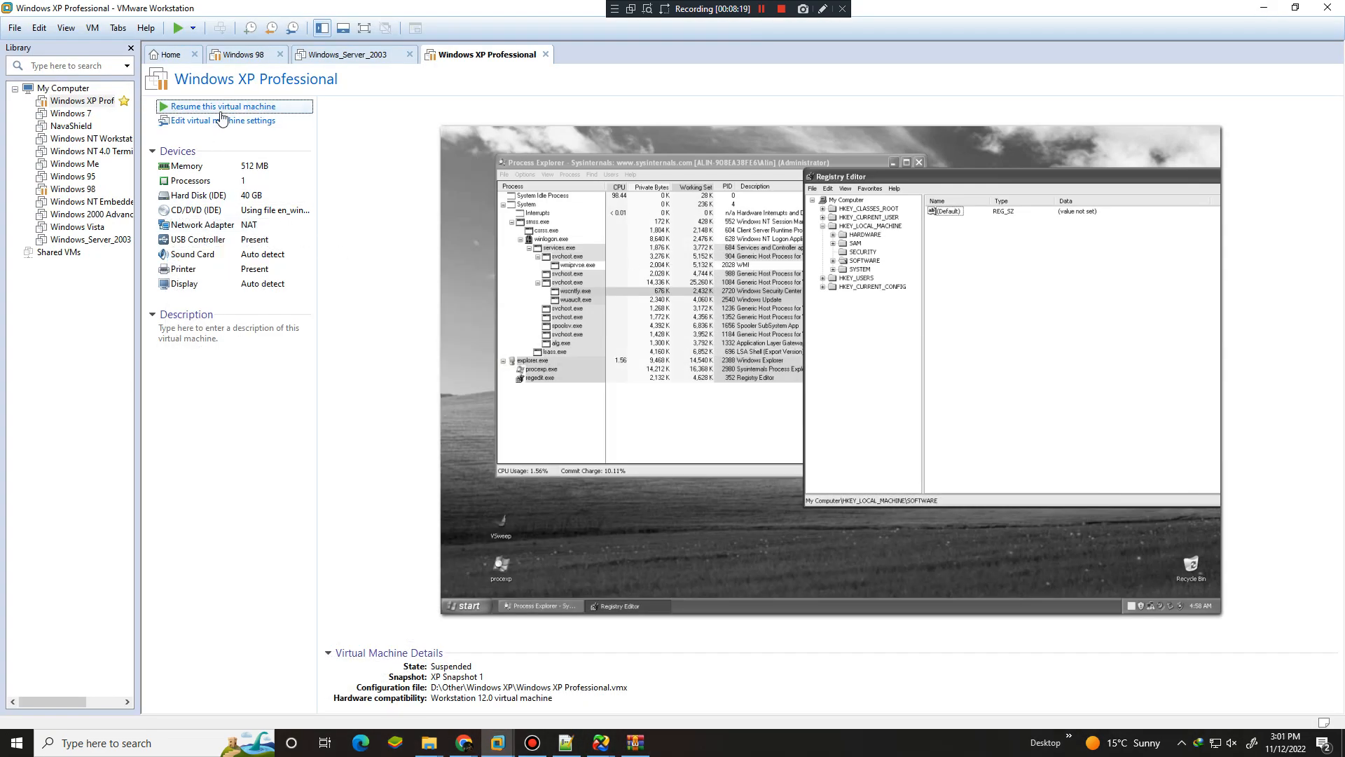
click(223, 106)
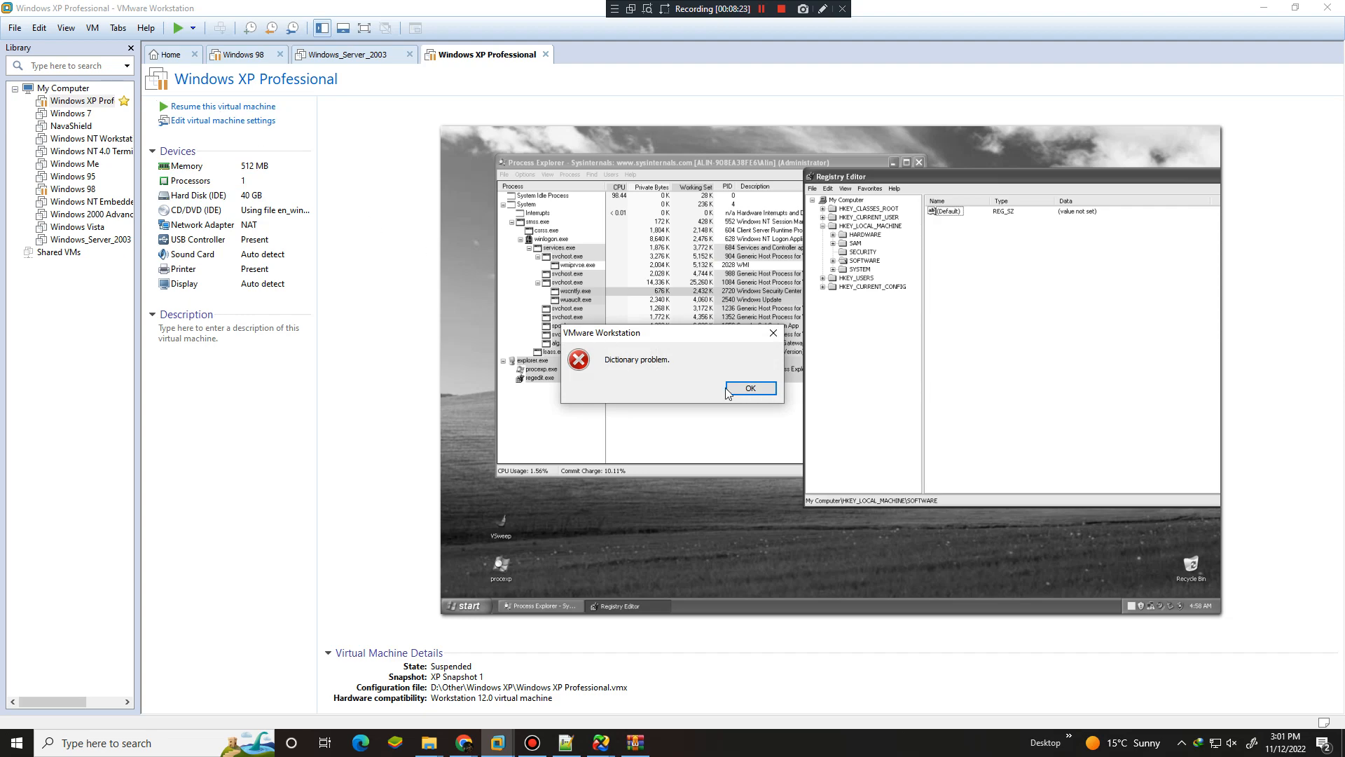
click(749, 388)
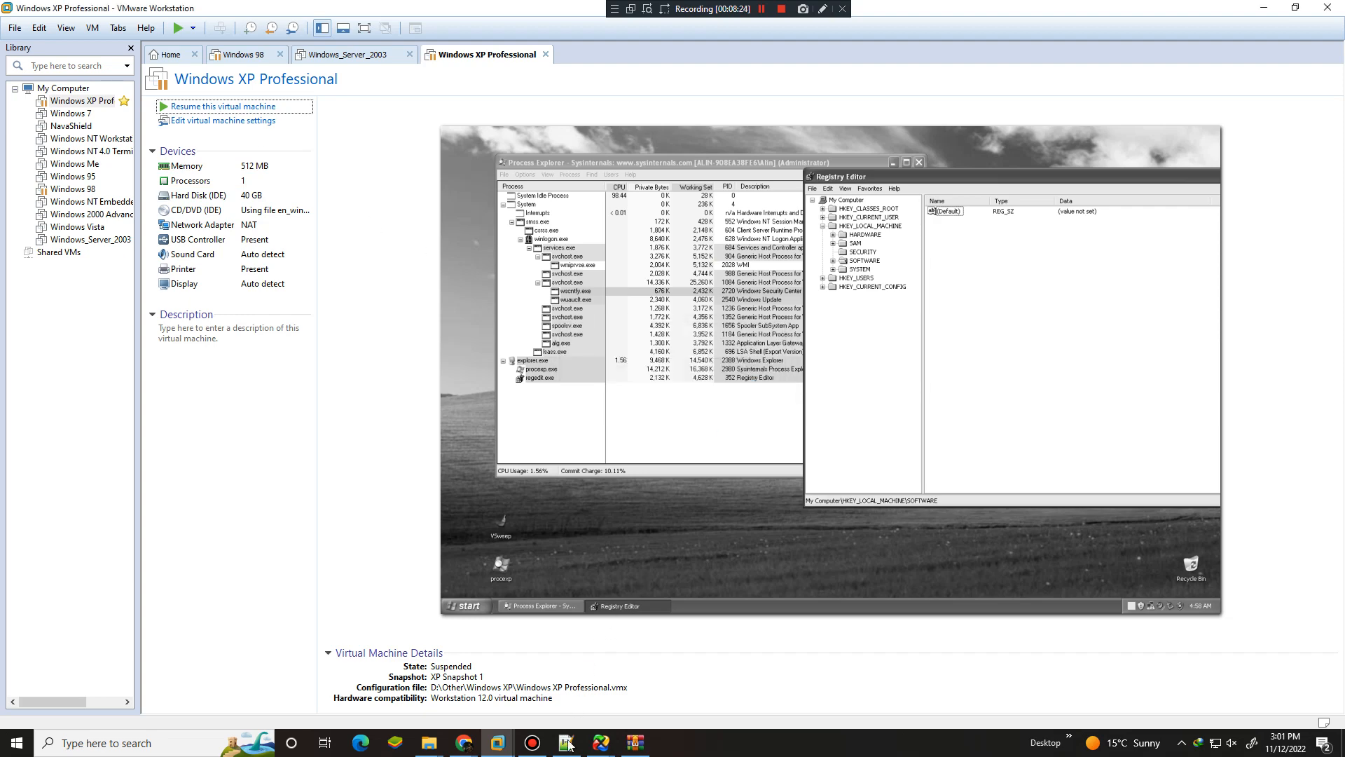
click(565, 742)
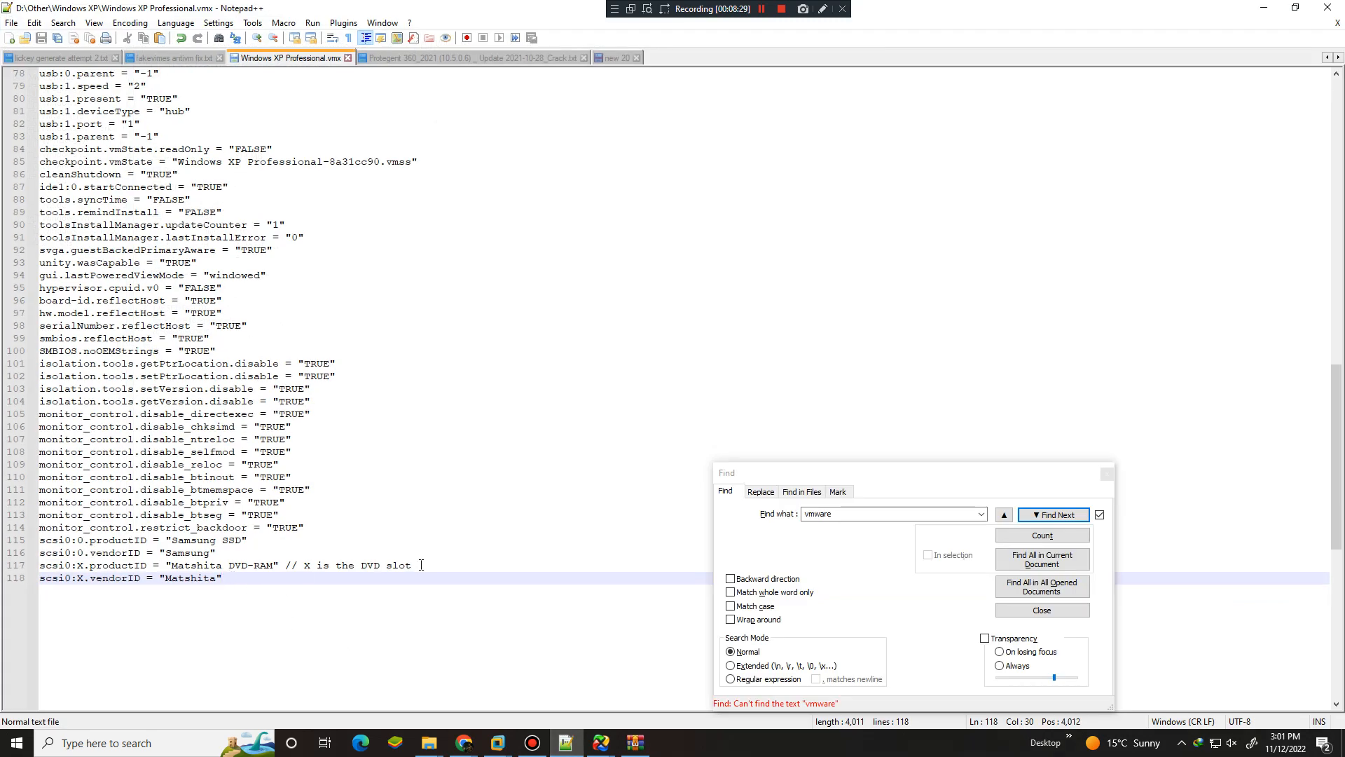
Save the .vmx with the Samsung disk and Matshita DVD-RAM identity lines
key(Delete)
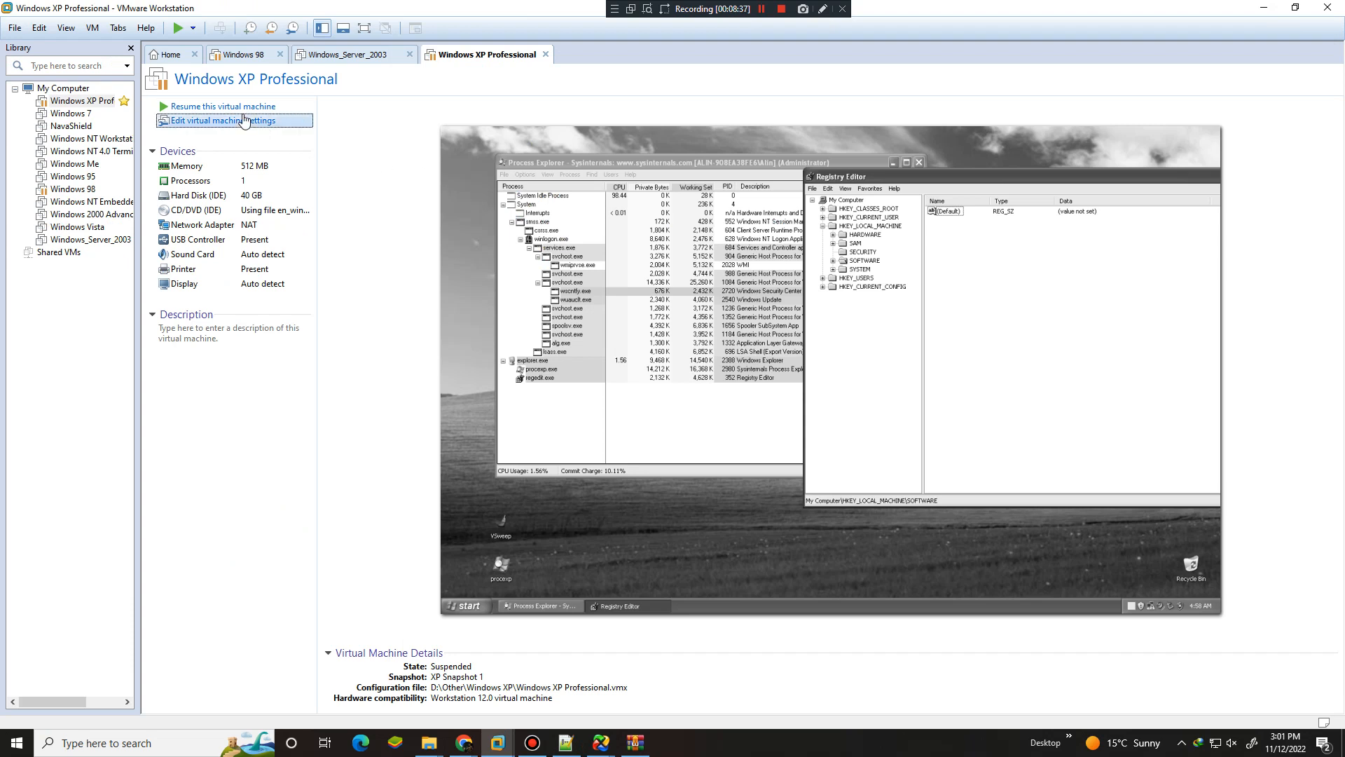
mouse_move(520, 165)
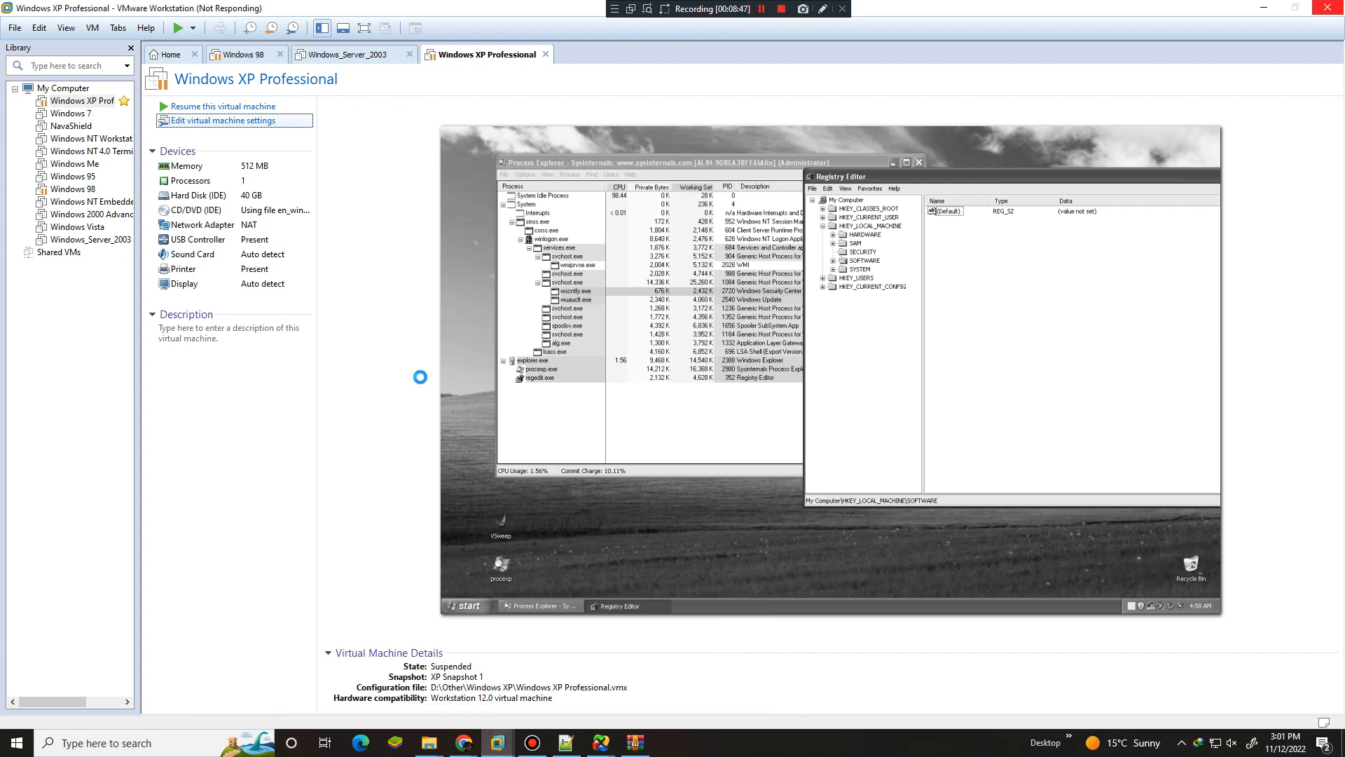
Open the suspended XP machine's virtual machine settings
click(758, 8)
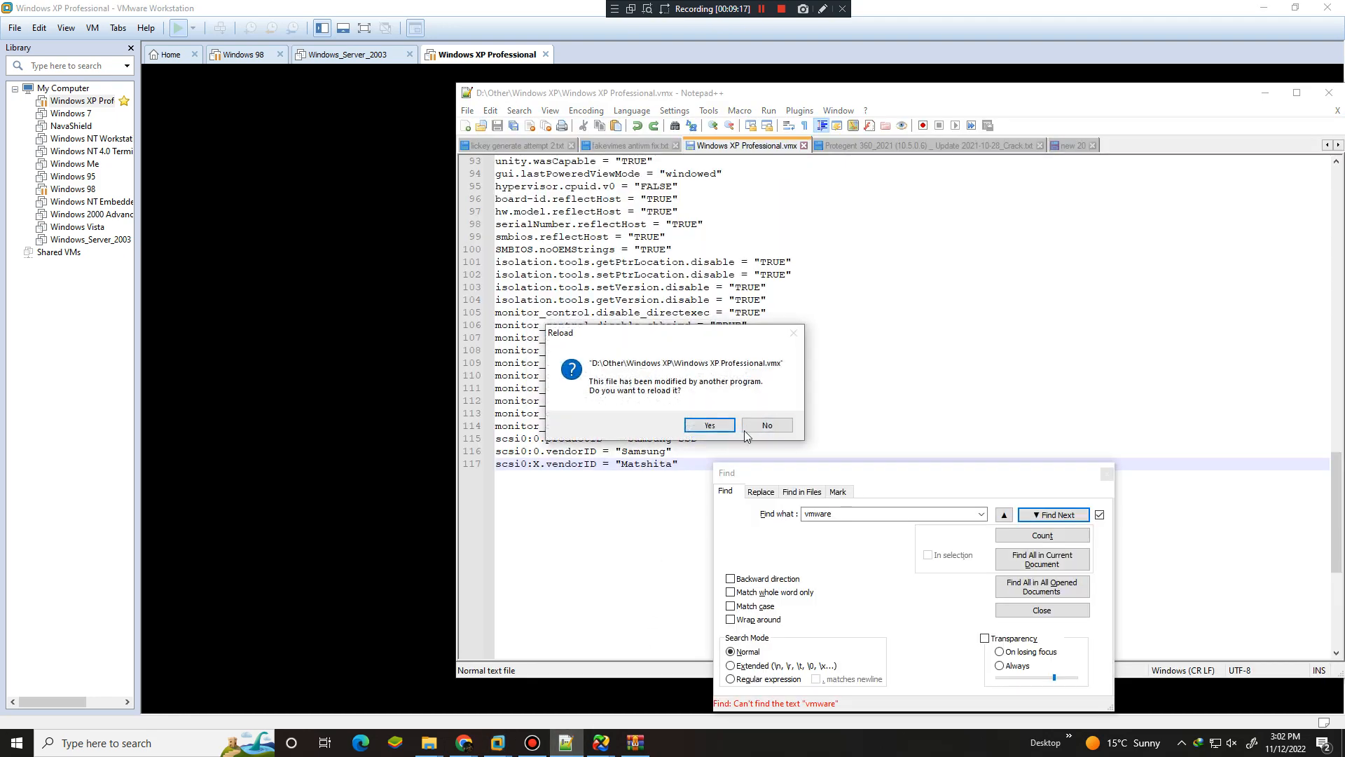
Reload the externally changed .vmx in Notepad++ and save the trimmed configuration
click(708, 424)
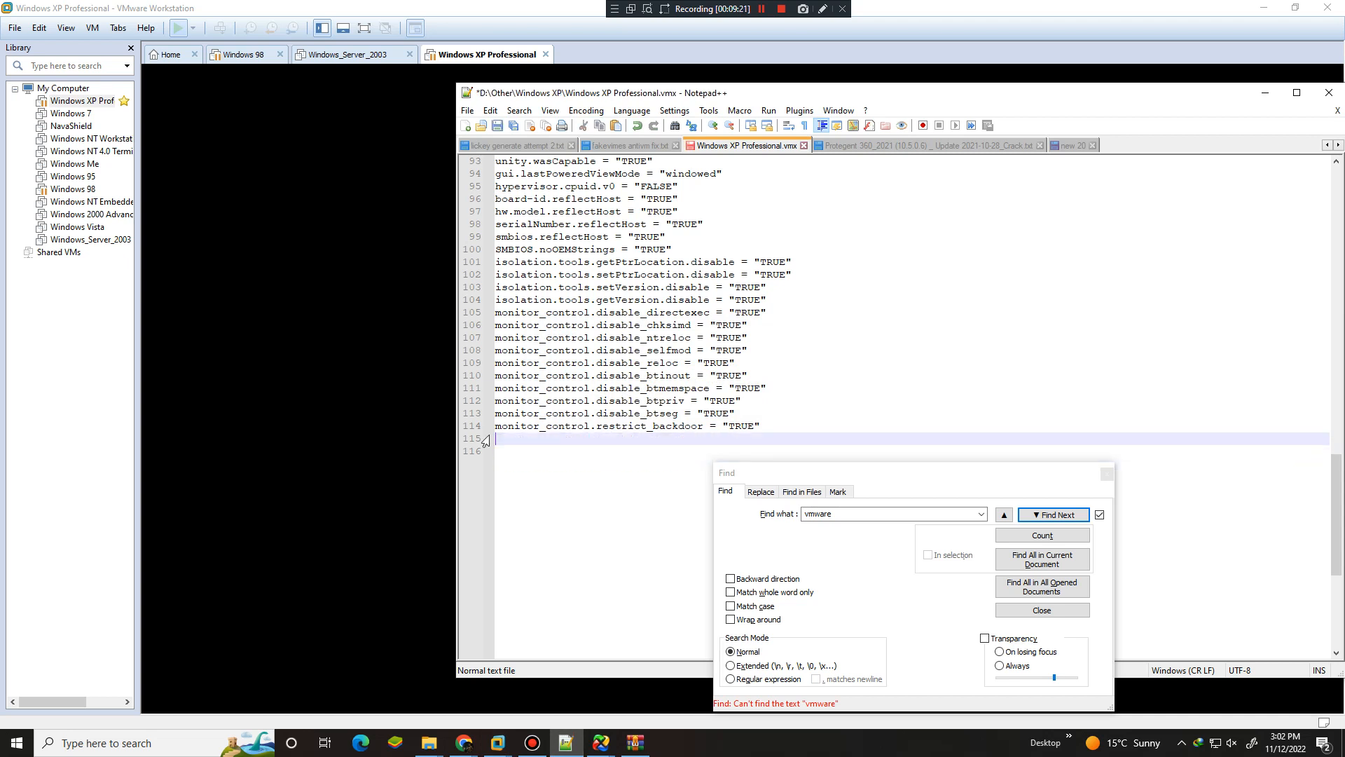
key(backspace)
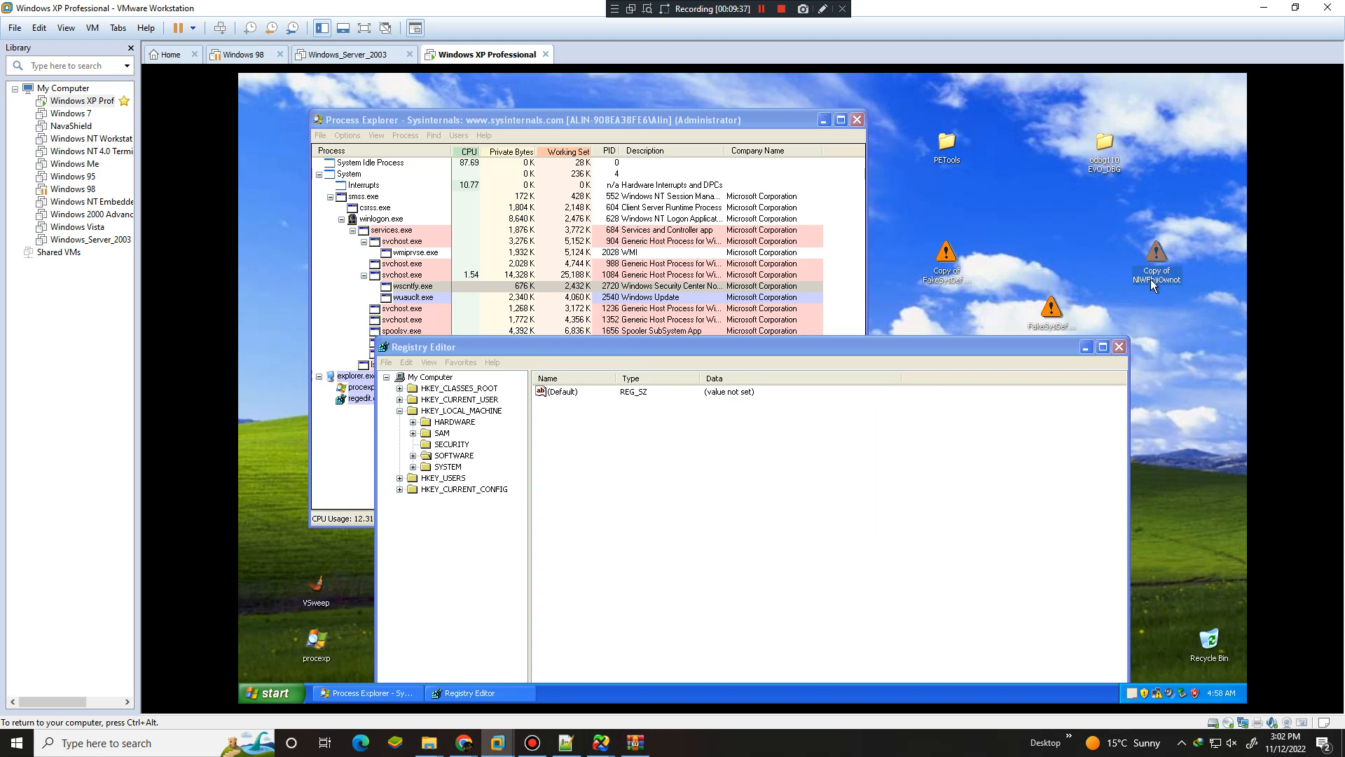
mouse_move(1155, 266)
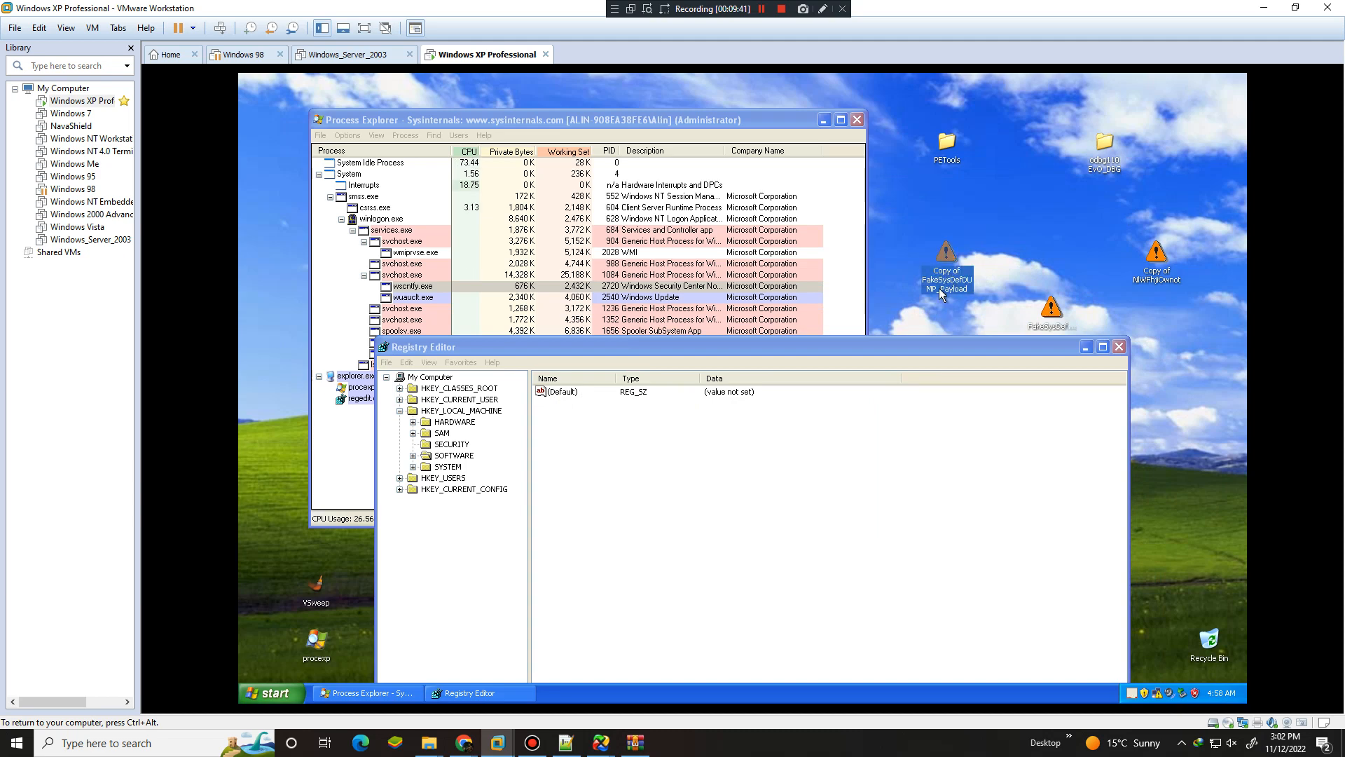
mouse_move(945, 257)
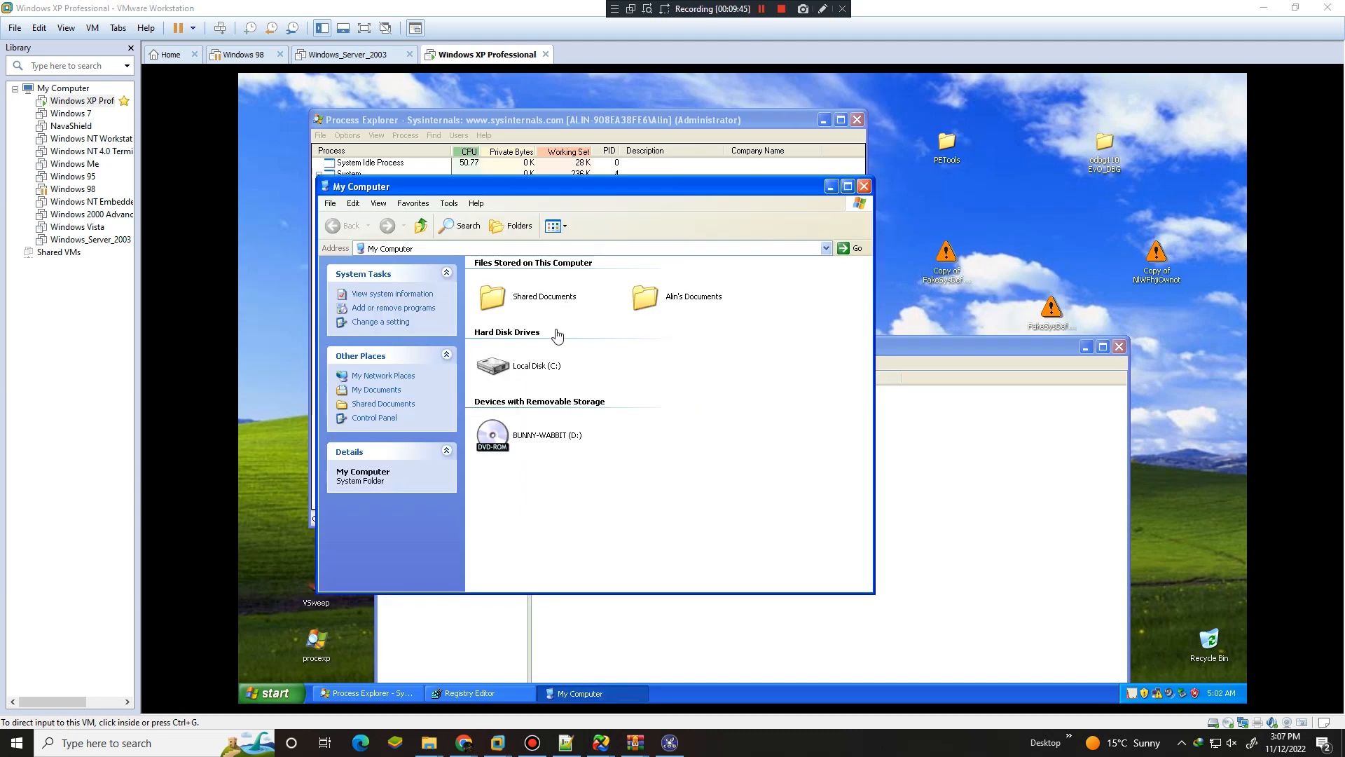
Open Local Disk (C:) from My Computer in the XP guest
double_click(536, 365)
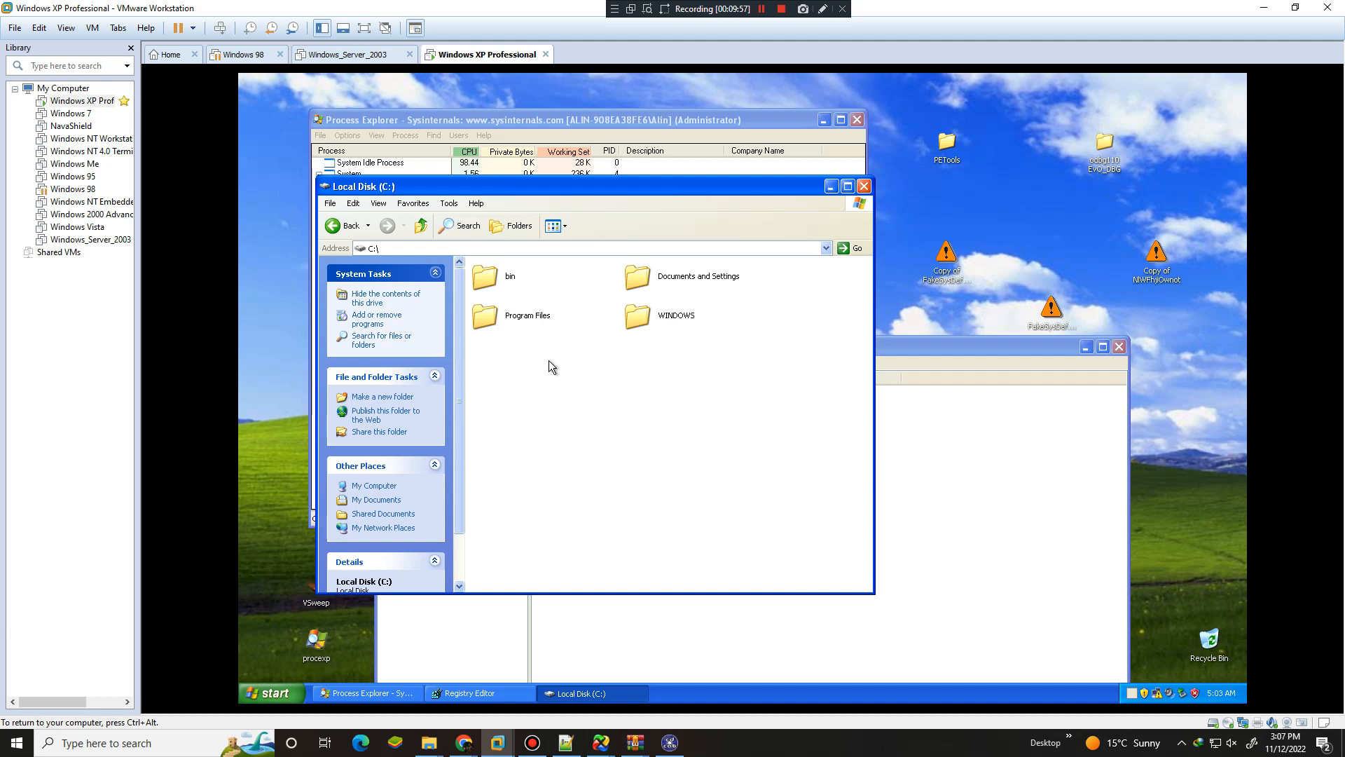
Run install.bat from C:\bin and copy vmloader, install and uninstall to C:\, replacing existing files
double_click(482, 275)
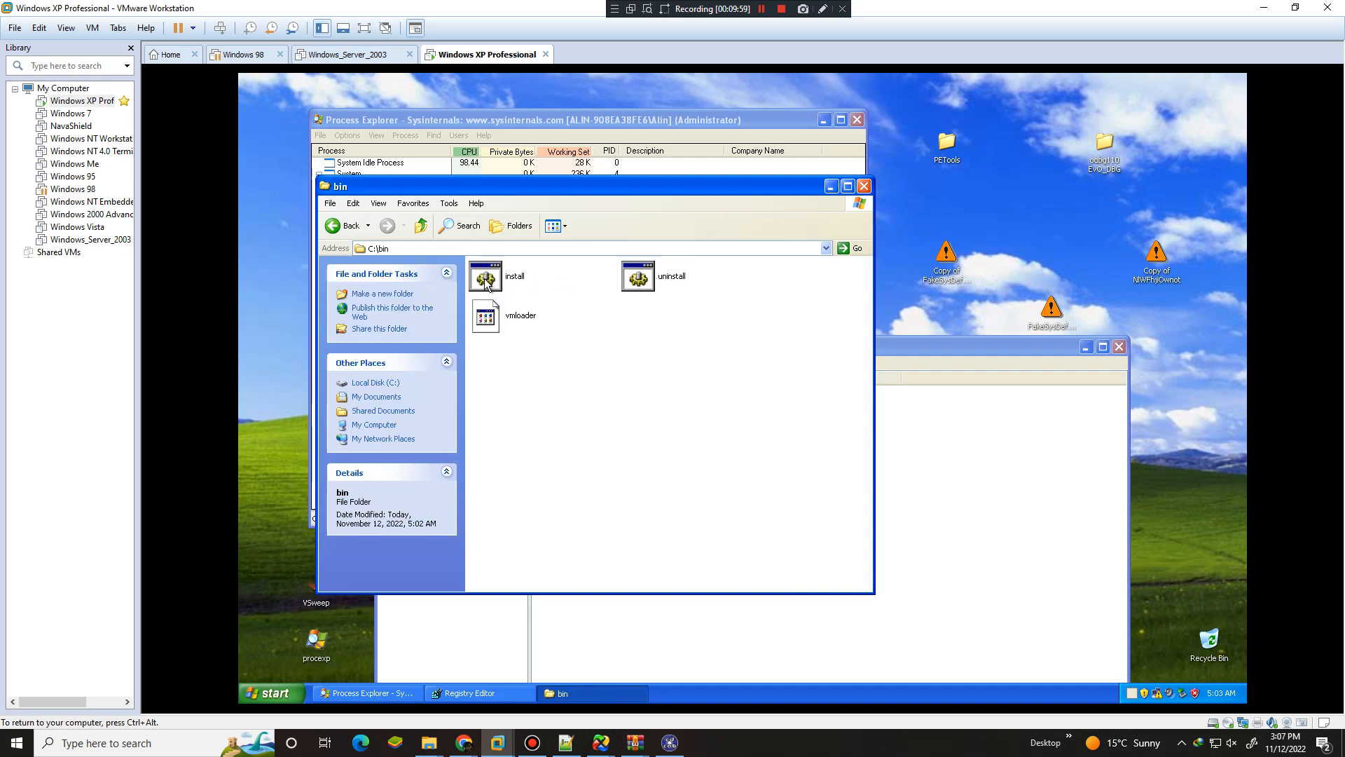
click(484, 276)
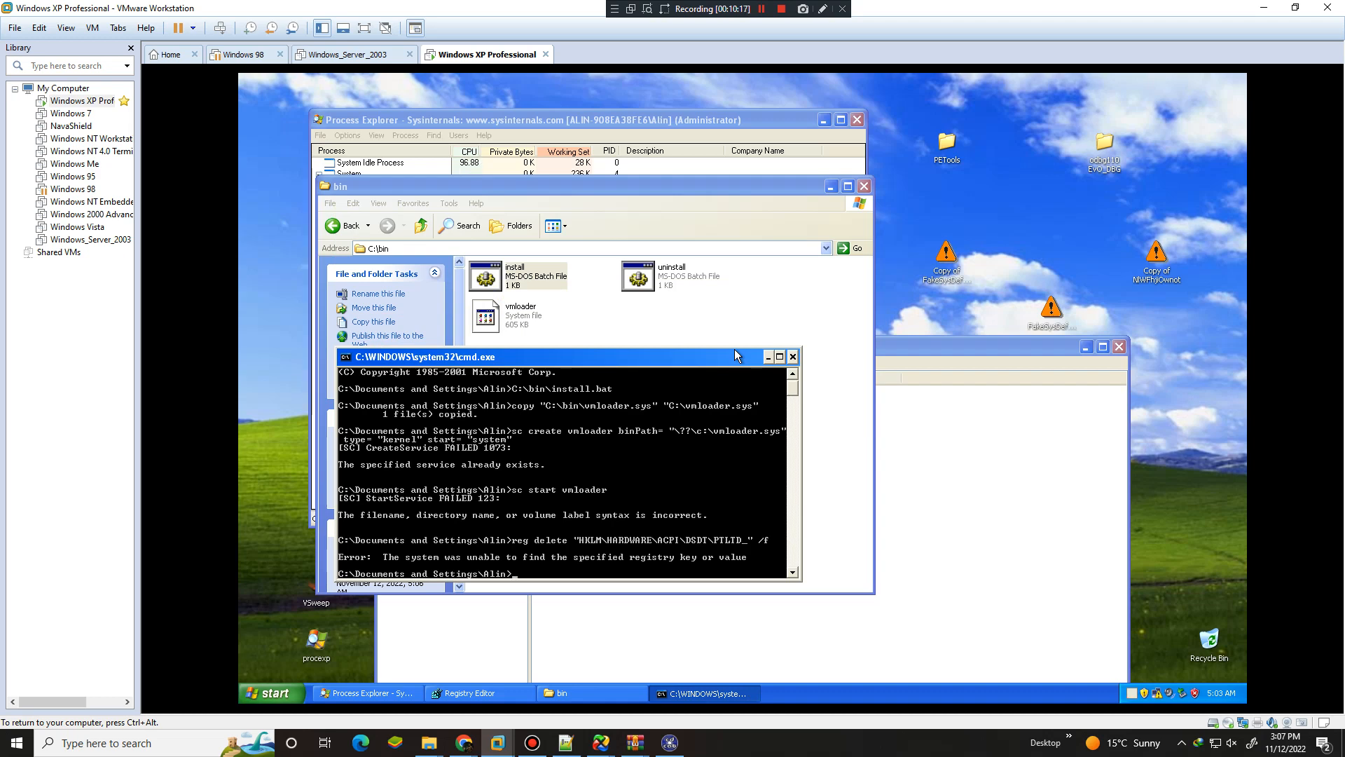
mouse_move(600, 328)
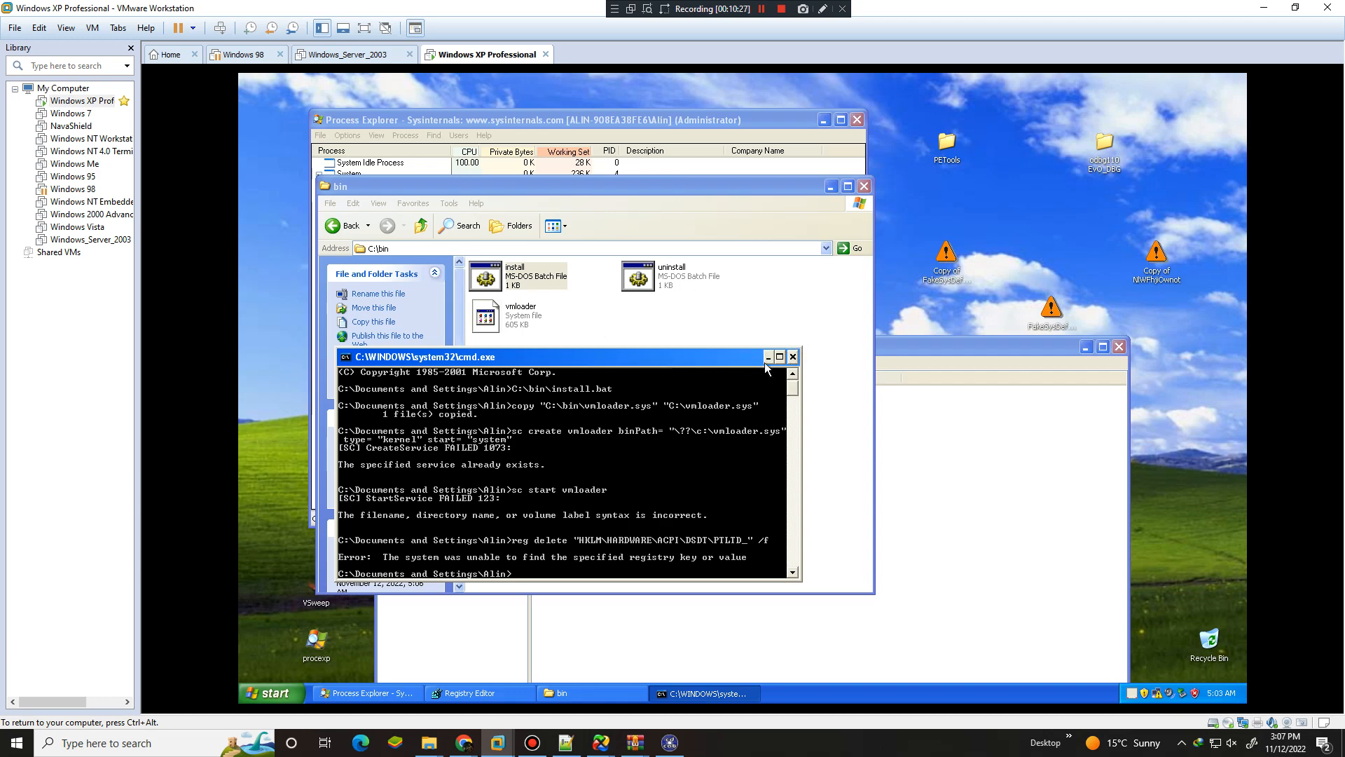
right_click(532, 505)
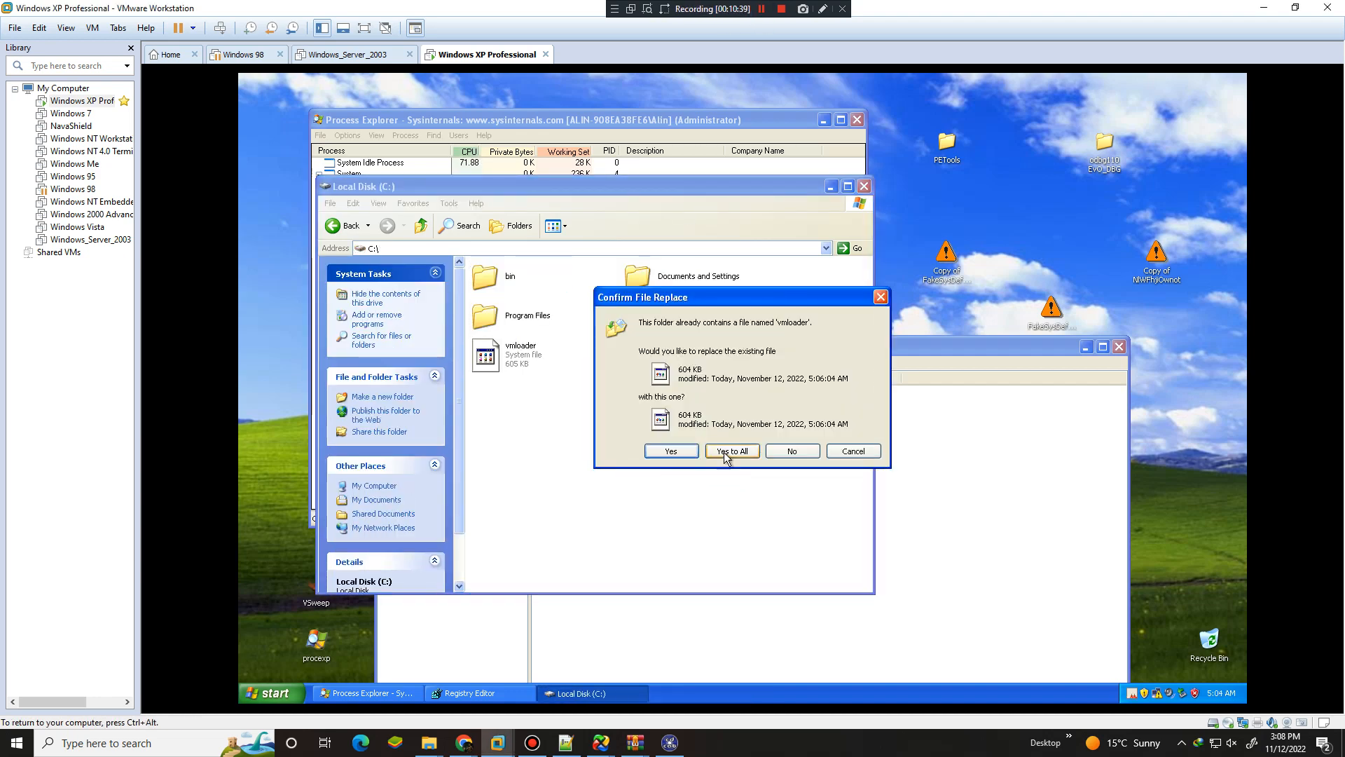
click(730, 450)
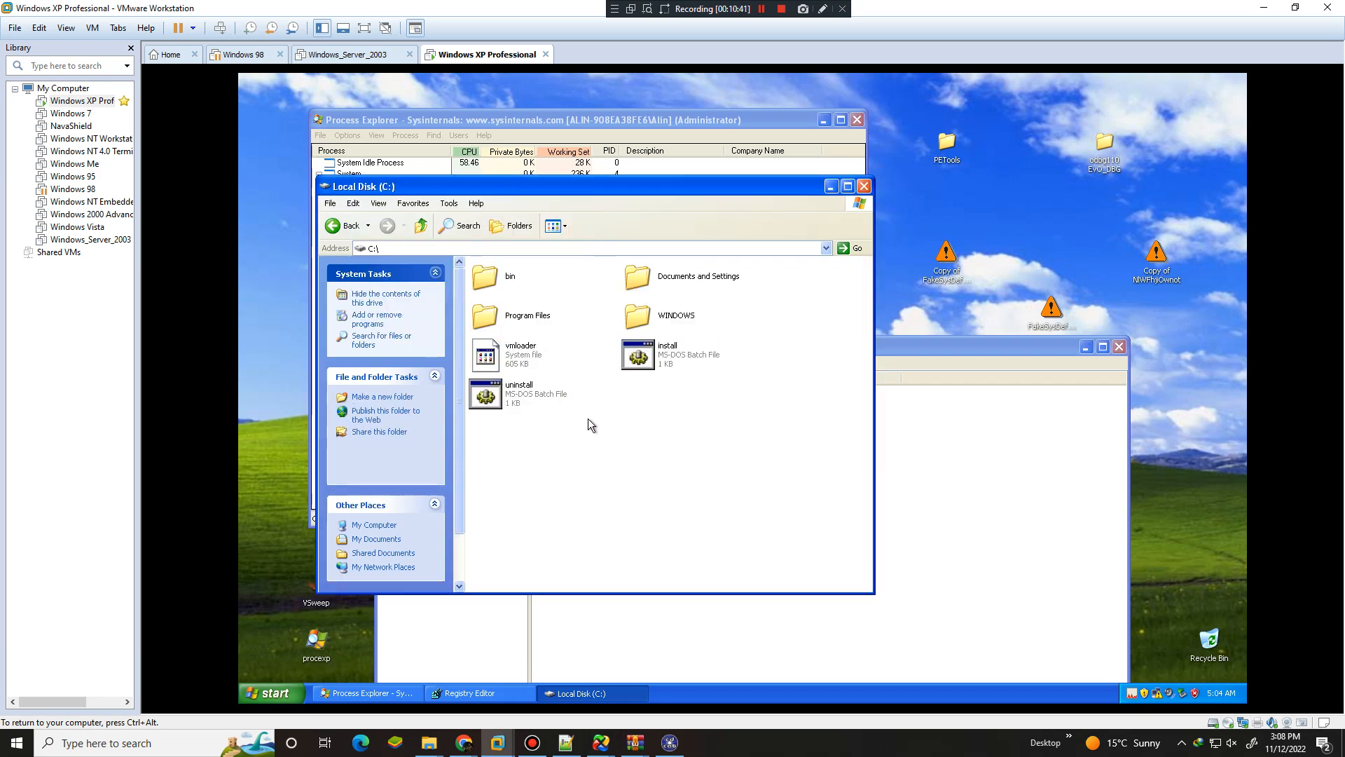
Run C:\install.bat from a command prompt, review its commands in Notepad, then close it
click(668, 354)
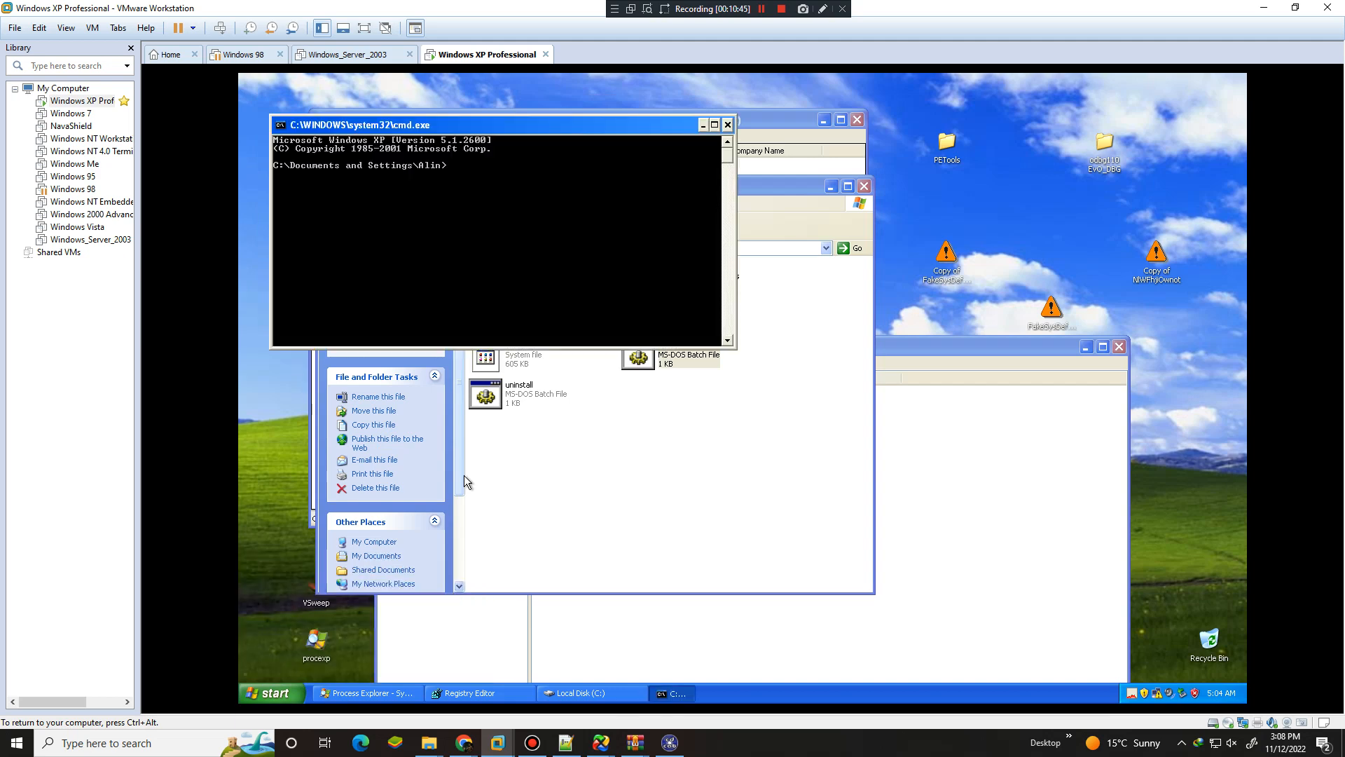
text(C:\install.bat)
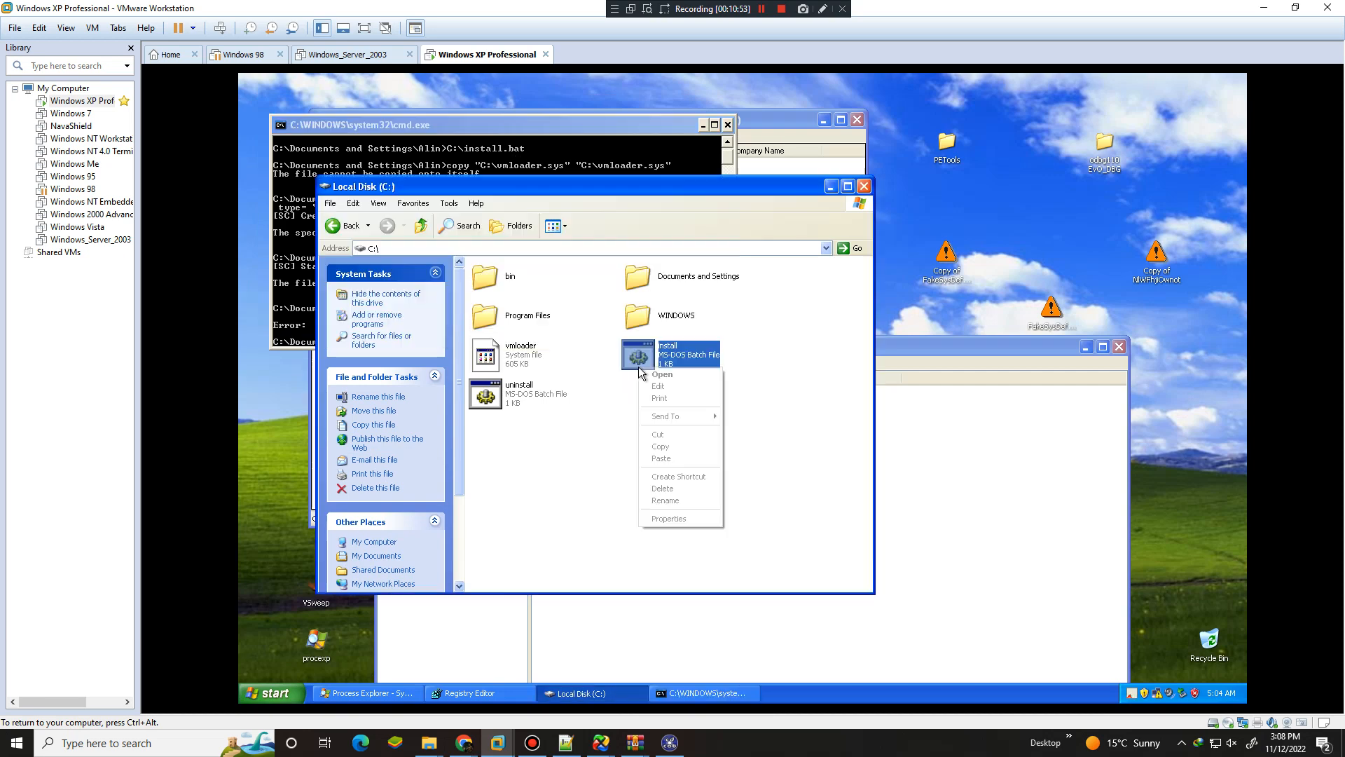
click(658, 385)
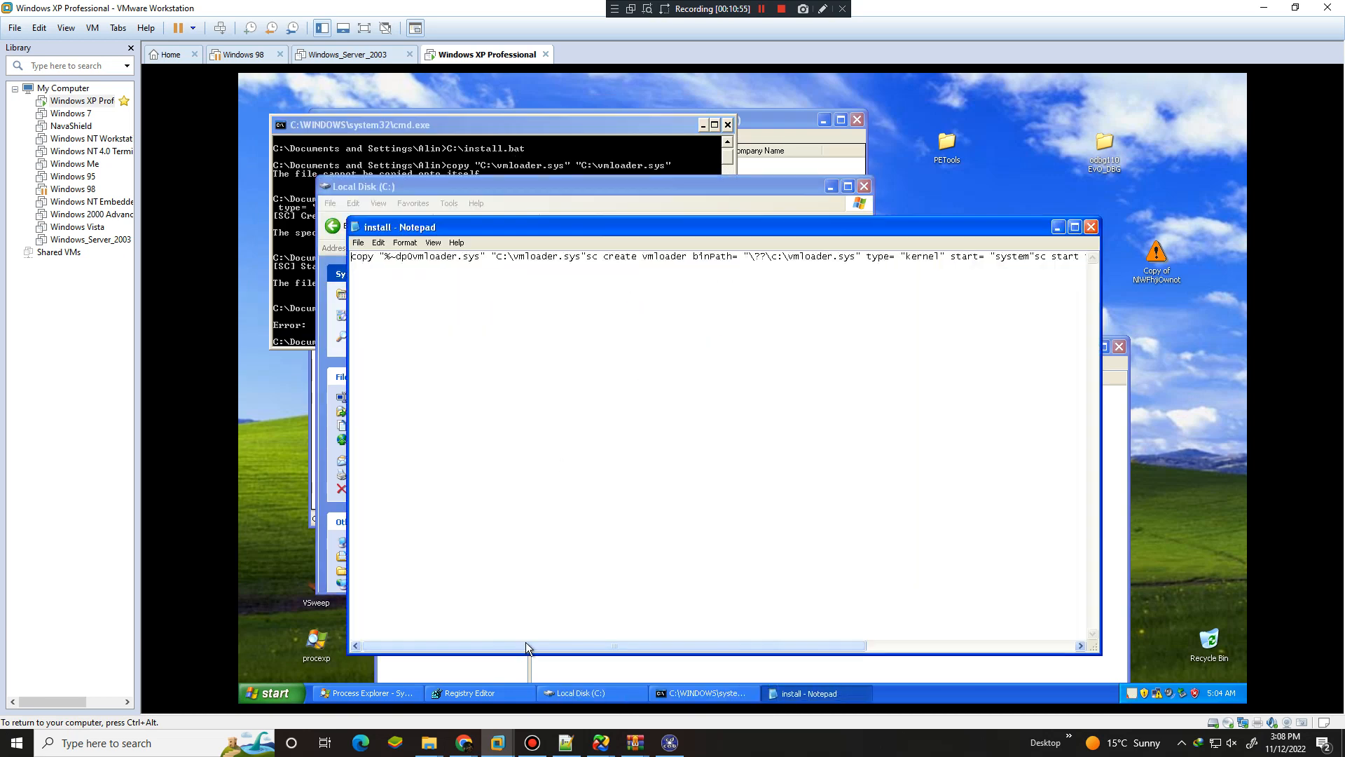
drag(528, 646, 733, 645)
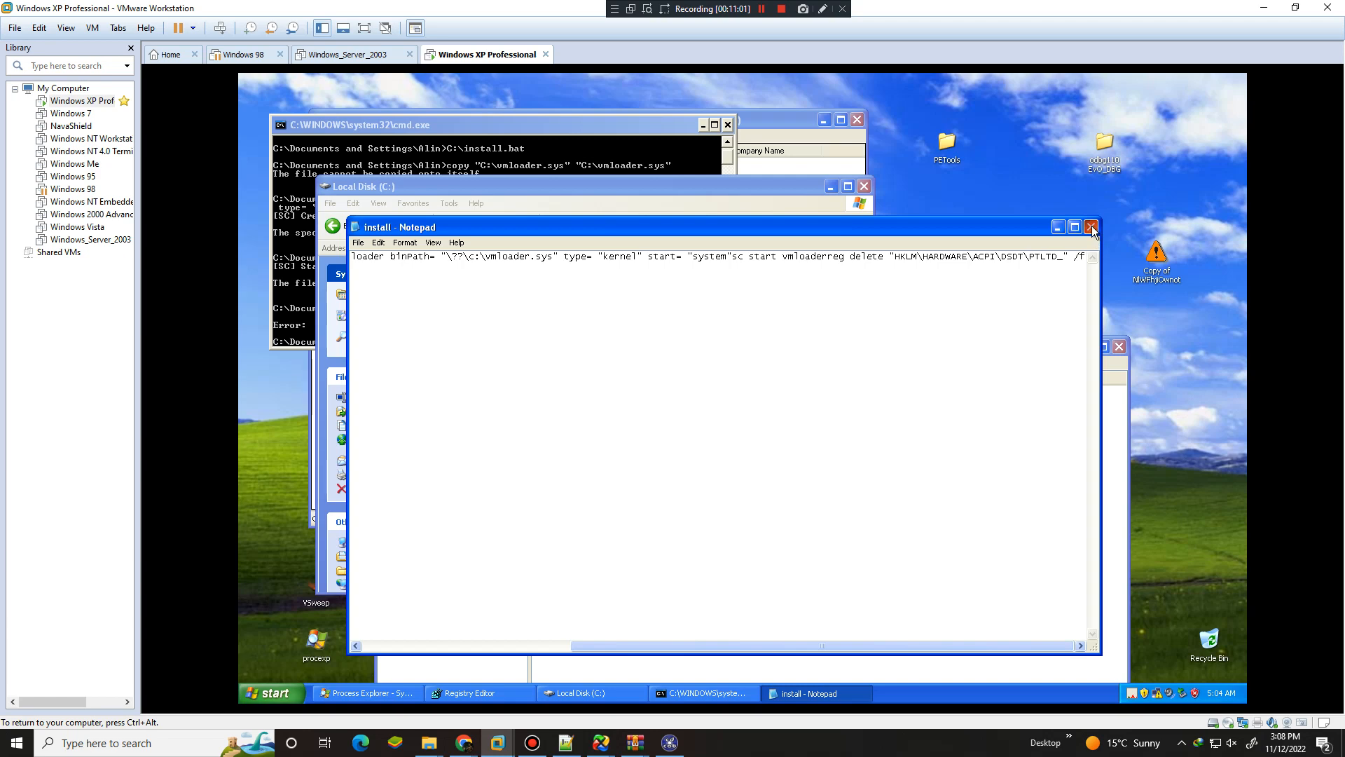
click(1092, 226)
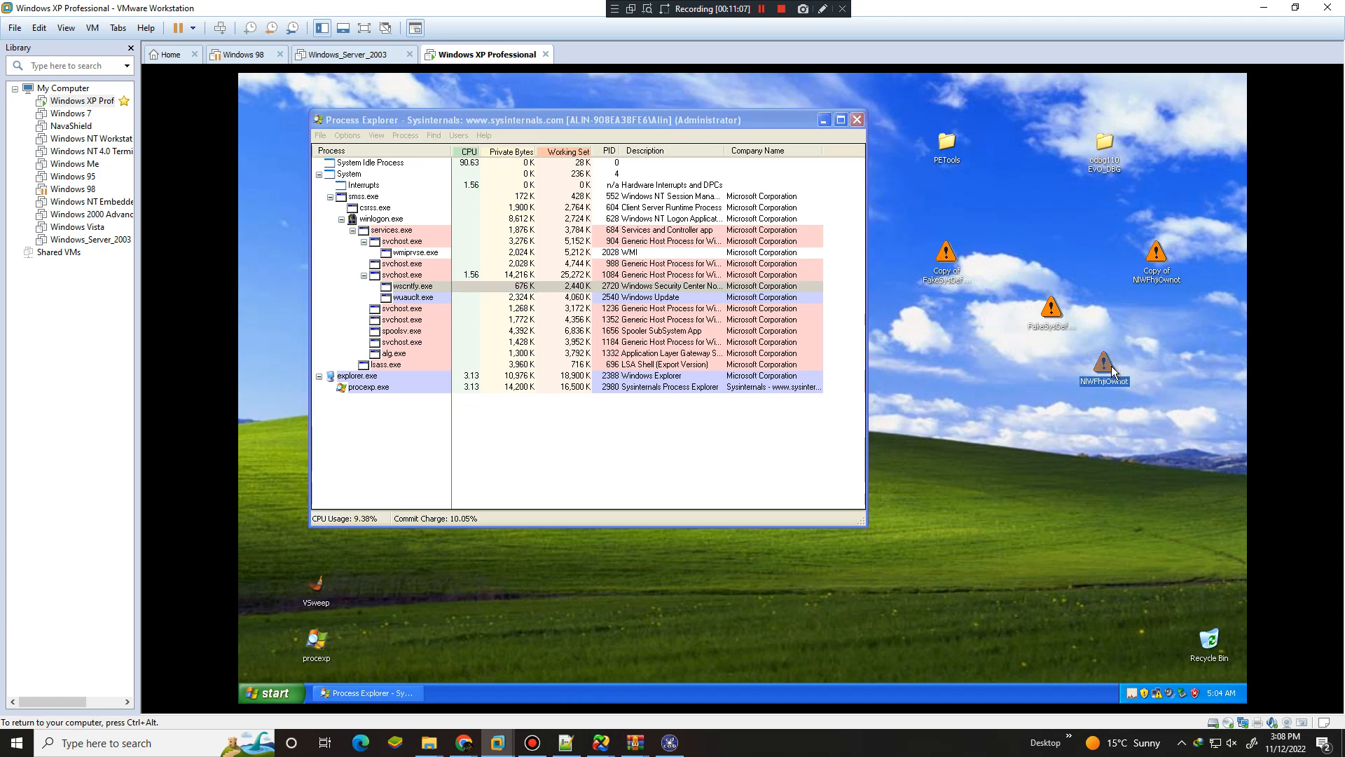
Reopen the All Users e0e4yh folder via My Computer and start a fresh Command Prompt
click(269, 692)
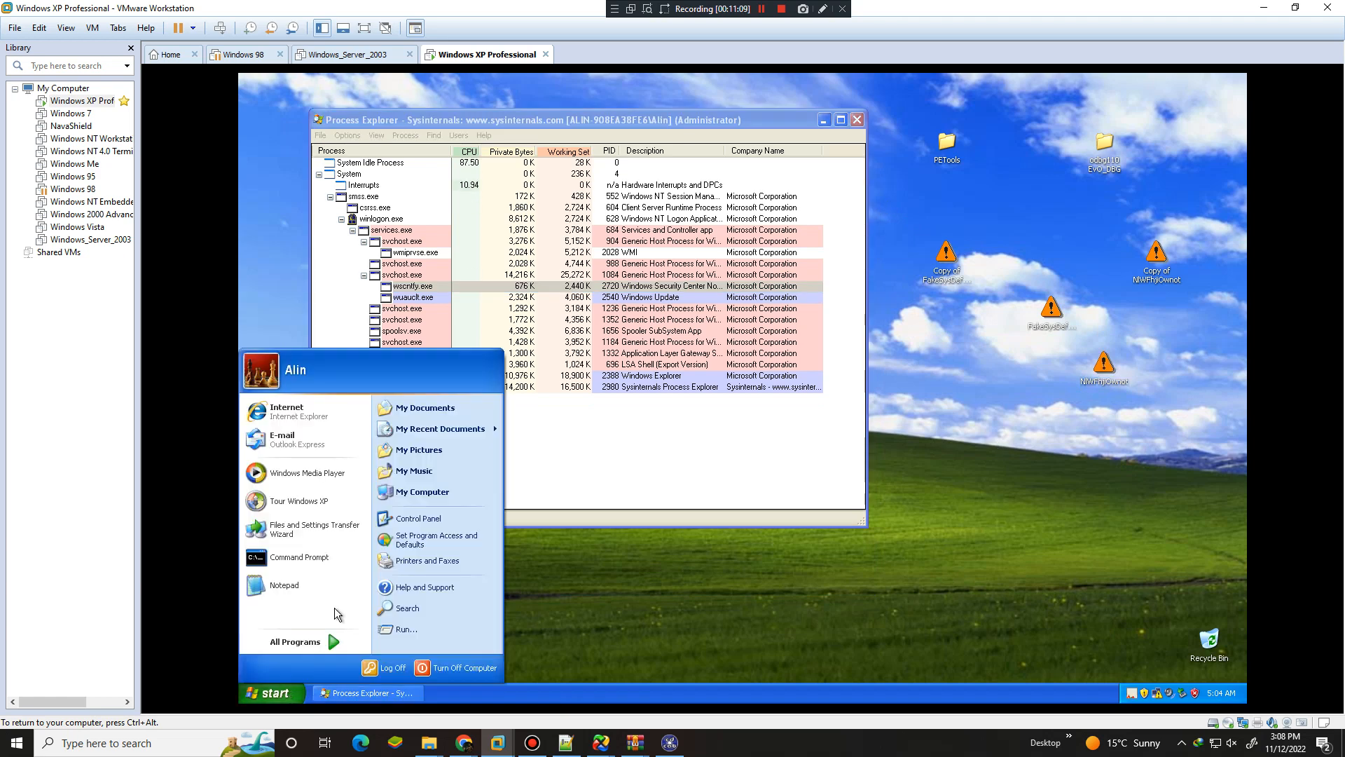
click(421, 491)
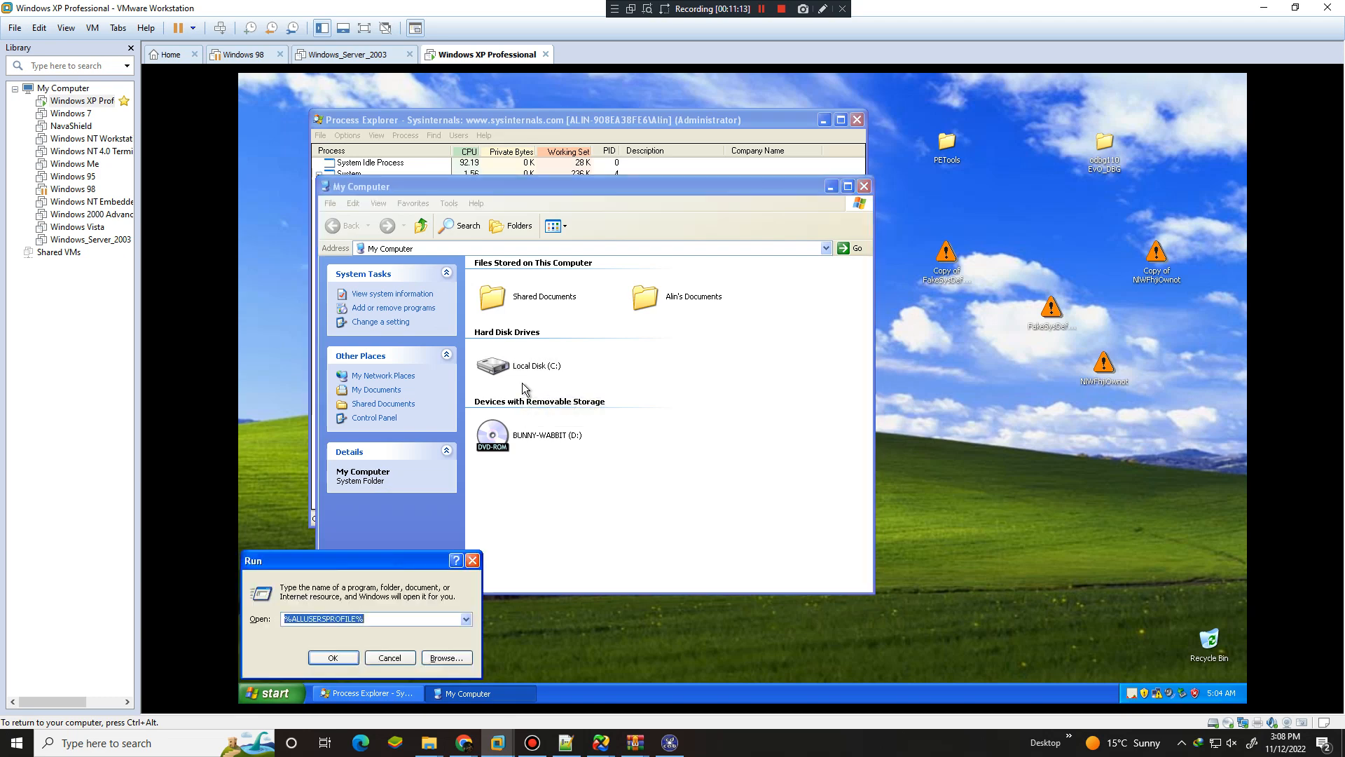
click(333, 657)
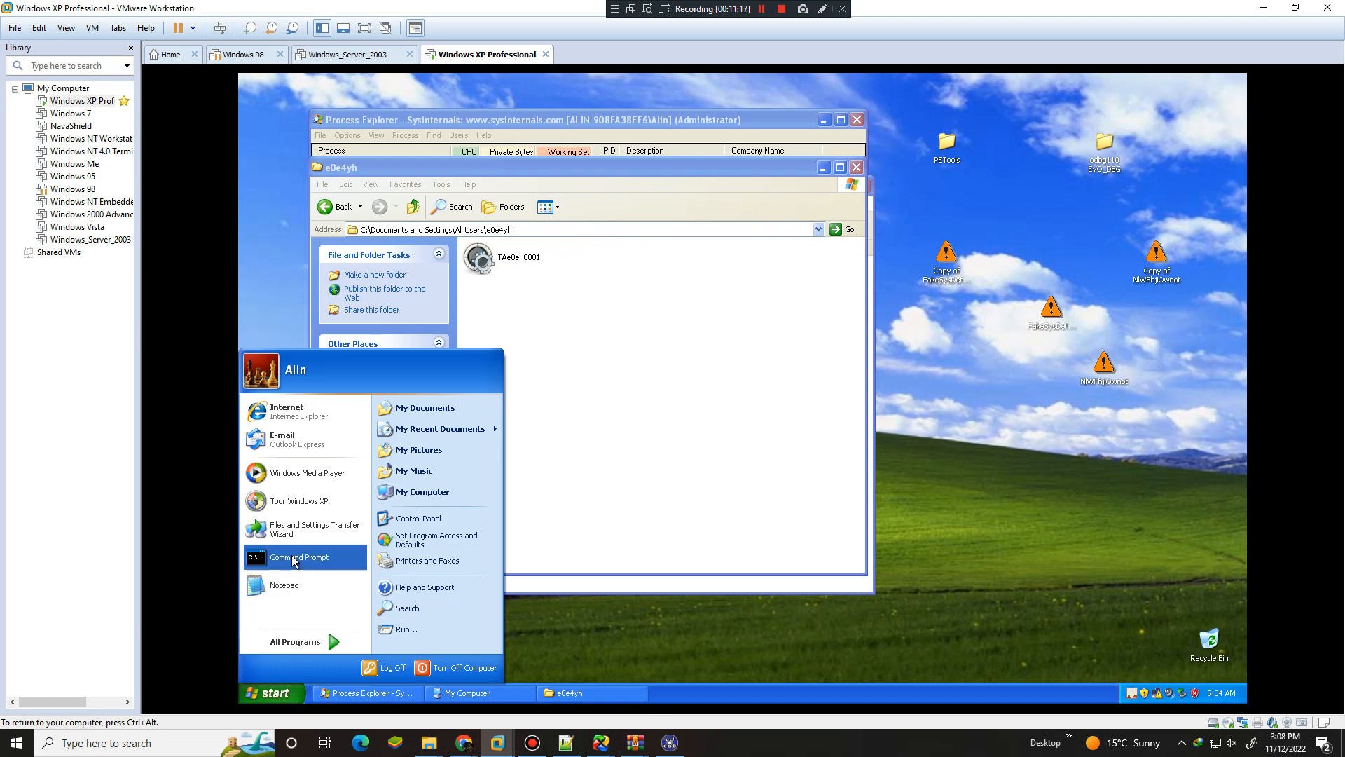
click(298, 557)
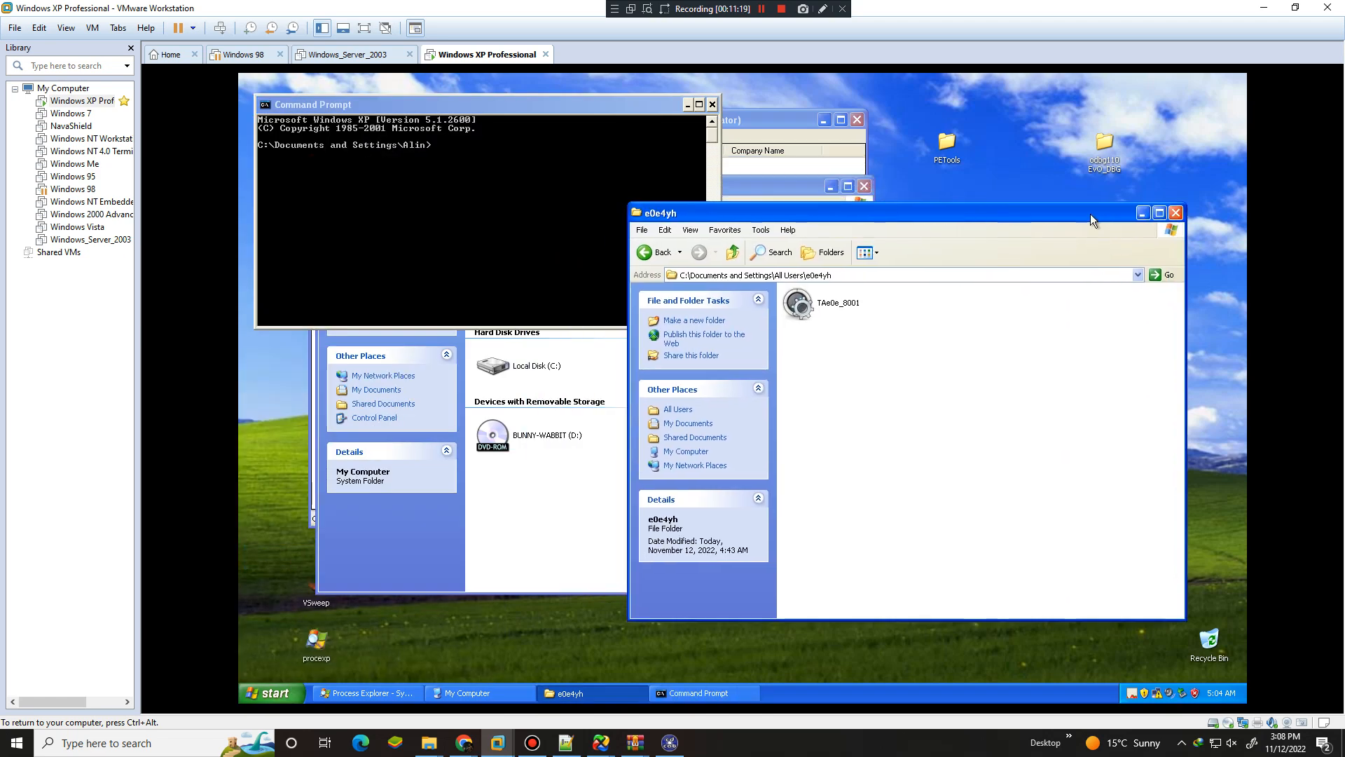
mouse_move(987, 232)
text("C:\Documents and Settings\All Users\e0e4yh\TAe0e_8001.exe" /s /d)
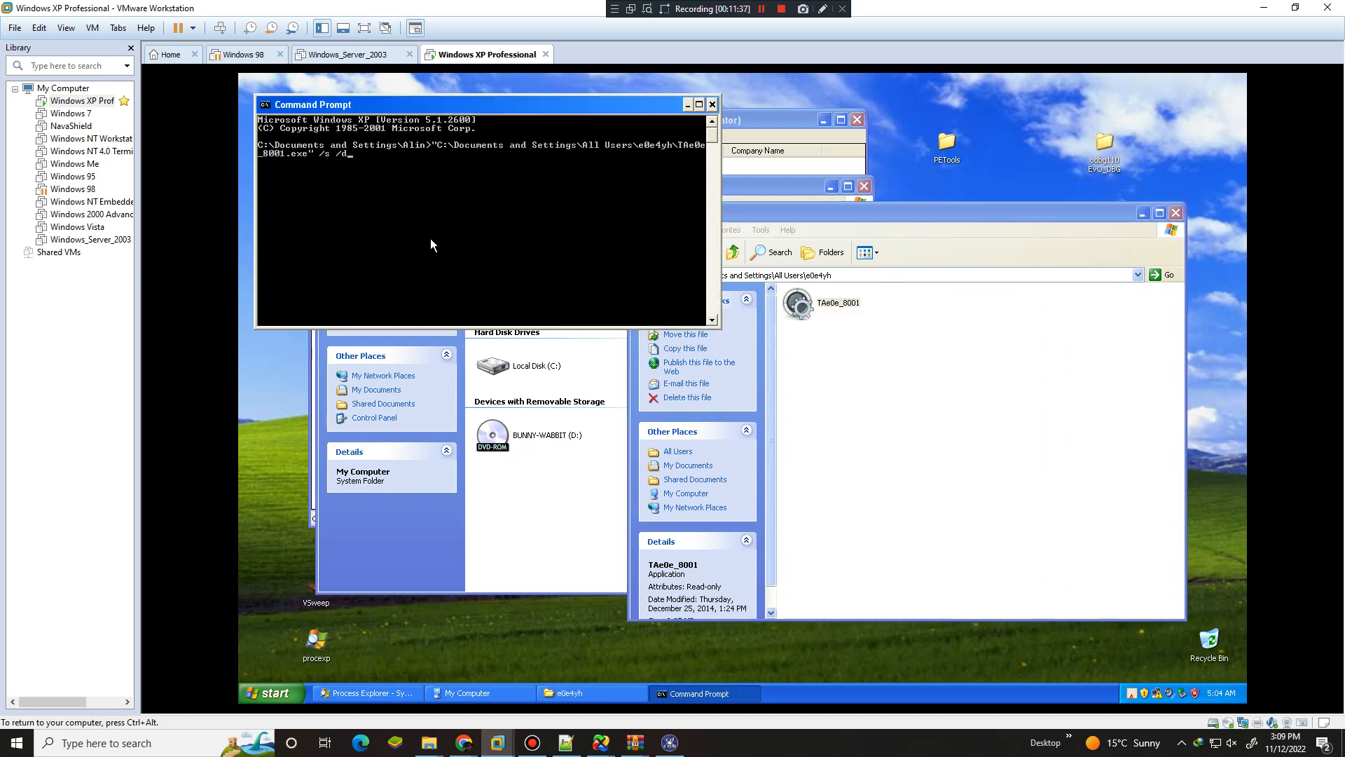
Run the TAe0e_8001 command and answer the continue-unprotected warning
key(enter)
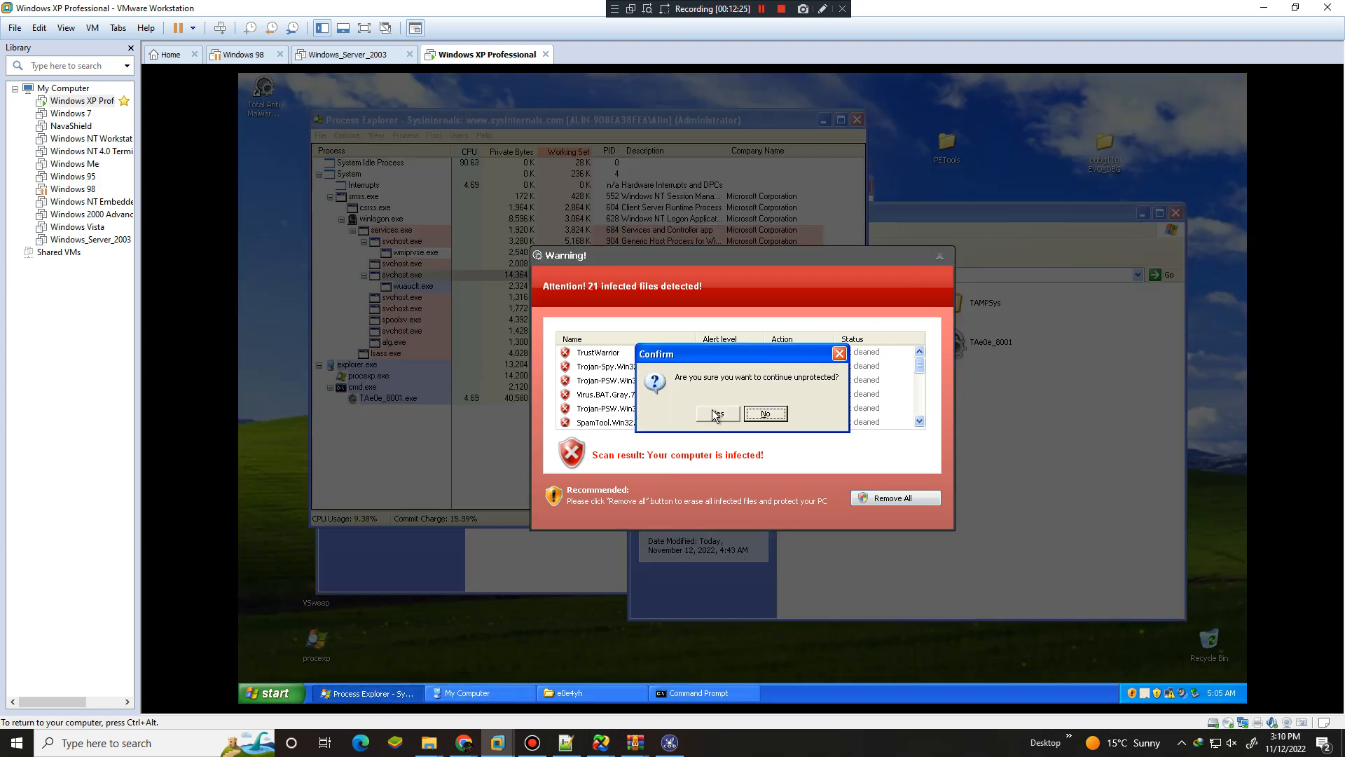
right_click(387, 397)
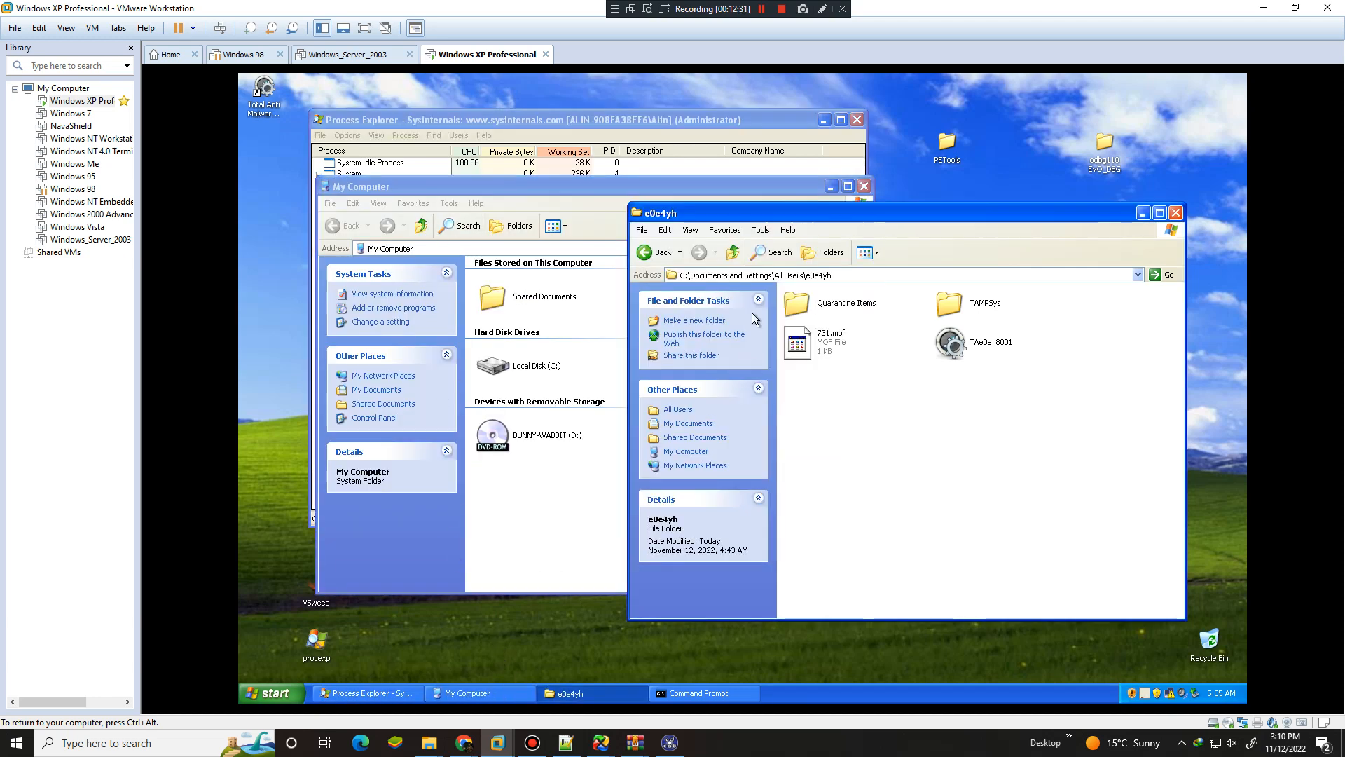
Go up to All Users, launch VSweep, and close the fake Virus Sweeper window
click(677, 409)
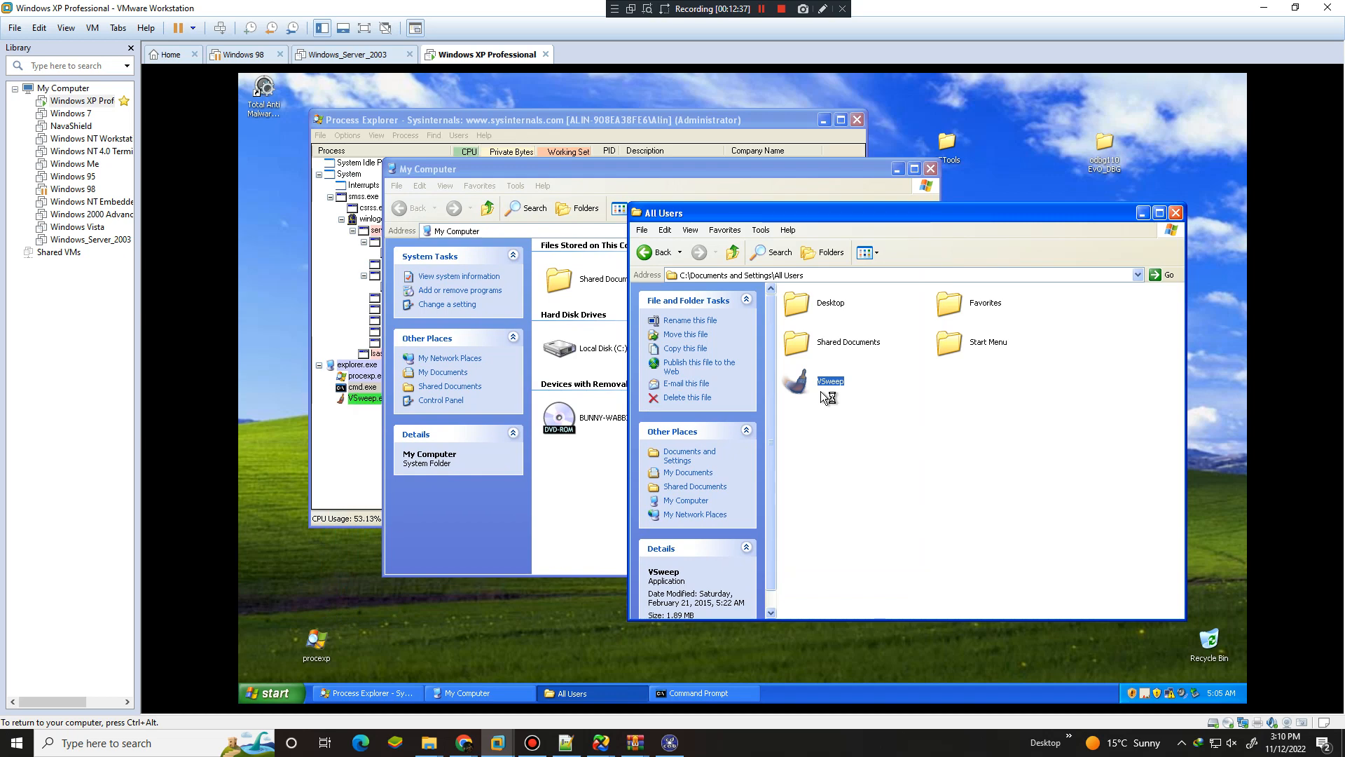
double_click(794, 381)
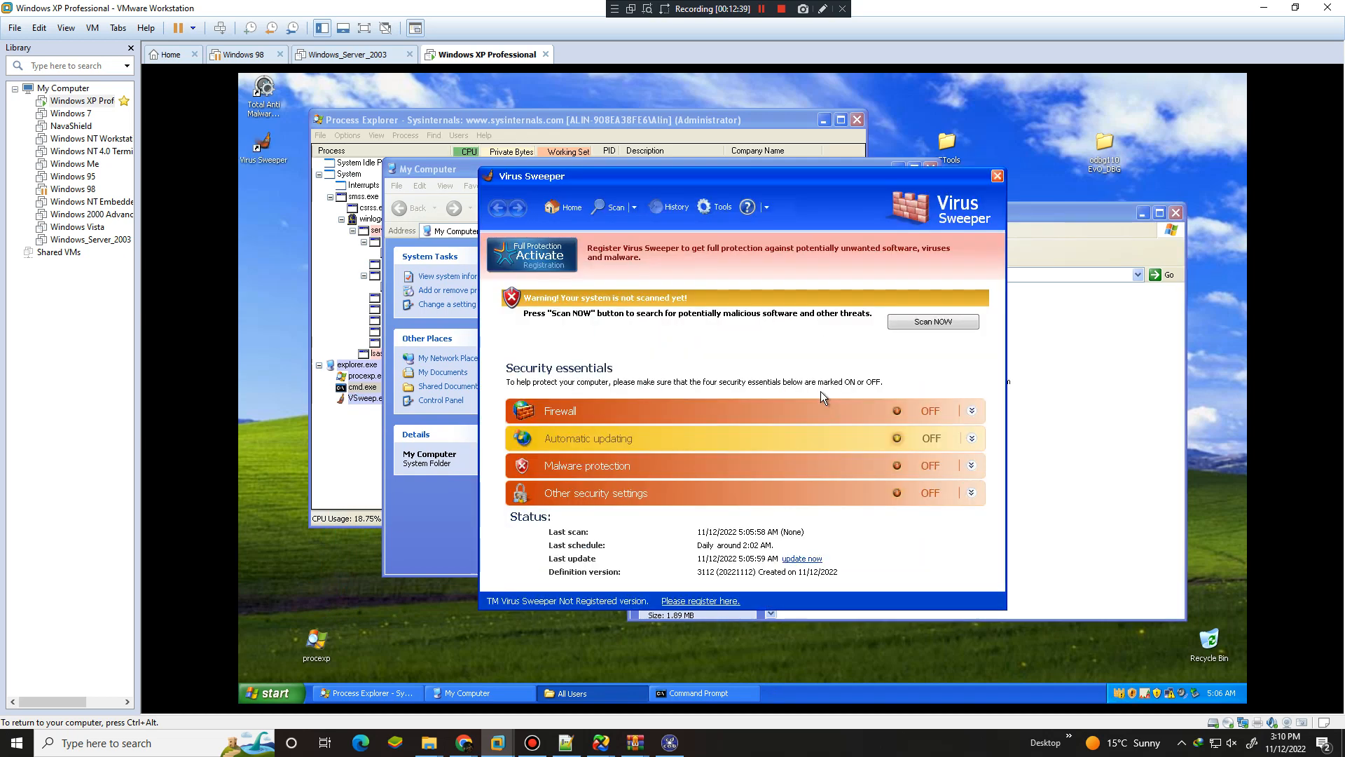
click(932, 321)
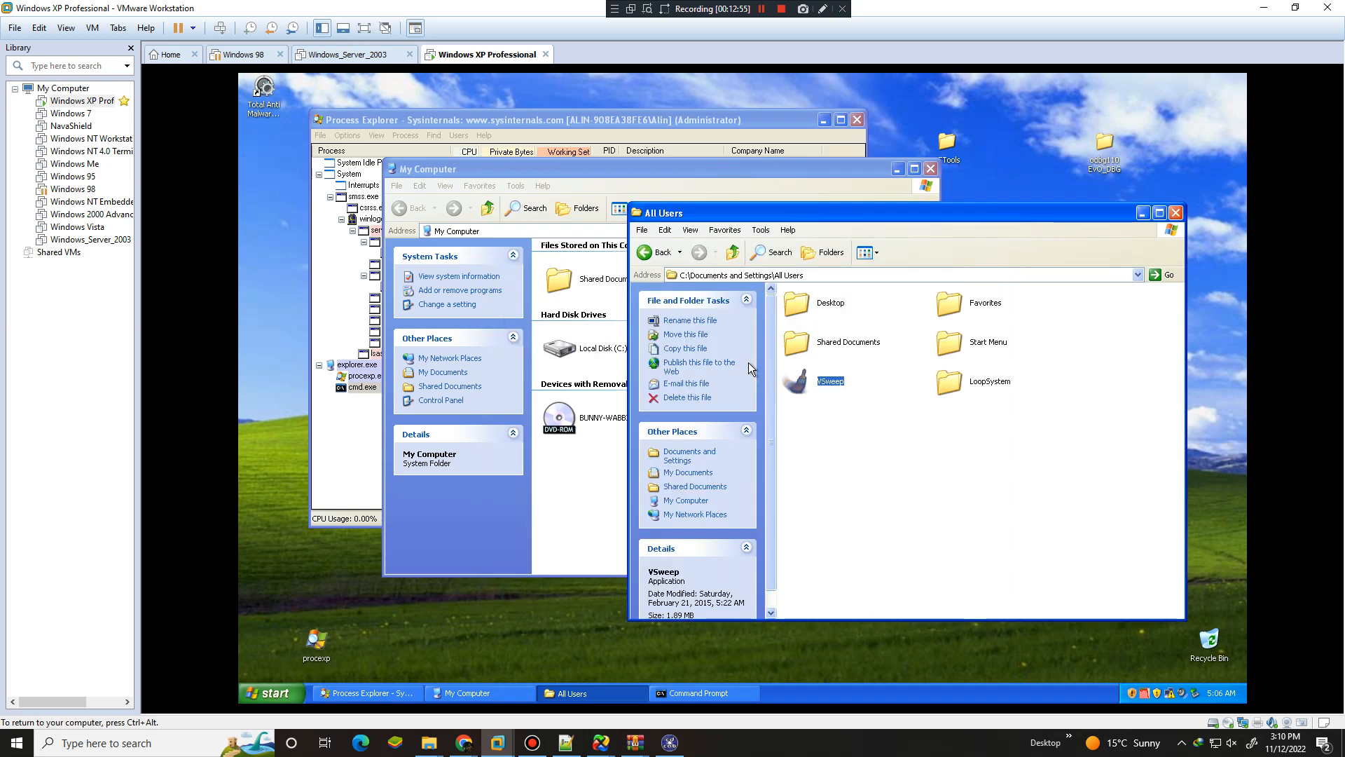
mouse_move(869, 506)
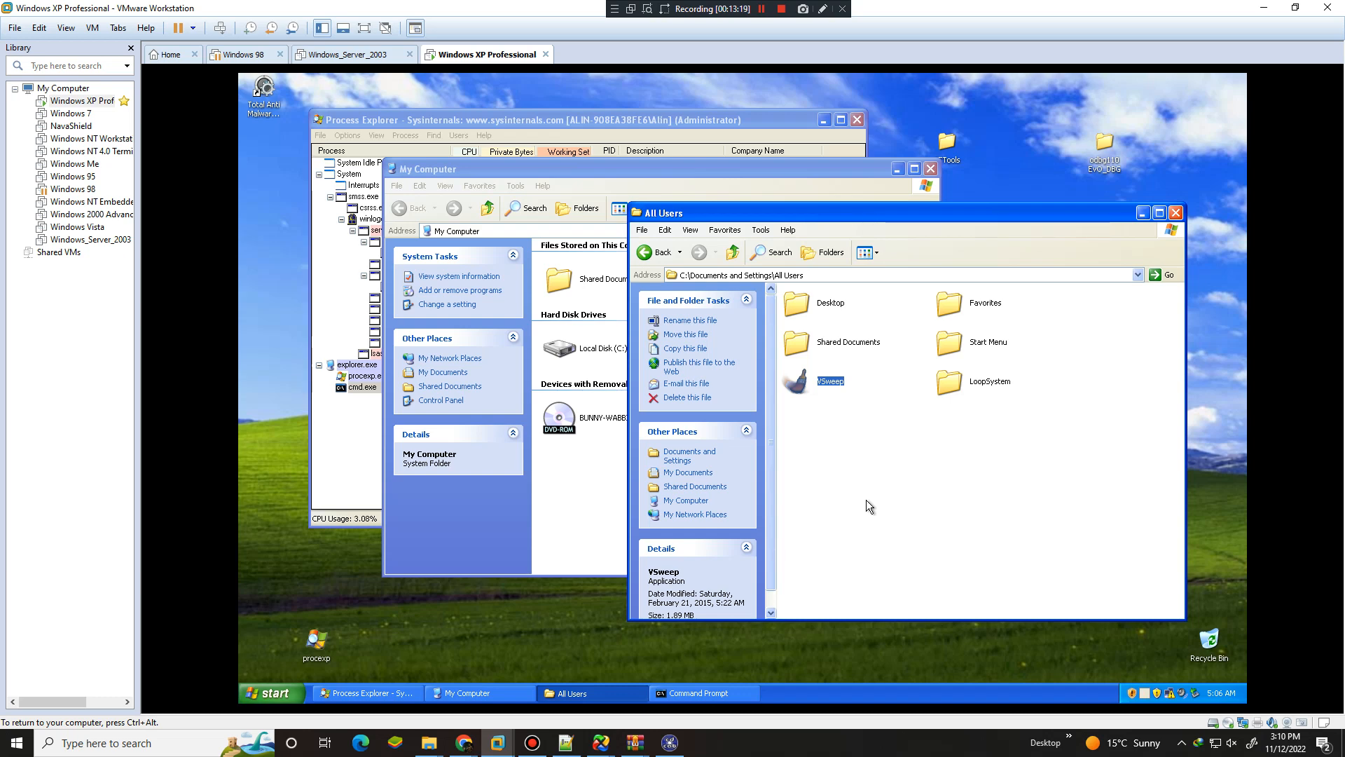
mouse_move(795, 386)
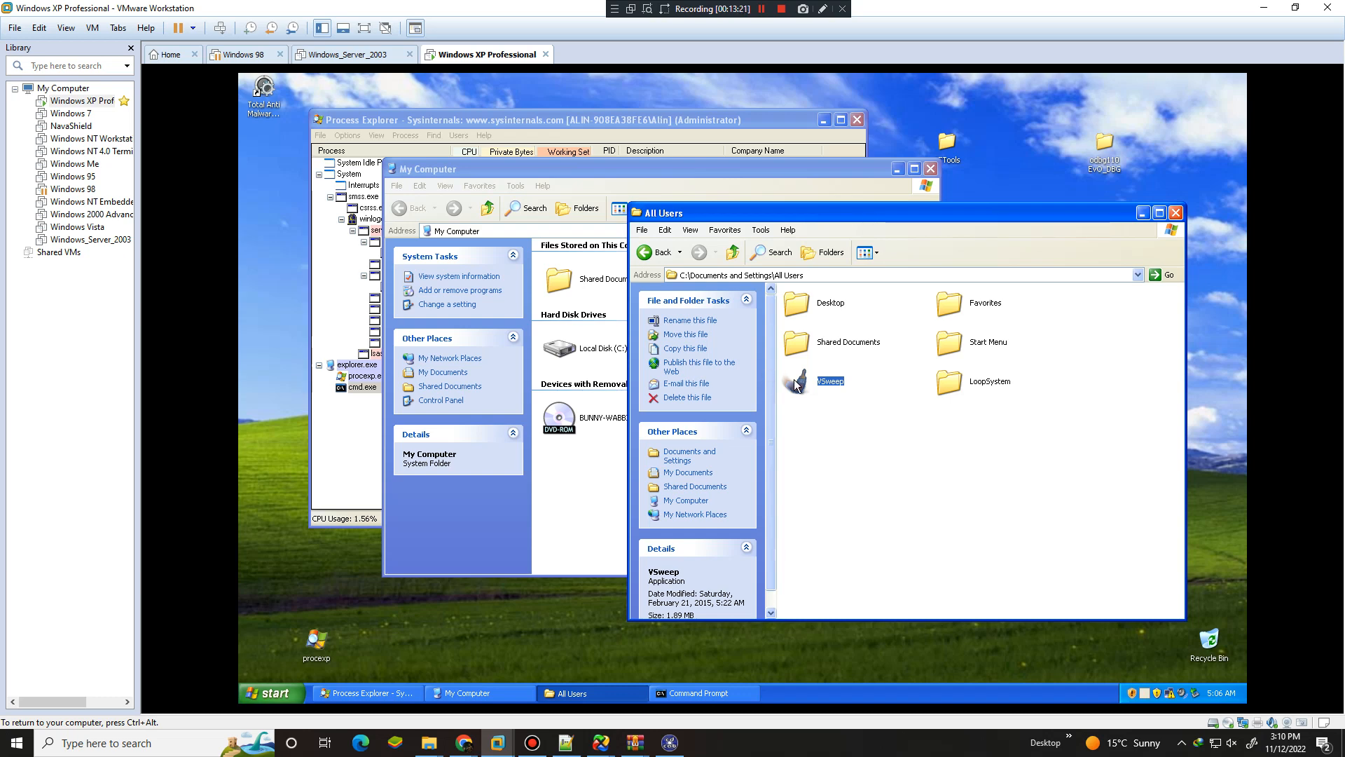
mouse_move(796, 384)
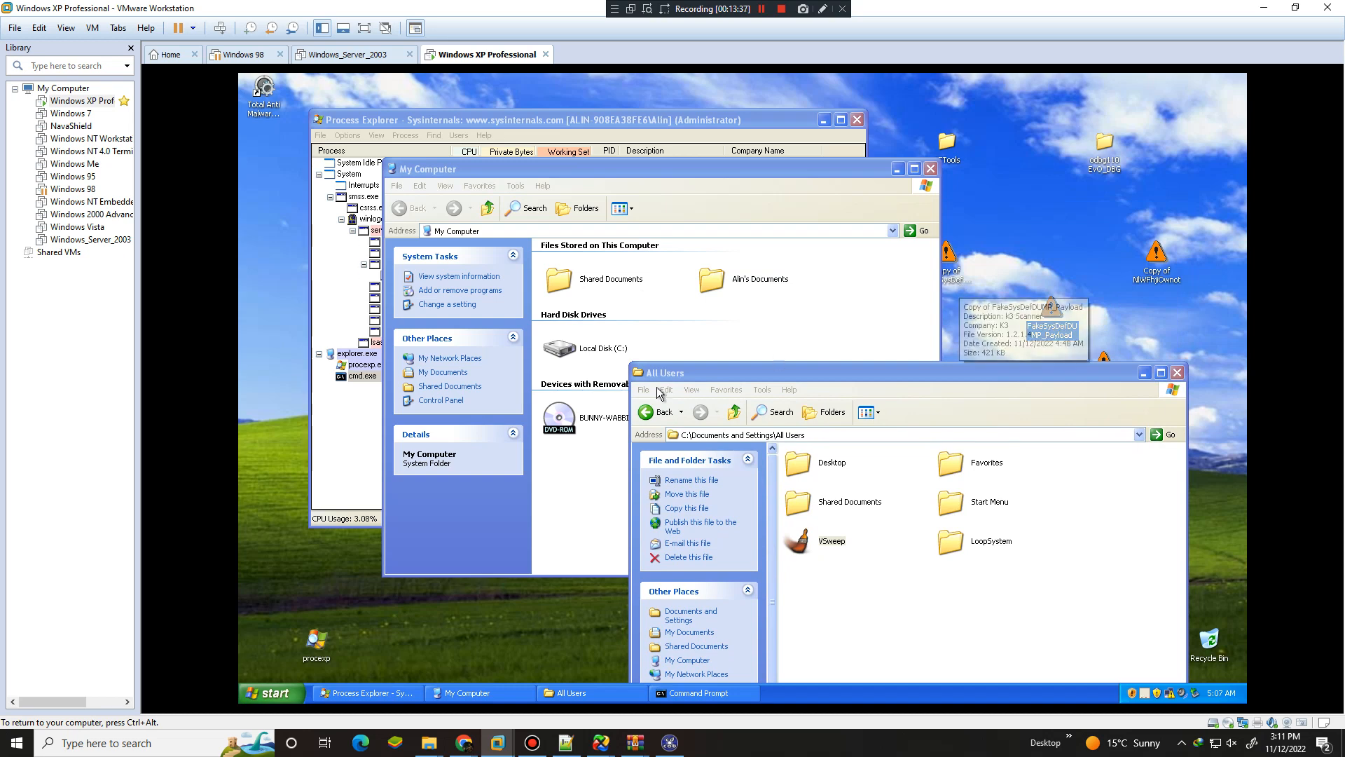
mouse_move(758, 233)
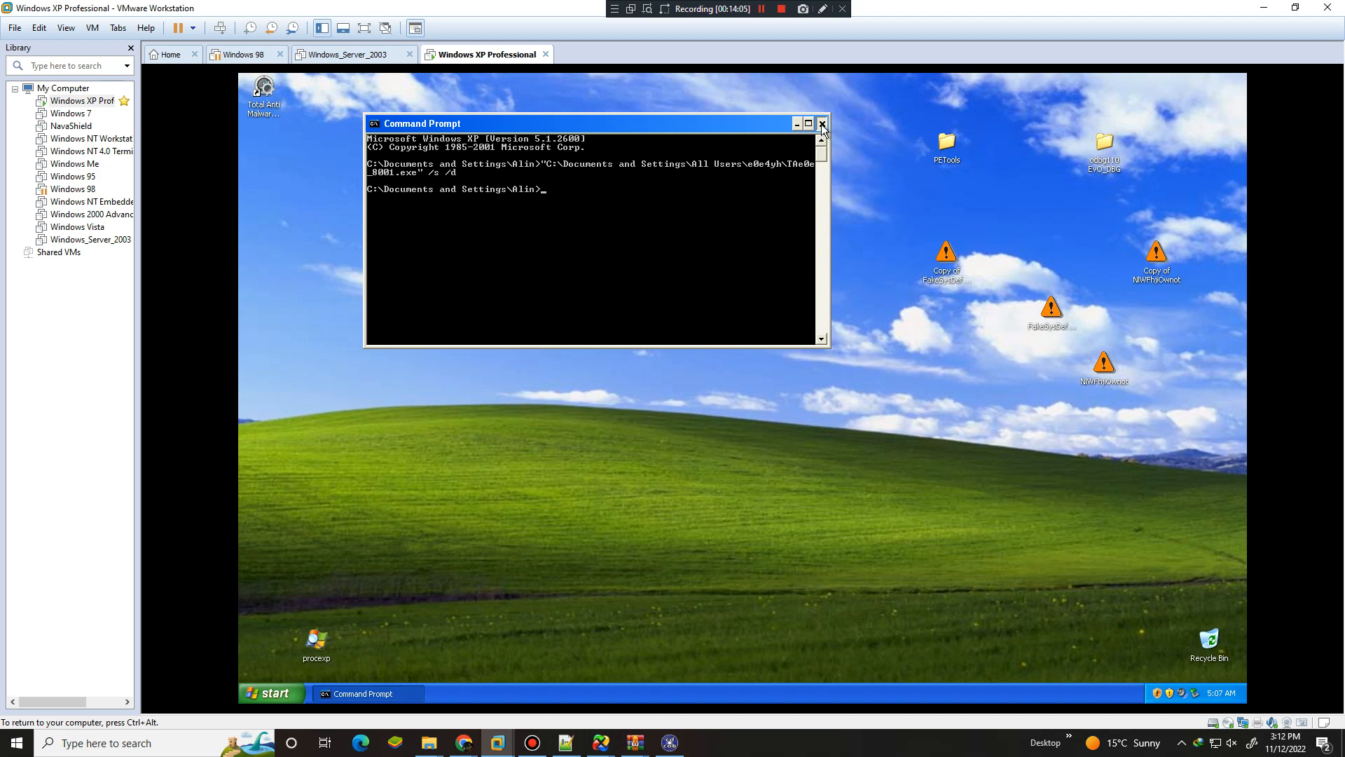
Close cmd, start regedit, and set Services\Disk\Enum value 0 to a Samsung IDE disk ID
click(821, 123)
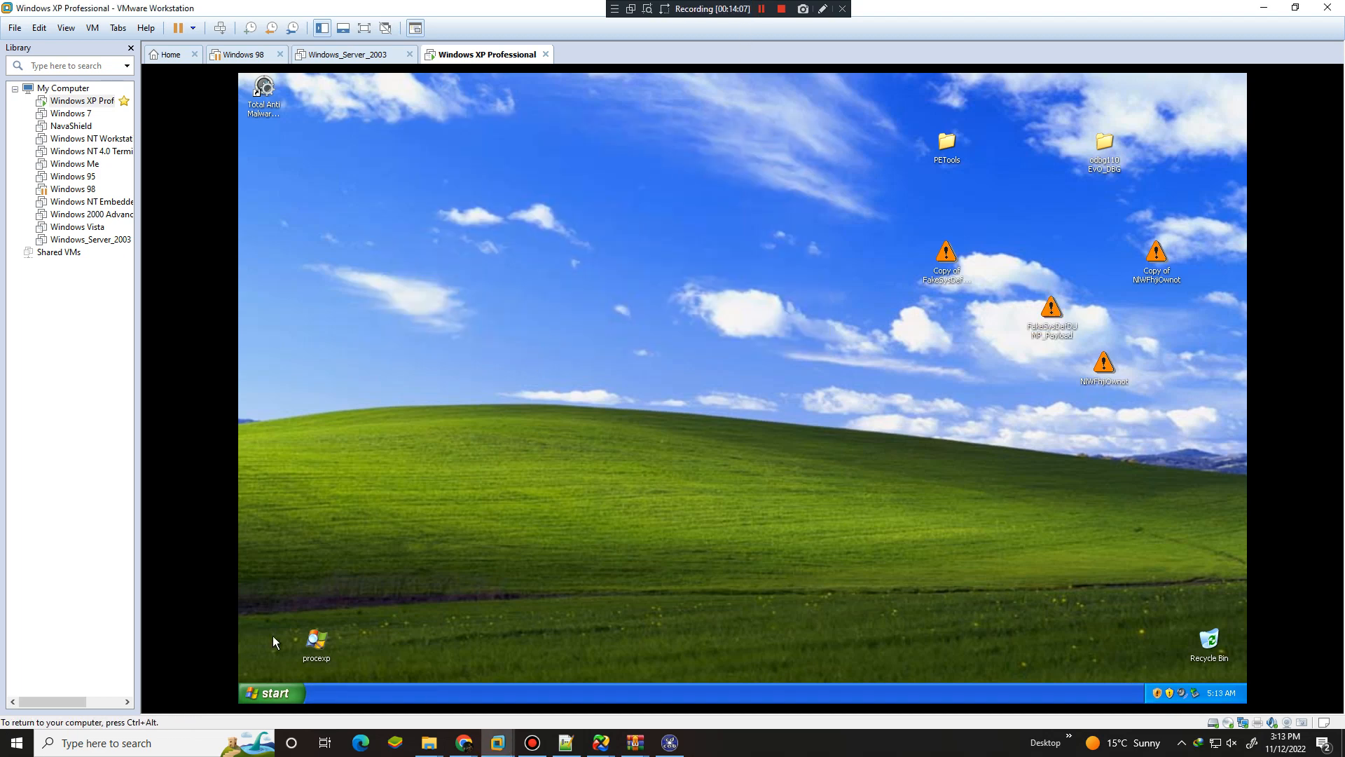
key(Win+r)
text(rege)
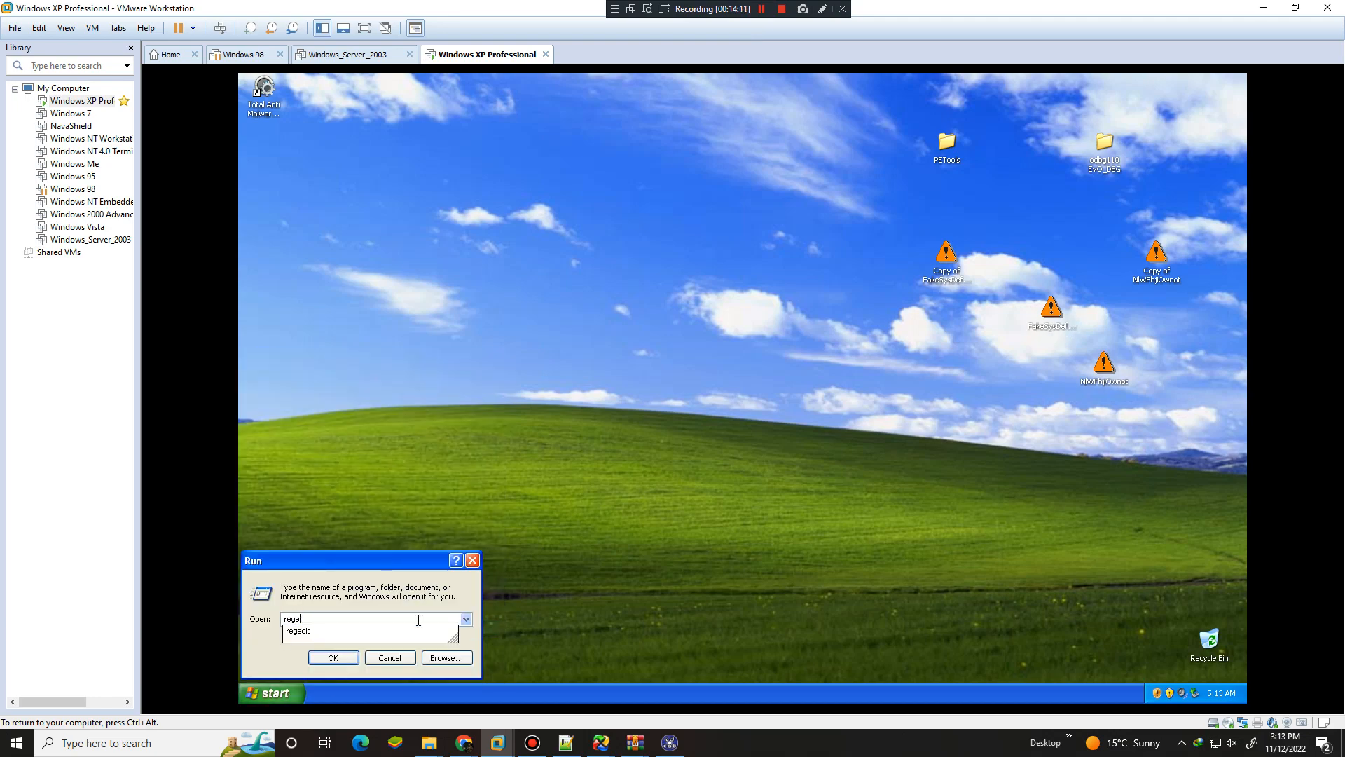
click(333, 658)
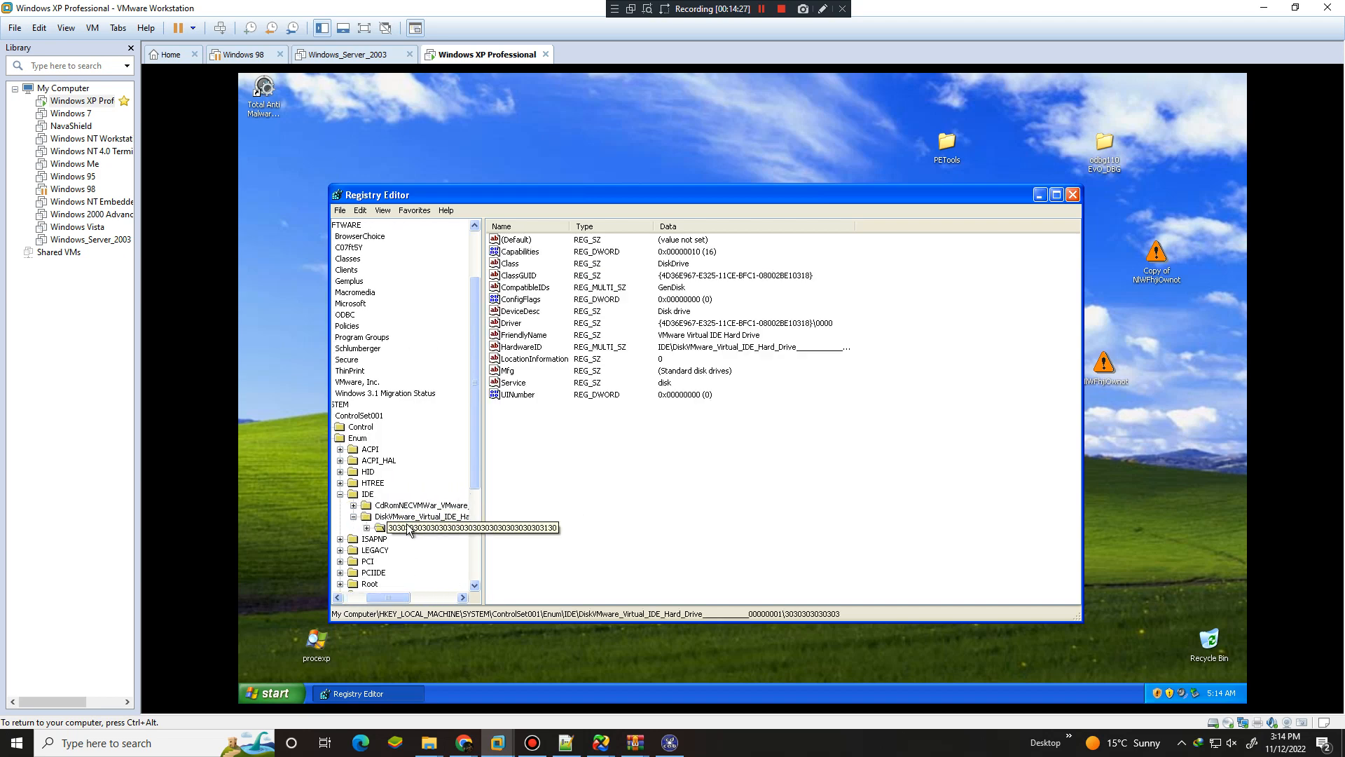
click(367, 527)
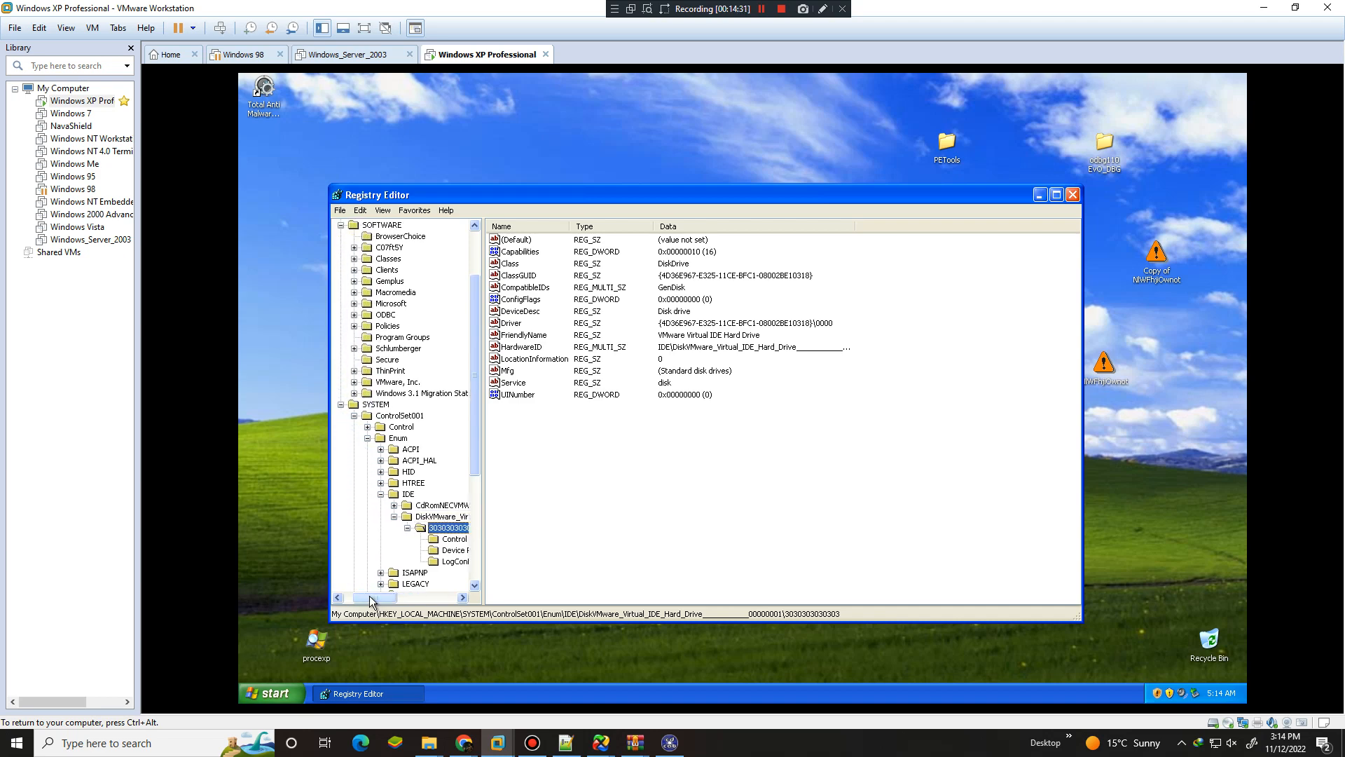
mouse_move(520, 488)
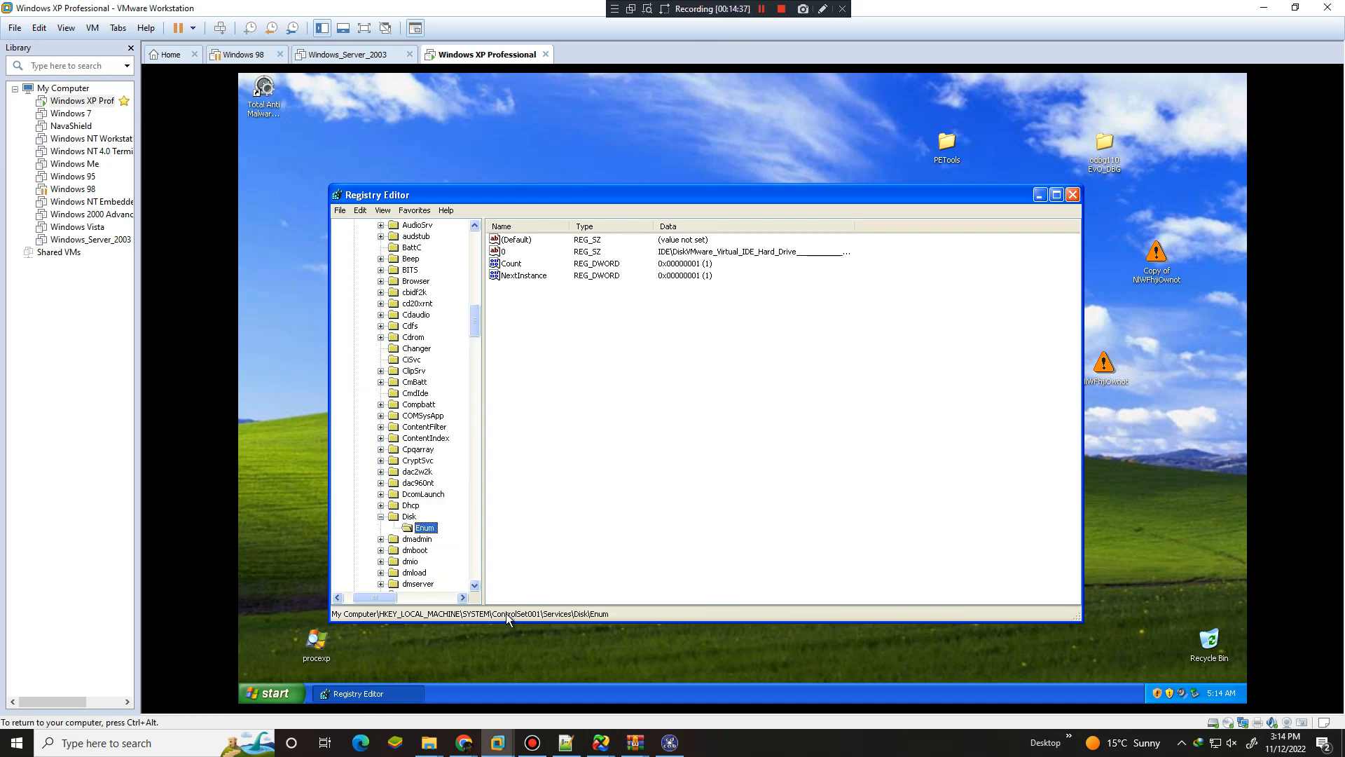
mouse_move(534, 453)
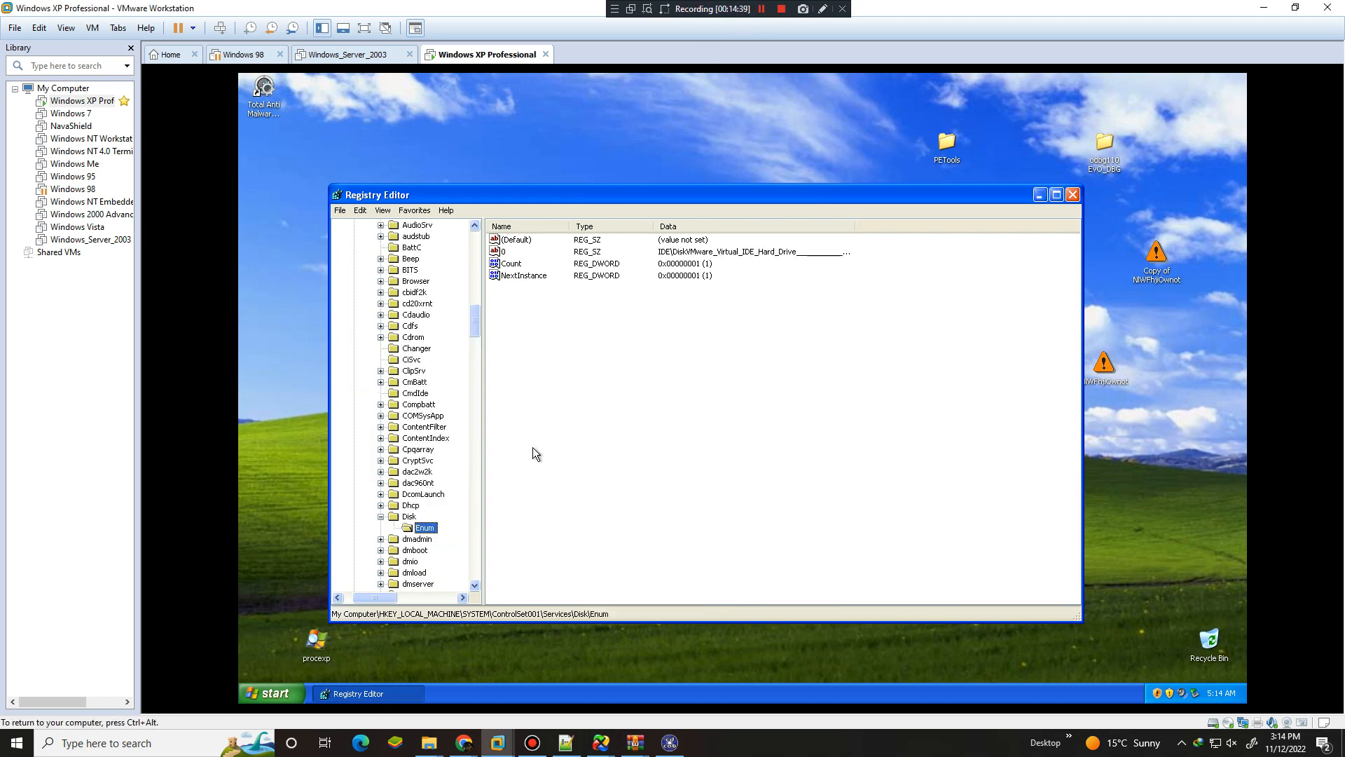
double_click(515, 251)
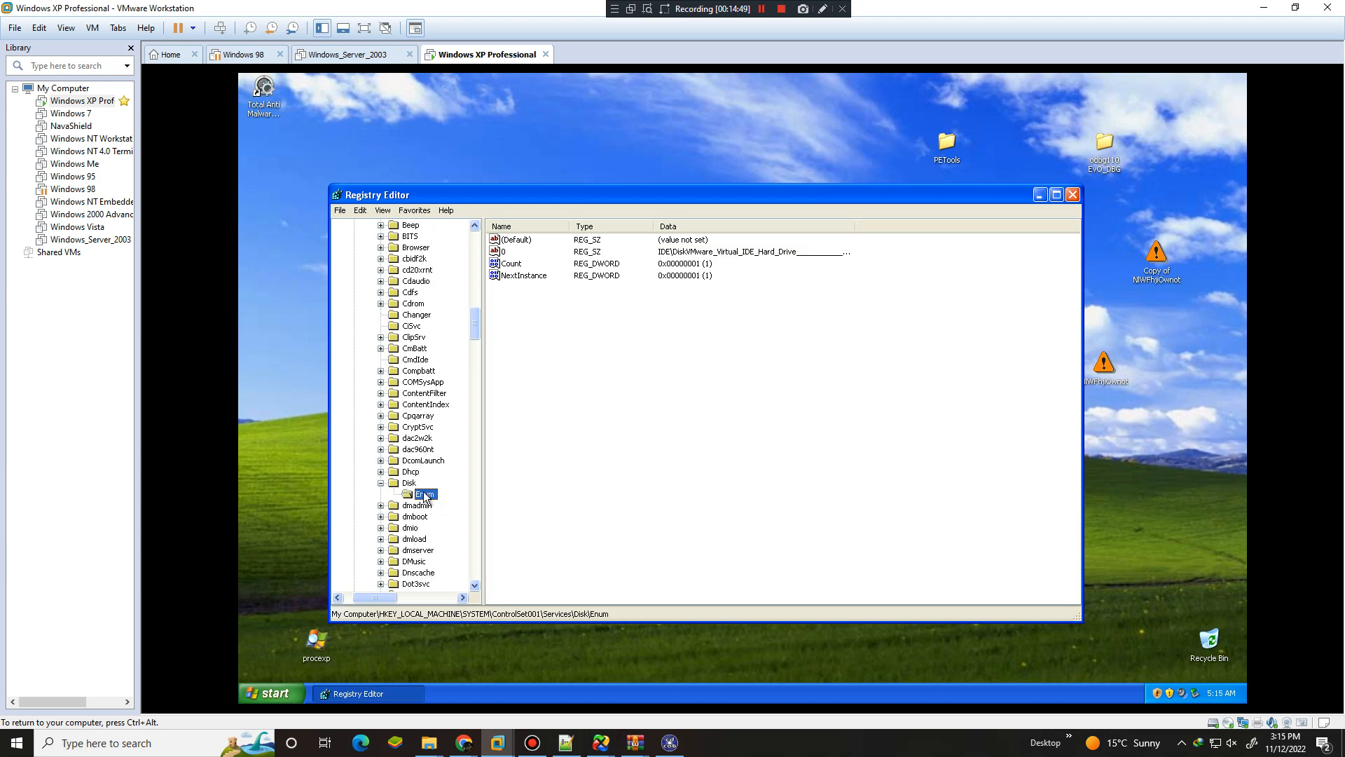
double_click(511, 252)
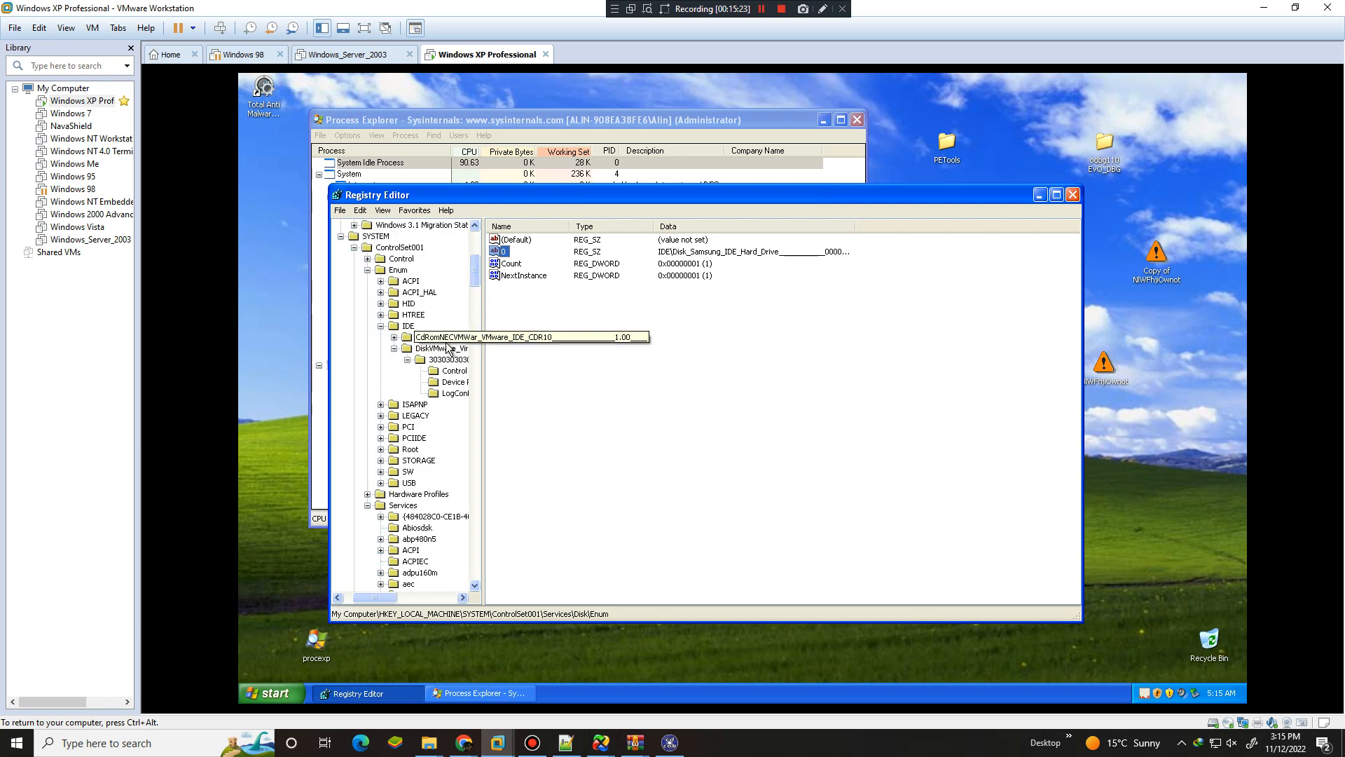
click(447, 348)
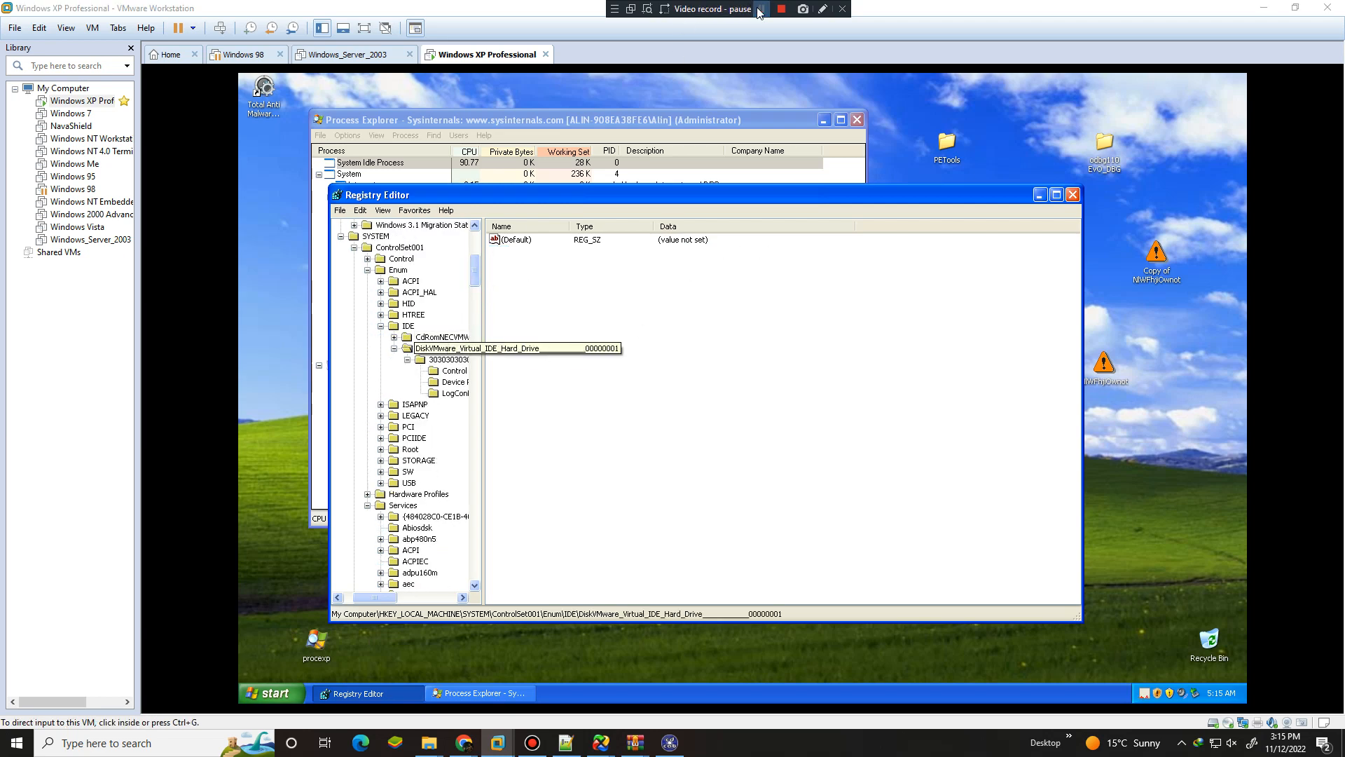
right_click(437, 348)
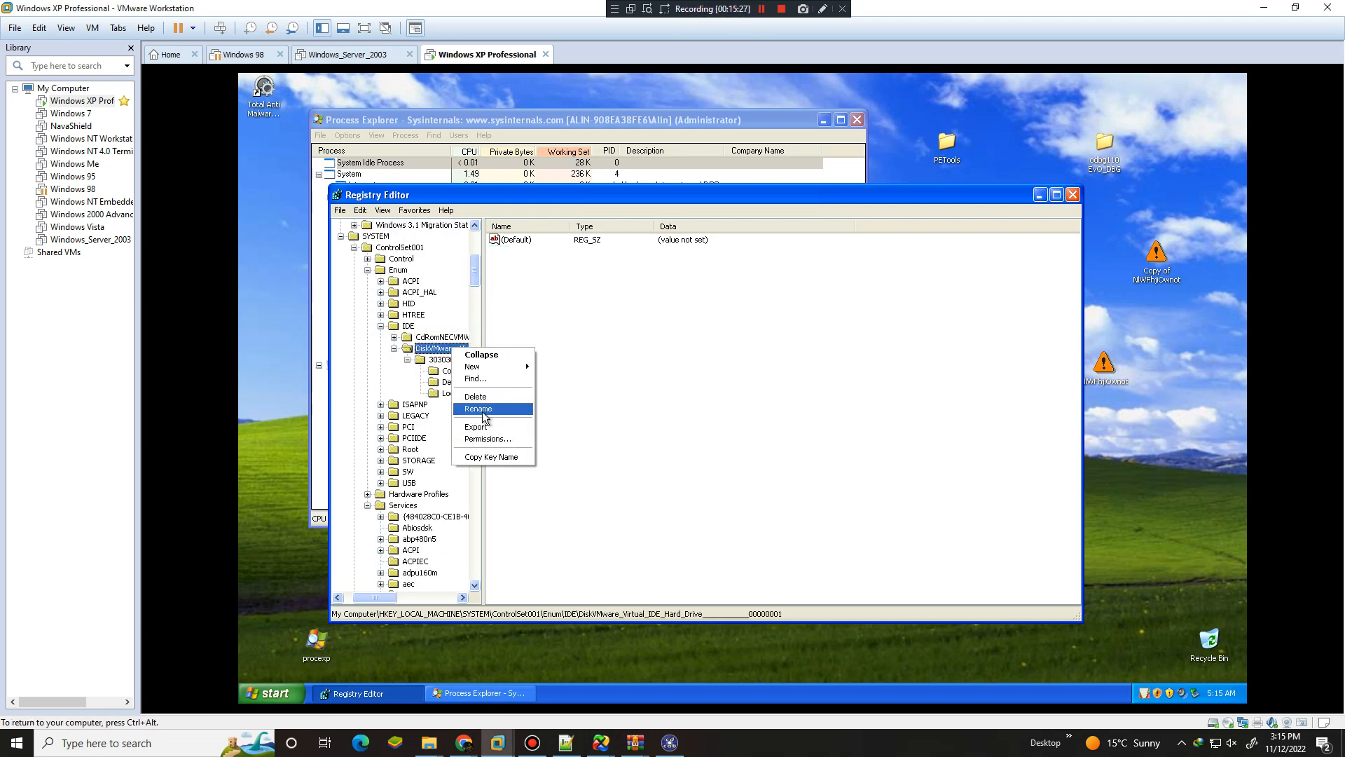
click(478, 409)
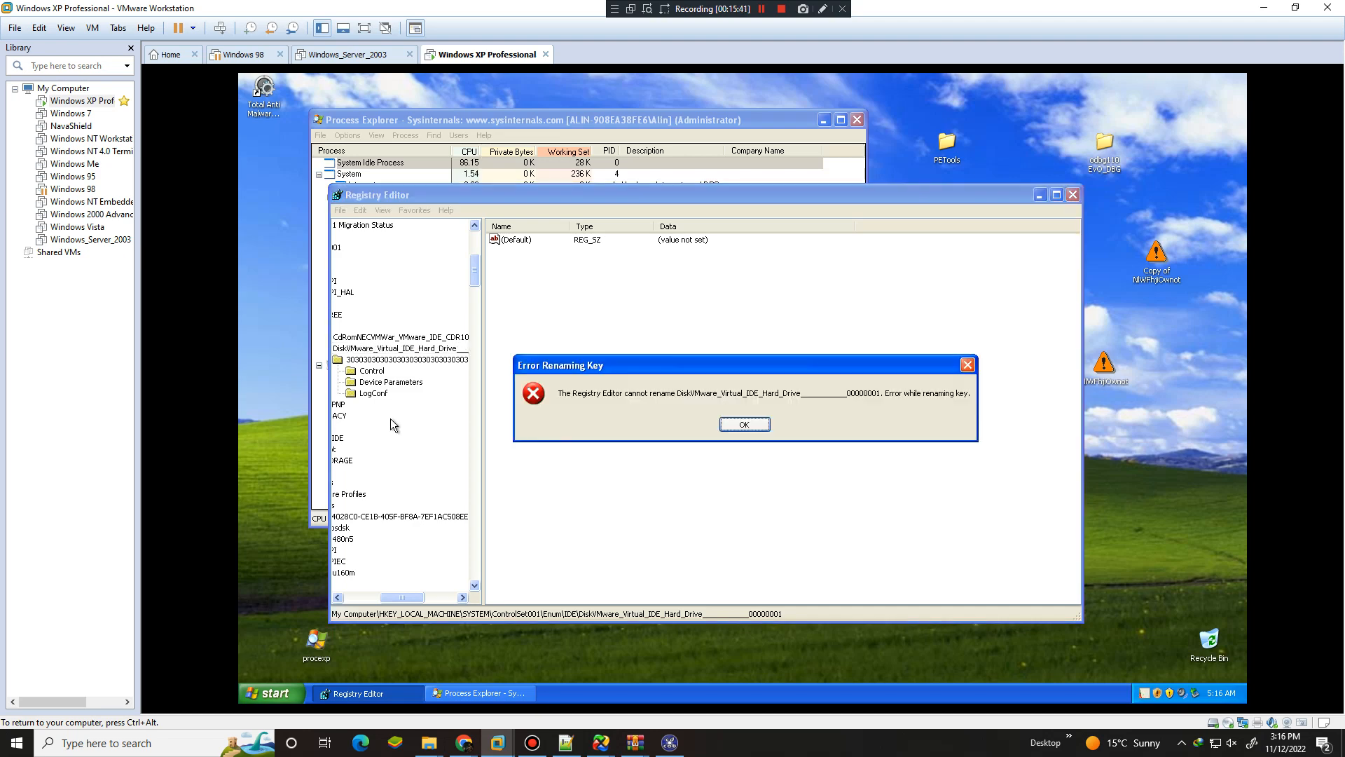
click(742, 424)
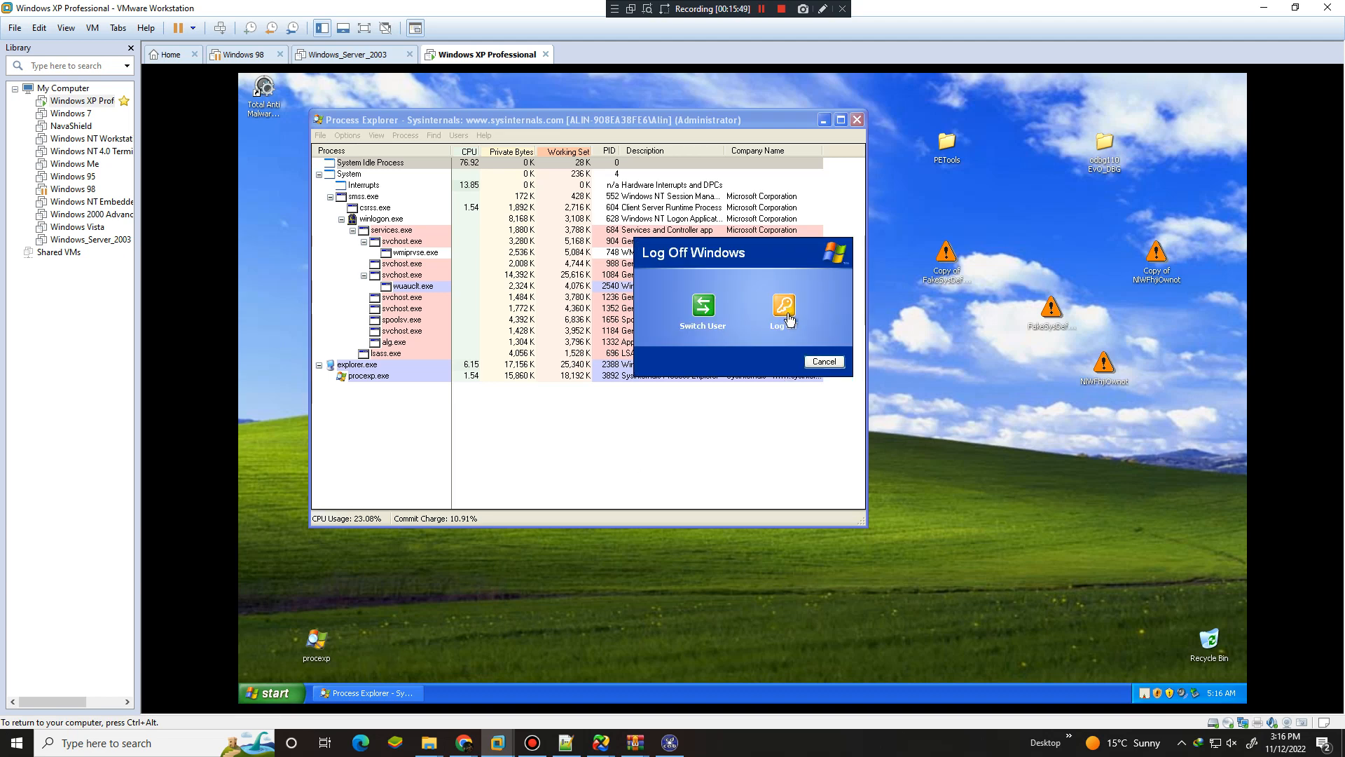
Log off the XP session and log back on, triggering a TA7bd.exe crash report
click(781, 309)
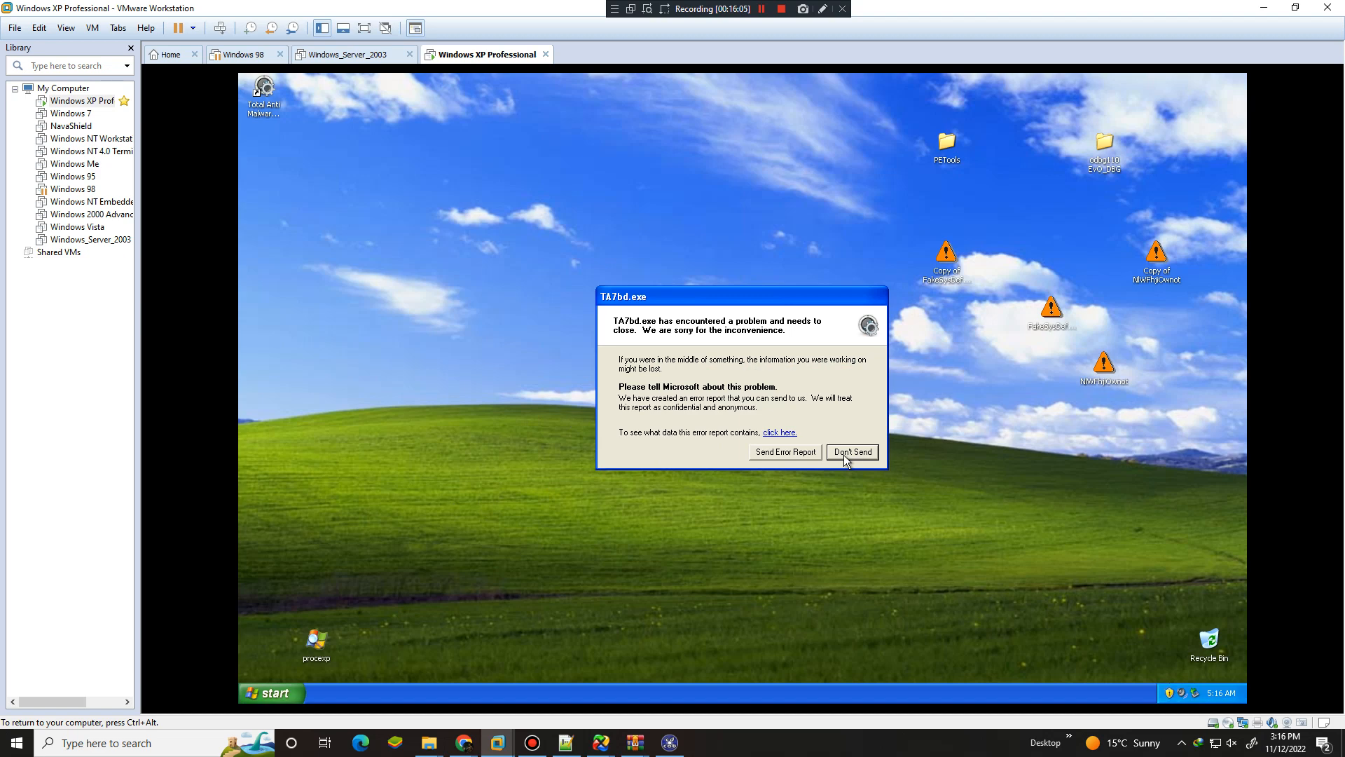
mouse_move(285, 131)
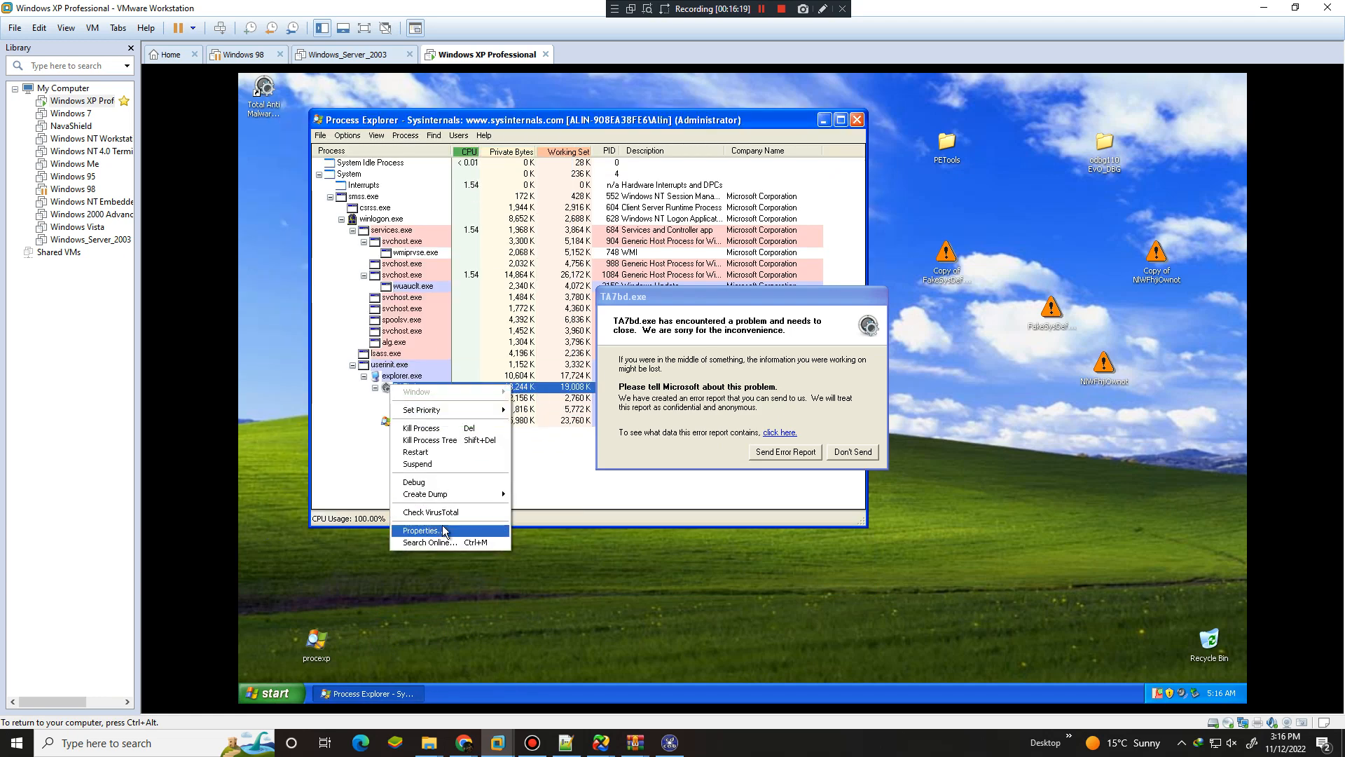
View the Total Anti Malware Protection properties, then show extensions and protected system files
click(420, 529)
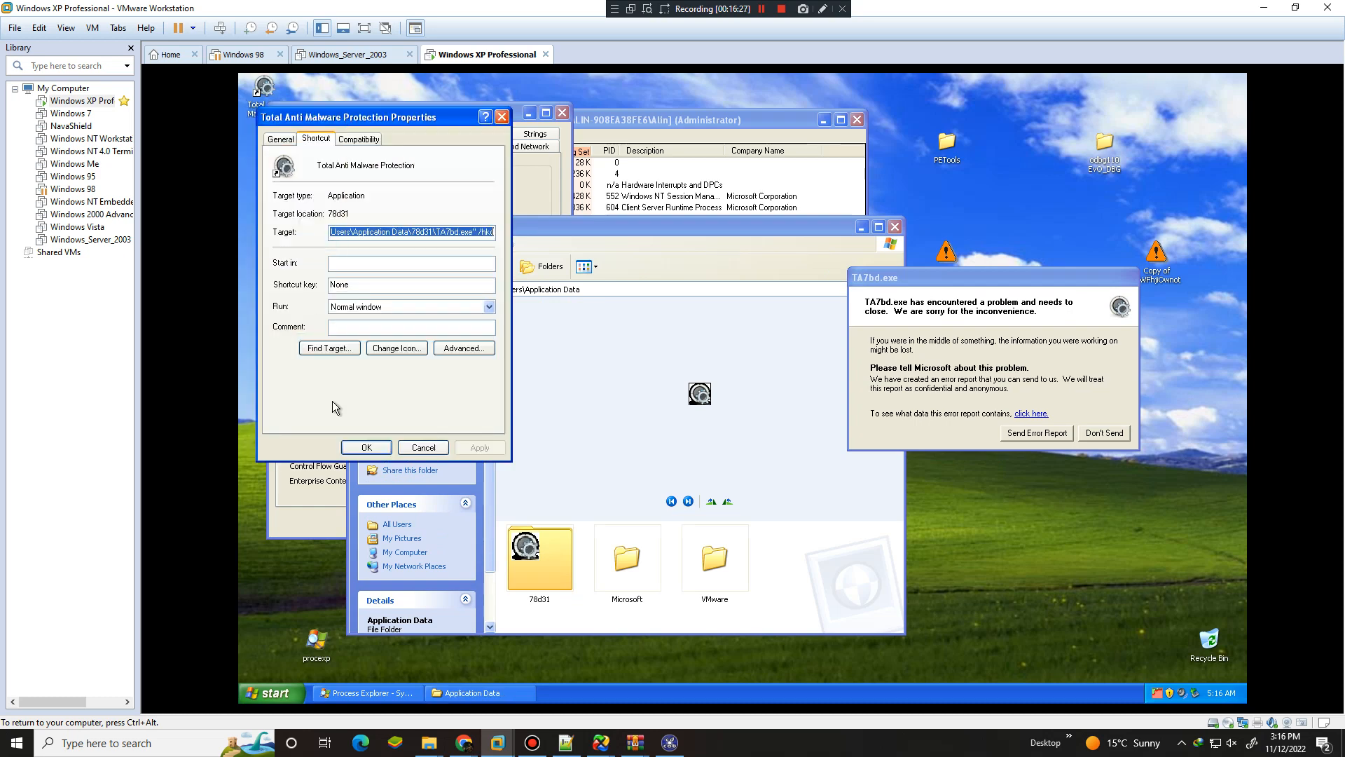
double_click(538, 554)
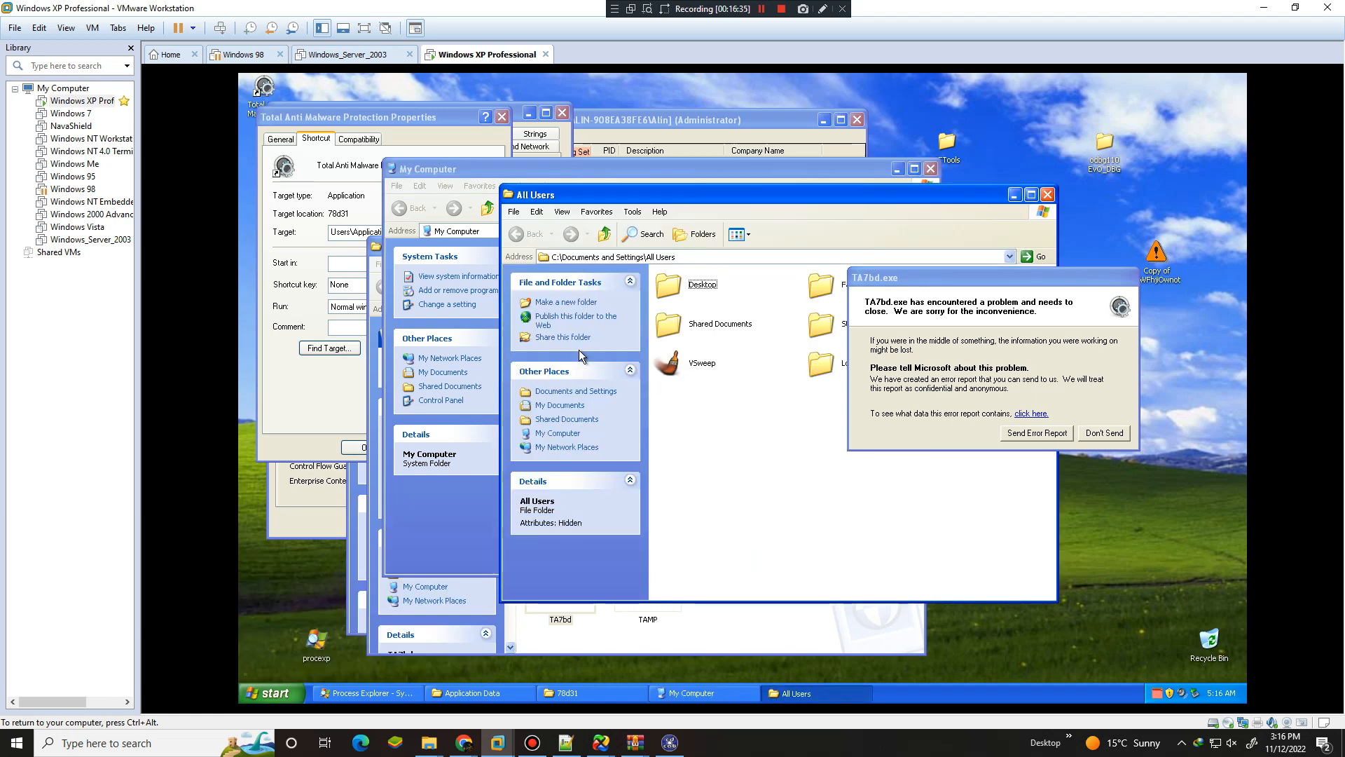
click(632, 212)
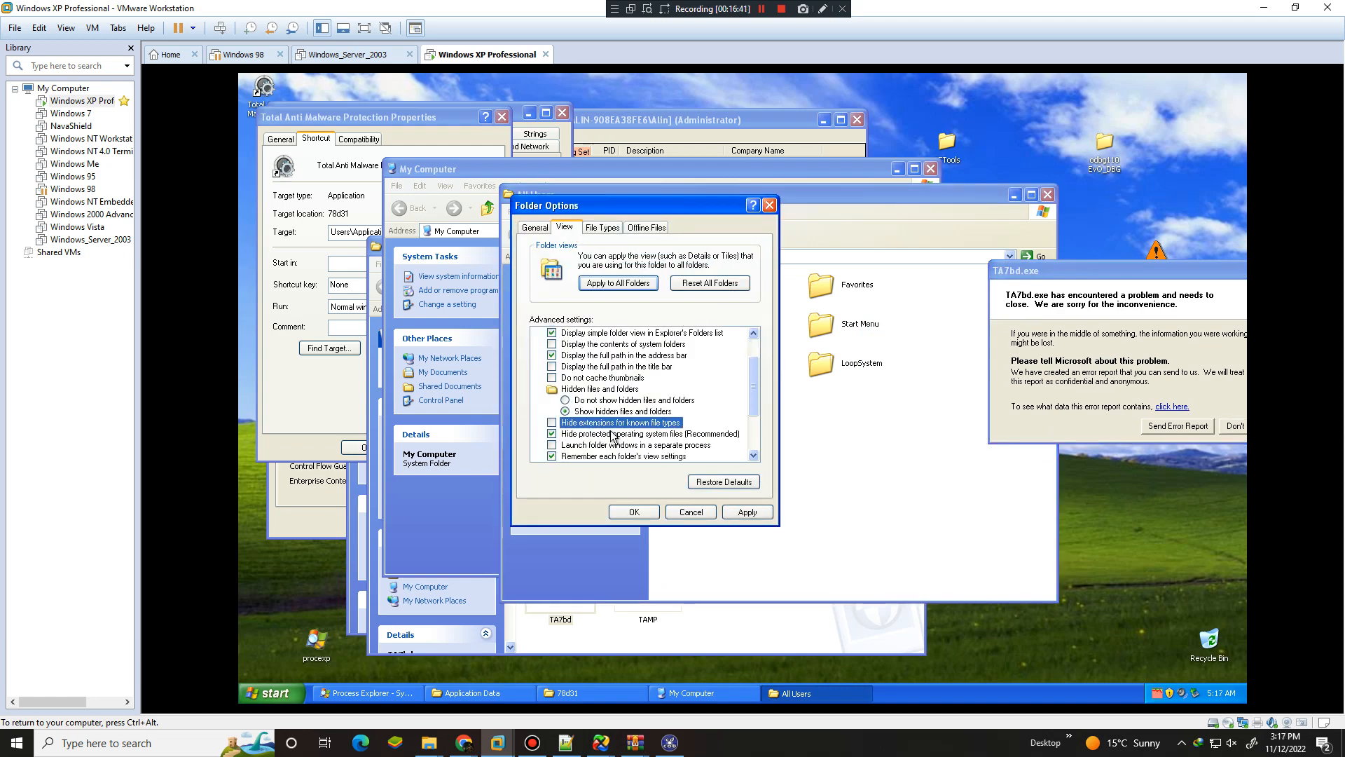
click(551, 422)
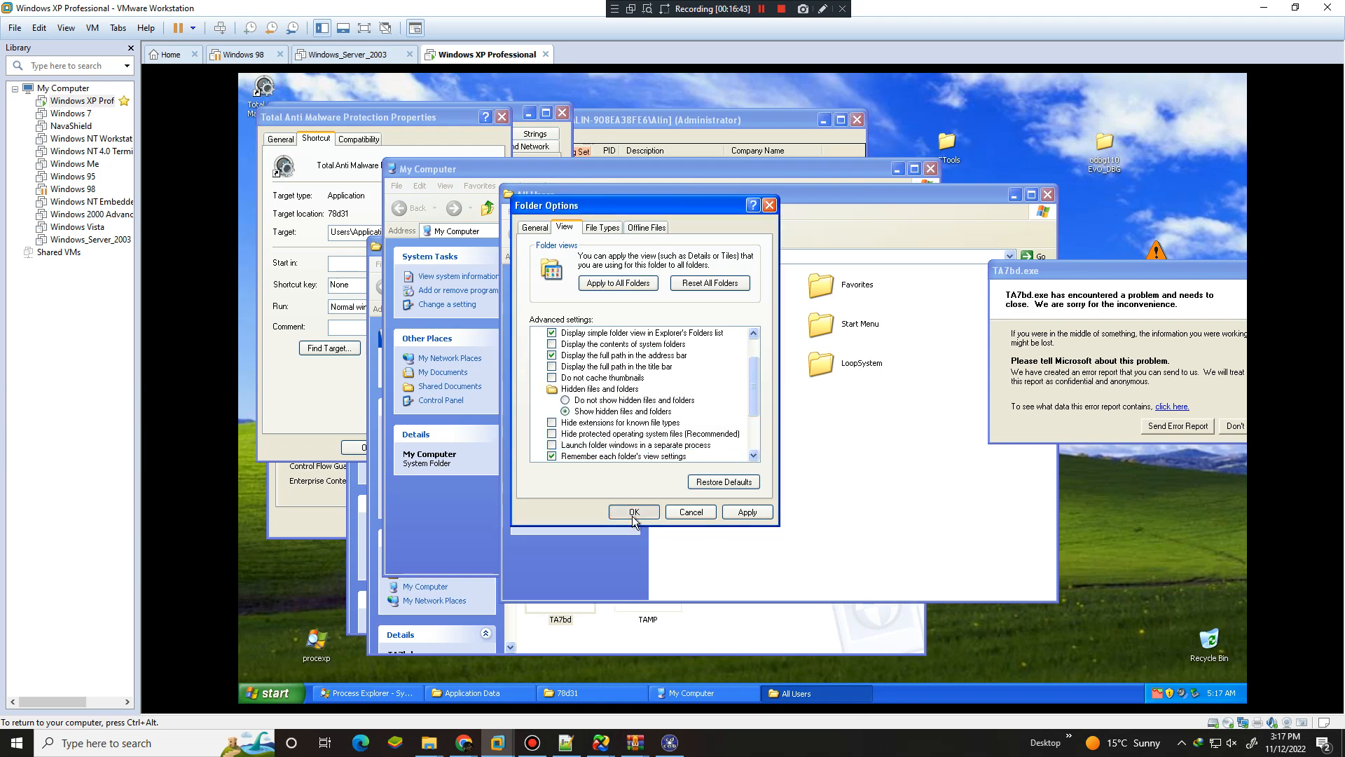
click(633, 512)
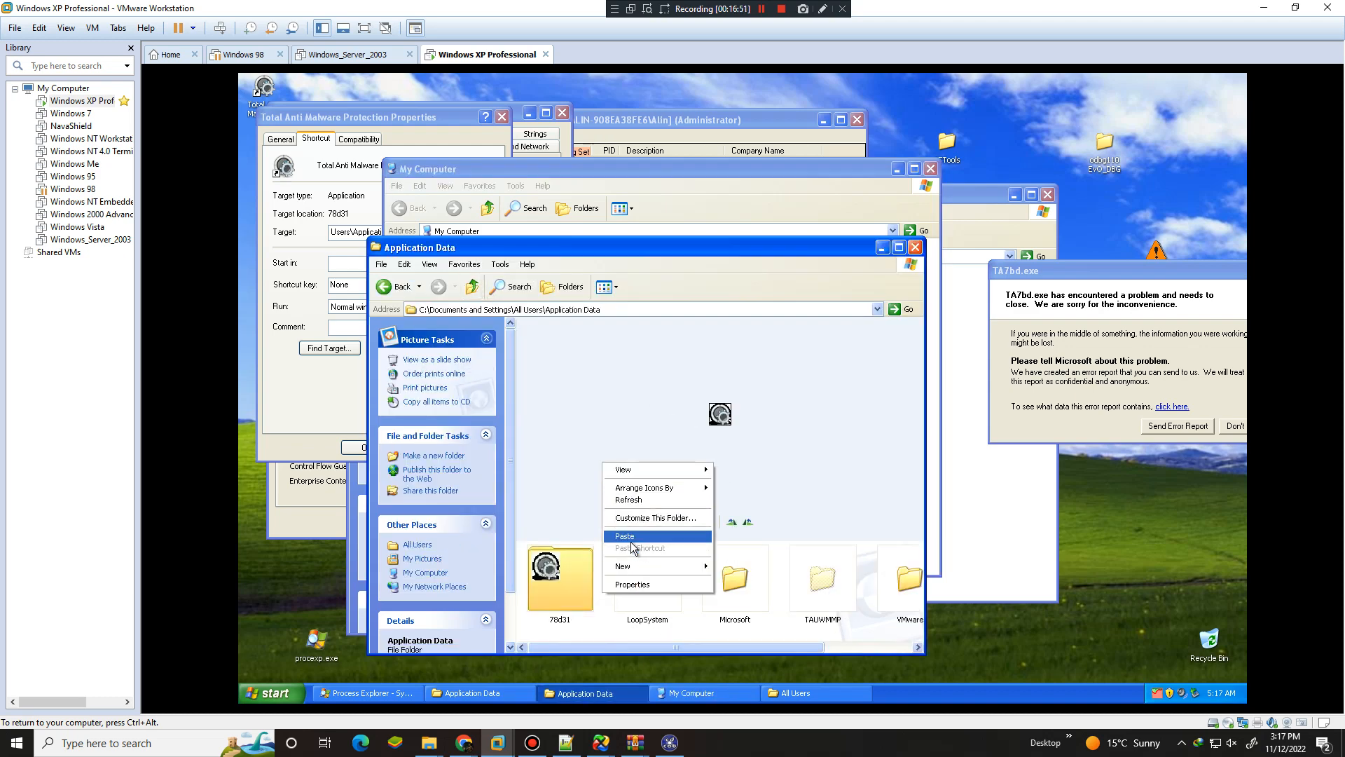
Select a folder in All Users Application Data, where e0e4yh sits beside 78d31
click(625, 535)
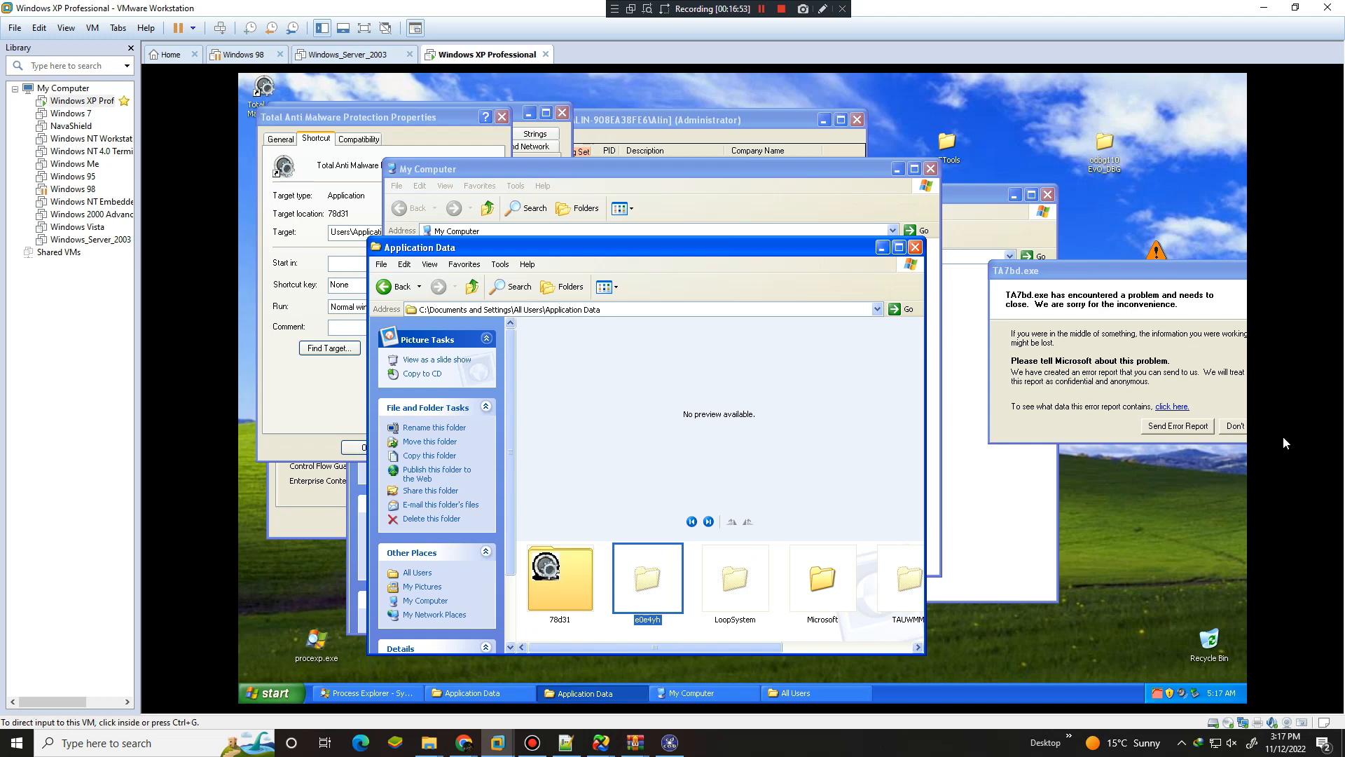
mouse_move(638, 592)
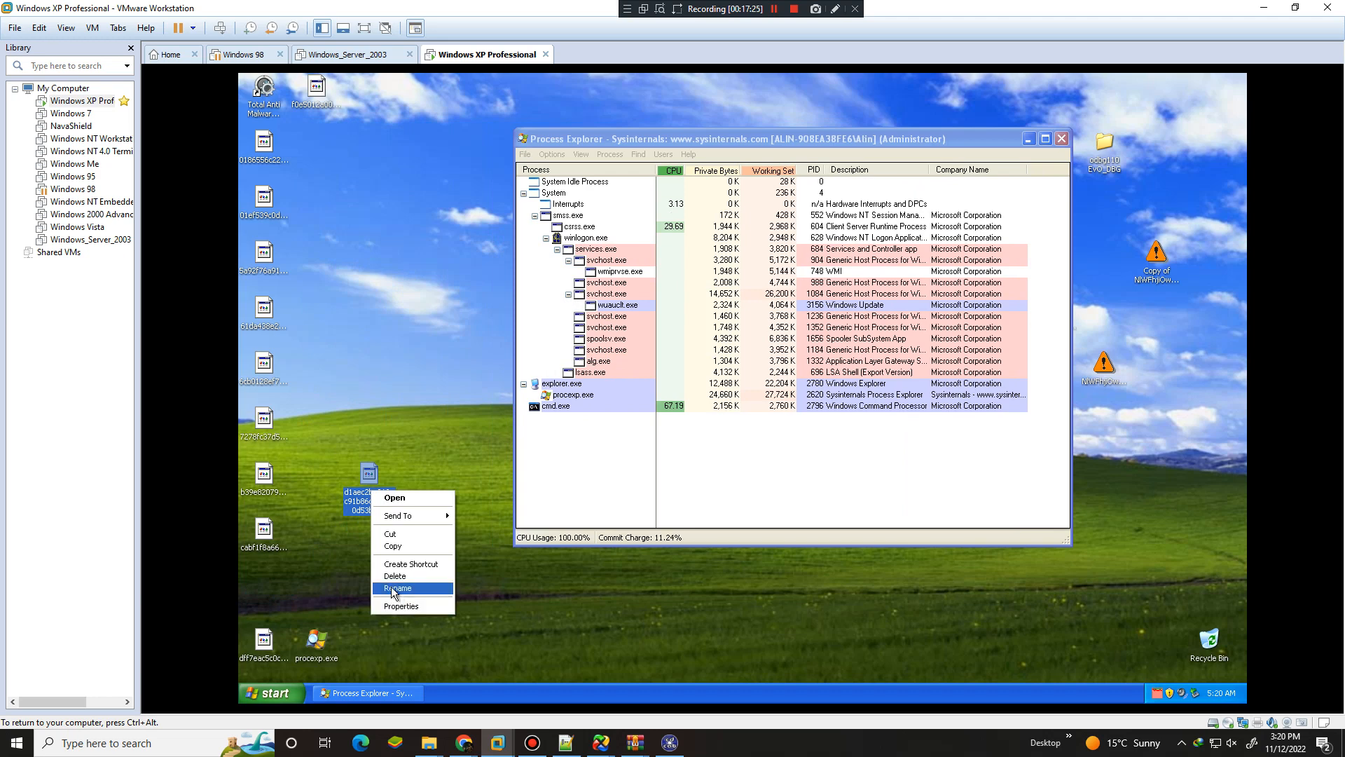
Rename the desktop sample to d1aec2ba212cc91b86d20eae0d53bd3b.exe
click(397, 587)
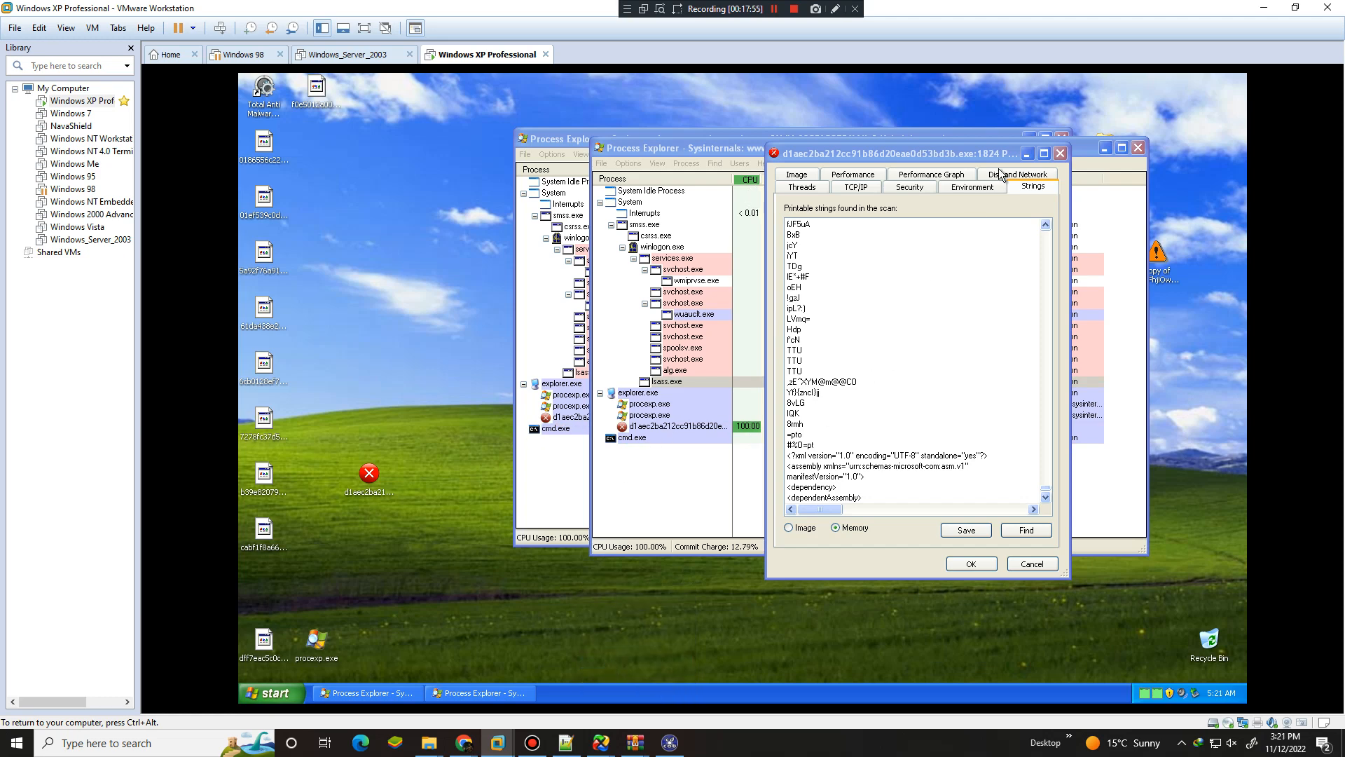
Open the d1aec2ba21 process details and scroll through its Strings tab
click(1031, 563)
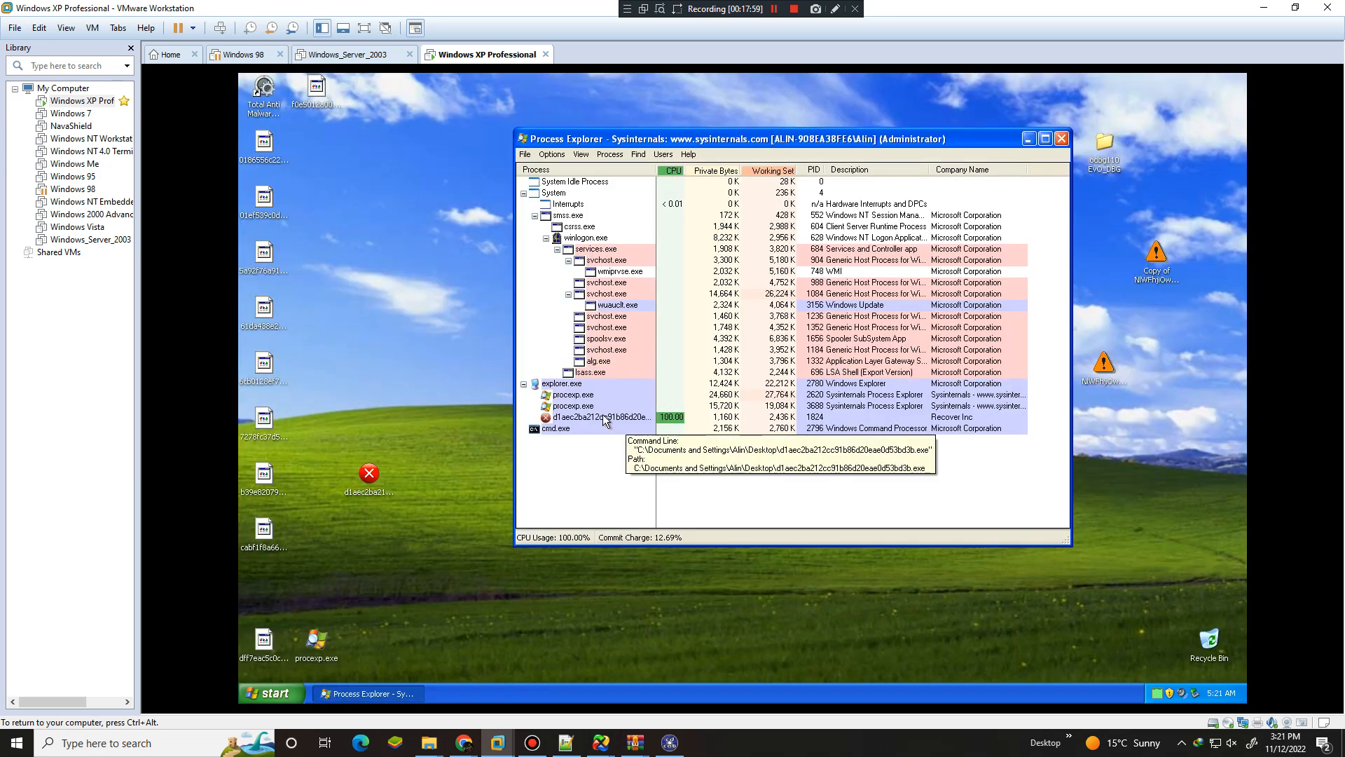
double_click(597, 416)
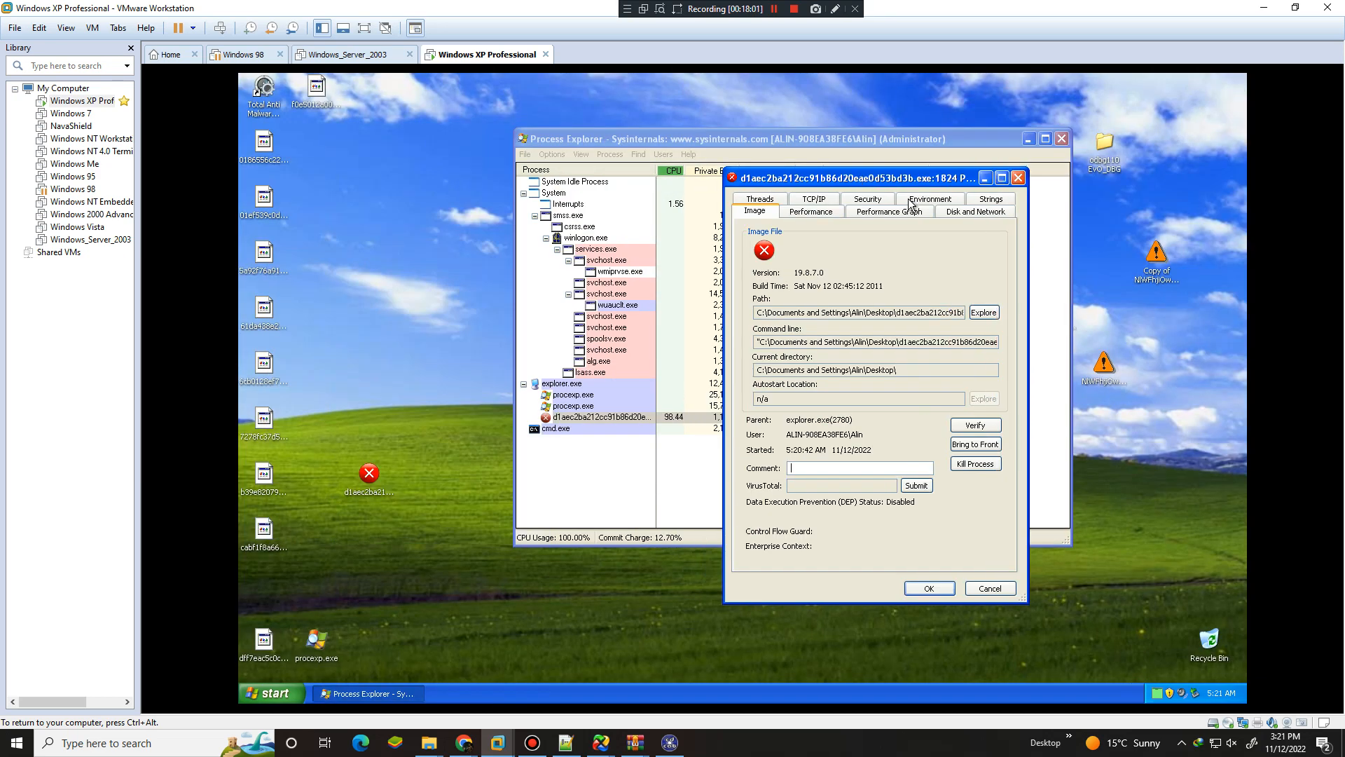
click(990, 199)
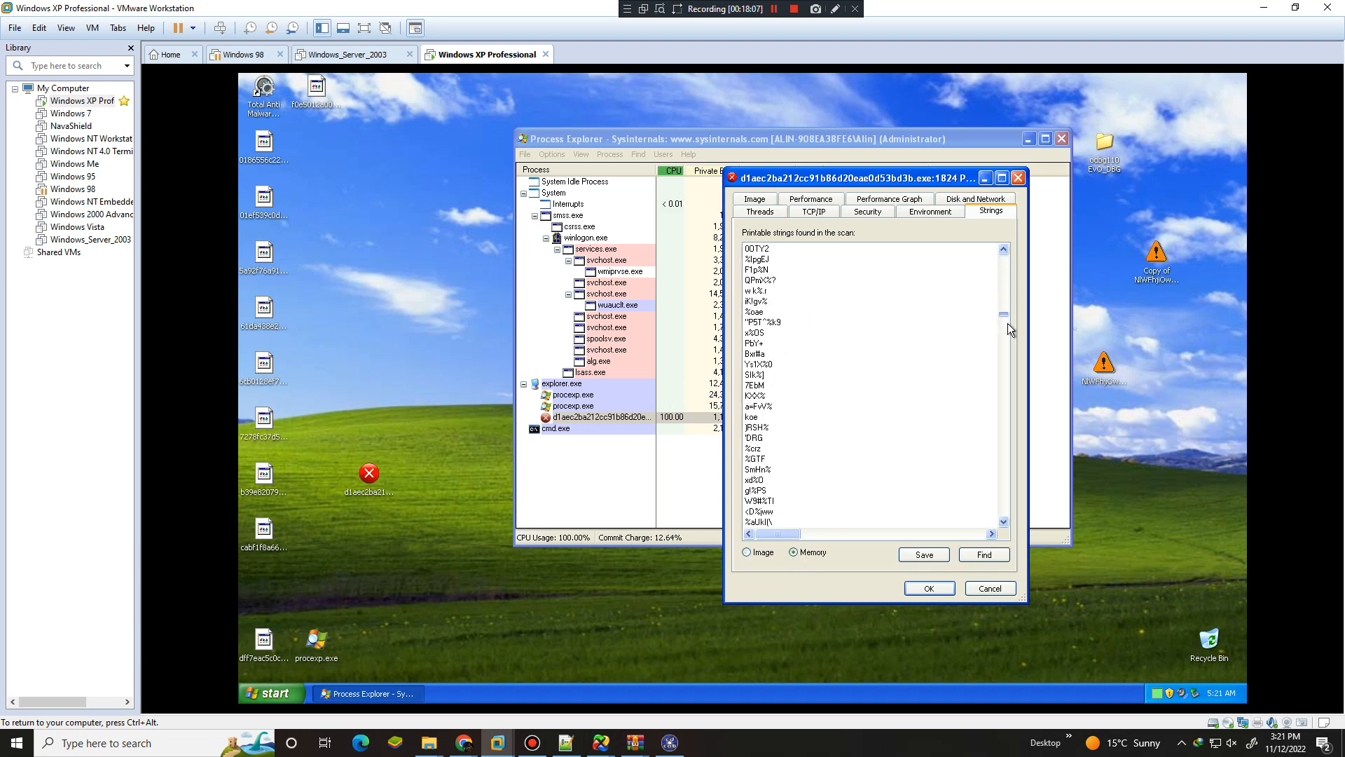
scroll(down, 3)
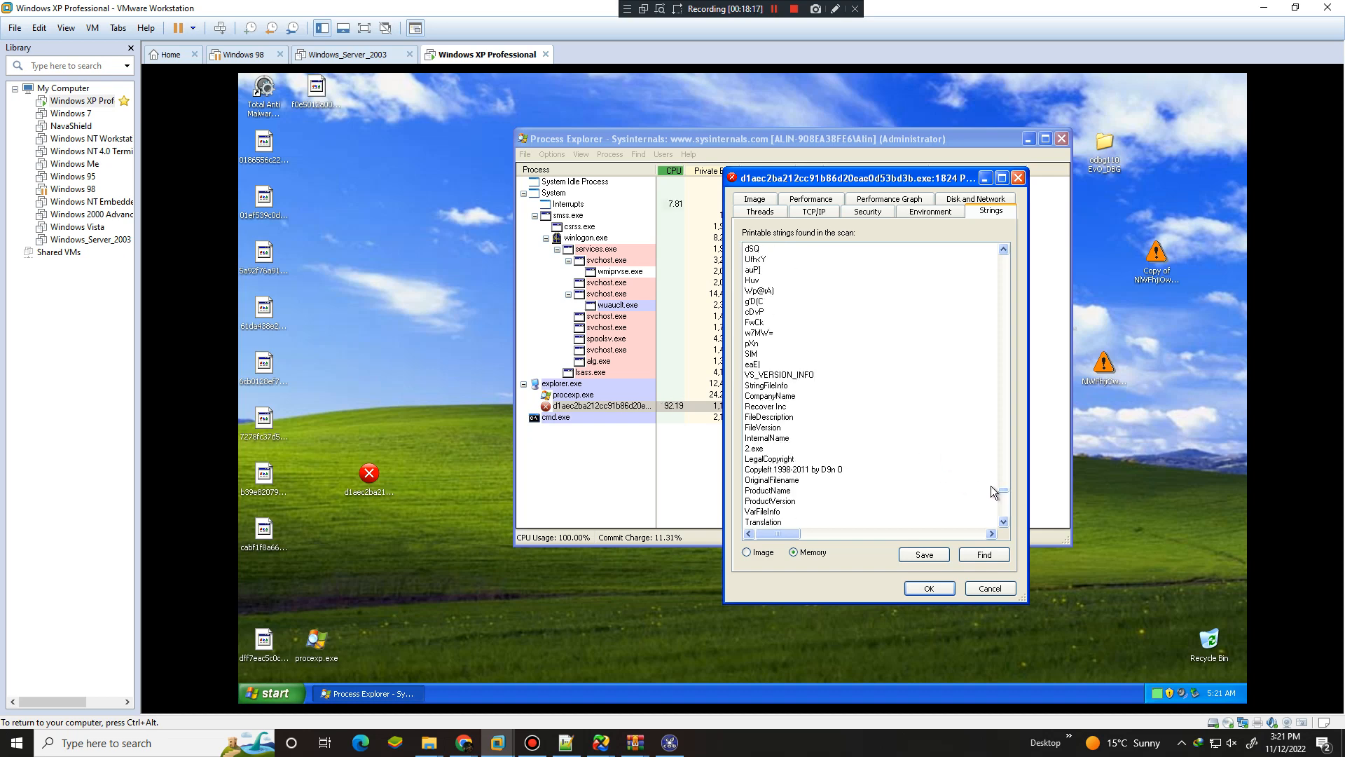
scroll(down, 3)
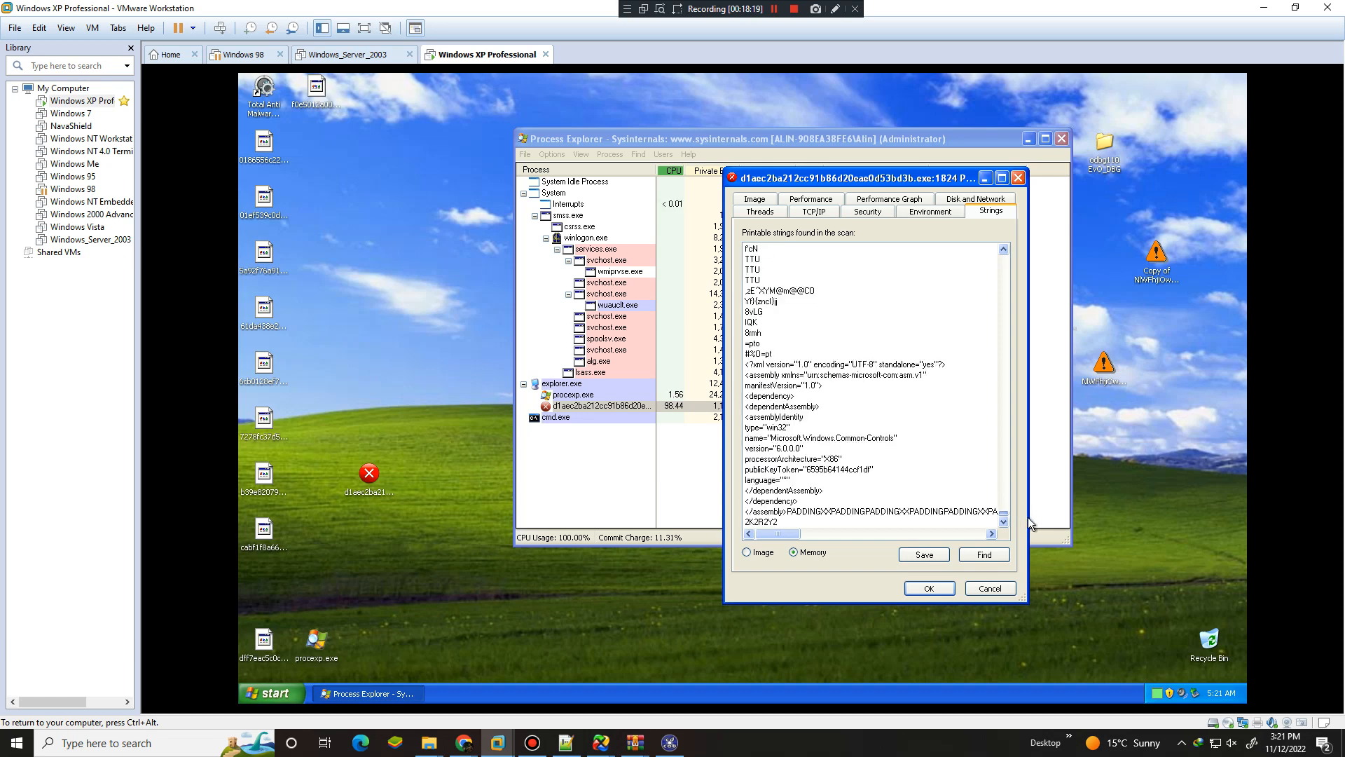
Search the strings for 'vmware' and dismiss the not-found message
click(984, 554)
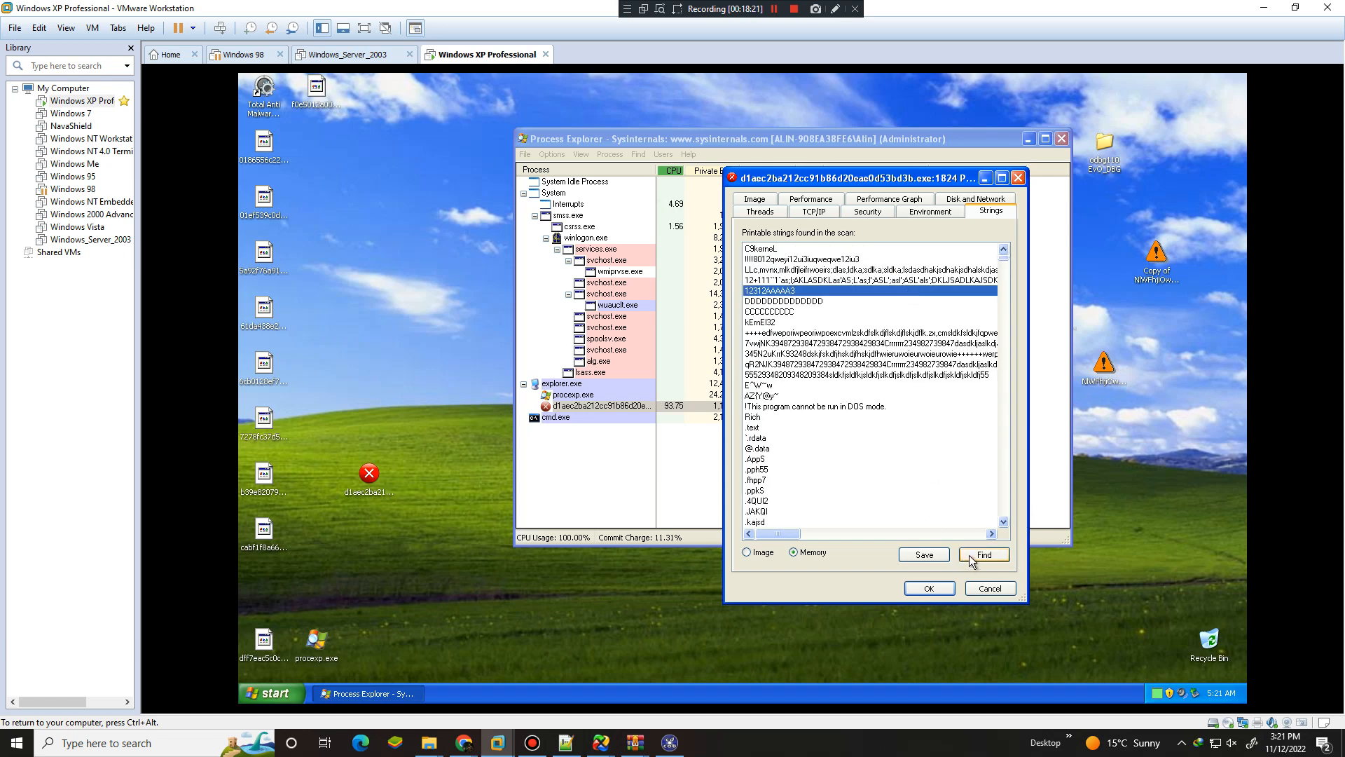
click(983, 555)
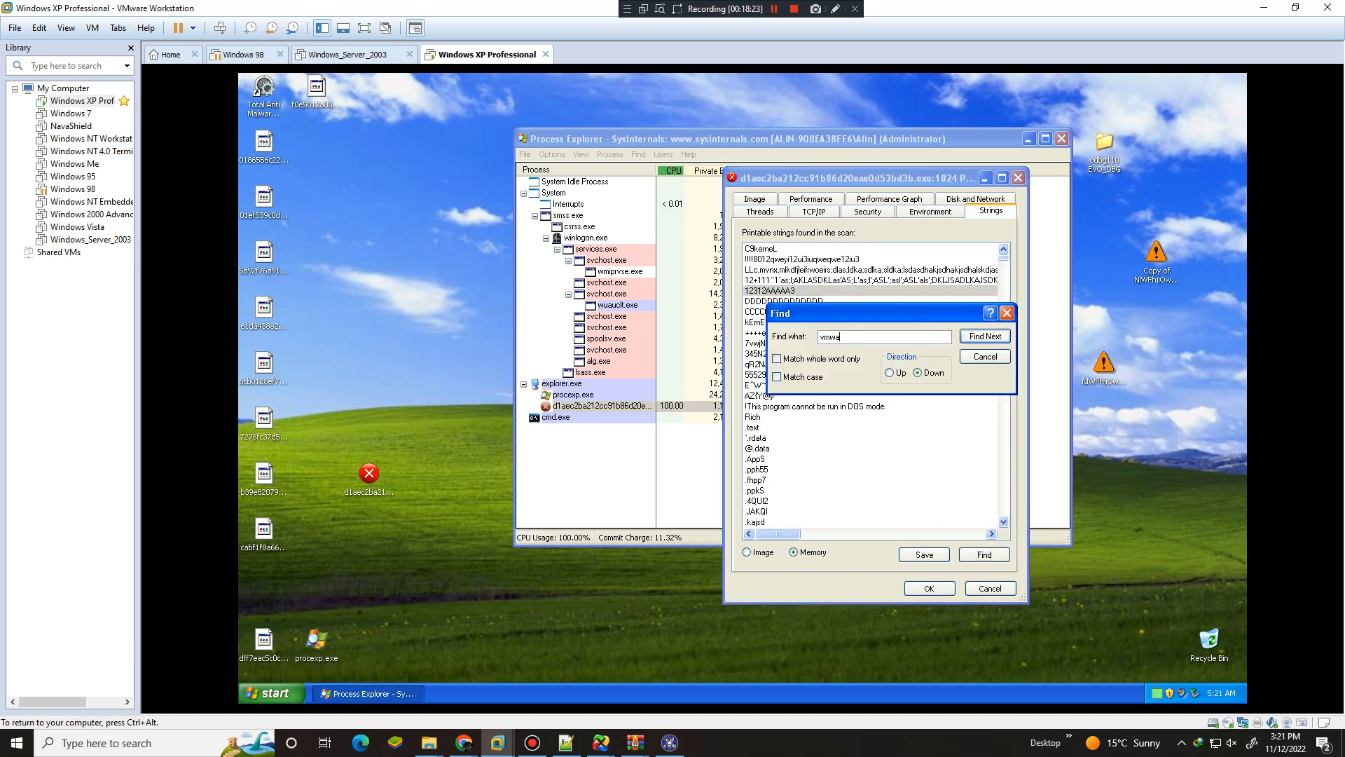
click(983, 336)
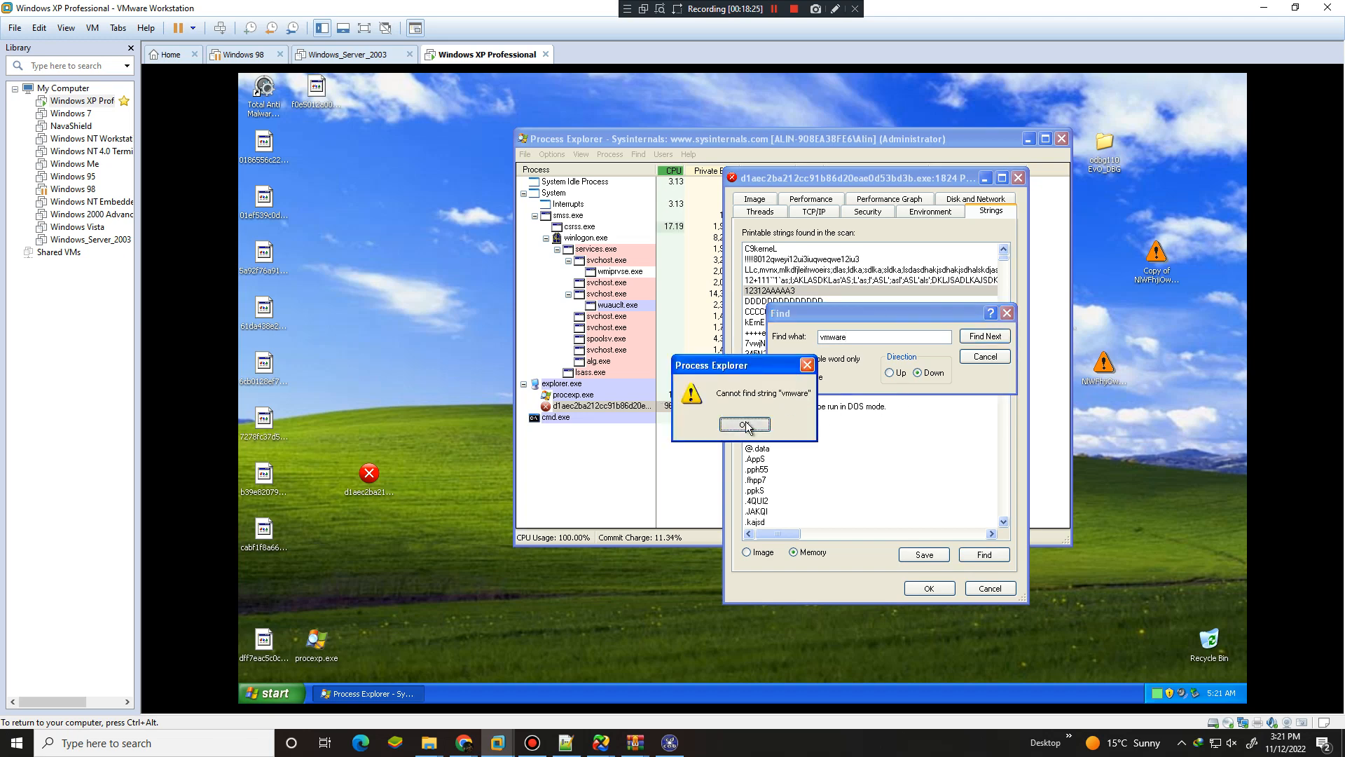
click(743, 424)
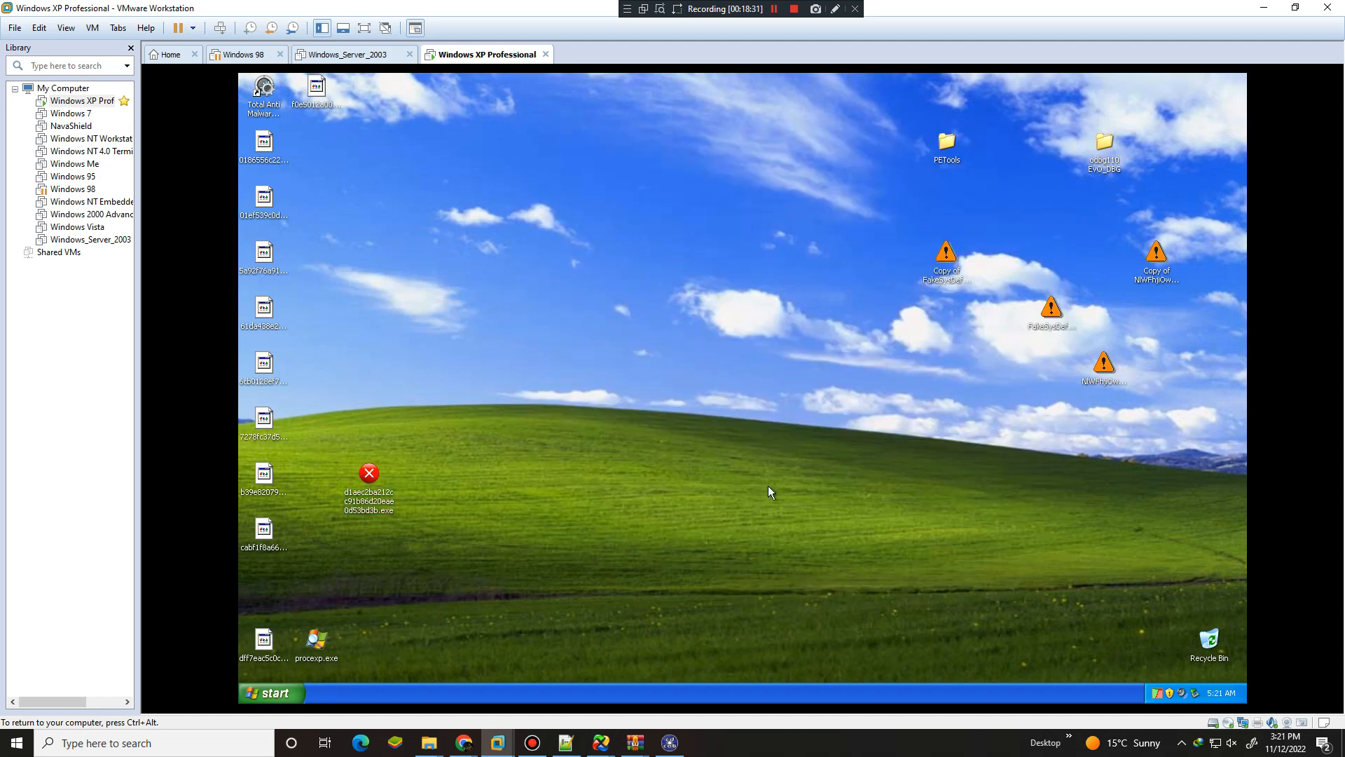
mouse_move(992, 704)
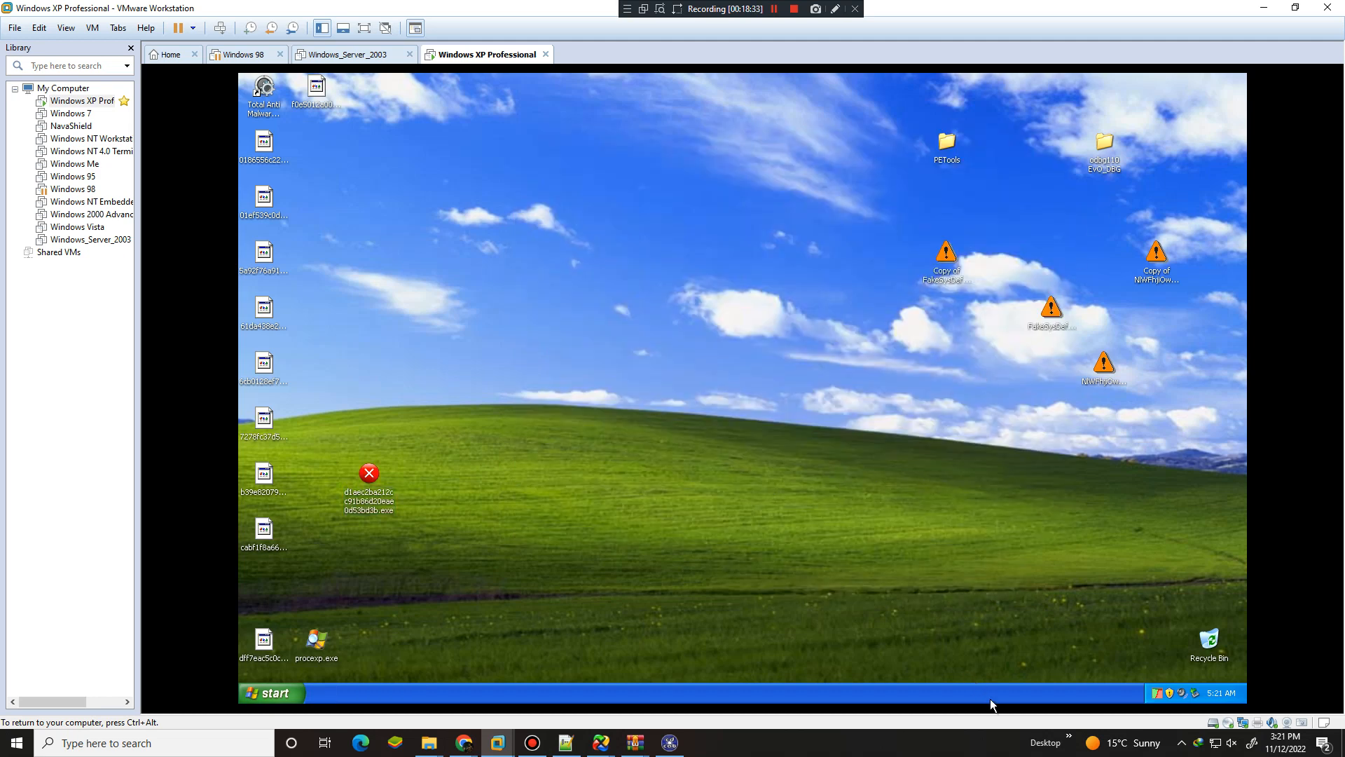
click(317, 641)
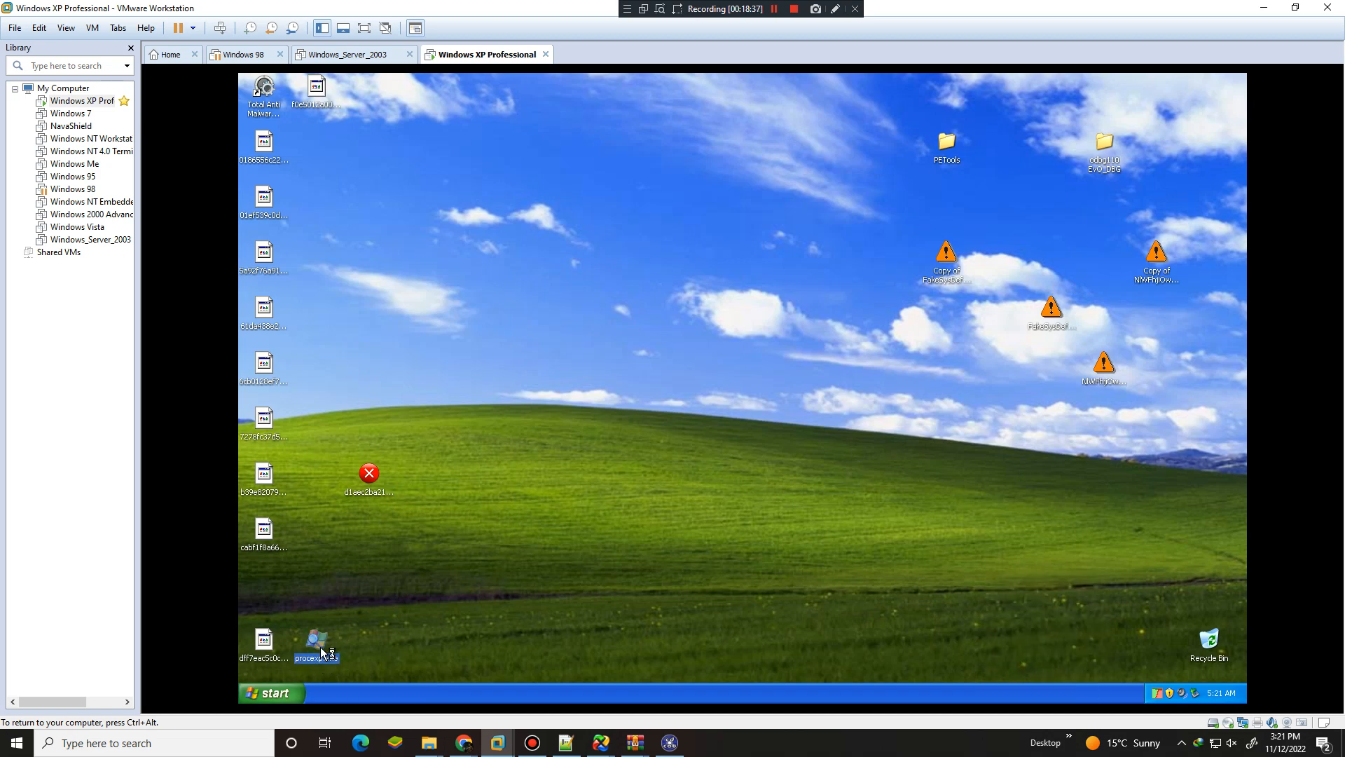
click(271, 692)
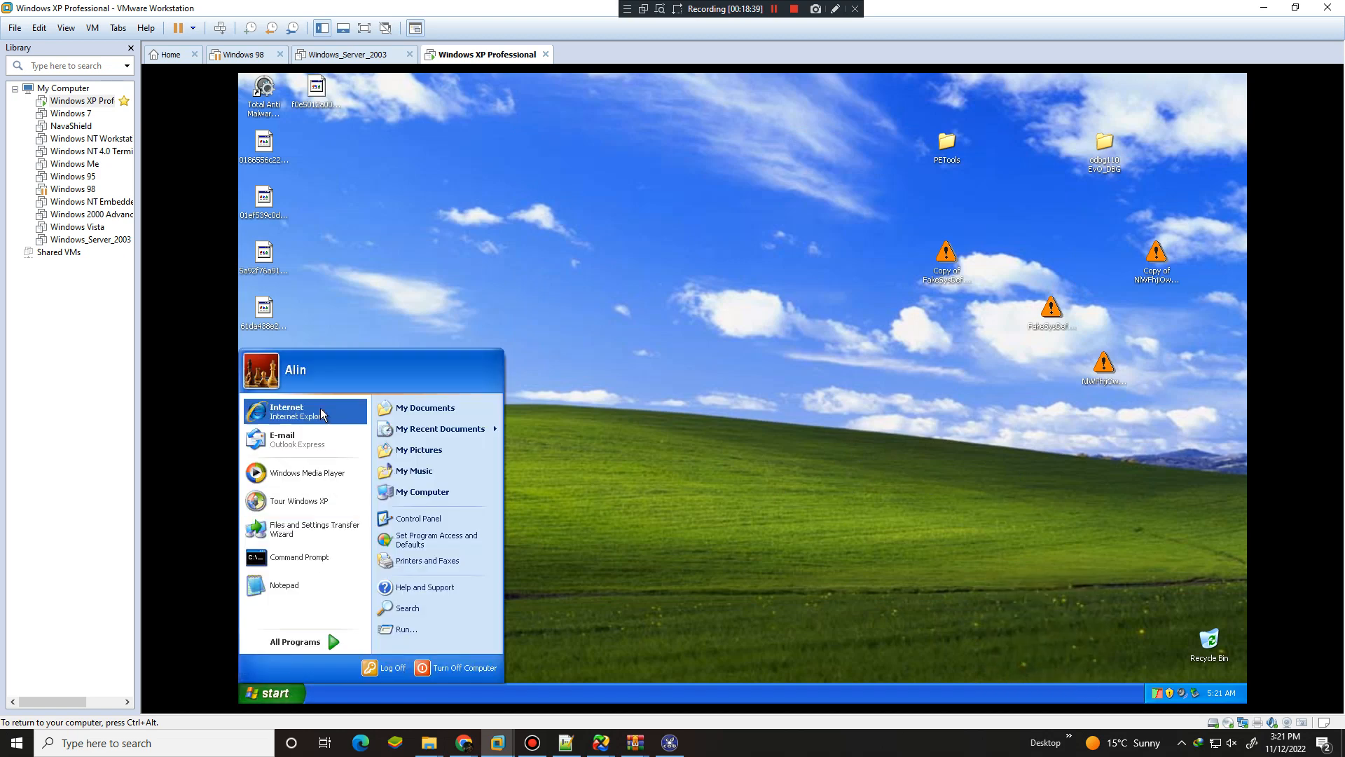
click(286, 407)
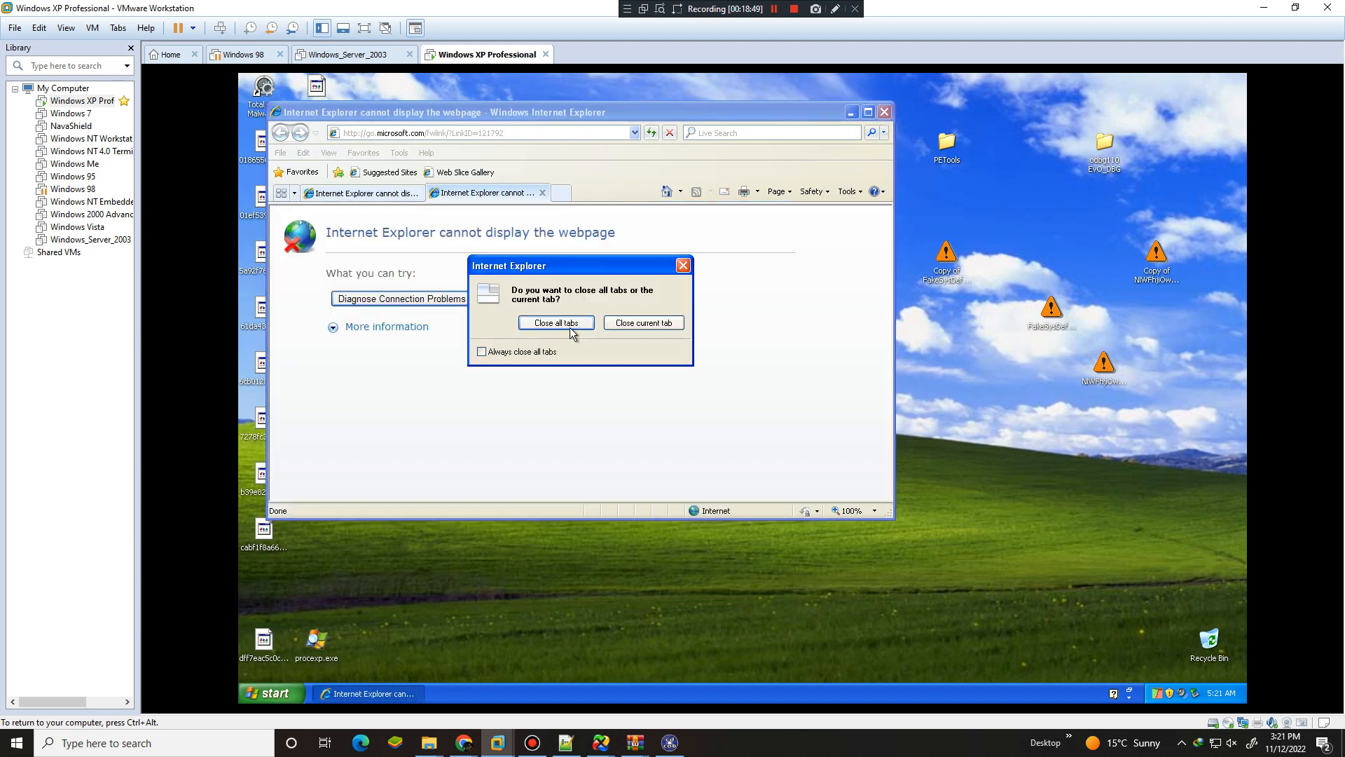
click(556, 322)
text(%appda)
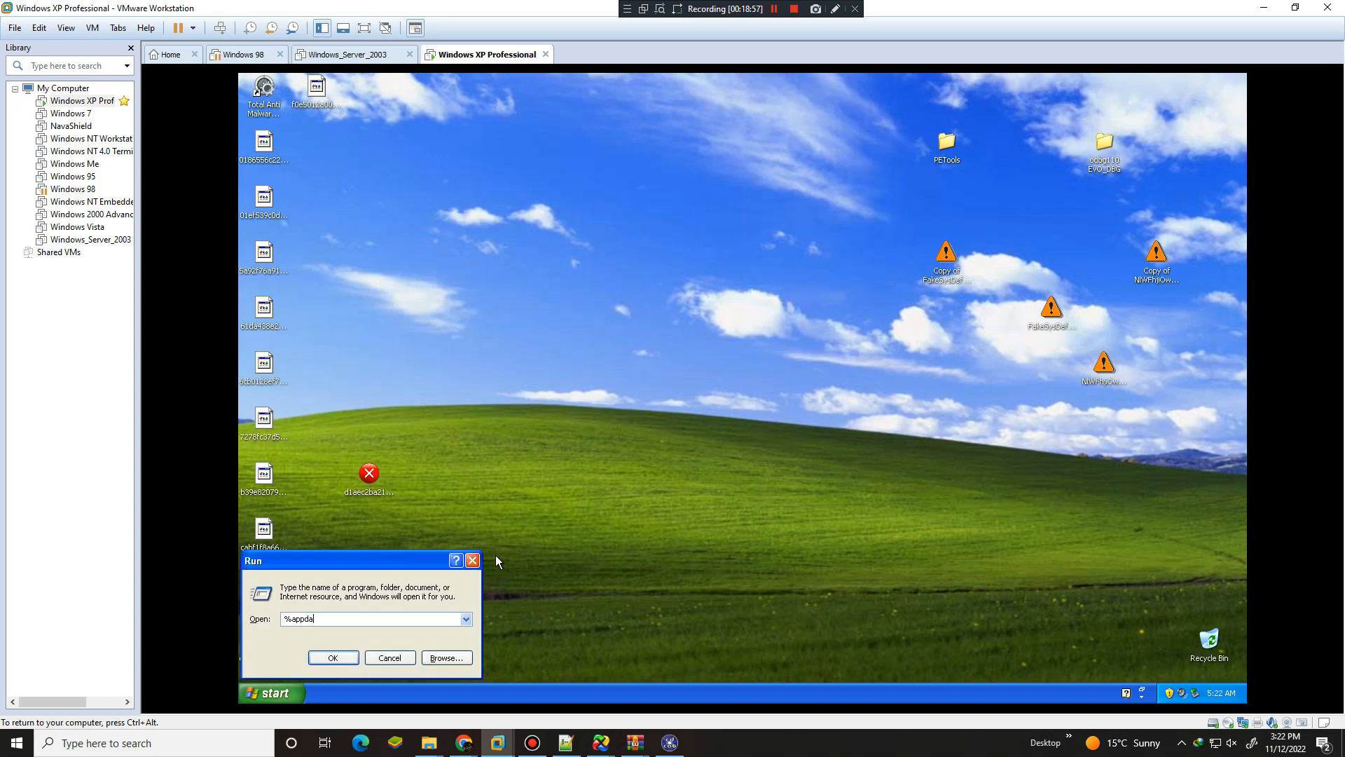
Open the user's Application Data folder via %appdata% and go up to All Users
click(333, 657)
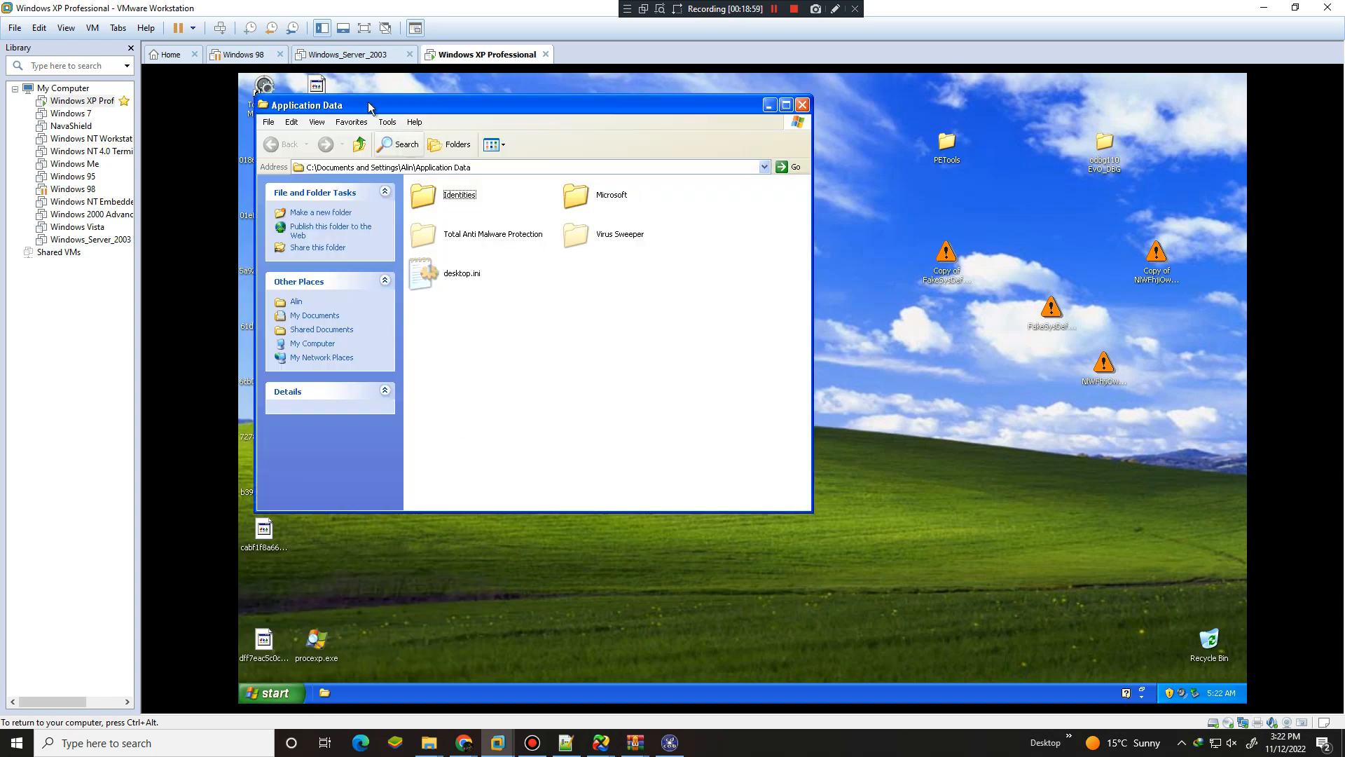
click(358, 143)
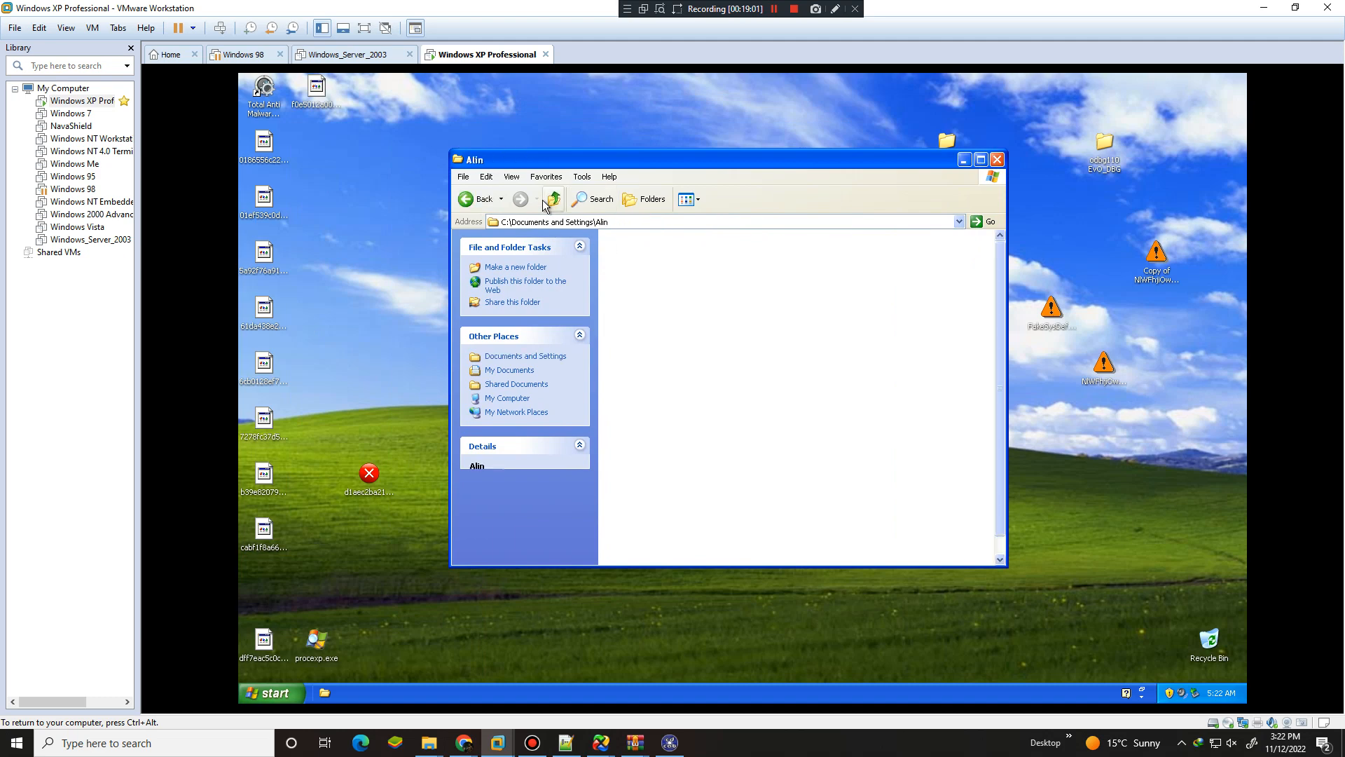
click(553, 199)
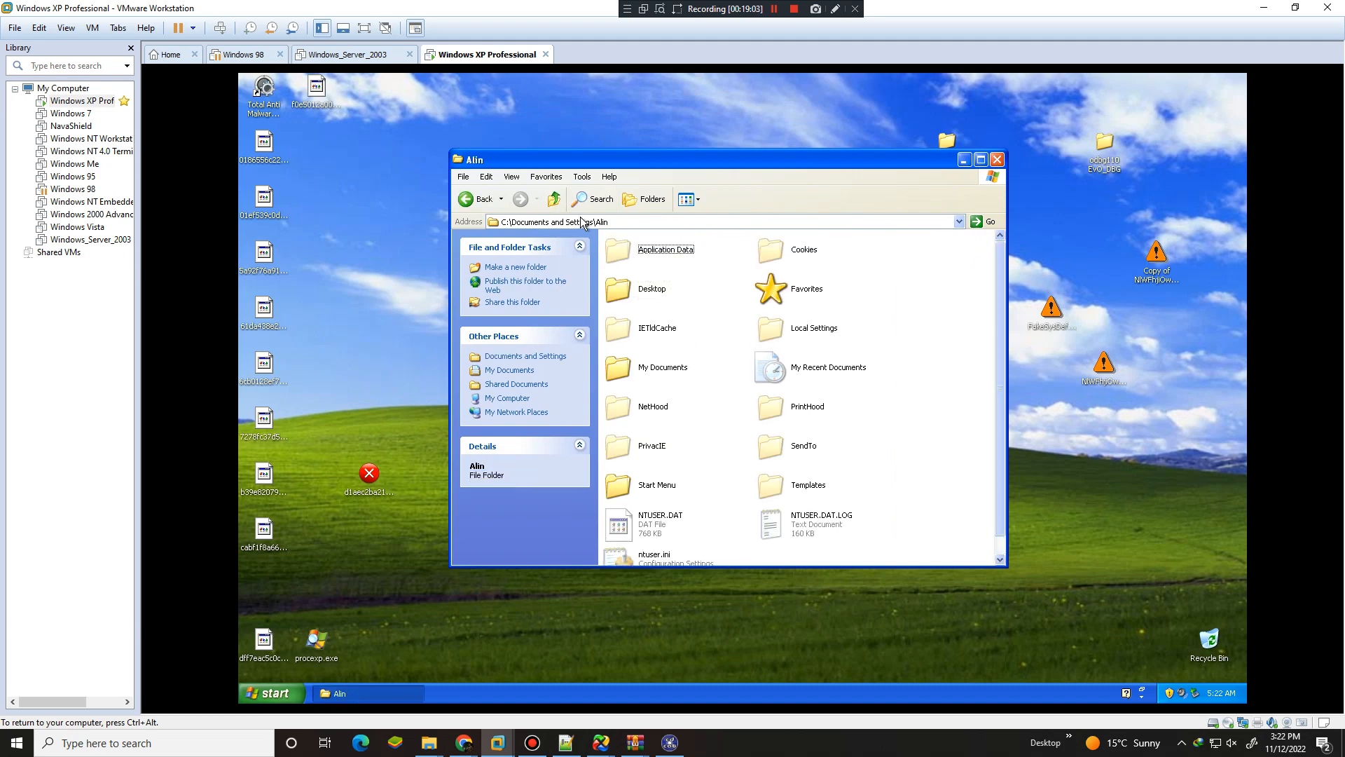
click(554, 199)
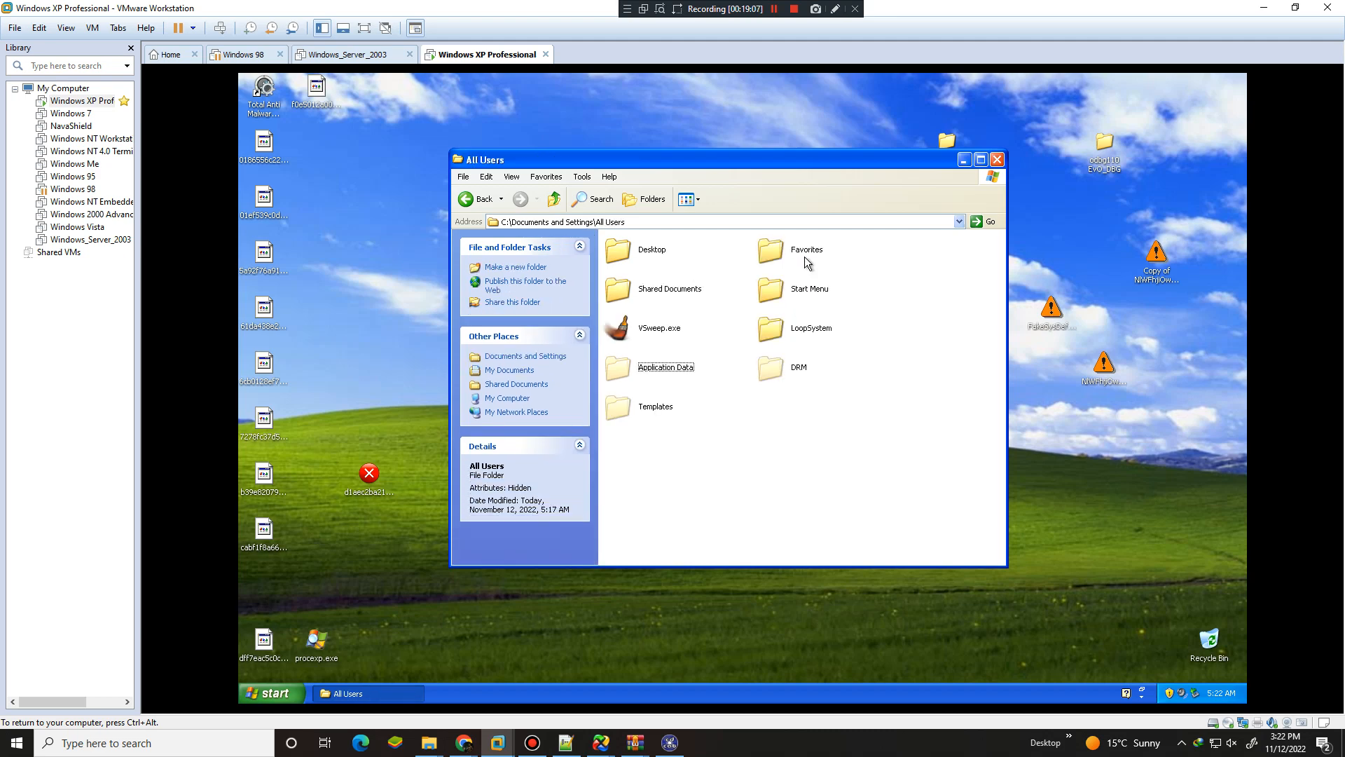
click(553, 199)
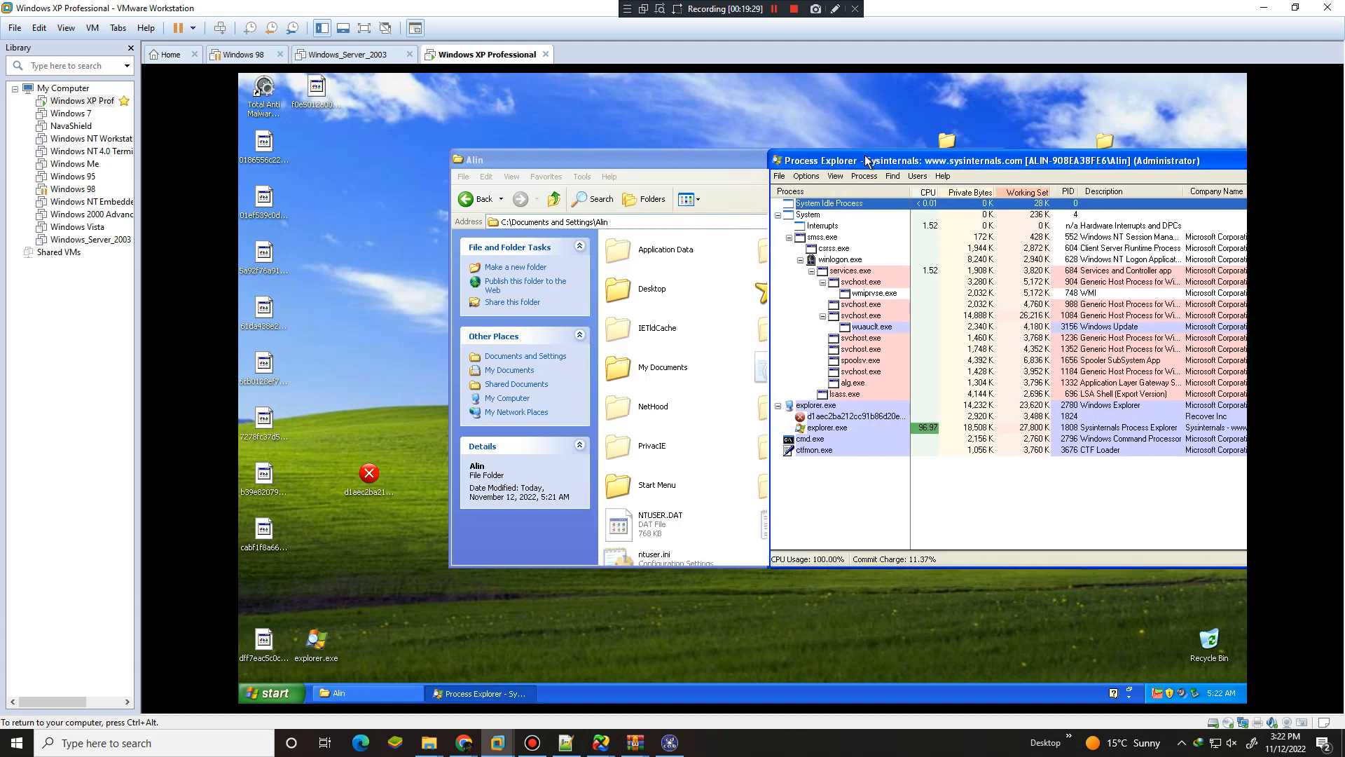
Open the shared All Users Application Data folder
click(665, 248)
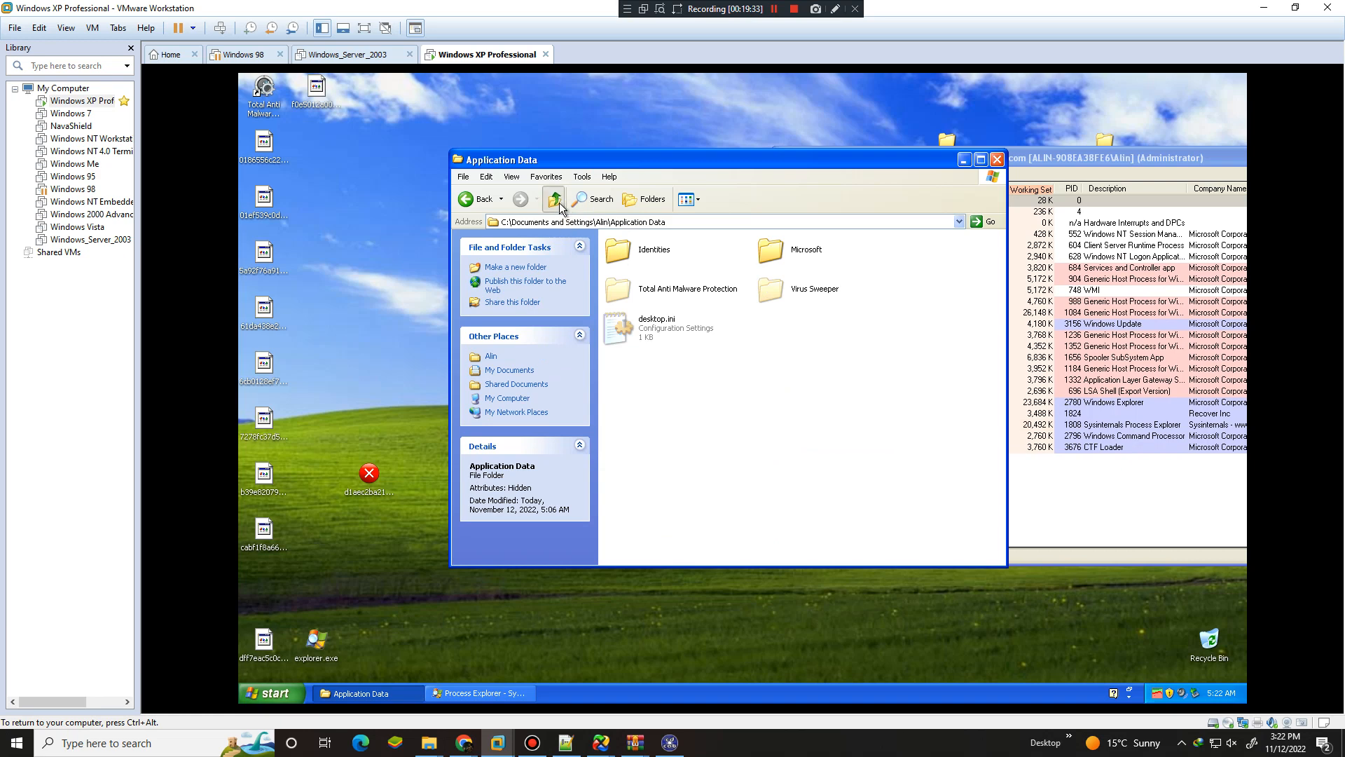
click(554, 198)
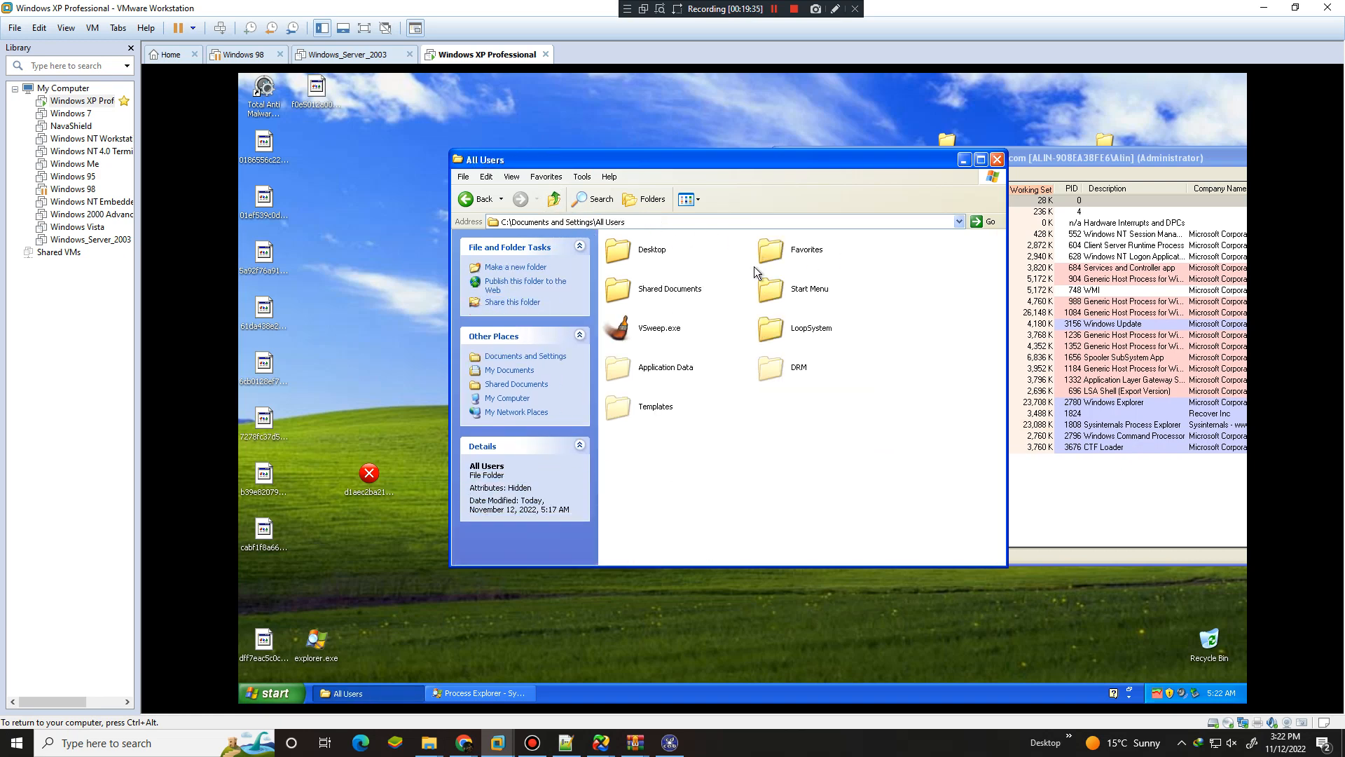
click(665, 367)
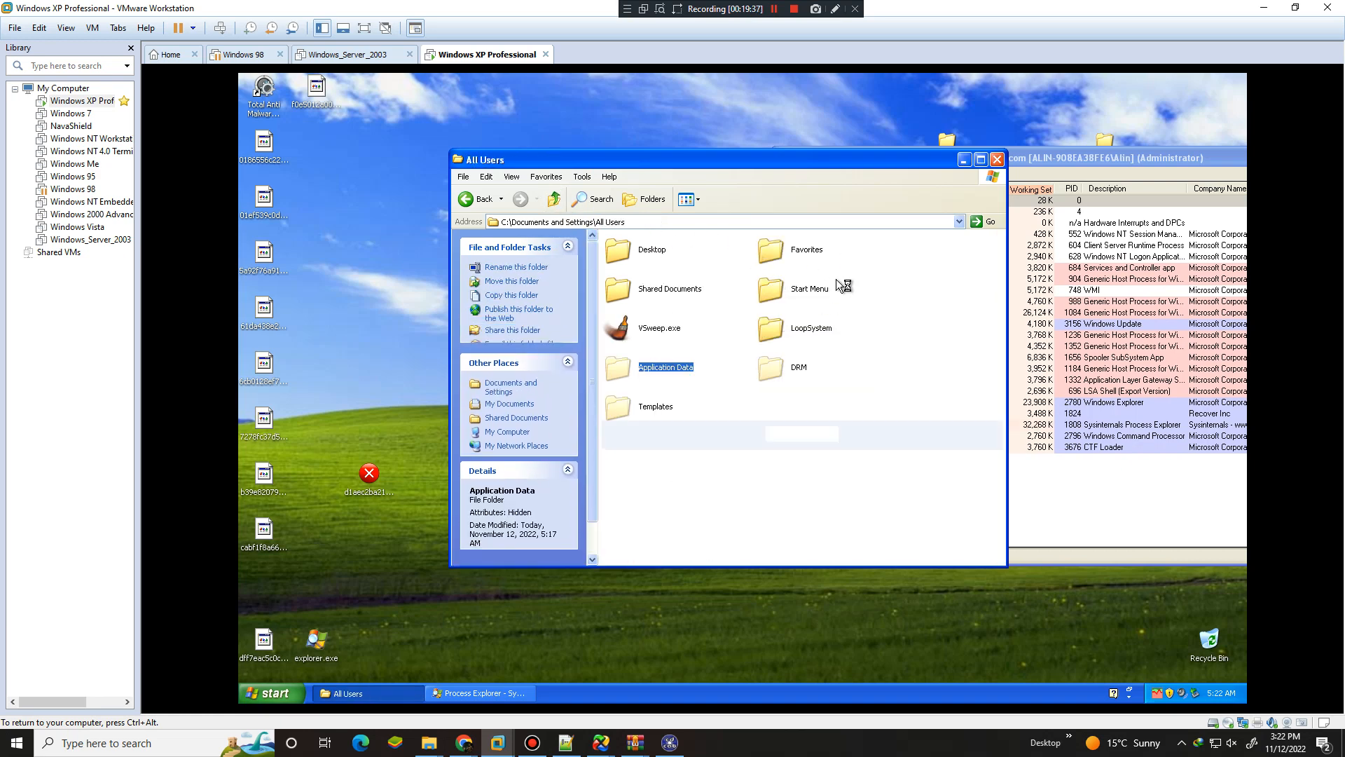
double_click(665, 367)
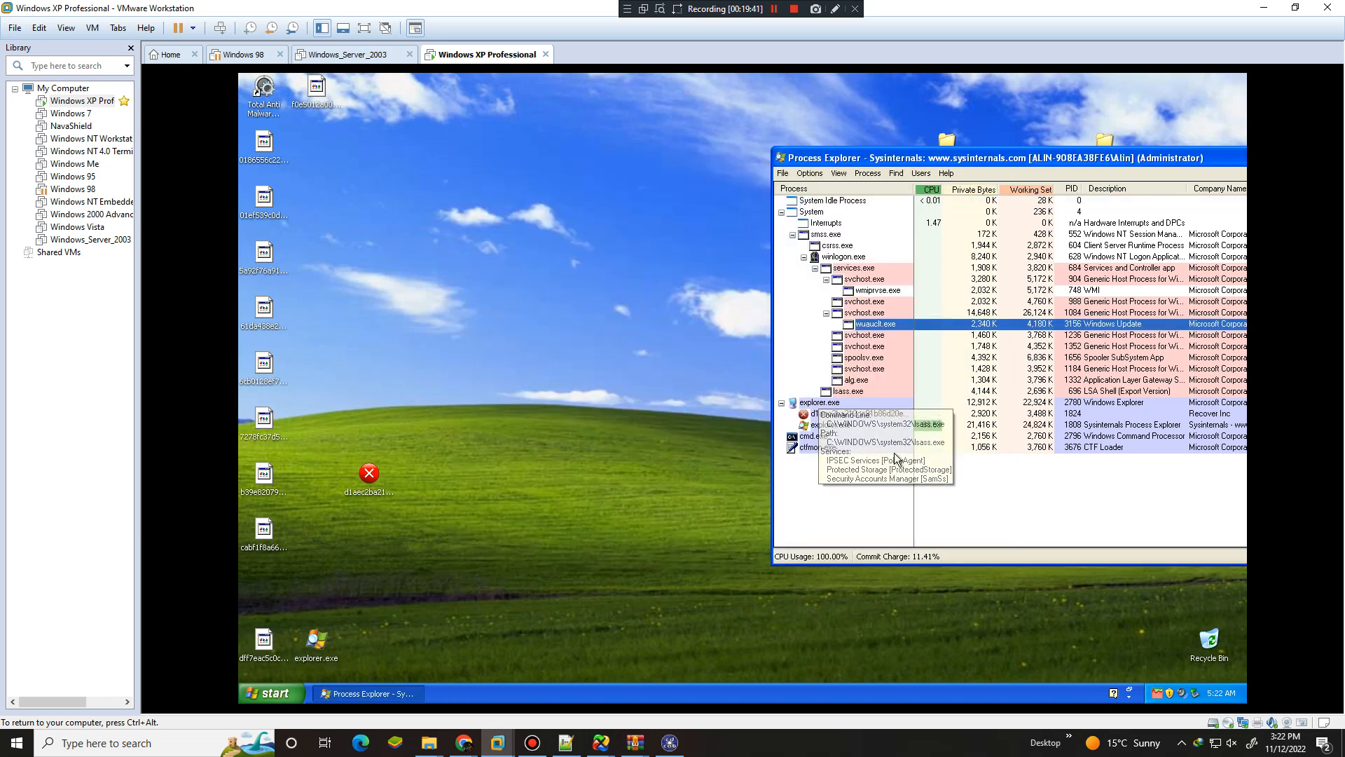
mouse_move(858, 412)
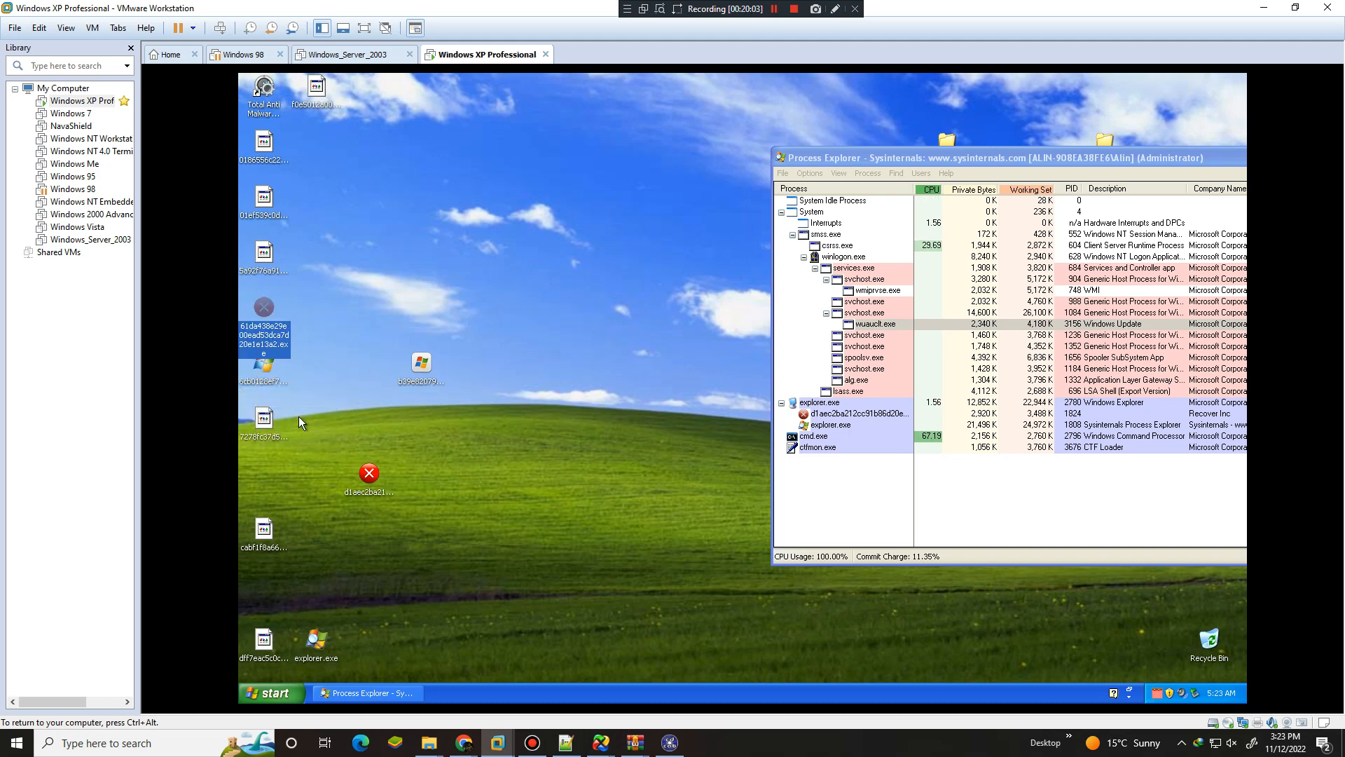
Confirm renaming the 61da438e… desktop sample to an .exe
click(854, 413)
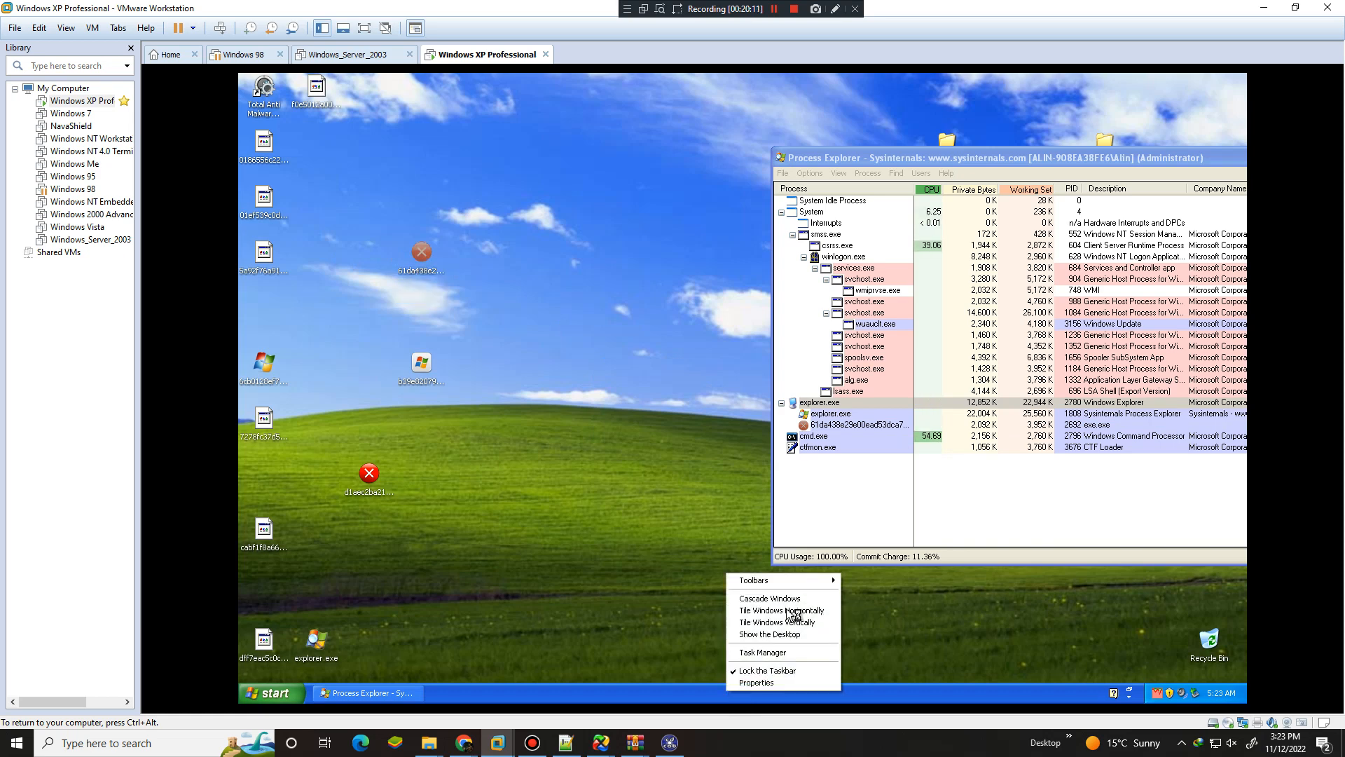
mouse_move(784, 653)
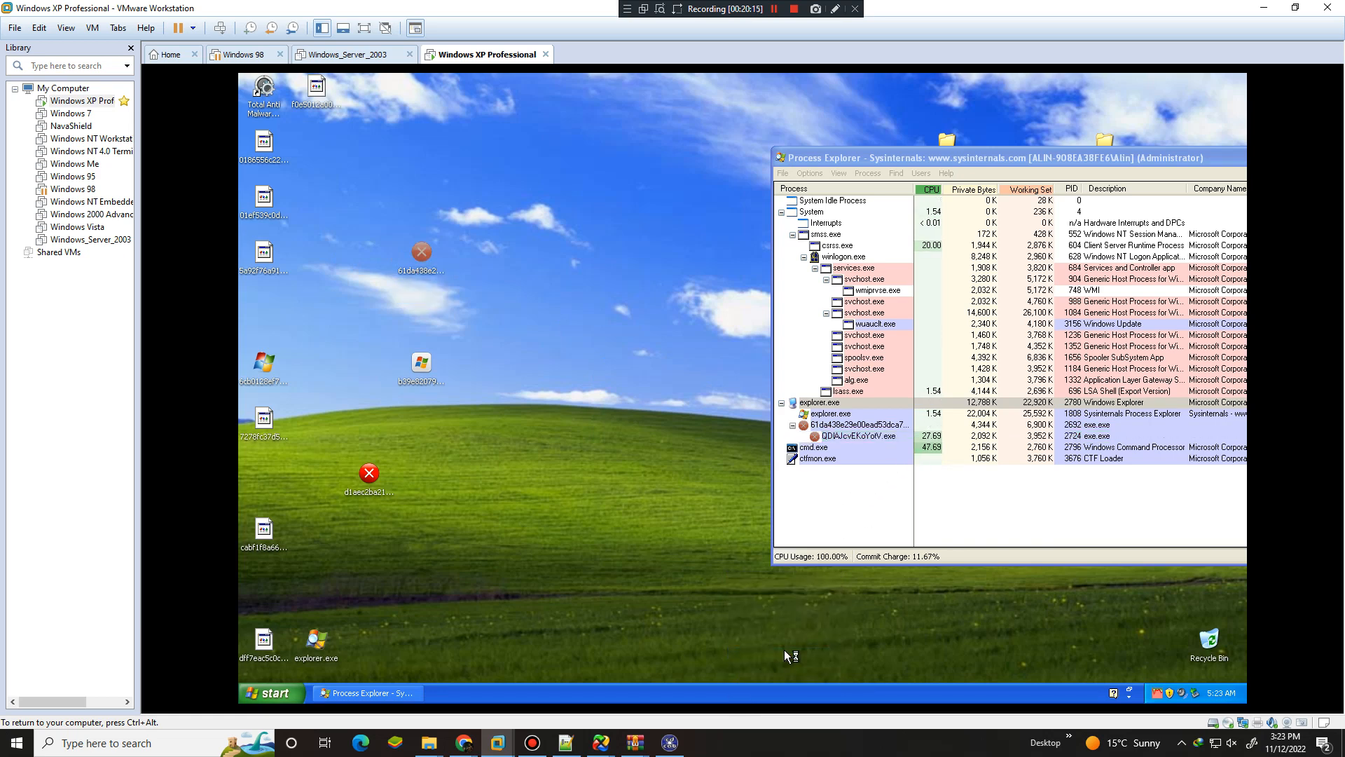
mouse_move(882, 442)
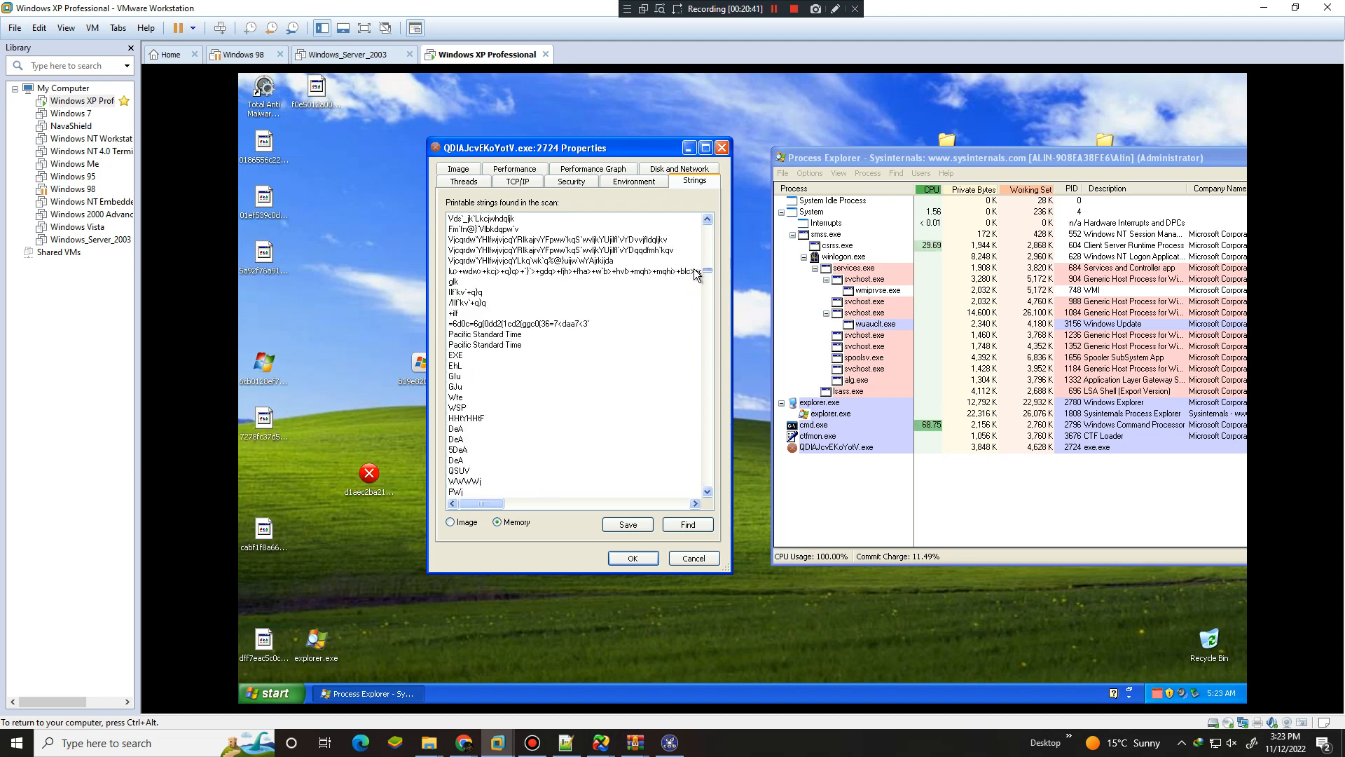
Dismiss the string-not-found message in the XP guest
scroll(down, 3)
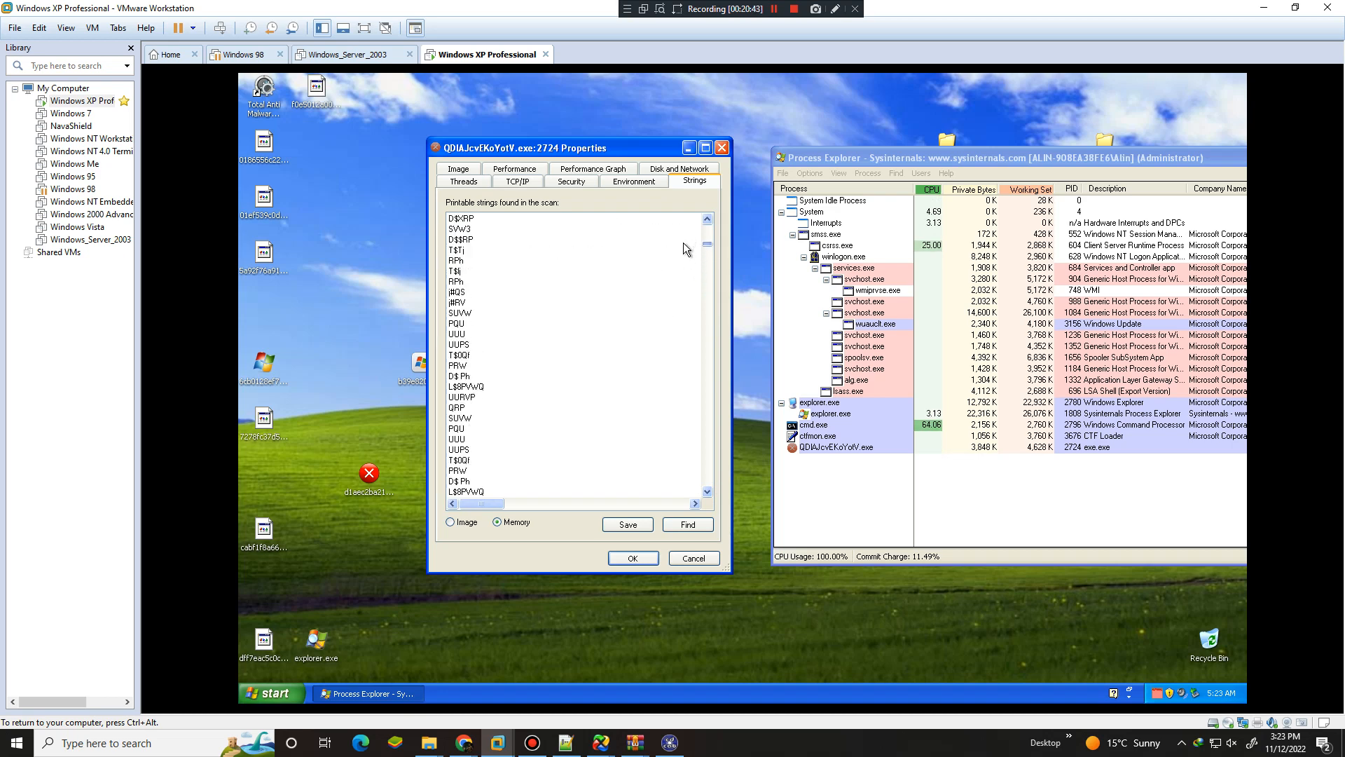
click(687, 524)
text(disk)
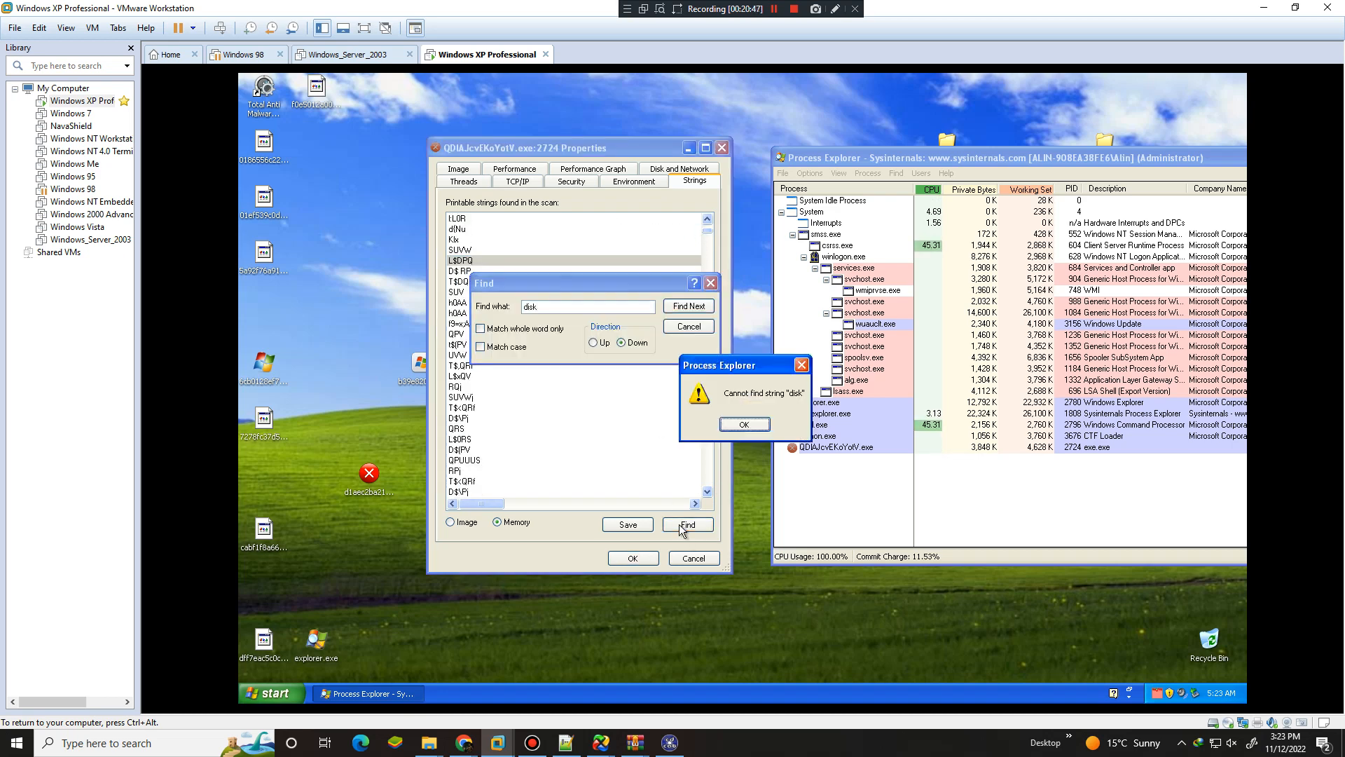
click(742, 424)
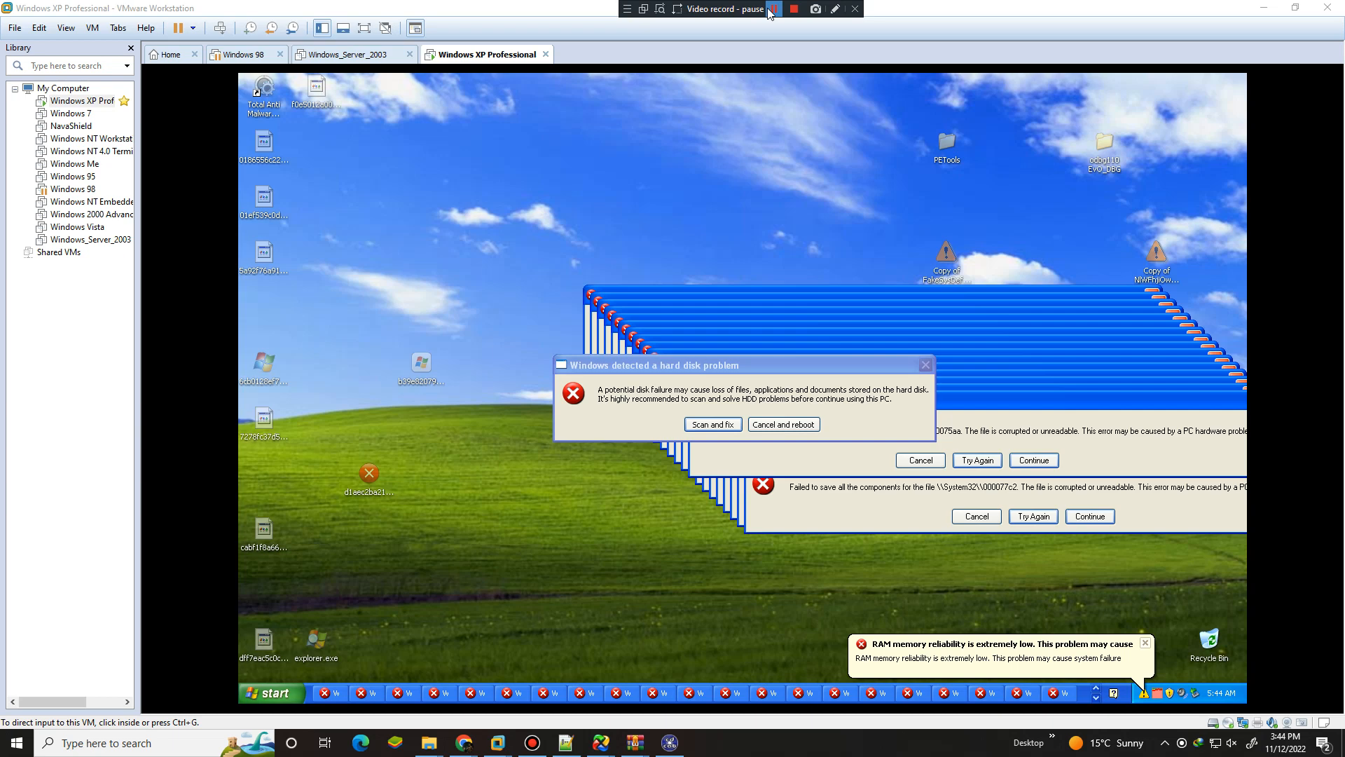
Accept the fake hard-disk Scan and fix prompt and close the low RAM balloon
click(814, 8)
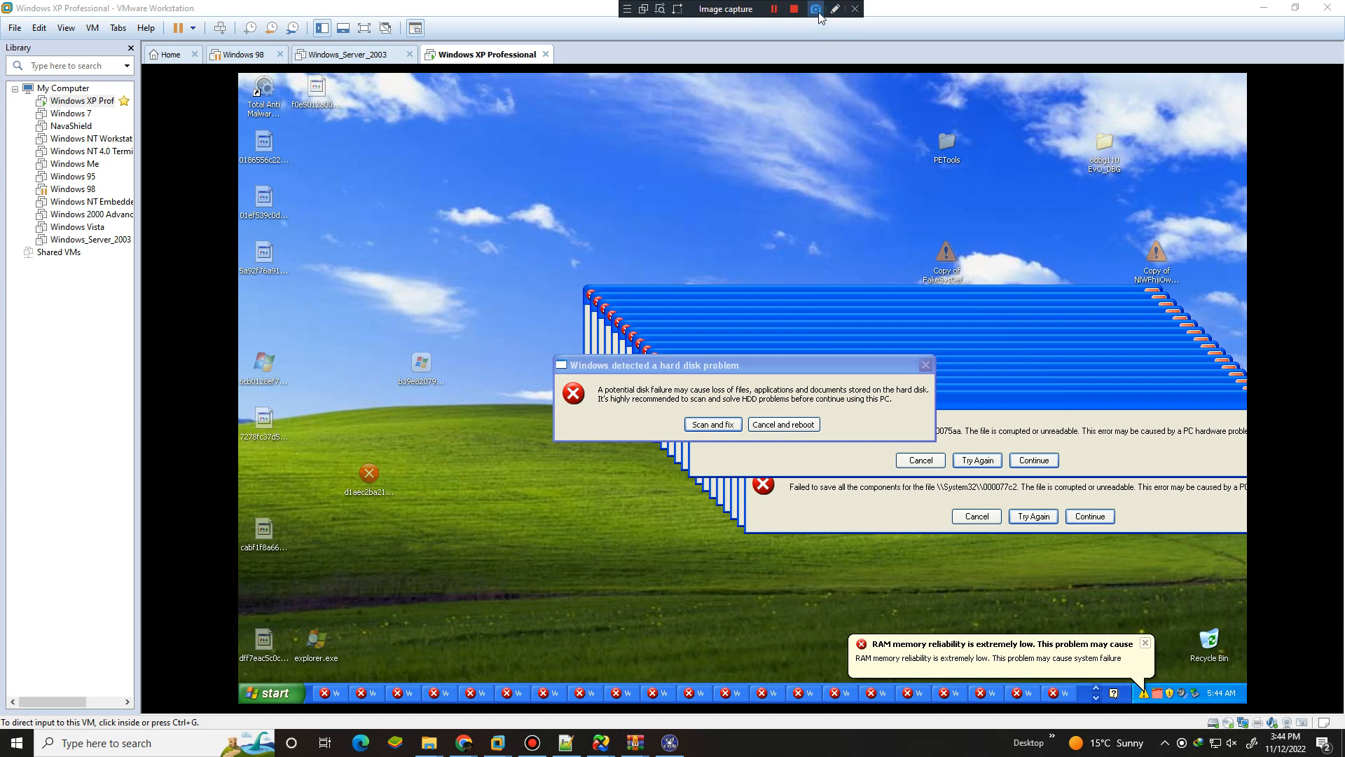
click(813, 9)
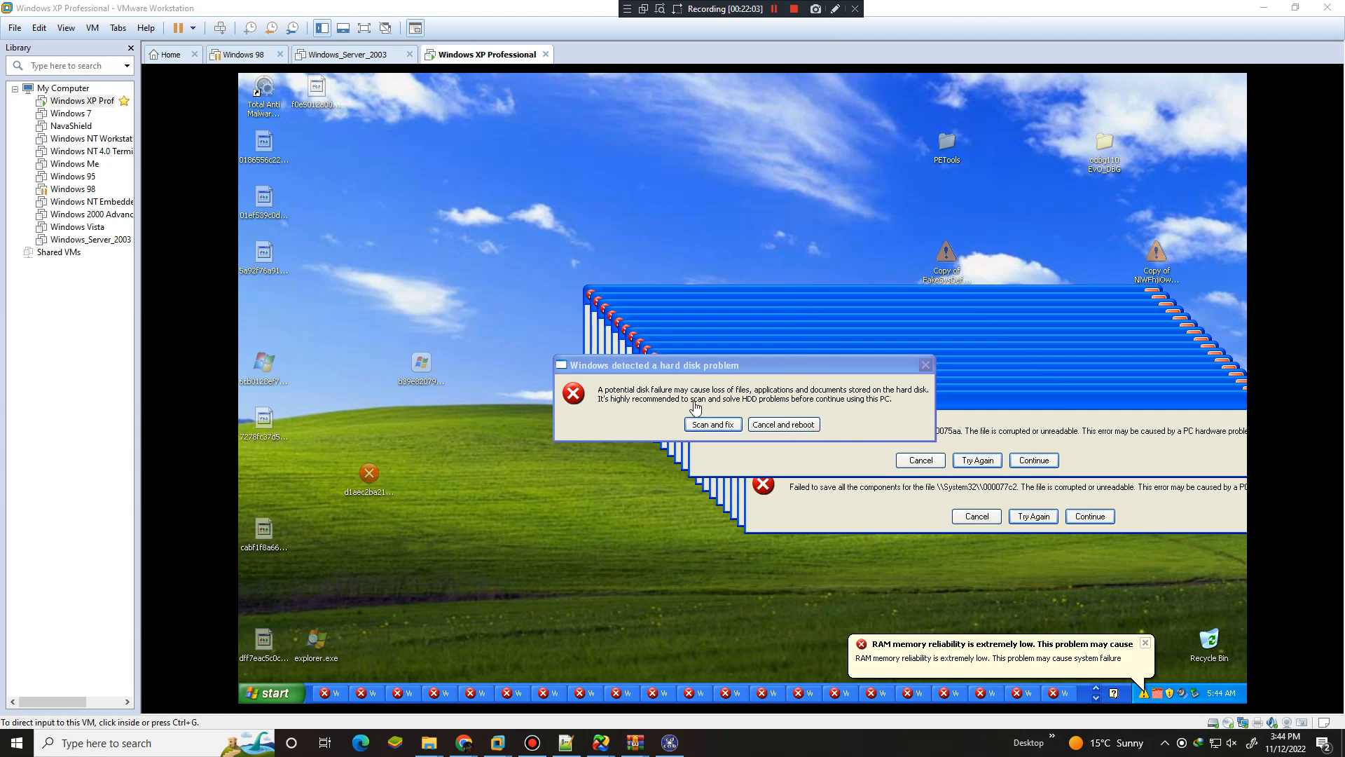
click(712, 424)
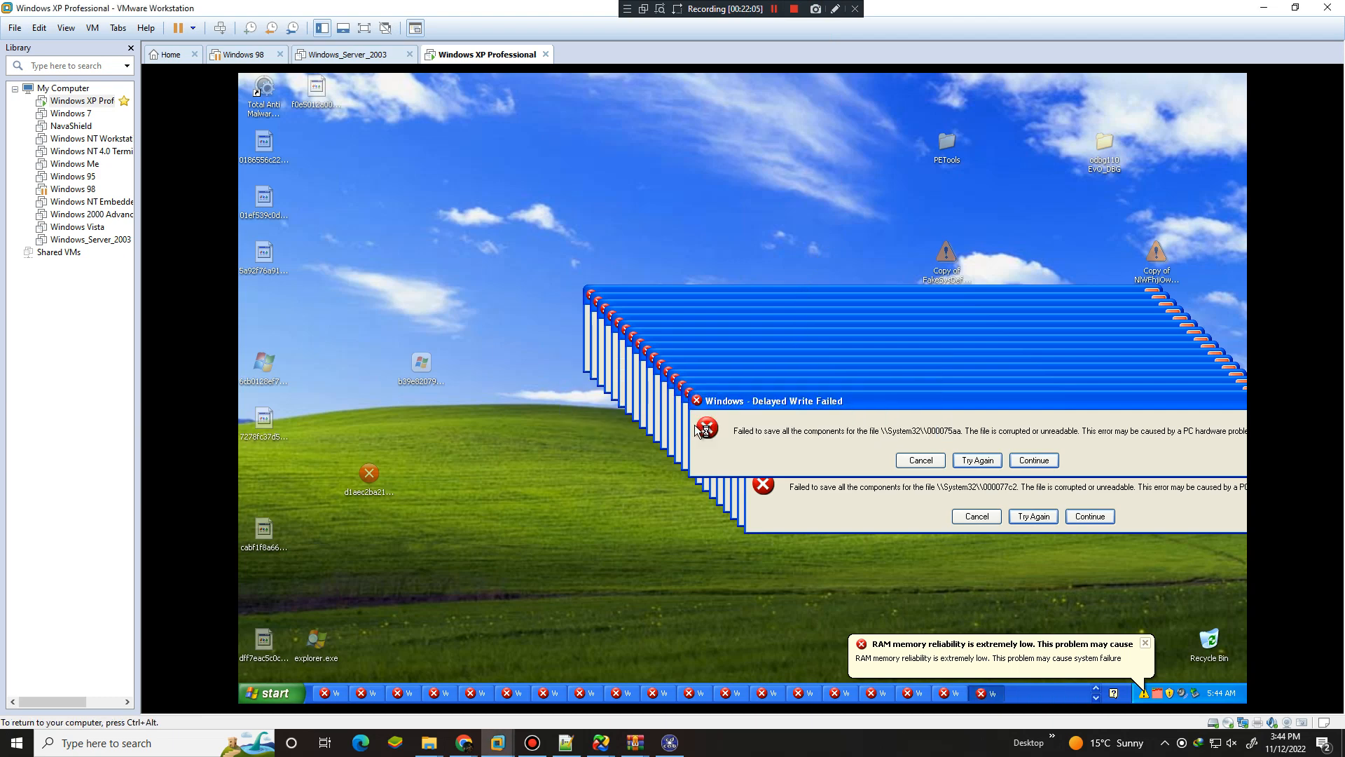
mouse_move(1133, 680)
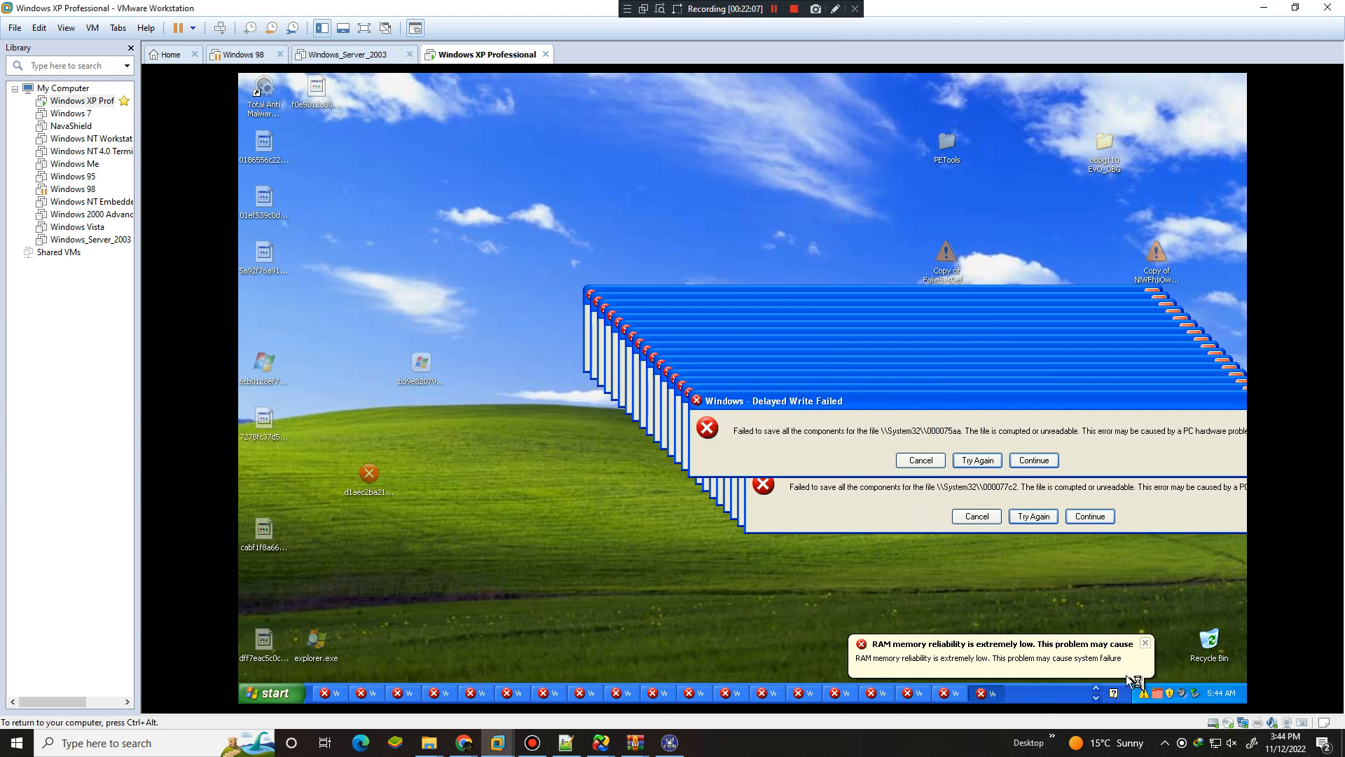
click(1032, 460)
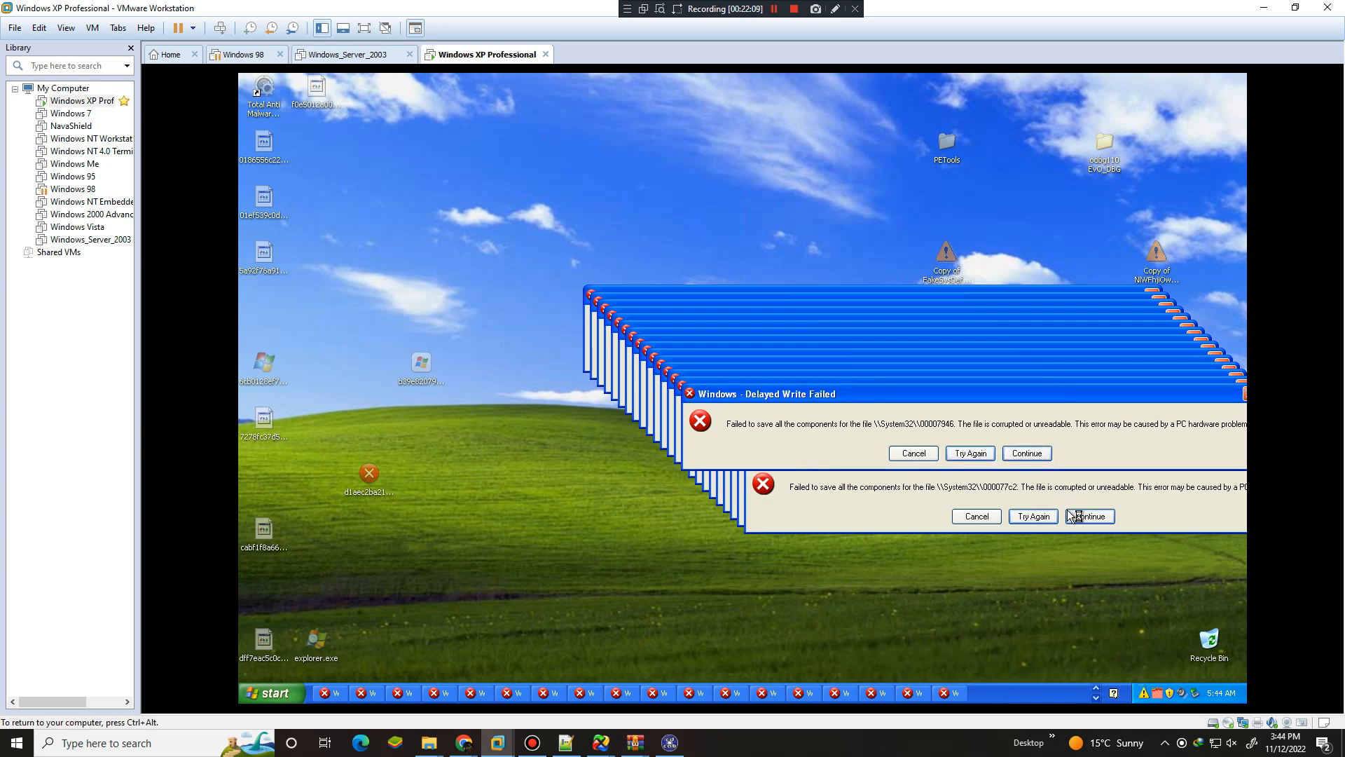
mouse_move(749, 595)
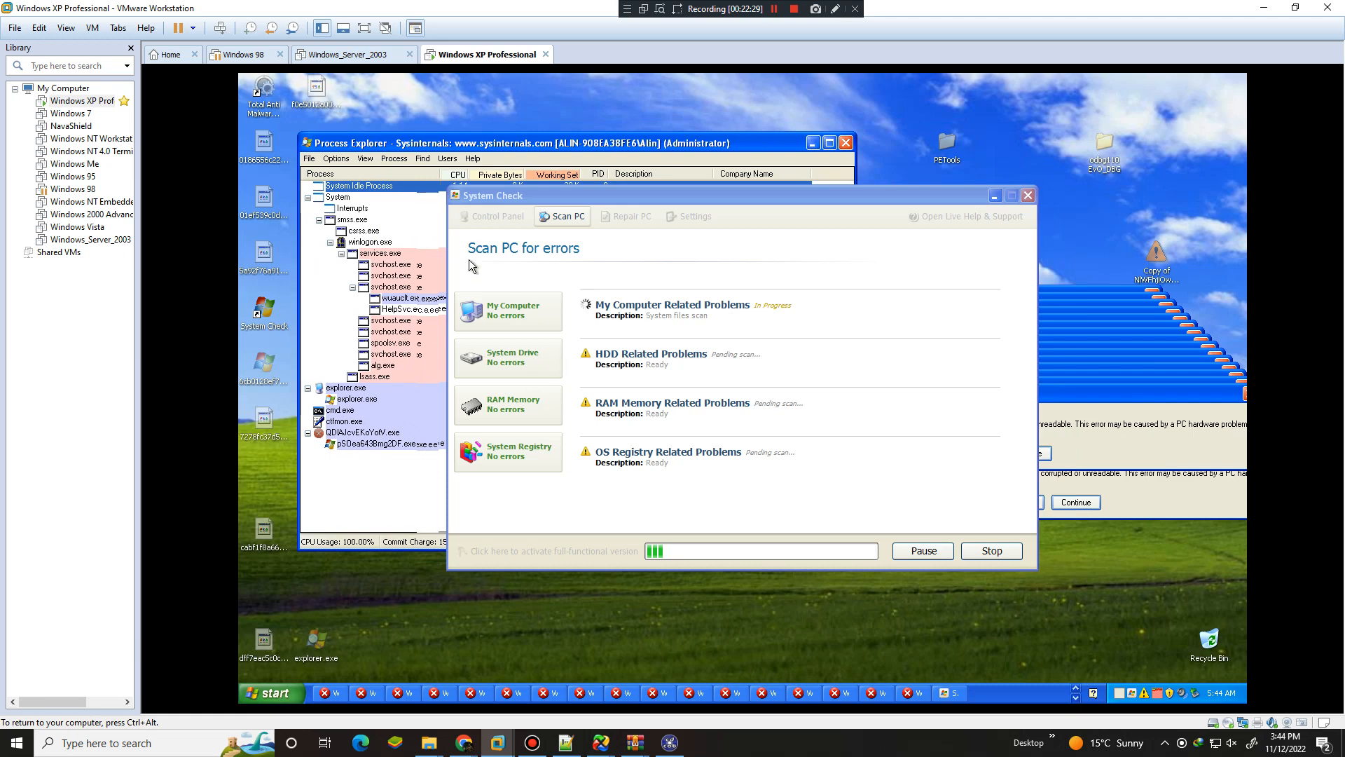
Bring up the context menu for the QDIAJcvEKoYotV.exe process in Process Explorer
right_click(387, 444)
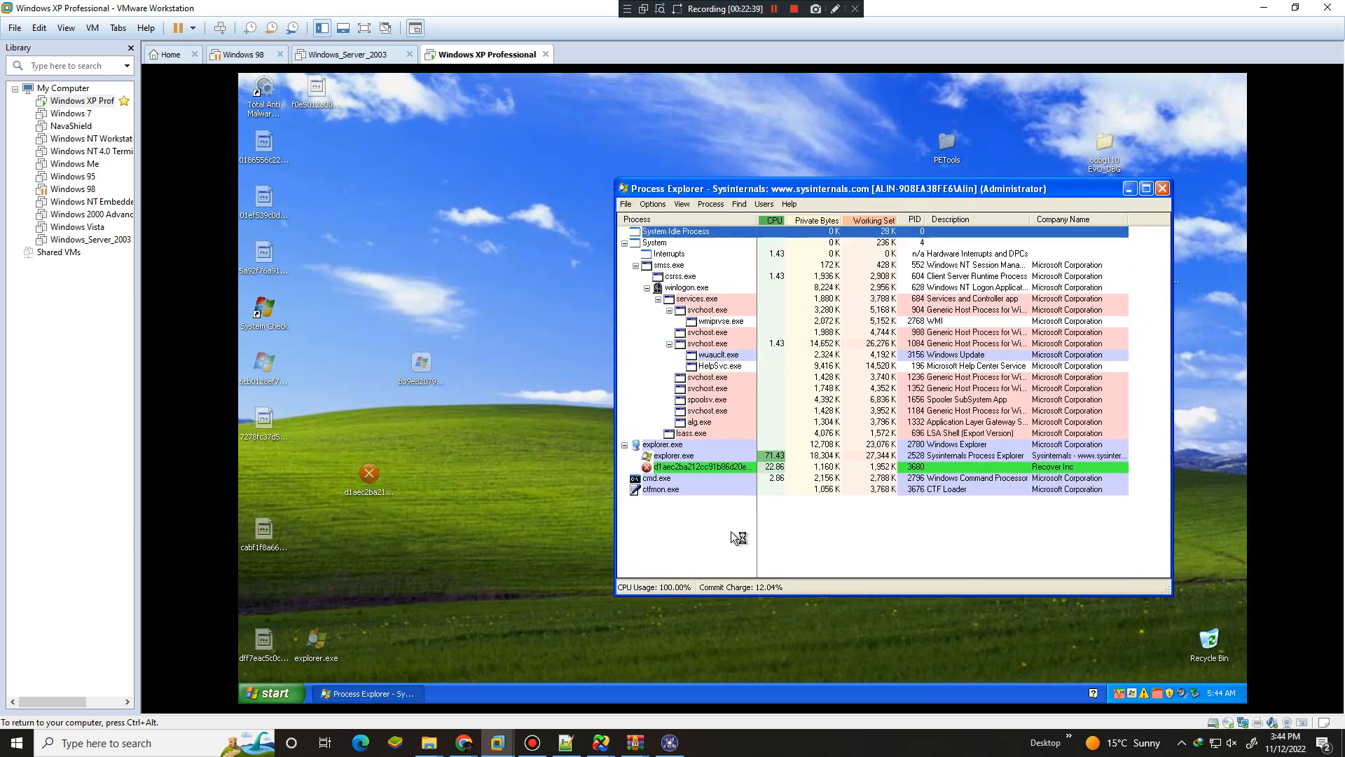
mouse_move(698, 466)
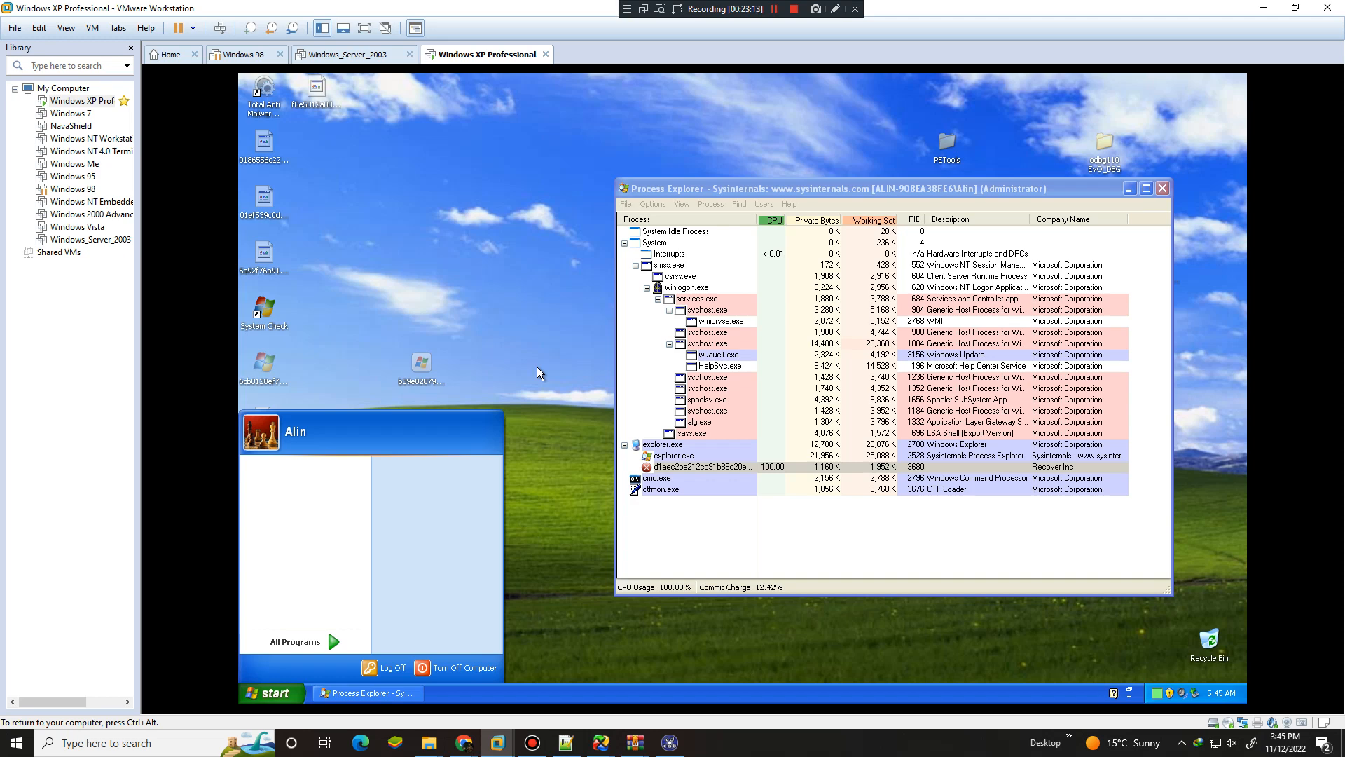
Close and reopen the guest's program launcher, entering 'task'
click(704, 422)
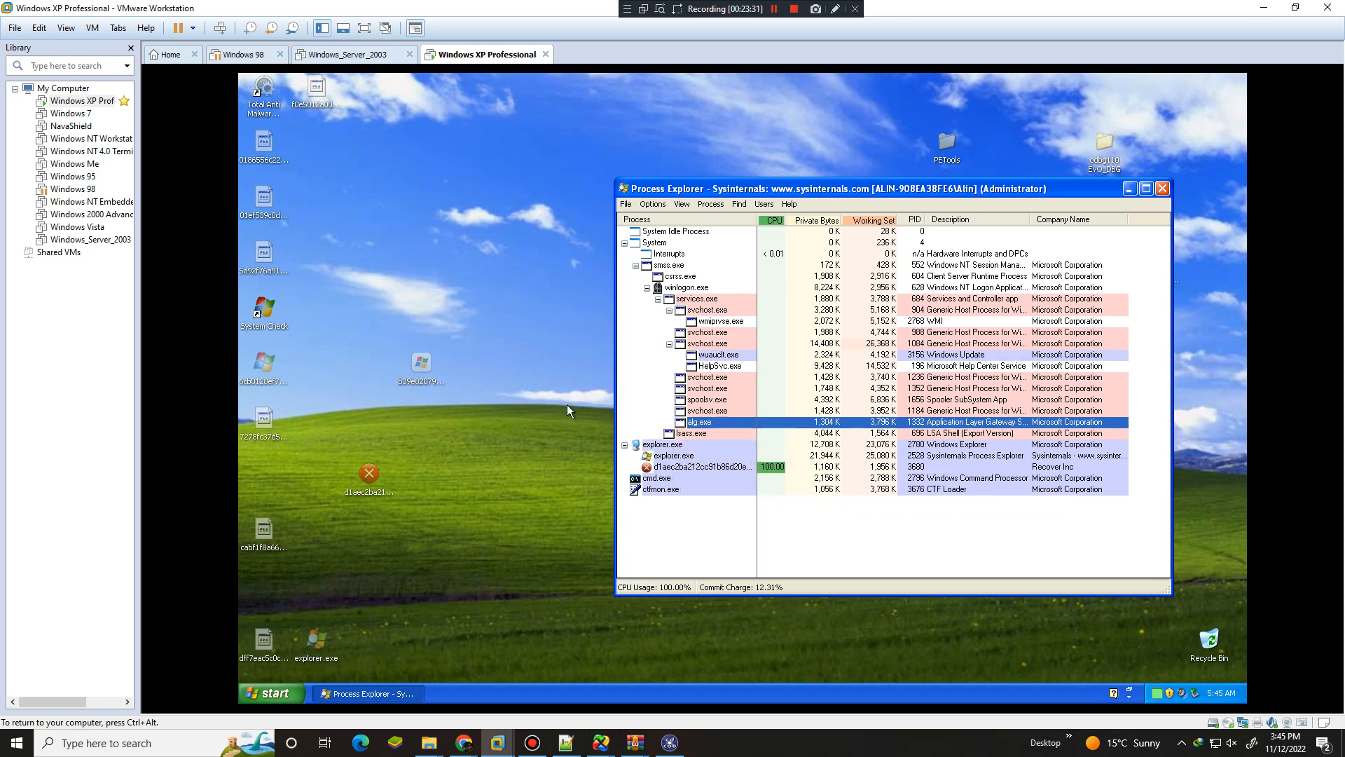
mouse_move(133, 551)
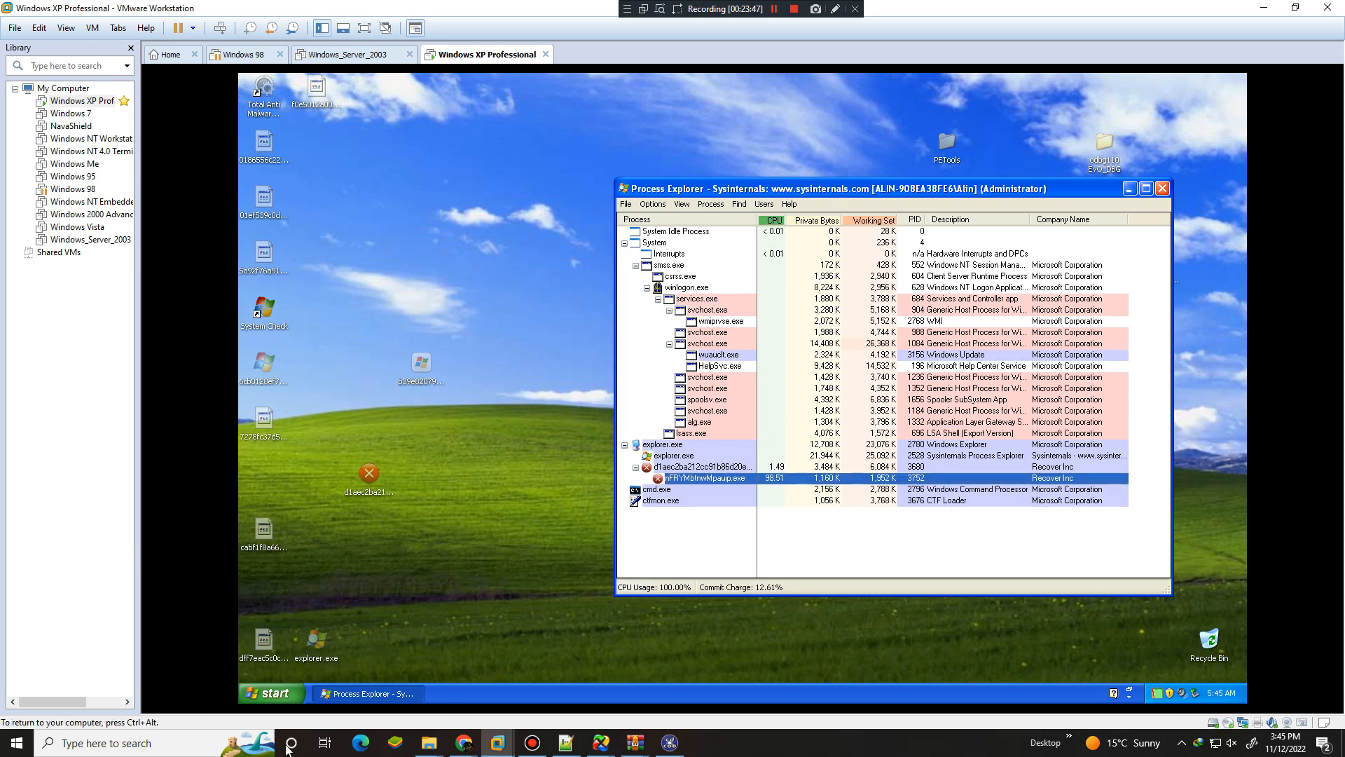
click(272, 692)
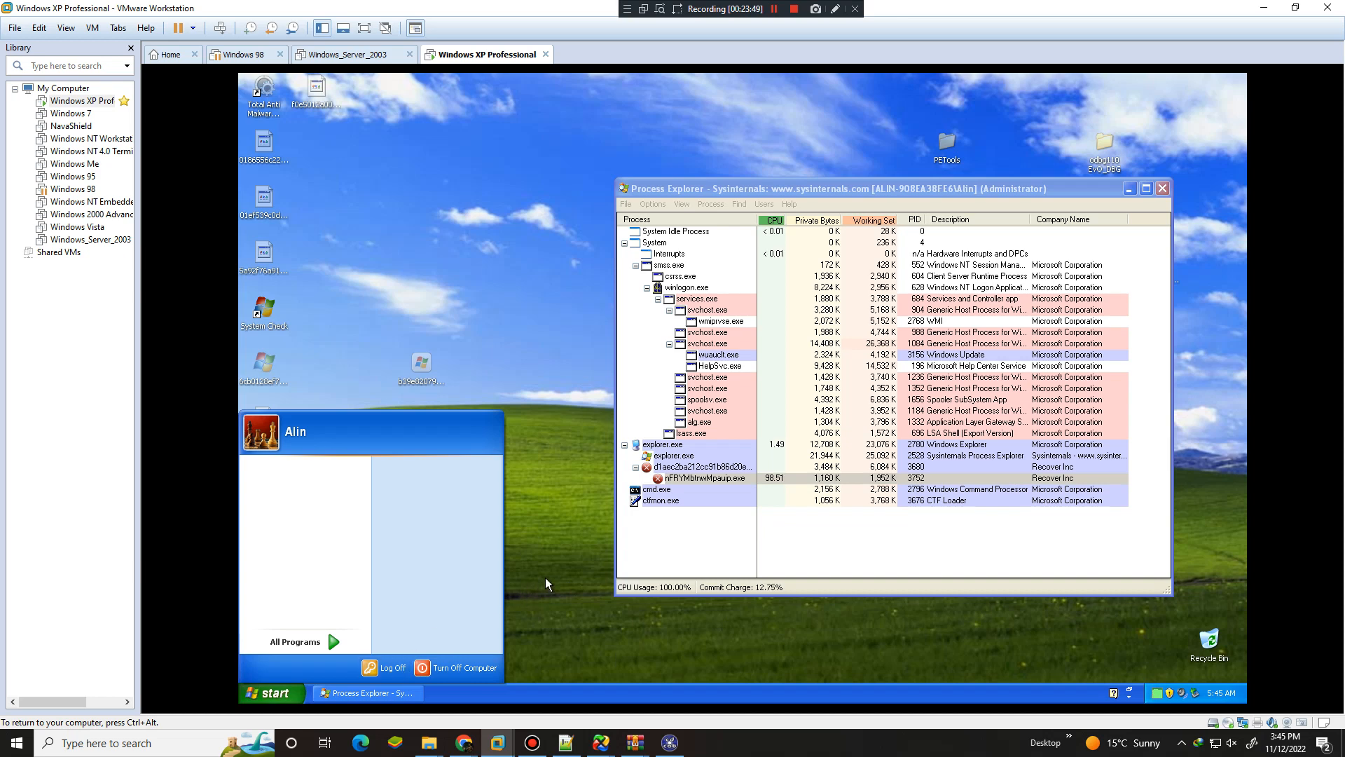
text(task)
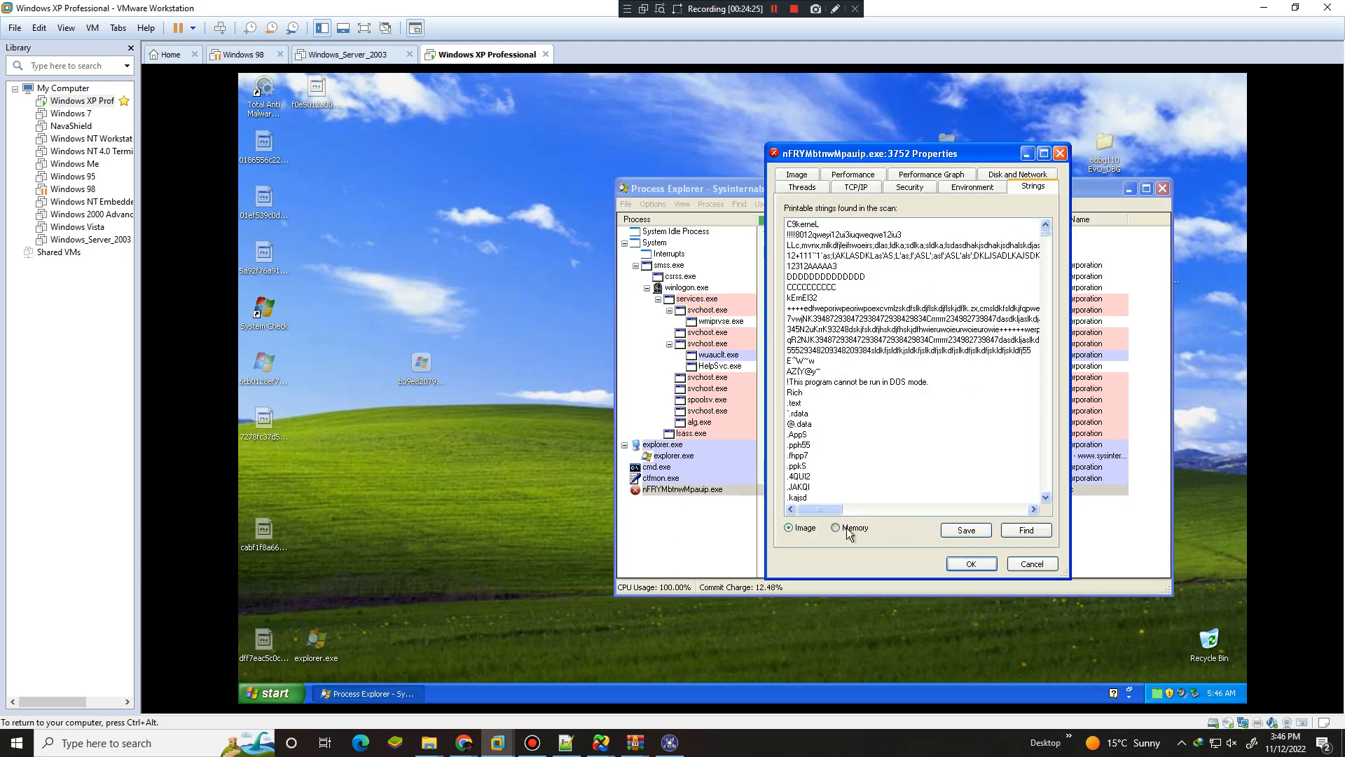
Switch the Strings view to the Memory option for in-memory strings
click(837, 528)
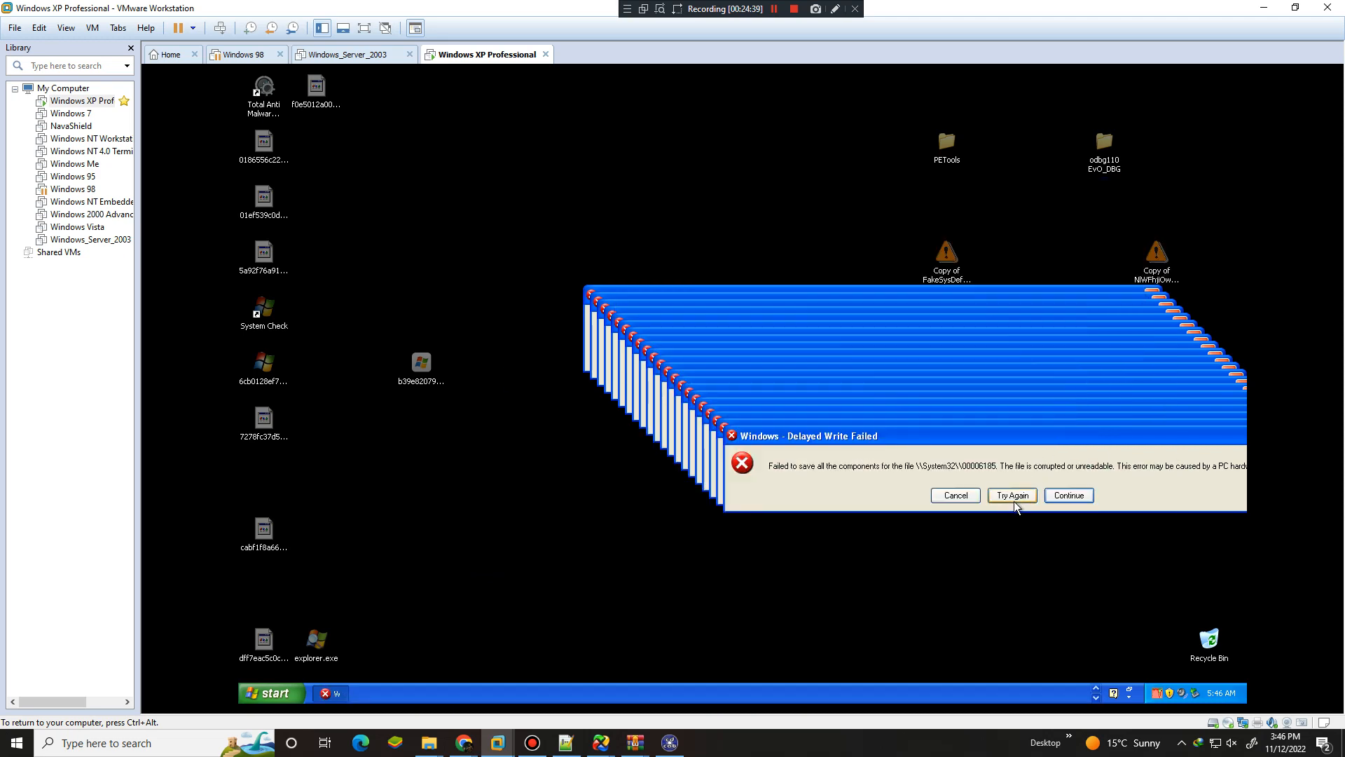
mouse_move(361, 345)
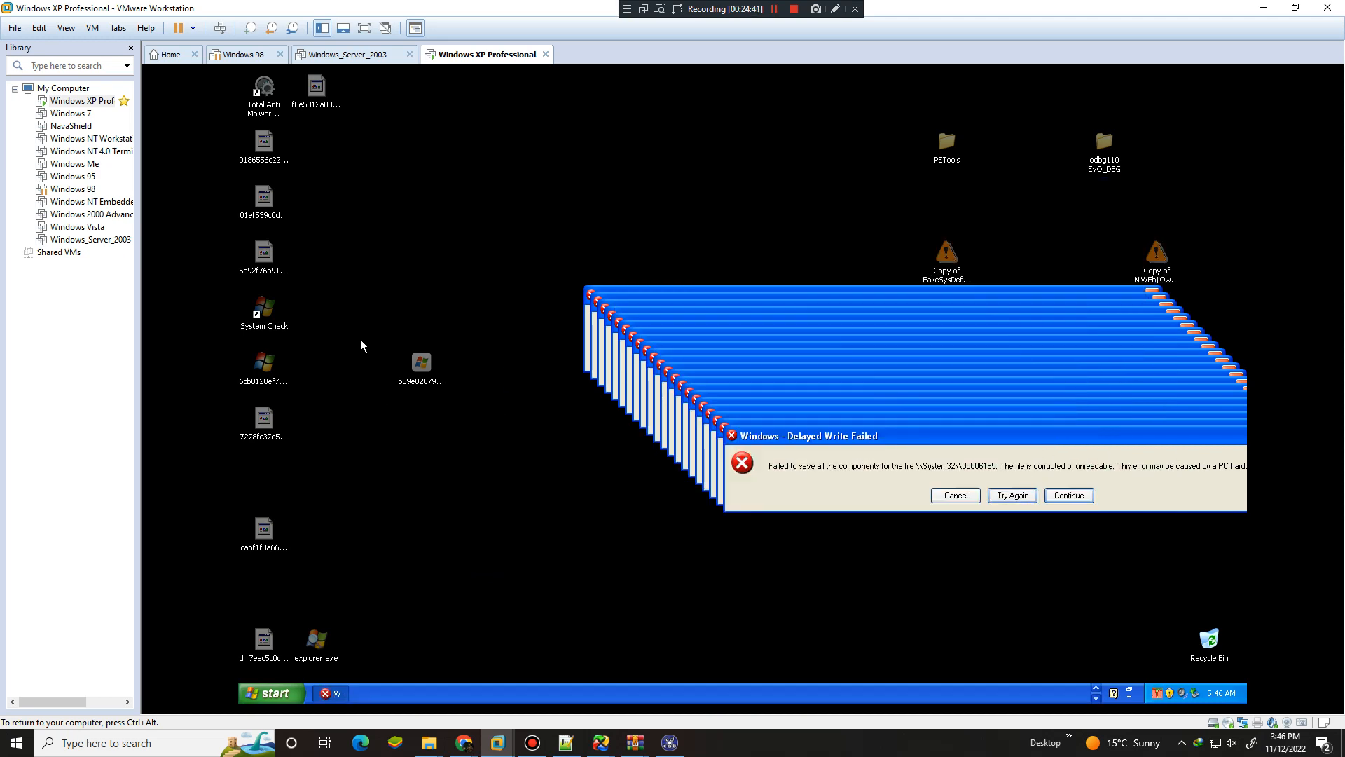
Dismiss the fake Delayed Write Failed error windows
click(1068, 496)
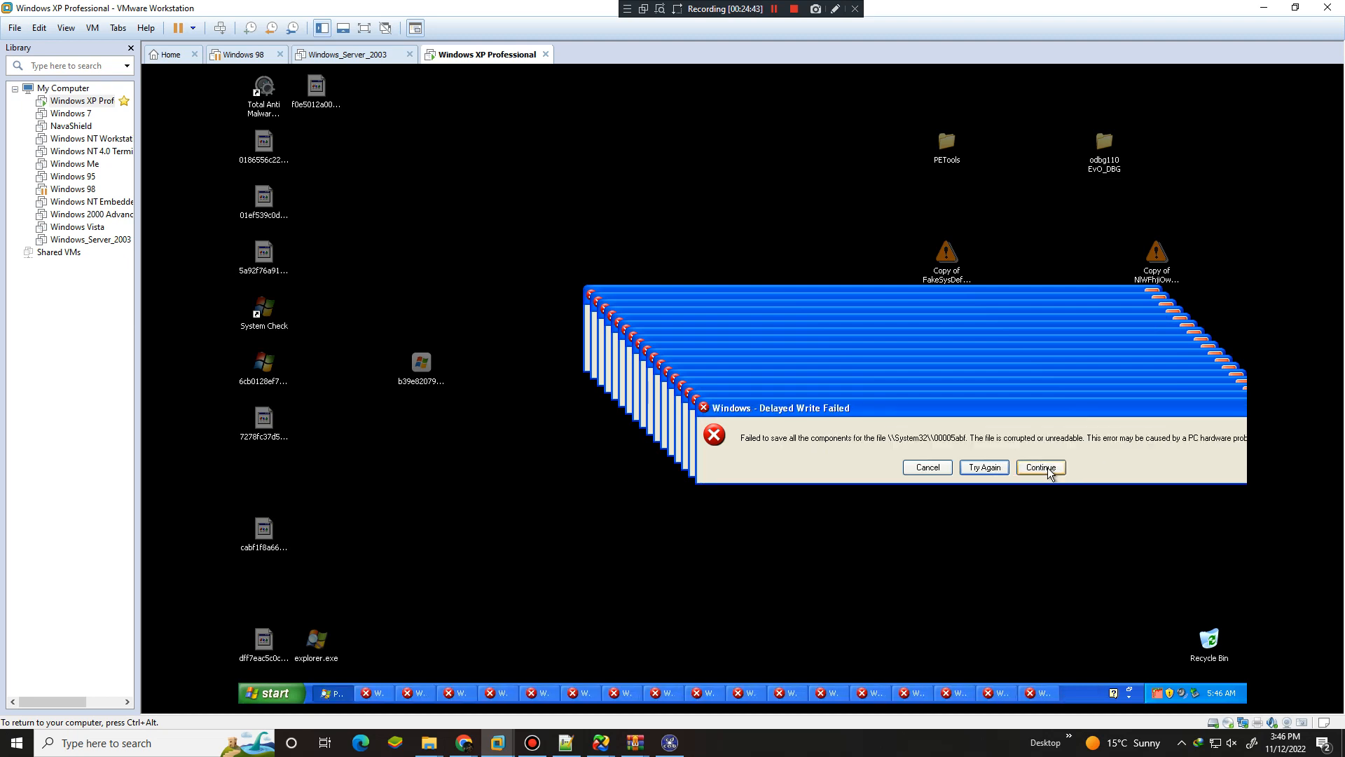
click(1040, 467)
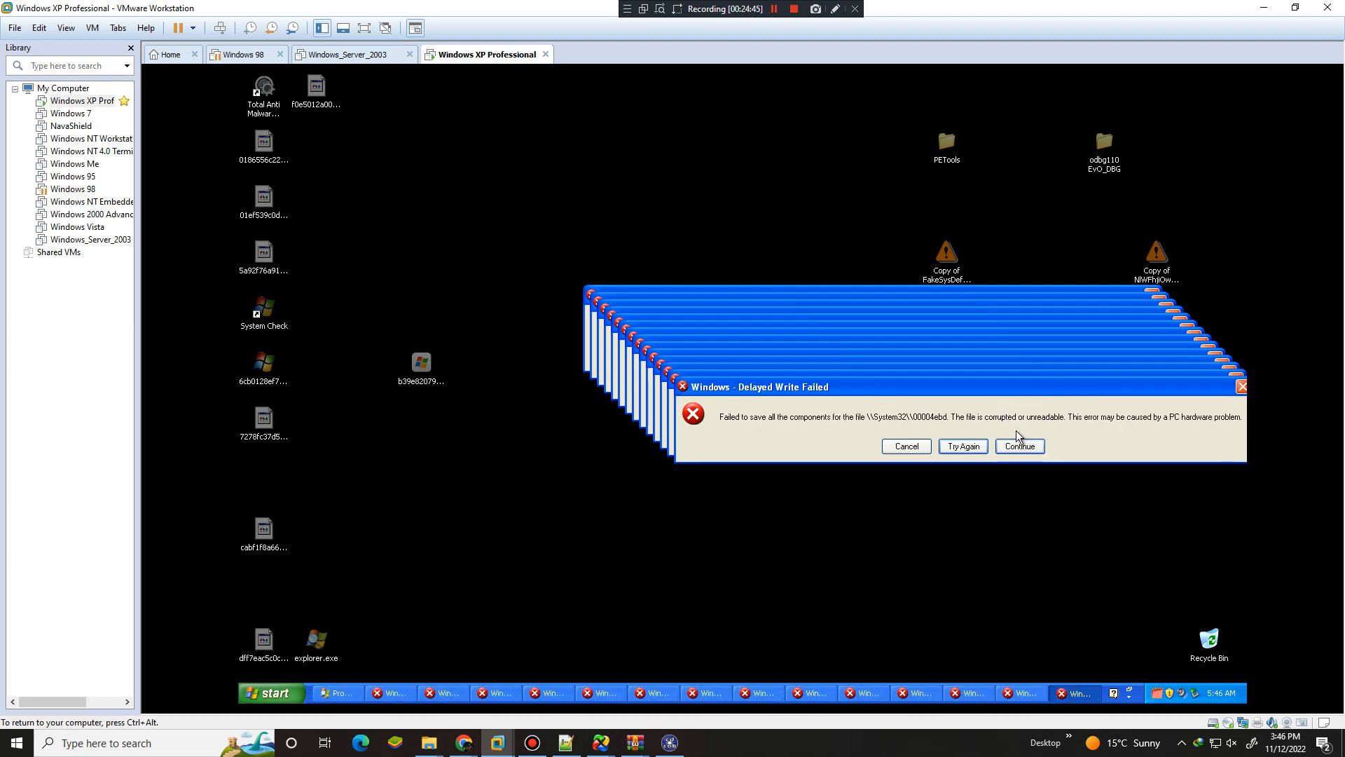
click(1019, 446)
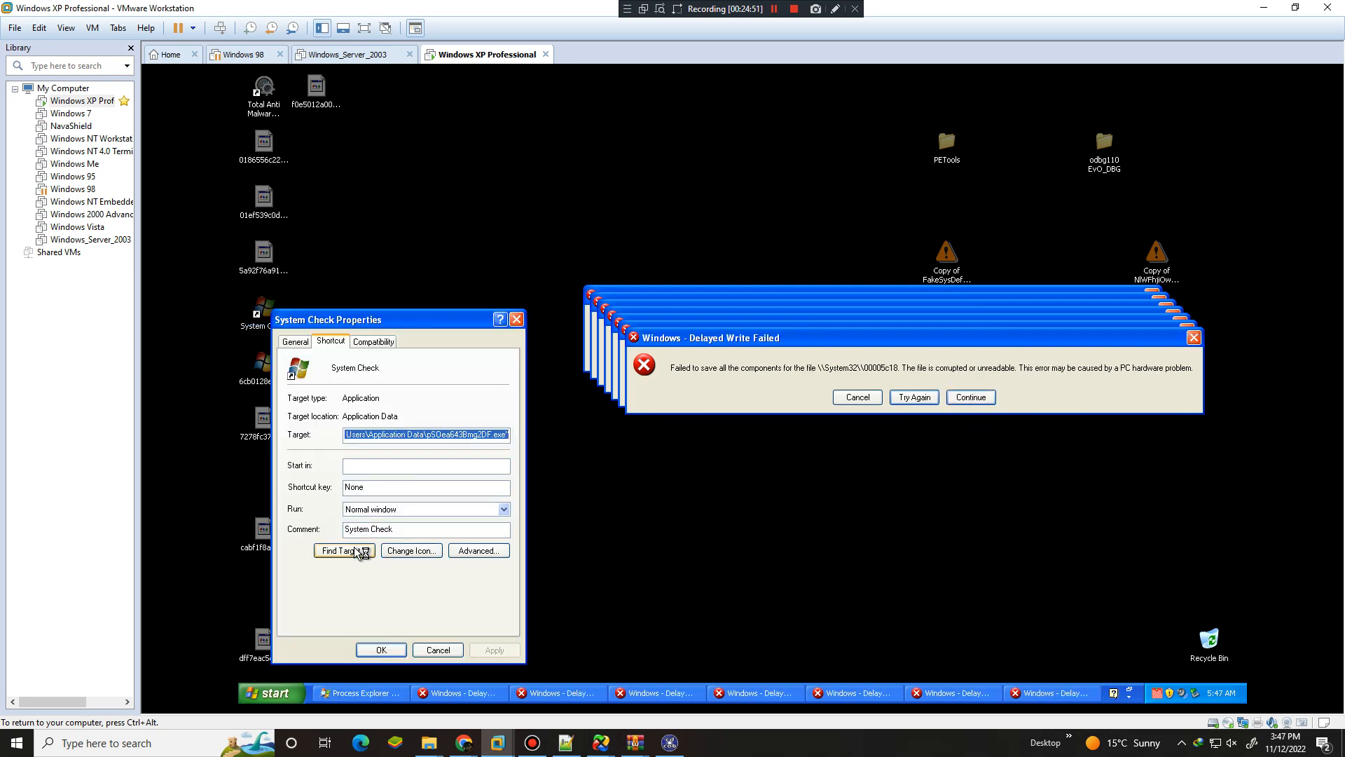
Locate the System Check shortcut's target, then end the rogue process in Process Explorer
click(343, 550)
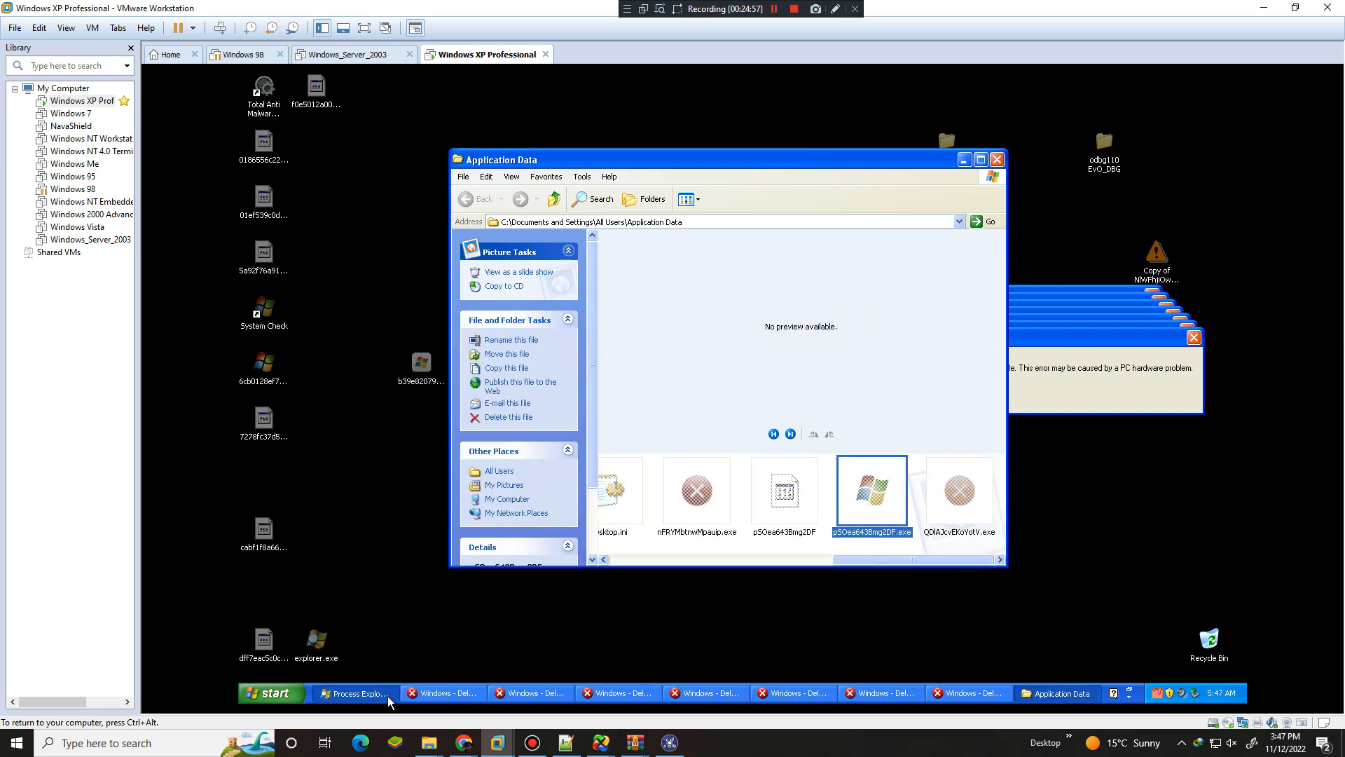
click(507, 417)
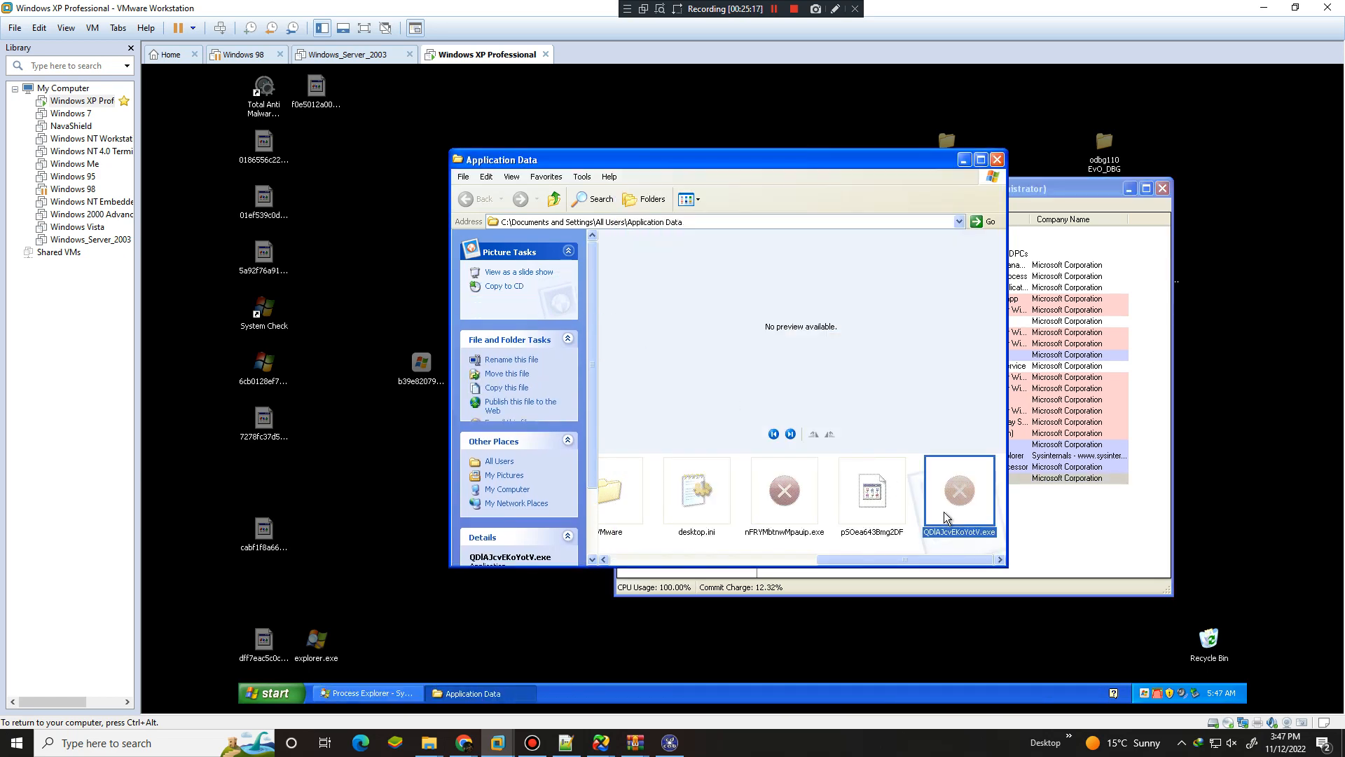
key(Delete)
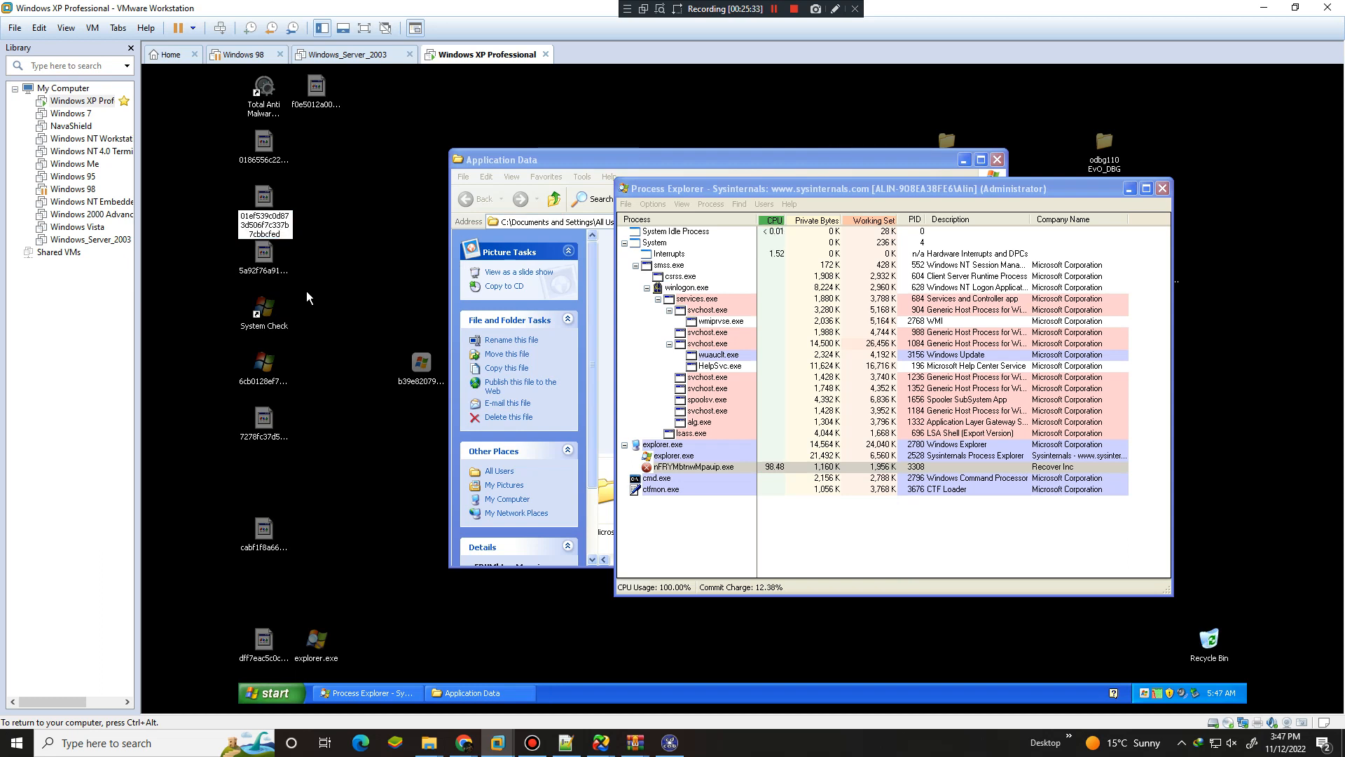
Start renaming a rogue desktop file, rearrange windows, and dismiss a write-failure error
click(264, 198)
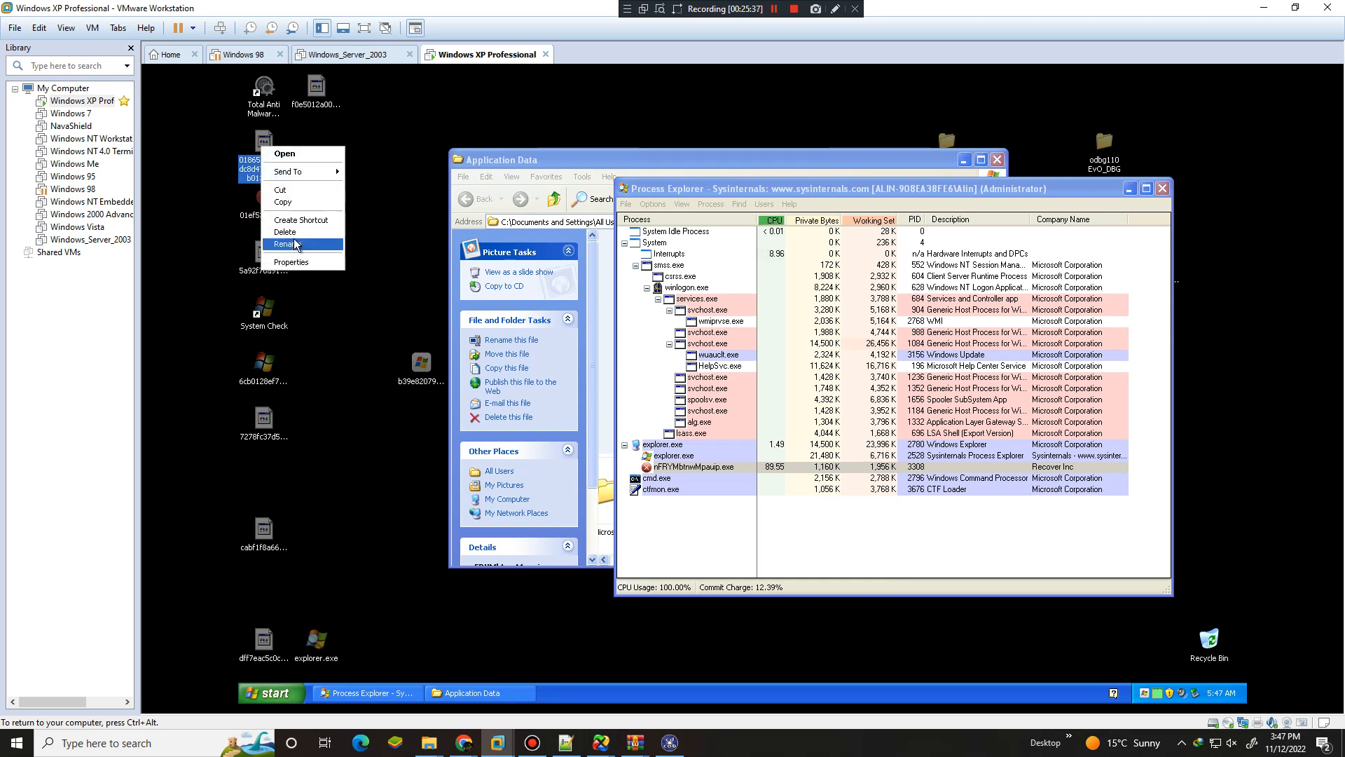
click(287, 244)
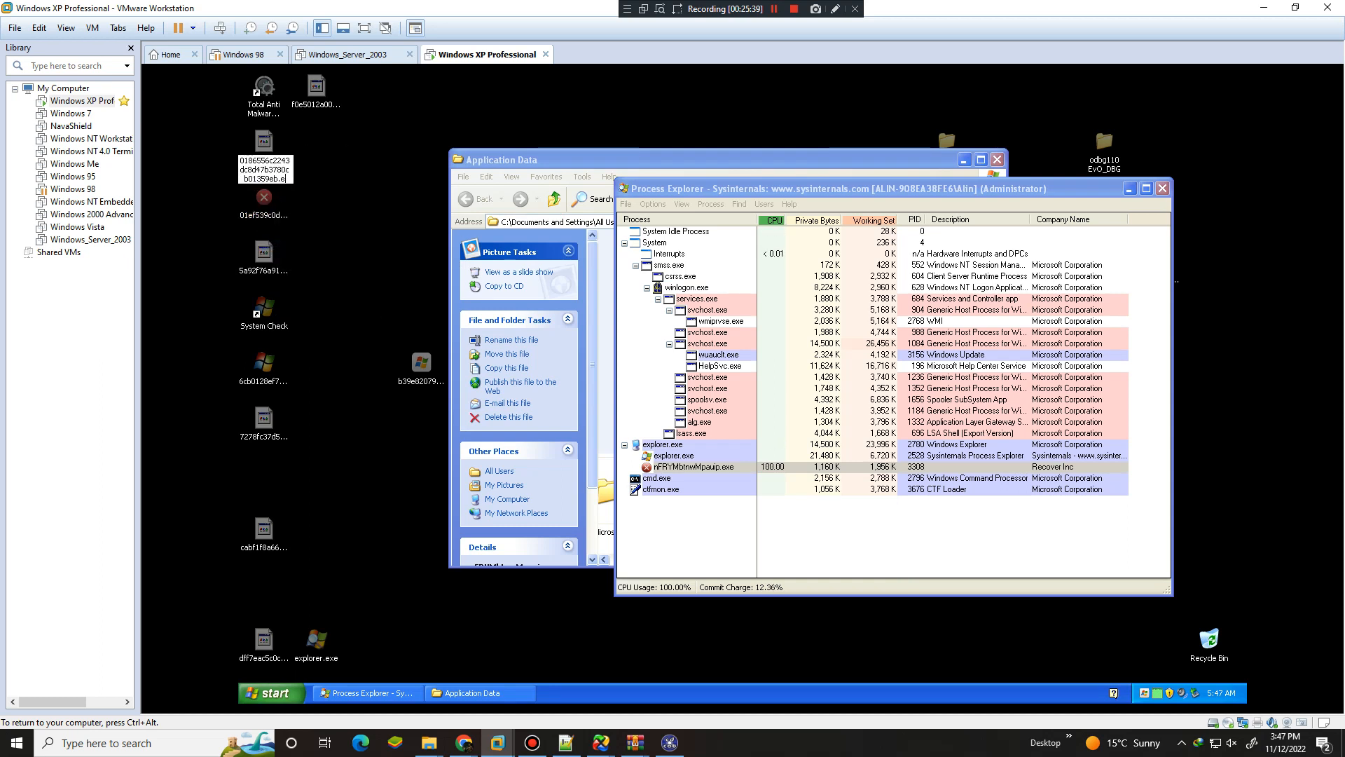
right_click(272, 261)
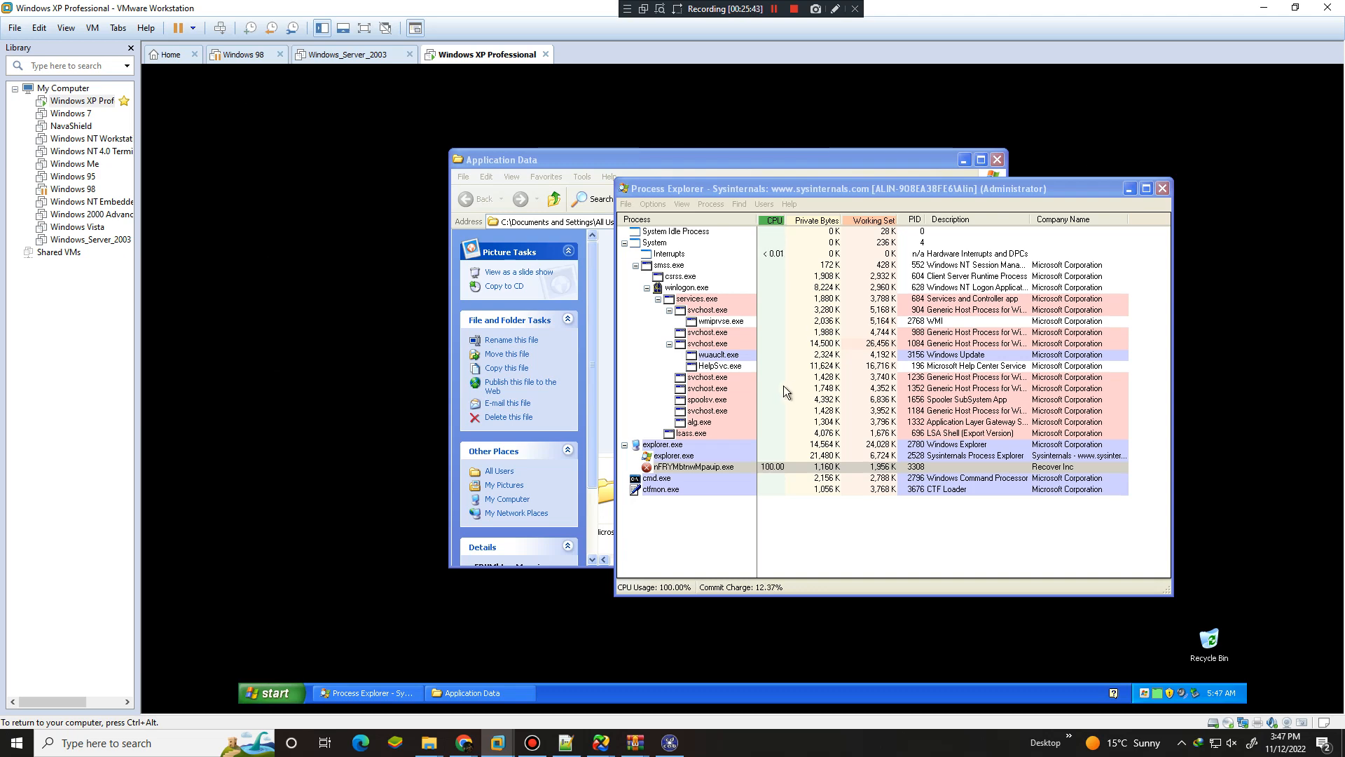
click(706, 387)
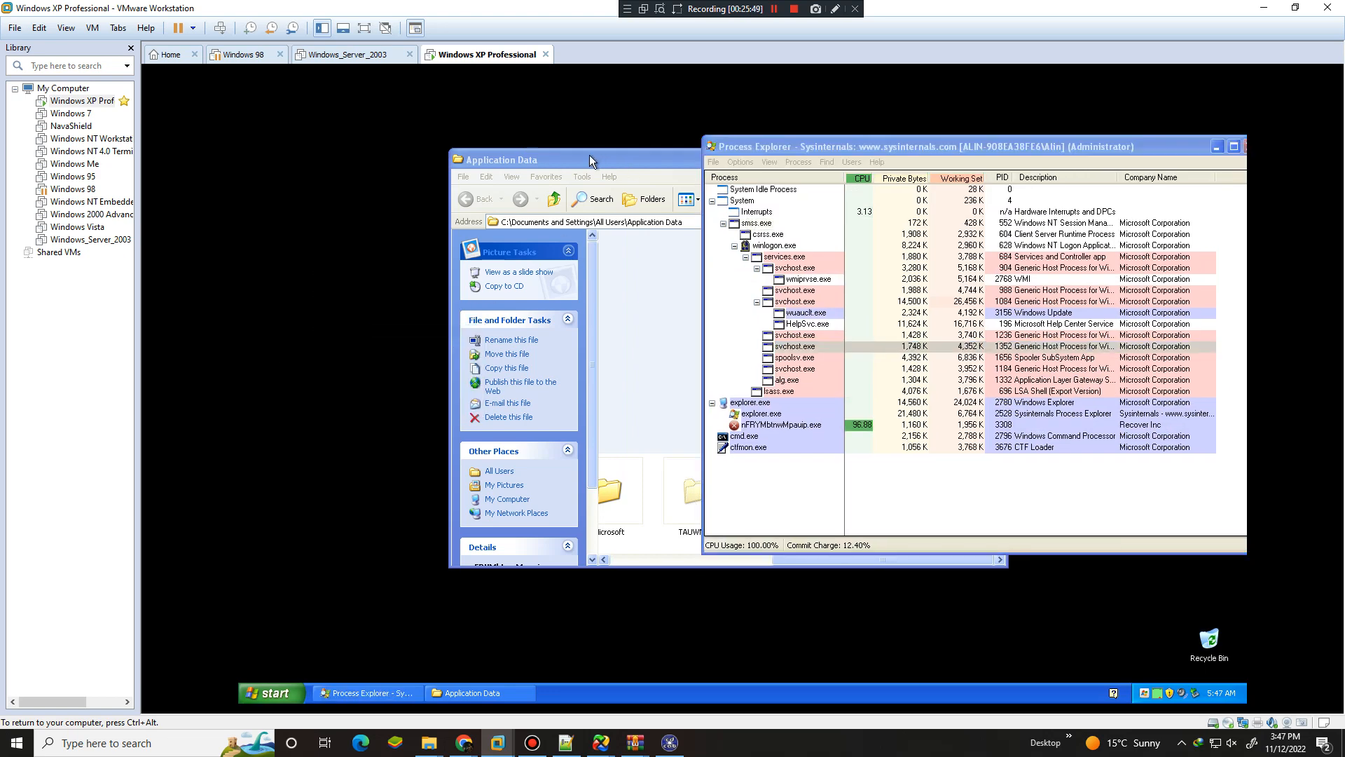
click(780, 379)
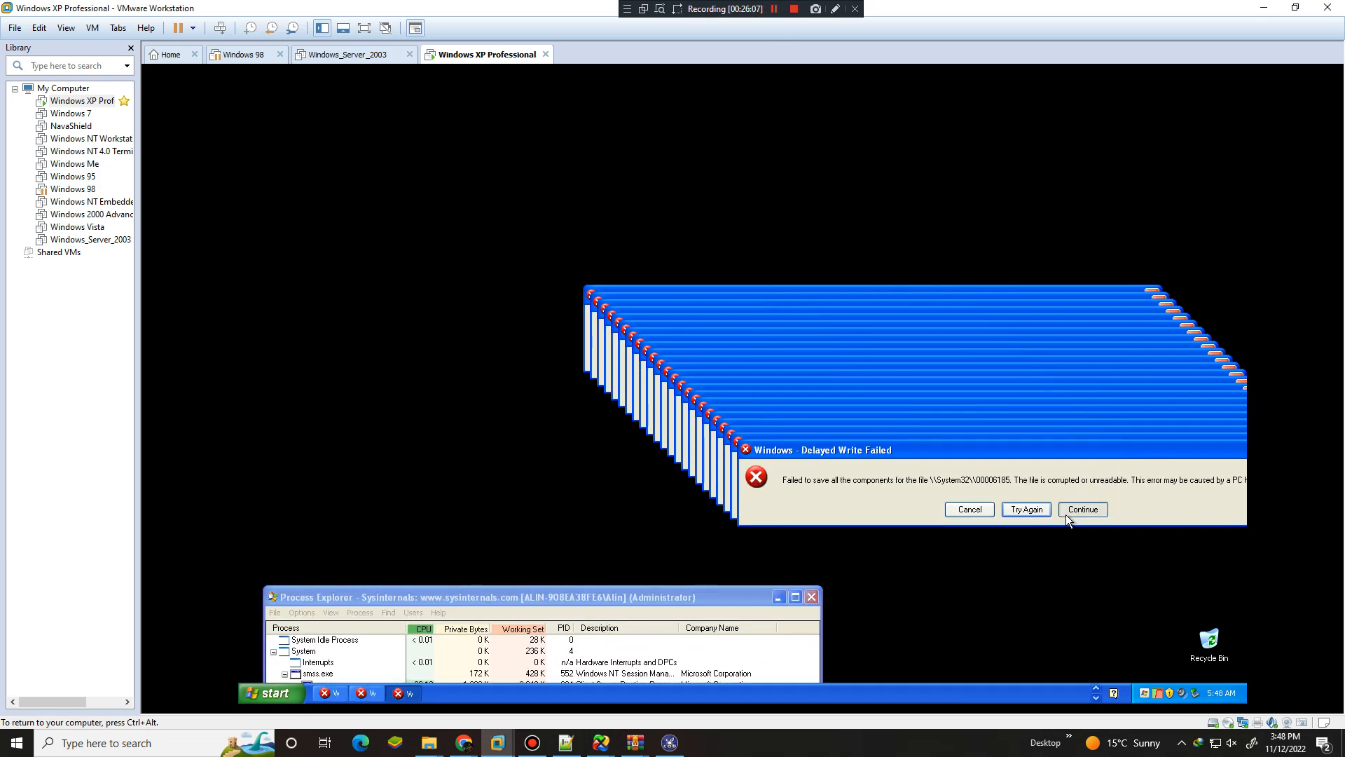
click(1082, 509)
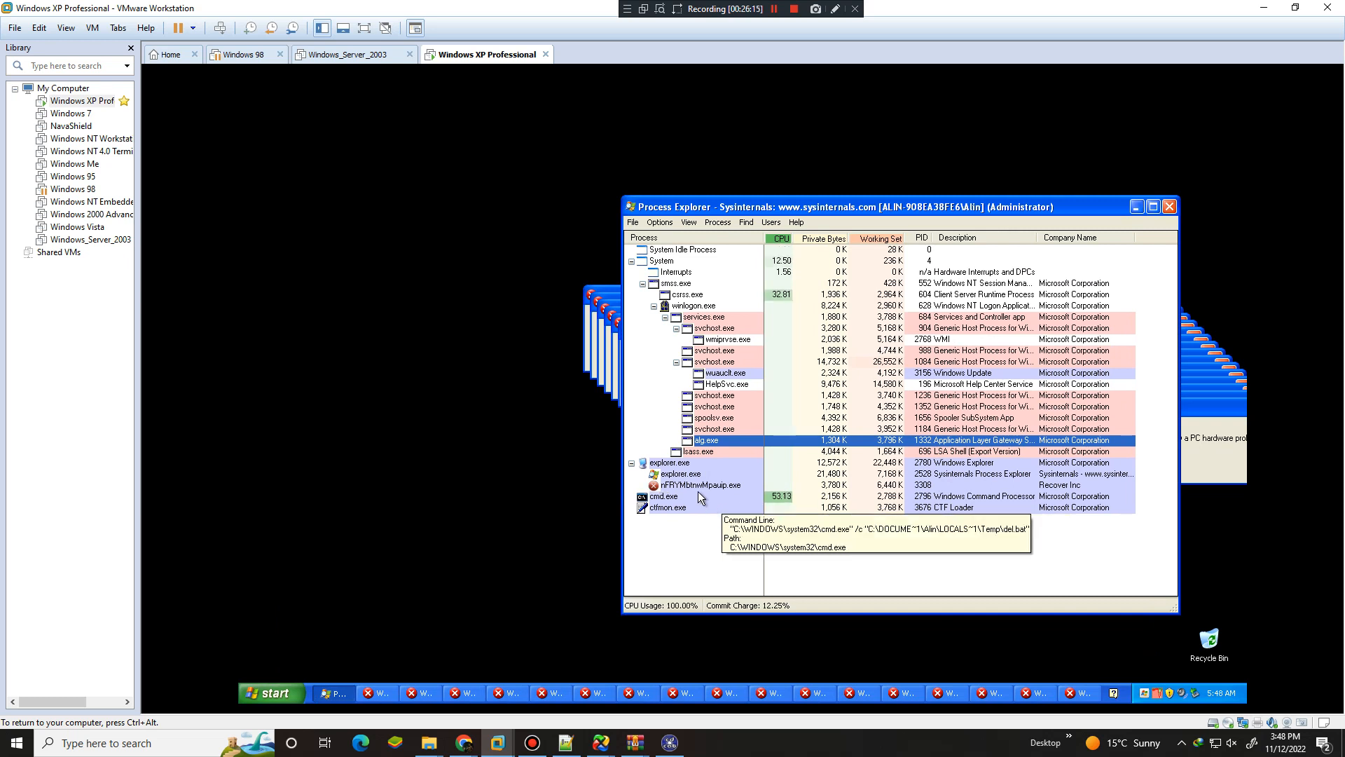
mouse_move(798, 531)
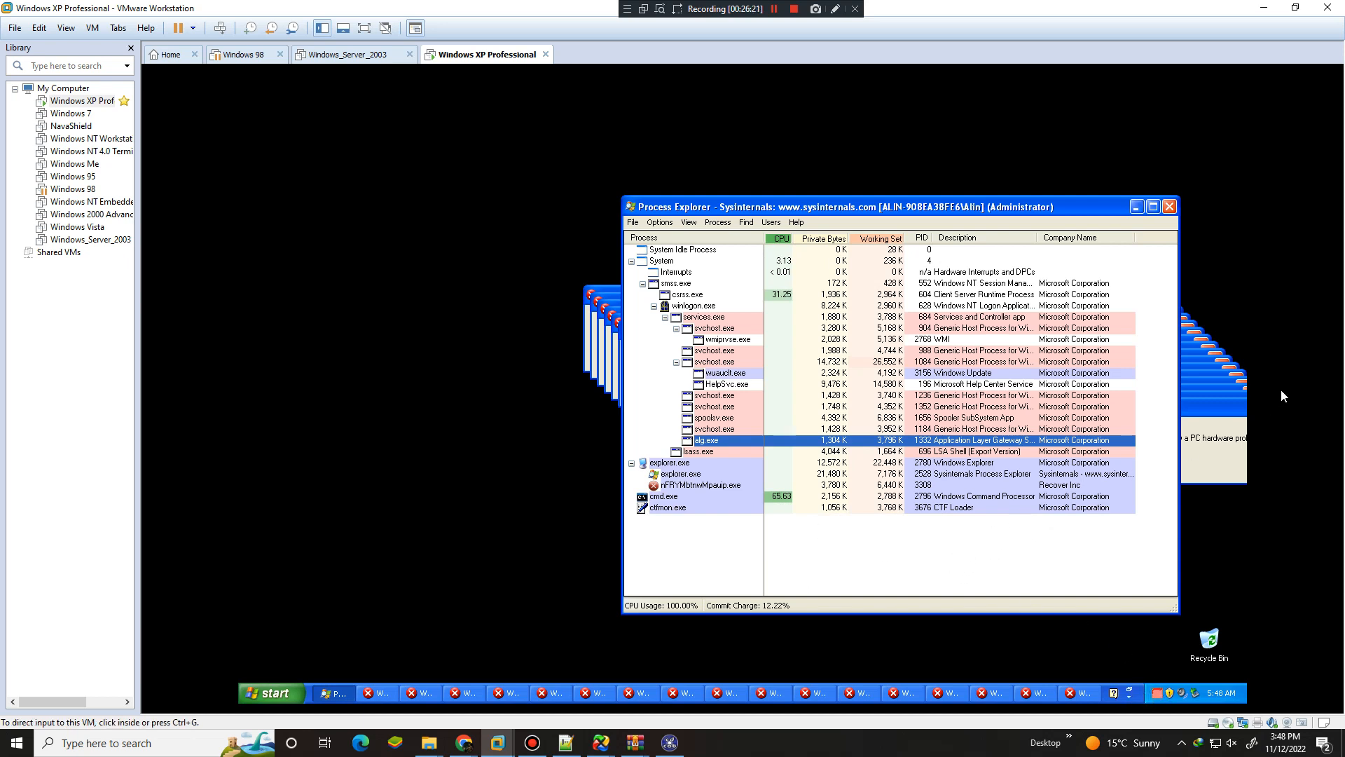
mouse_move(746, 502)
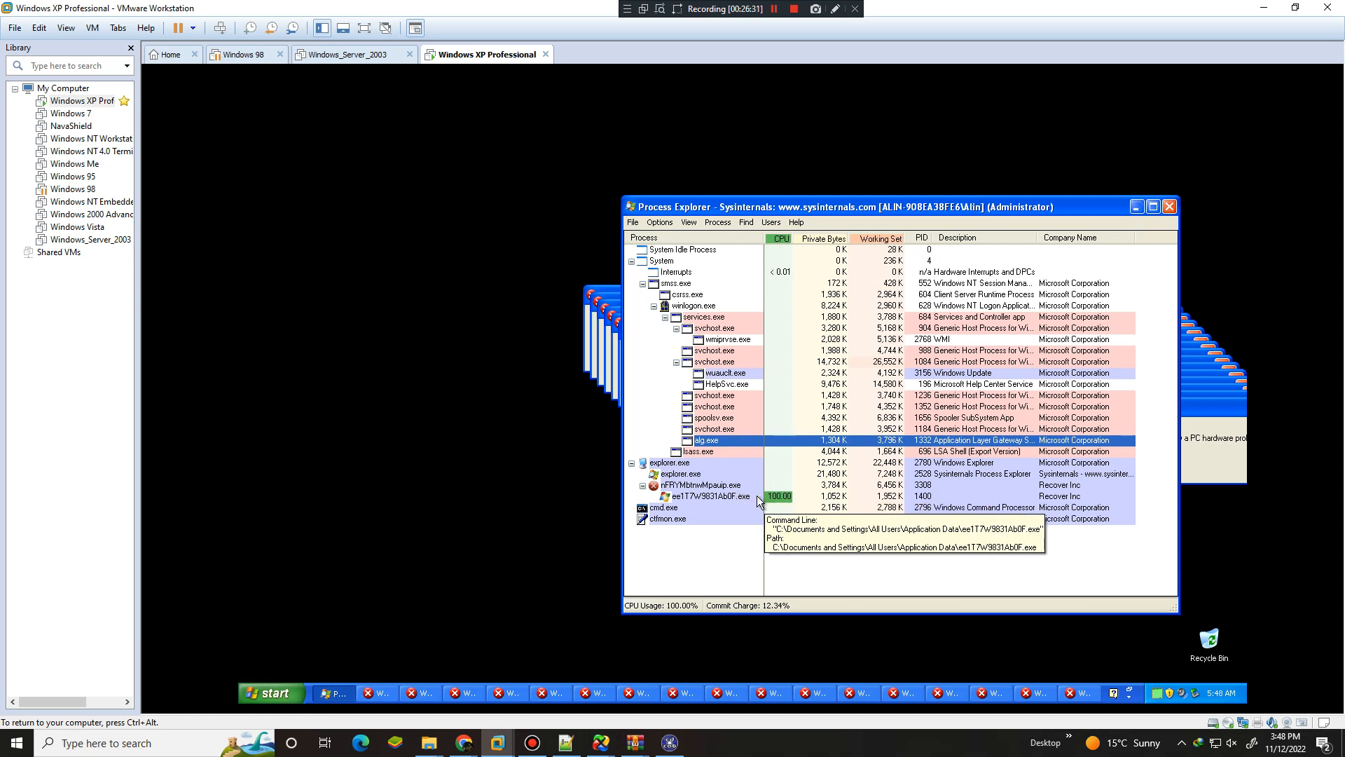
Select the nFRYMbtnwMpauip.exe rogue process to inspect its ee1T7w9831Ab0F.exe child
click(268, 692)
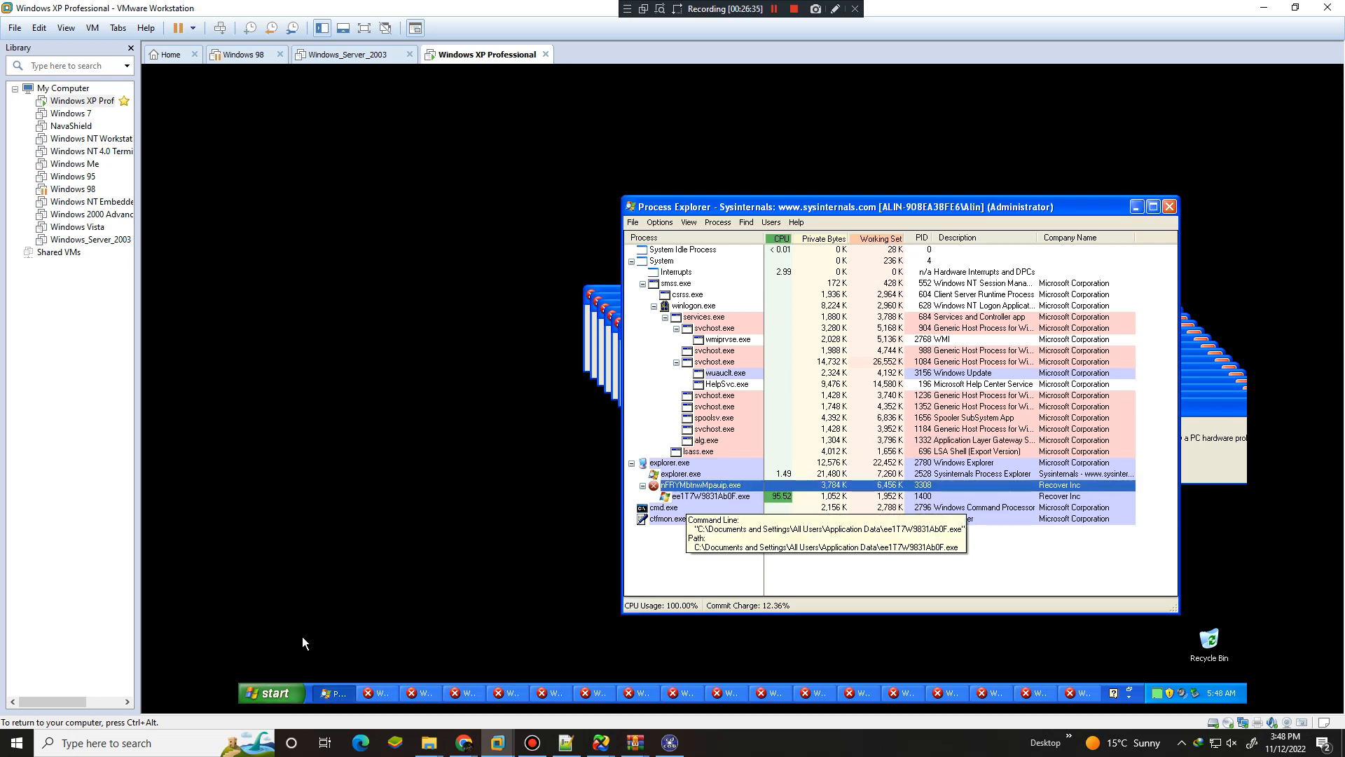
click(269, 692)
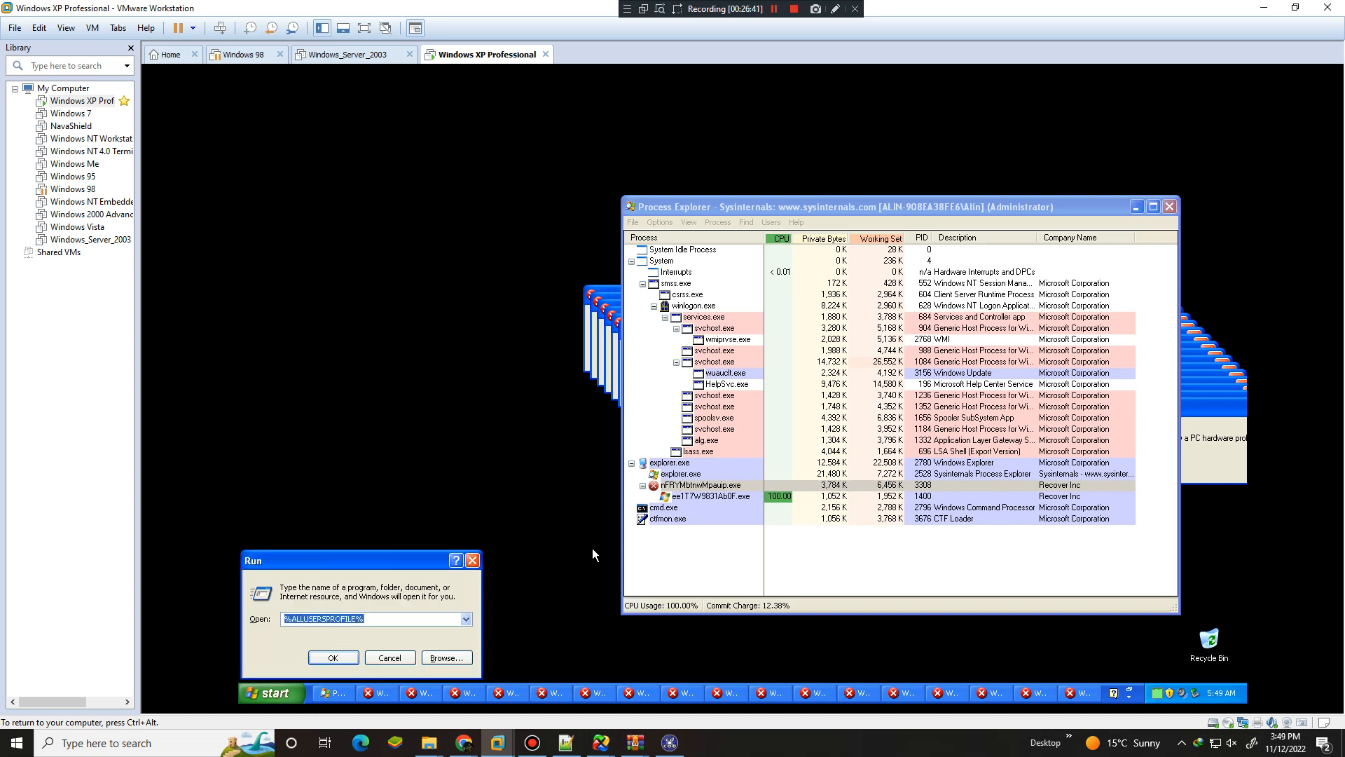
Move the guest folder window up to Desktop and open ee117W9831Ab0F.exe's process actions
click(333, 658)
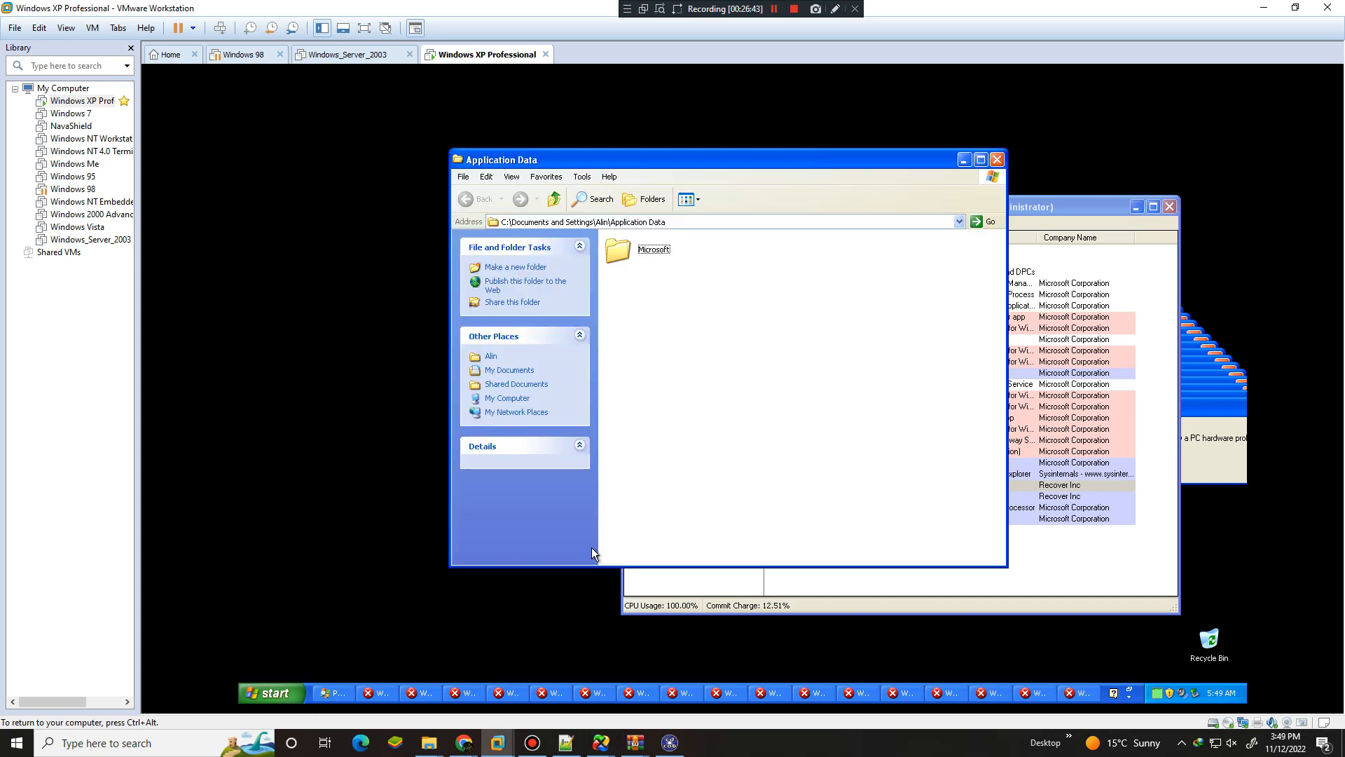
click(553, 199)
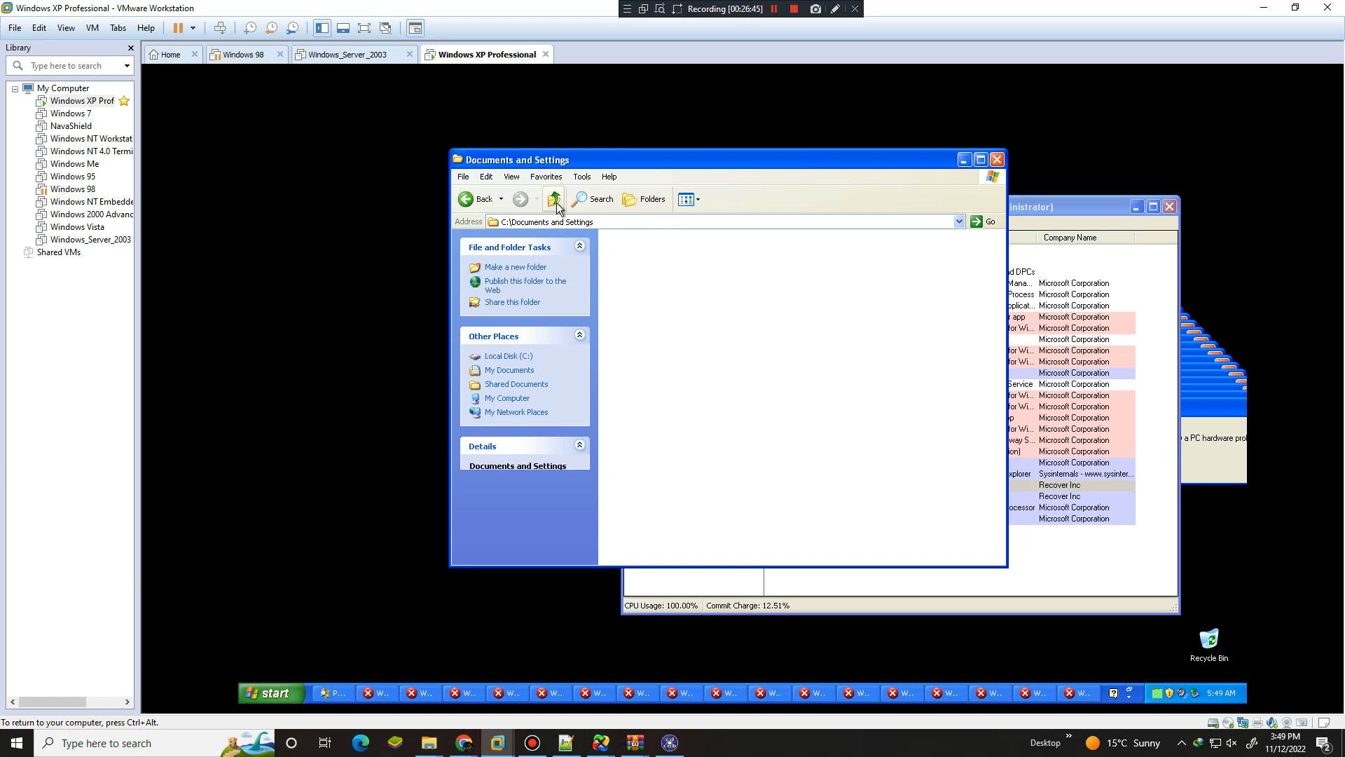
click(553, 198)
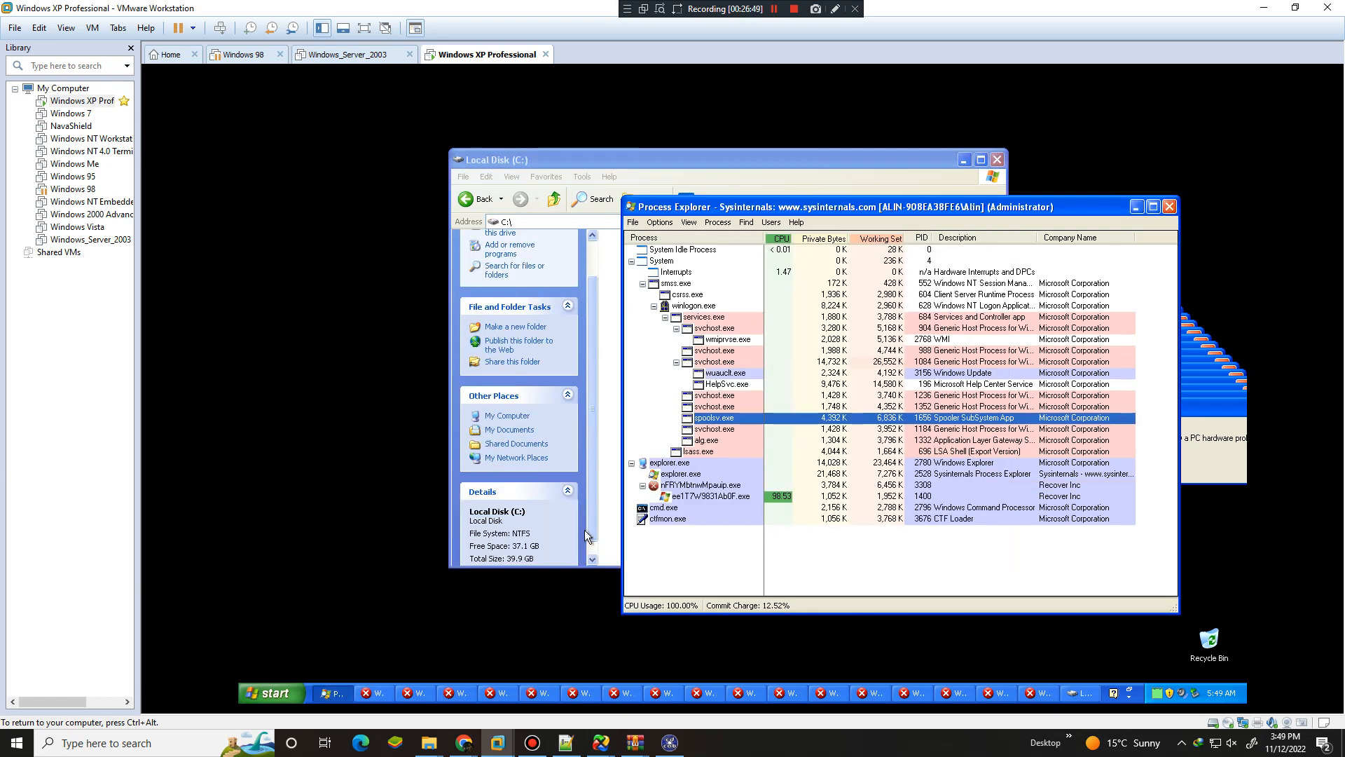
mouse_move(718, 498)
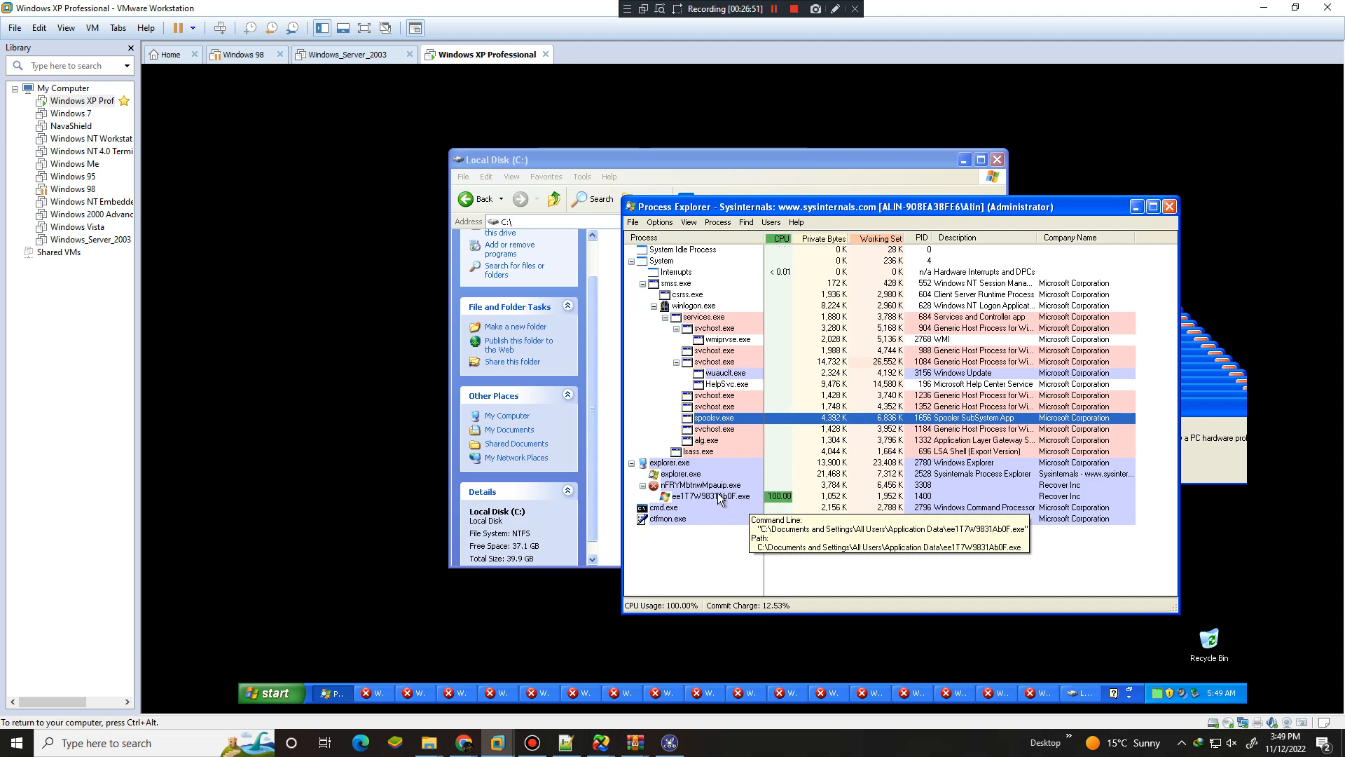
right_click(712, 496)
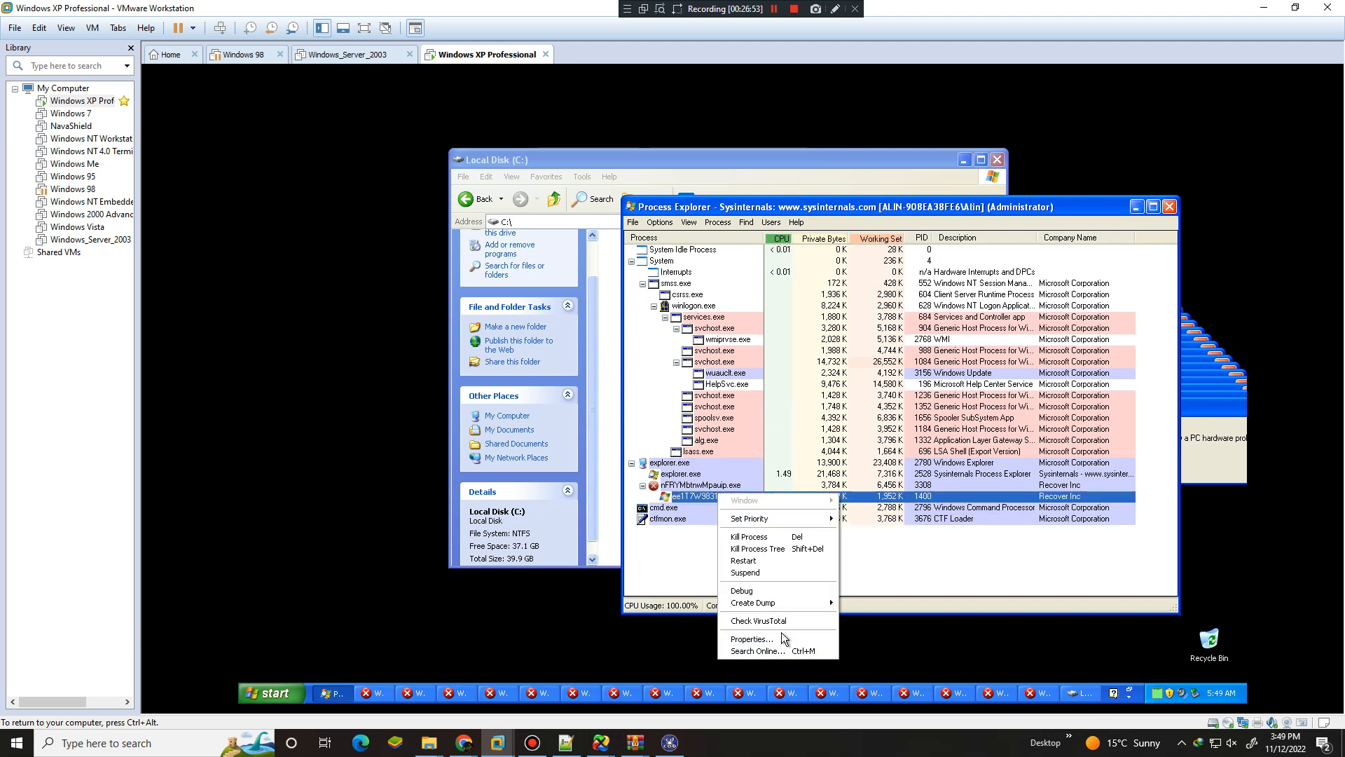
click(751, 638)
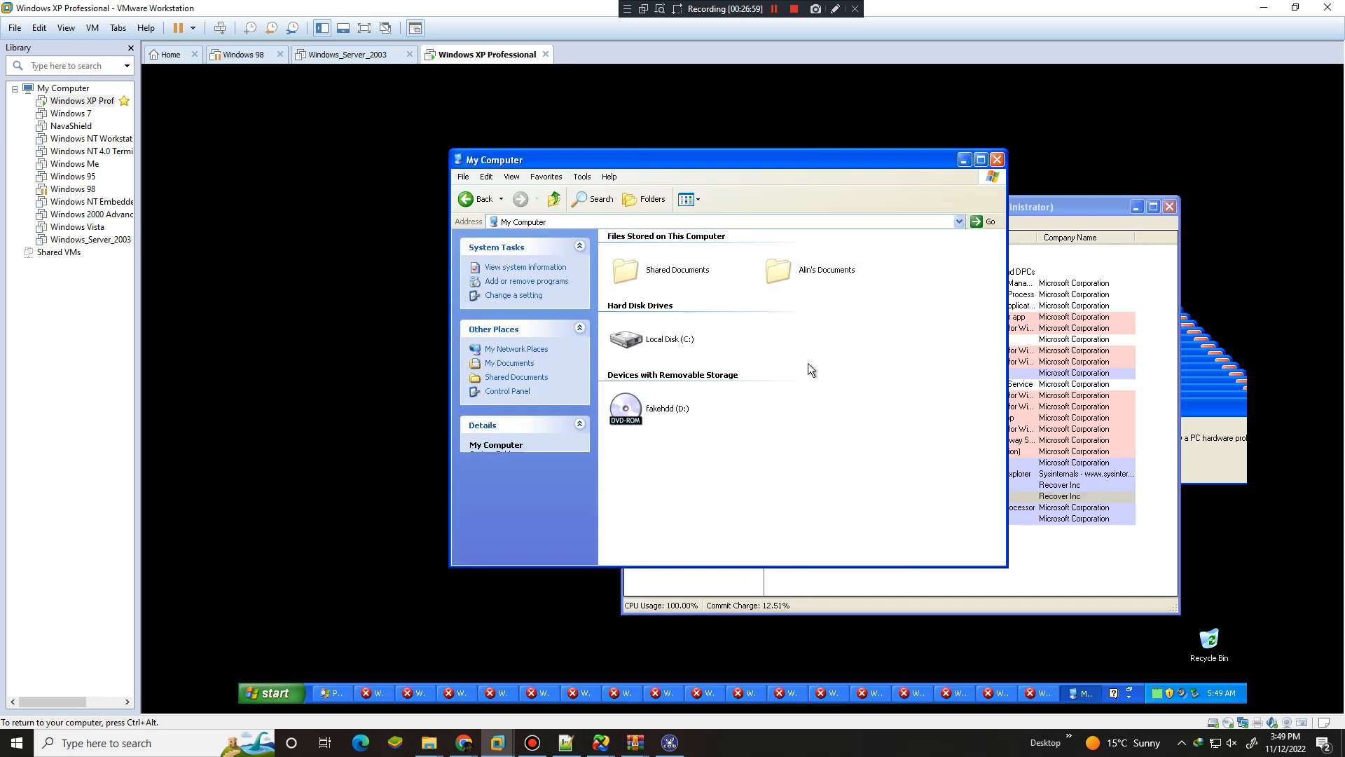
click(554, 199)
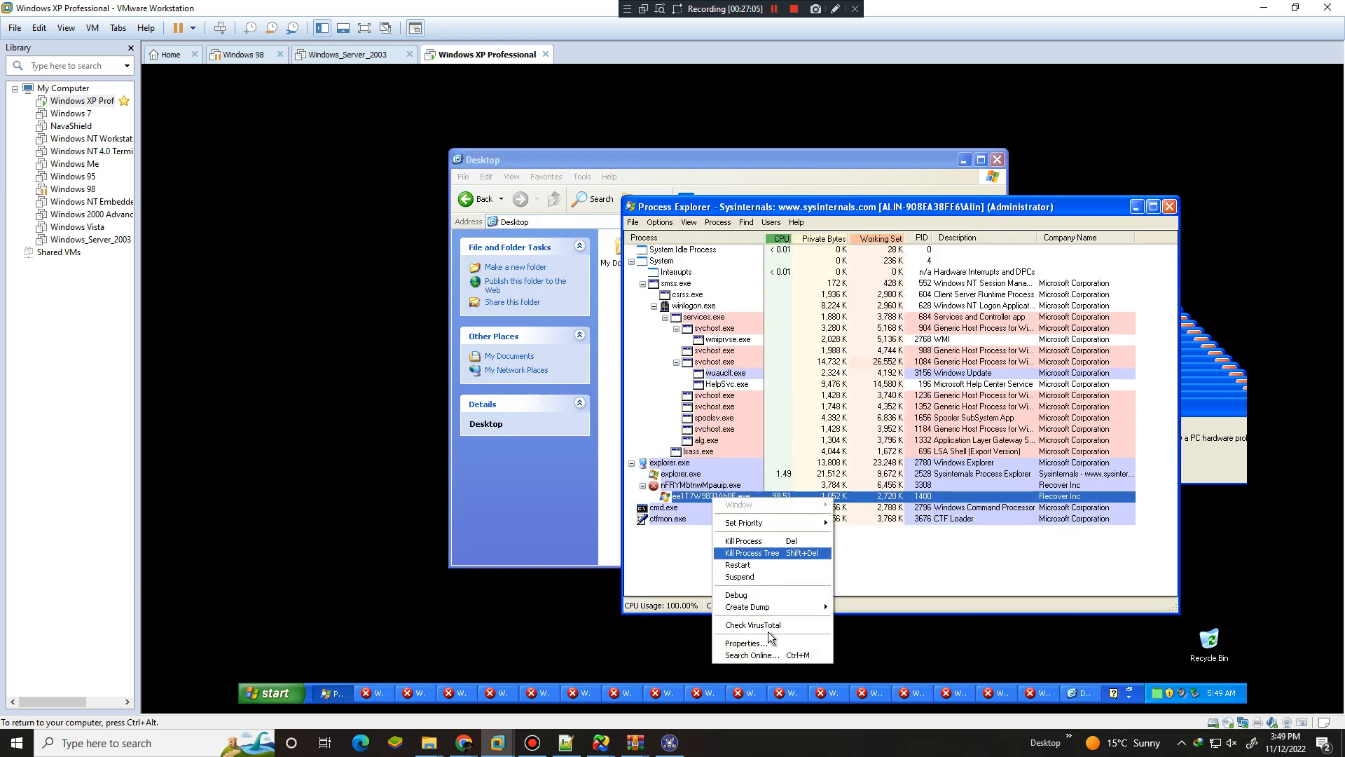
View ee117W9831Ab0F.exe's properties, dismiss the usage message, and open nFRYMbtnwMpauip.exe's actions
click(748, 642)
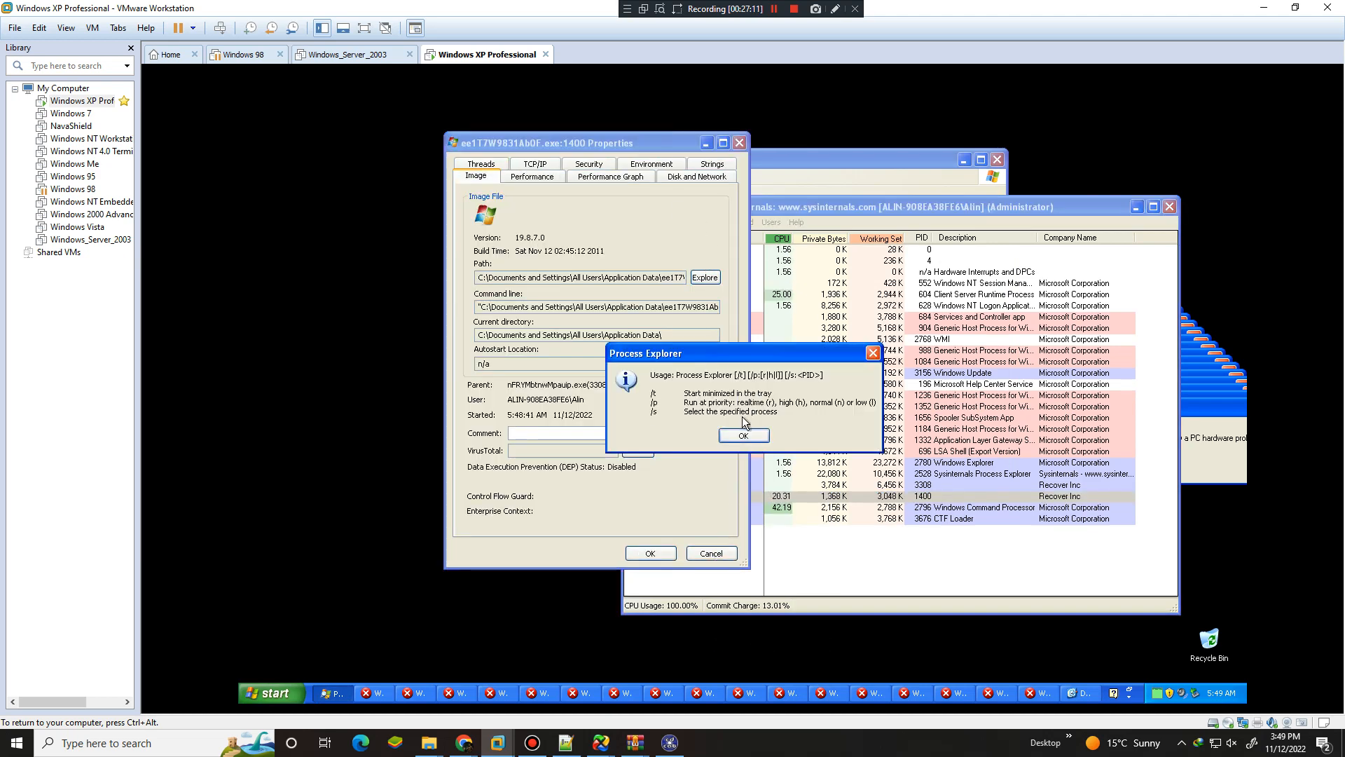
click(742, 435)
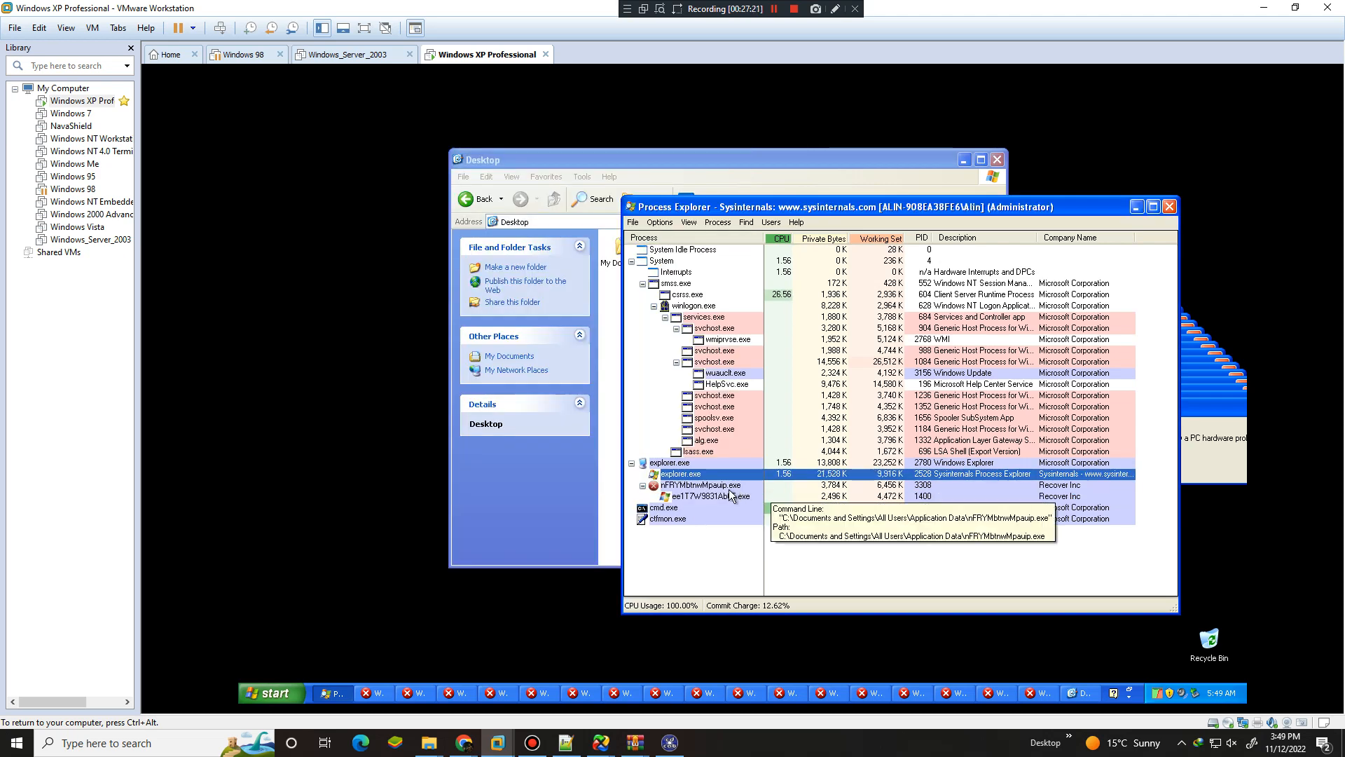
right_click(721, 496)
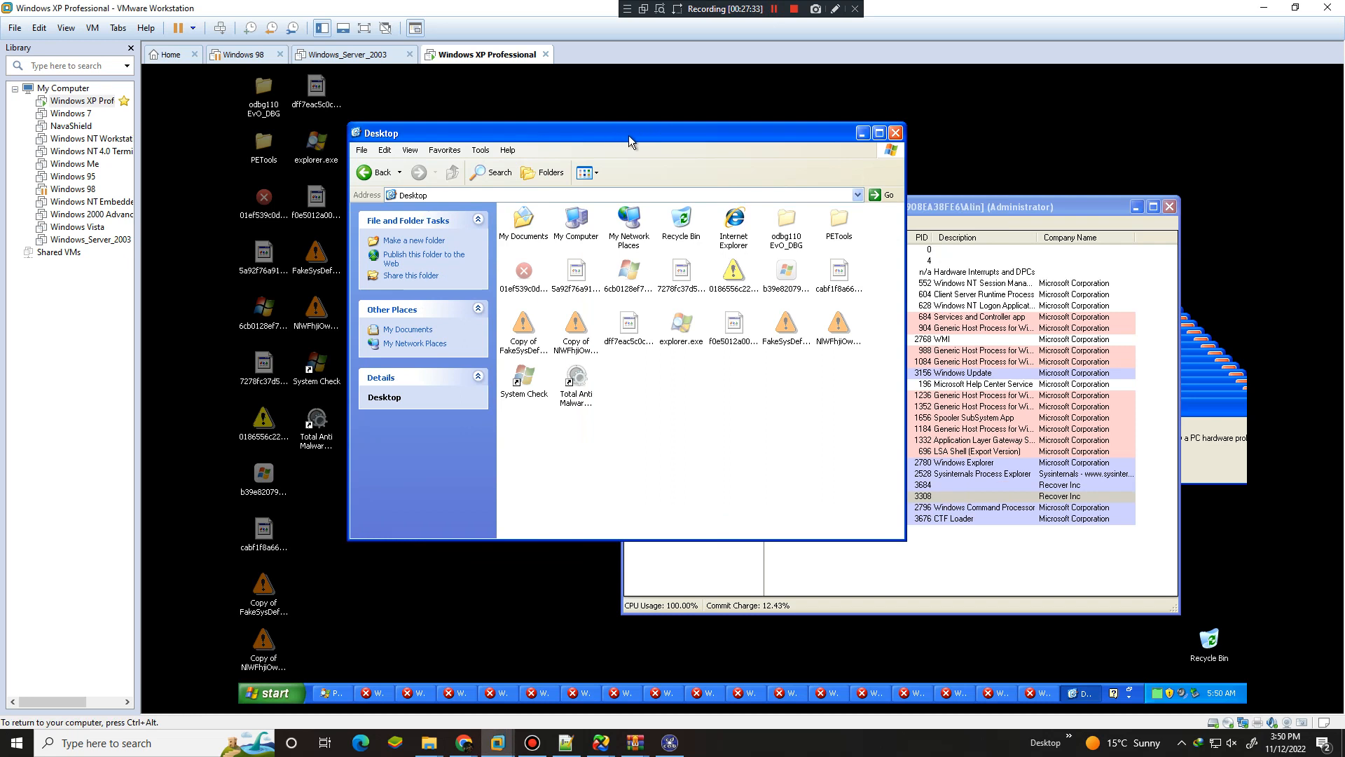
Move the Desktop window aside and select ee117W9831Ab0F.exe in All Users Application Data
drag(631, 133, 1154, 249)
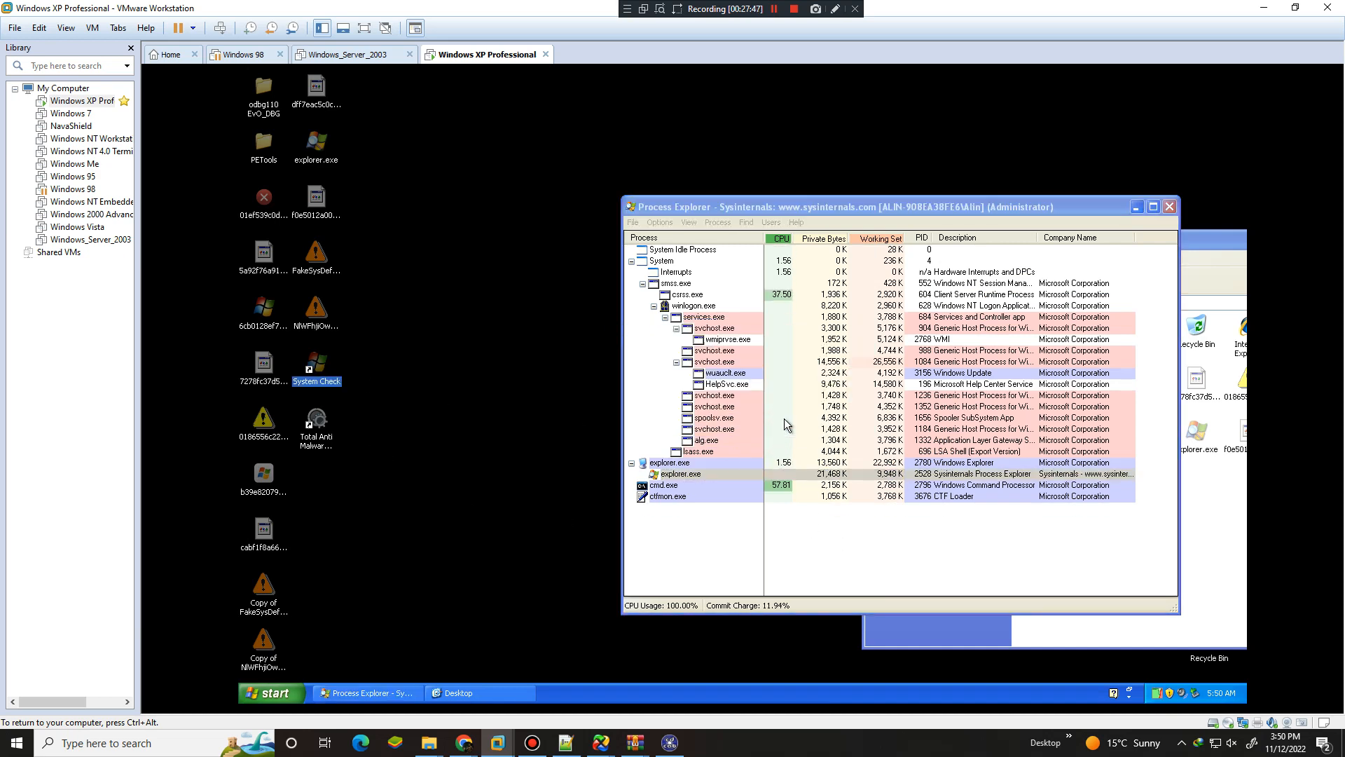
click(458, 692)
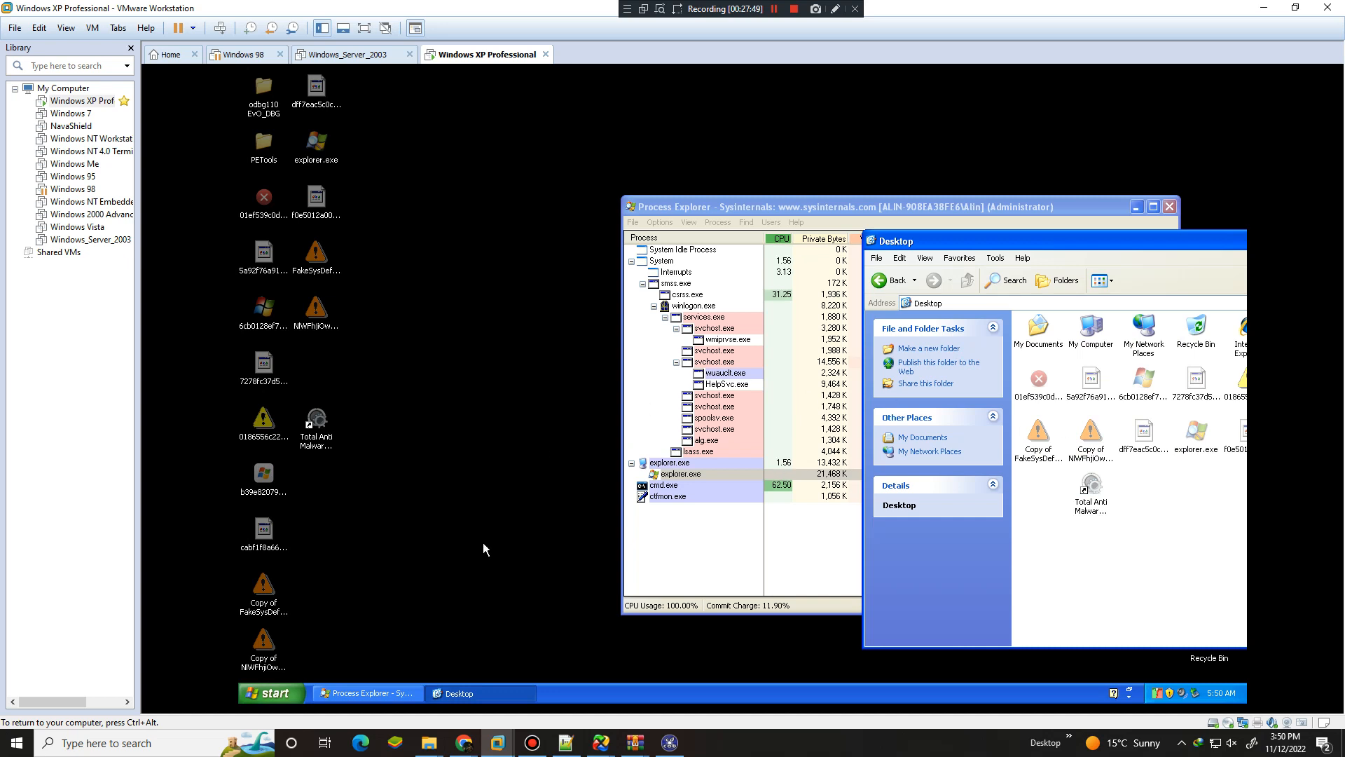
mouse_move(394, 571)
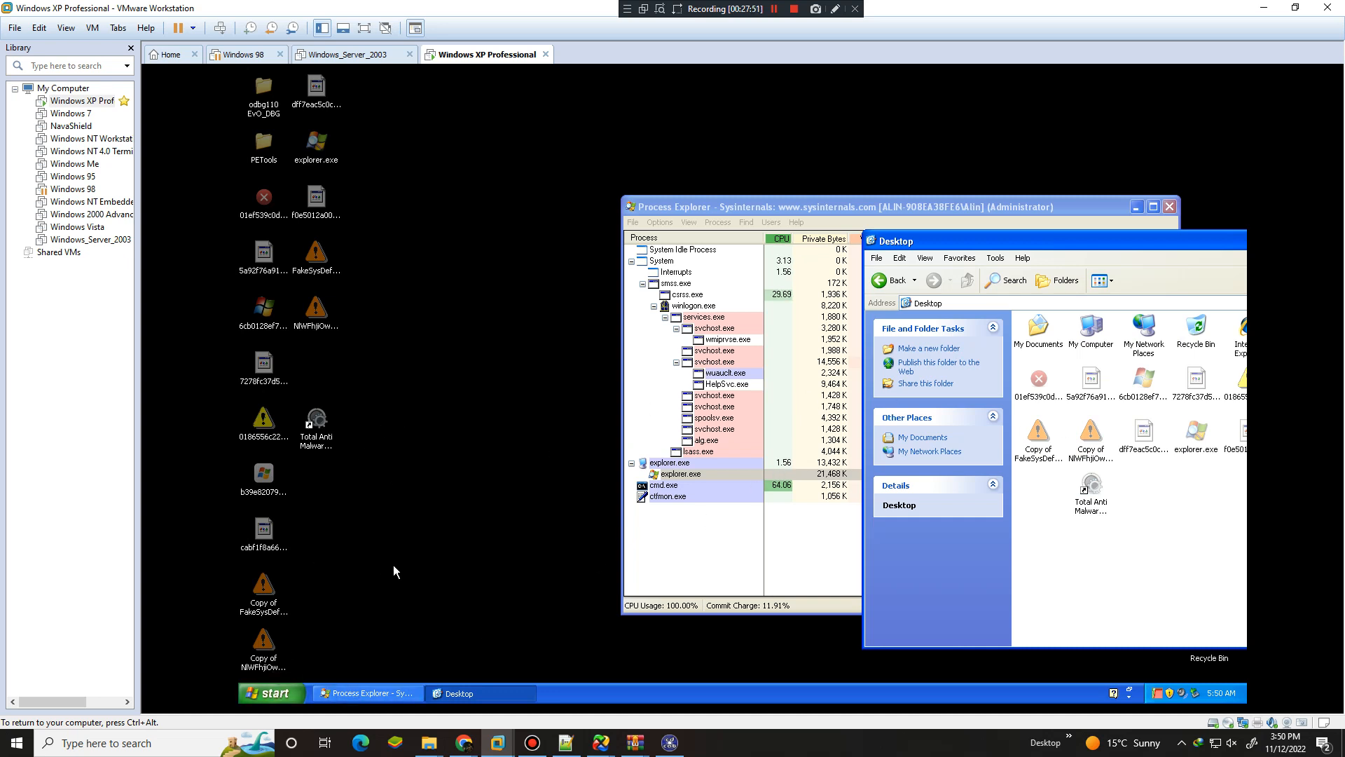
click(1090, 486)
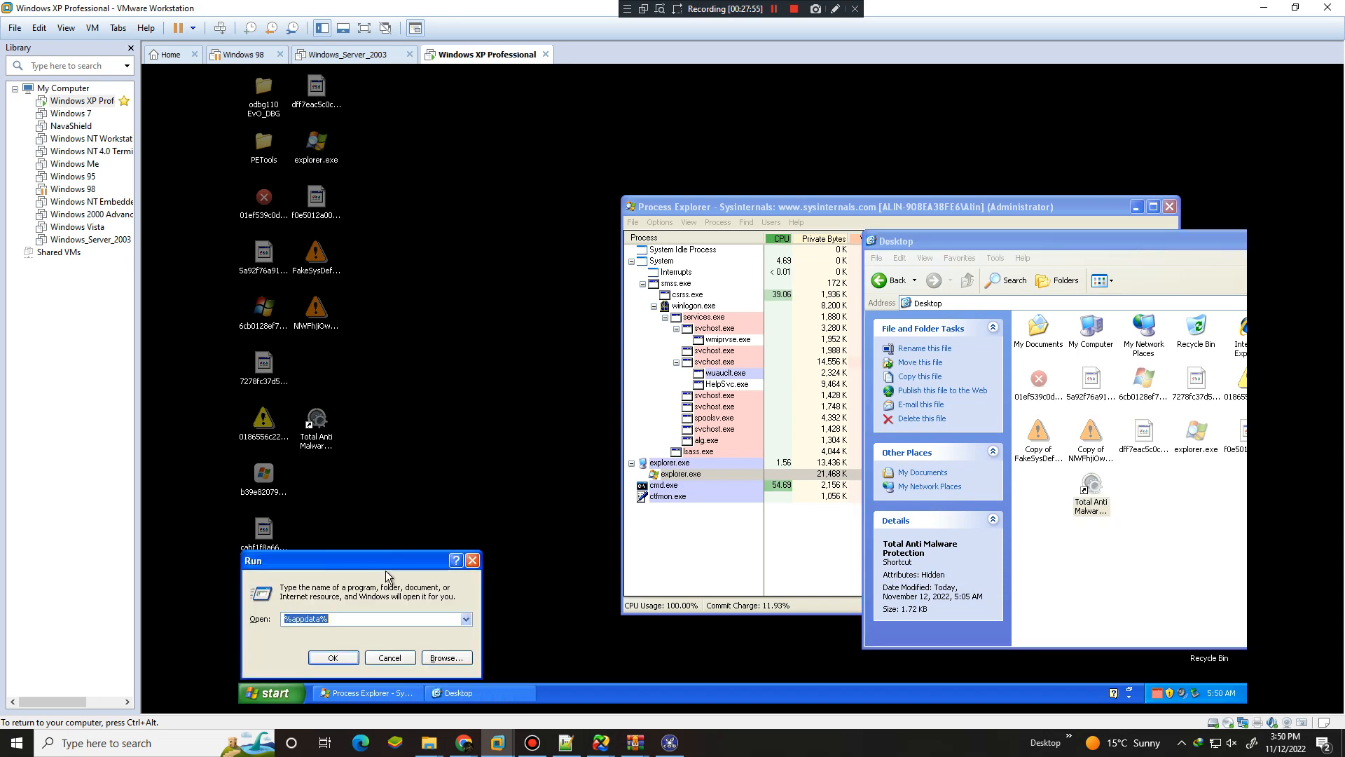
click(333, 657)
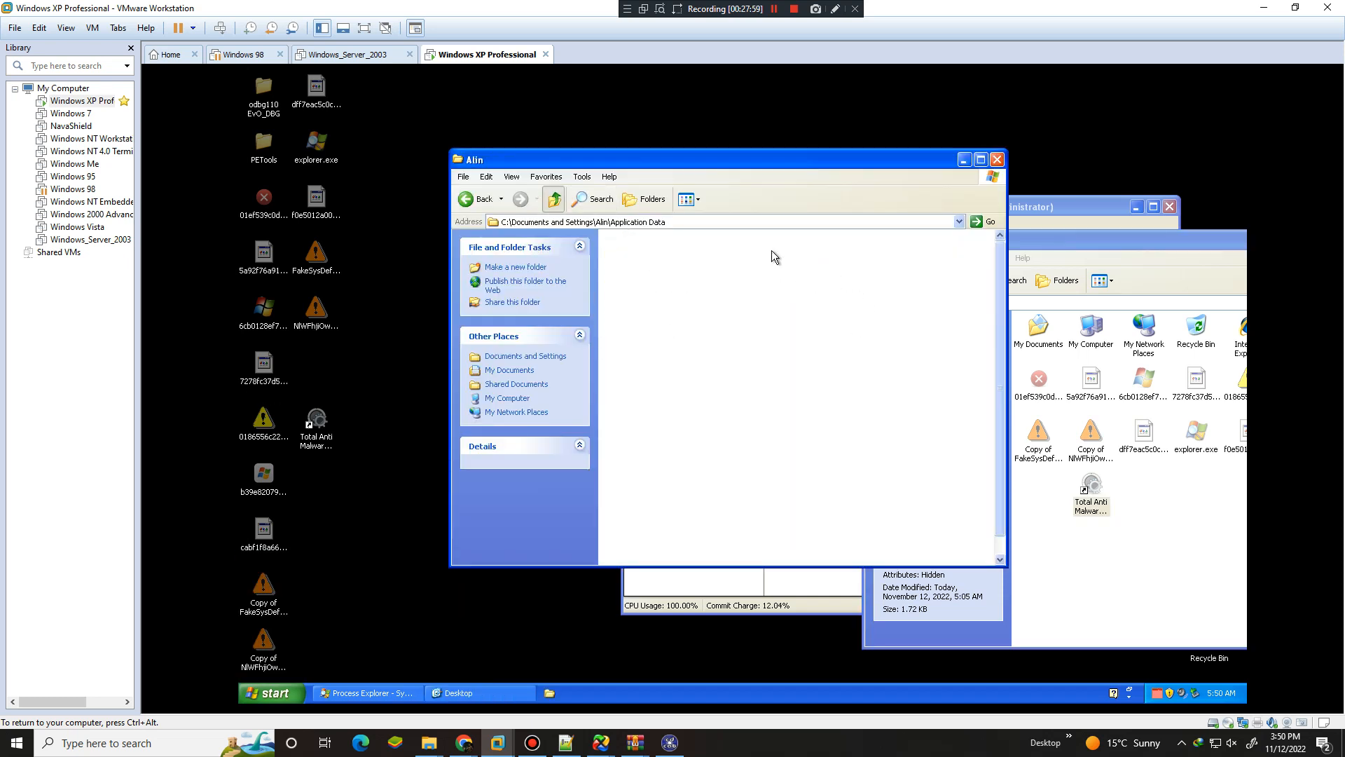
click(553, 199)
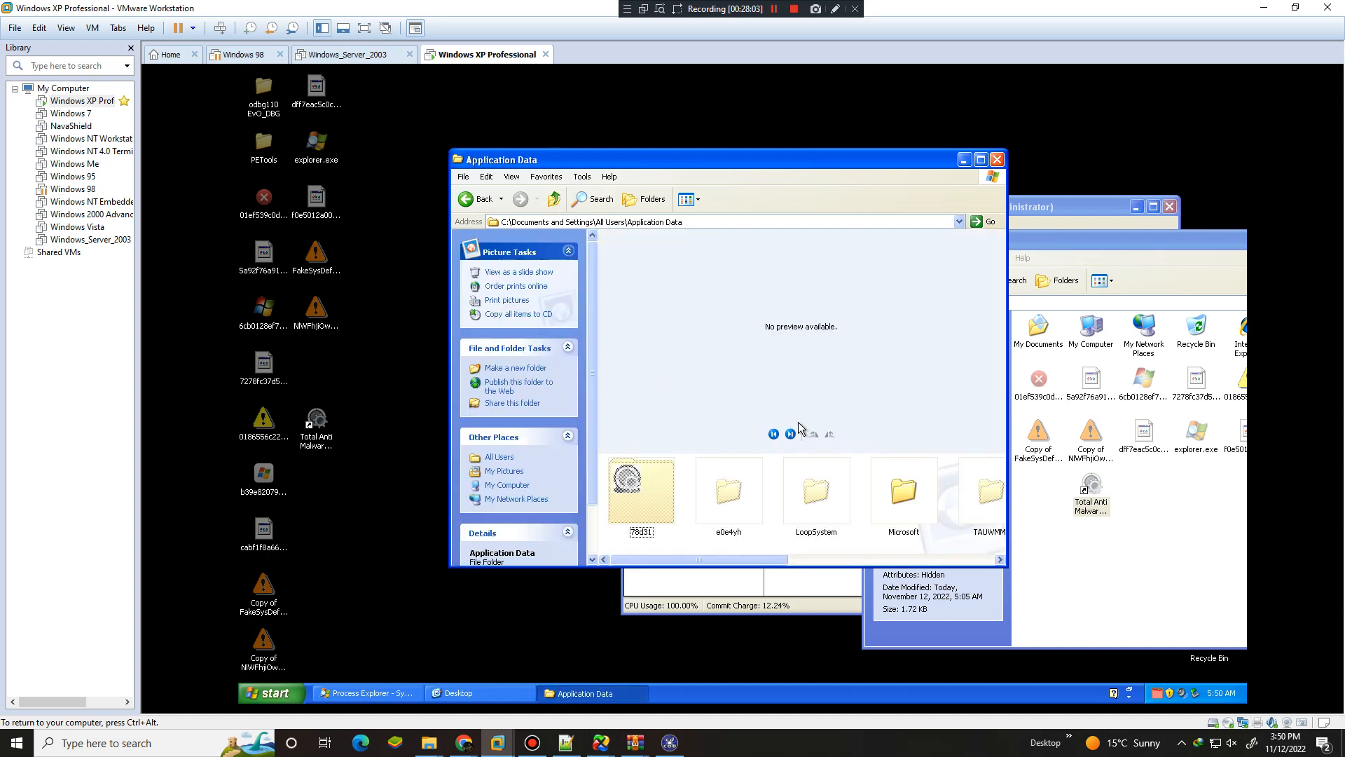
click(871, 489)
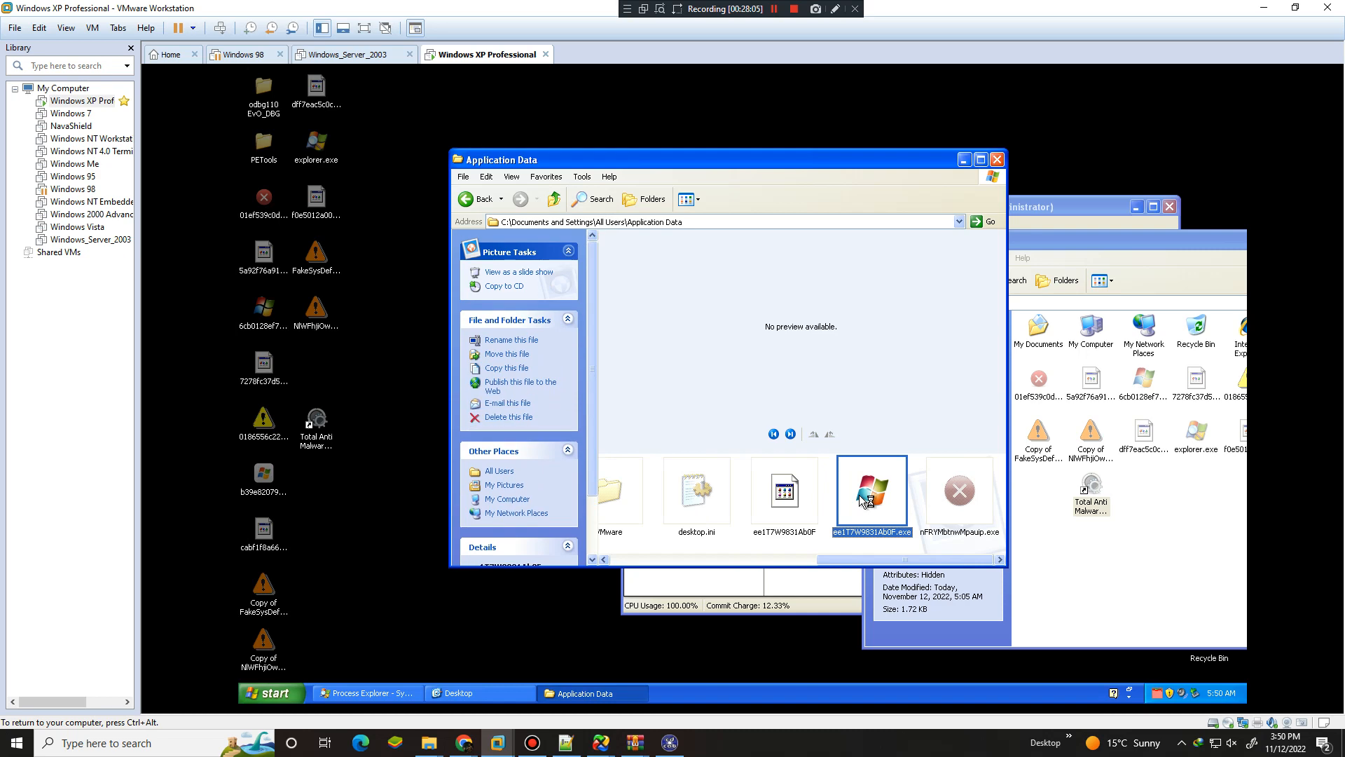
mouse_move(814, 547)
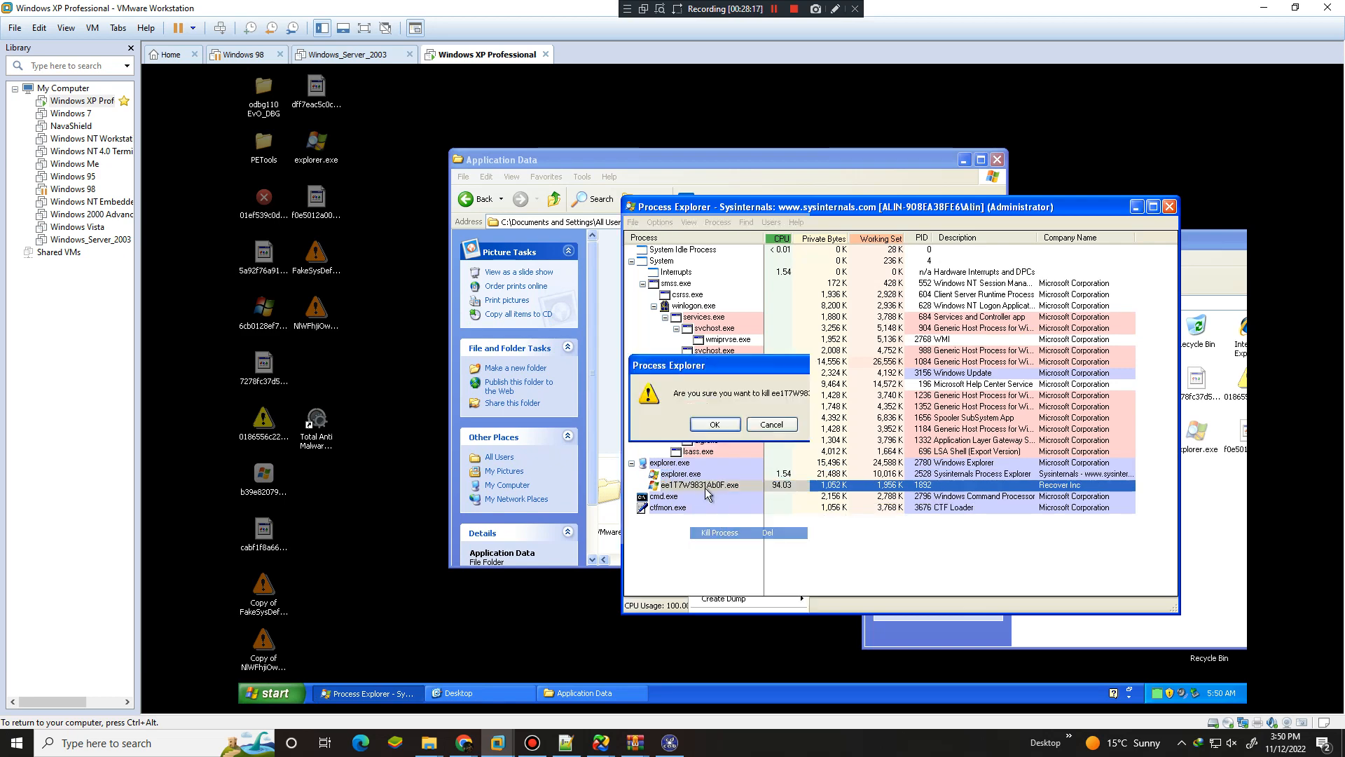
Confirm the kill of ee117W9831Ab0F.exe, after which ppVaoCpOl.exe appears
click(713, 424)
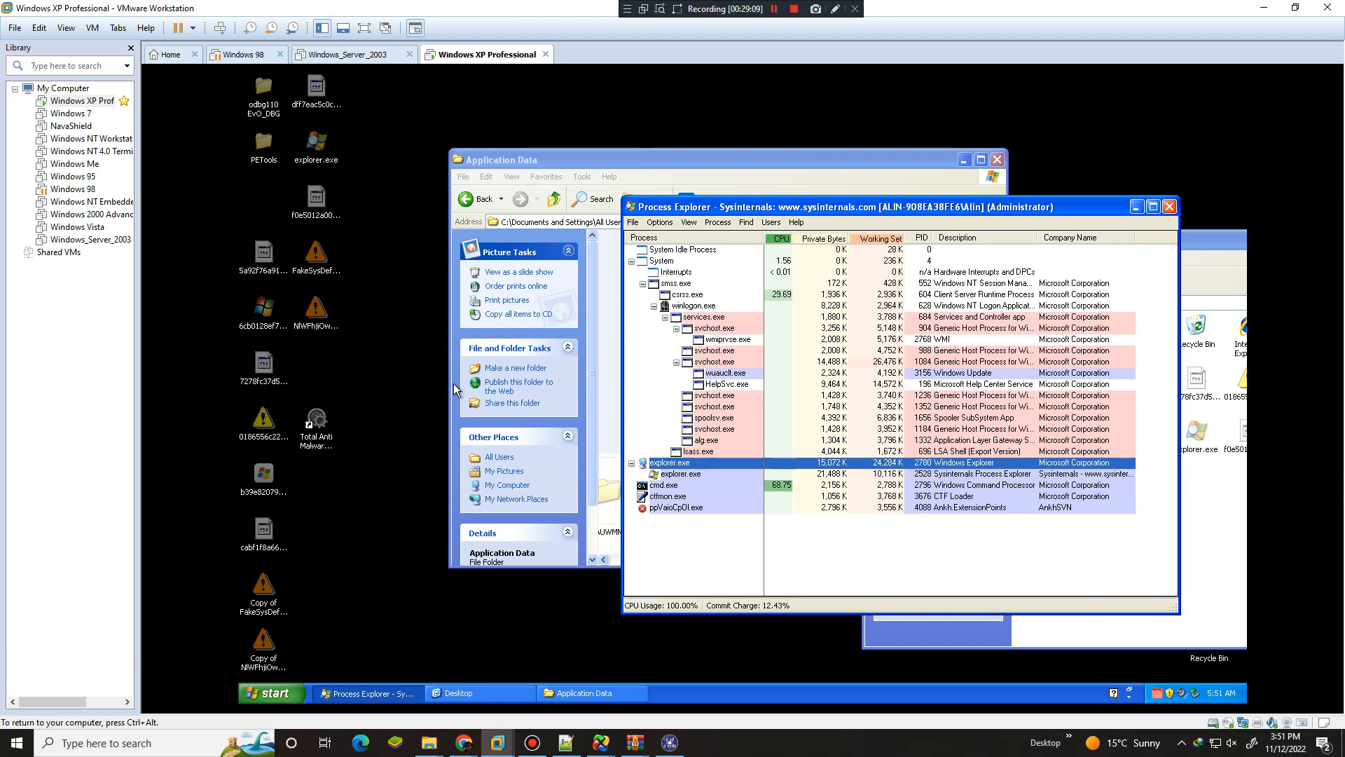
click(500, 160)
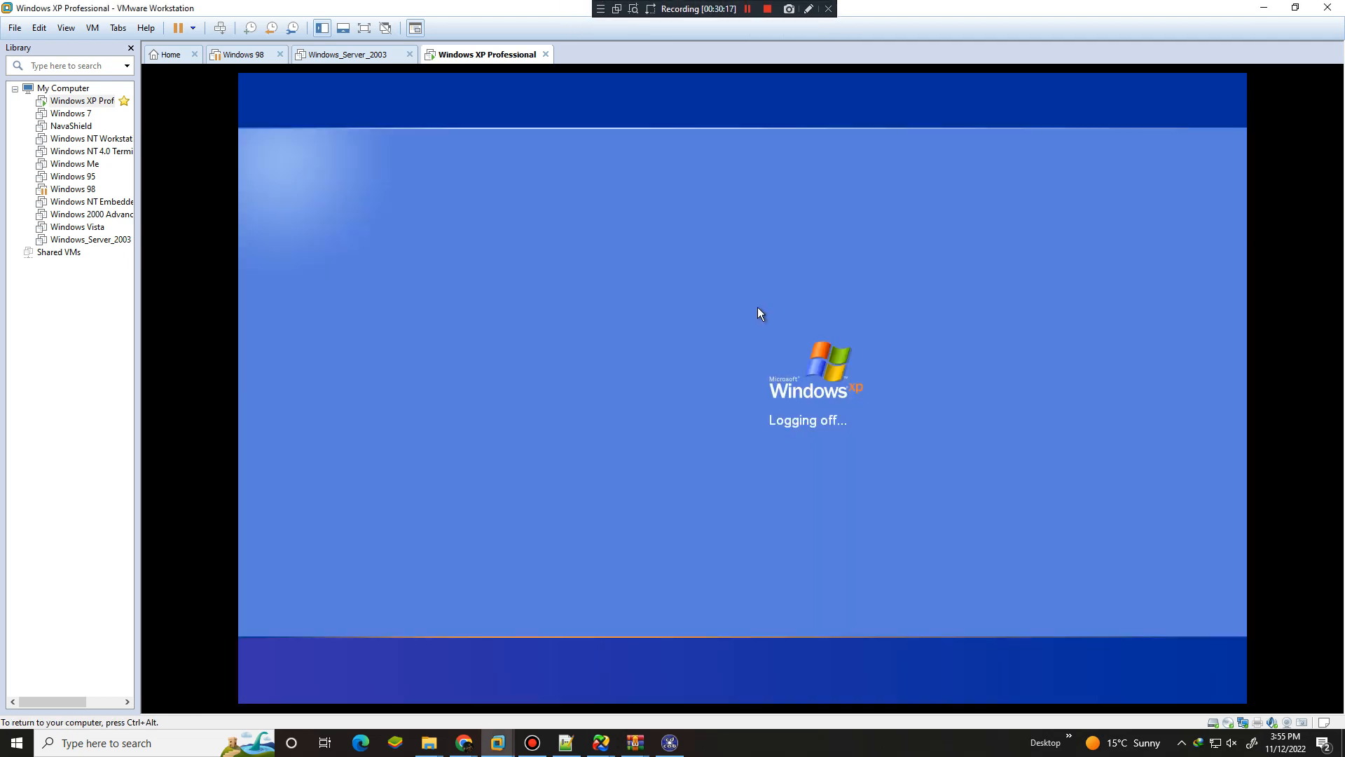
mouse_move(712, 314)
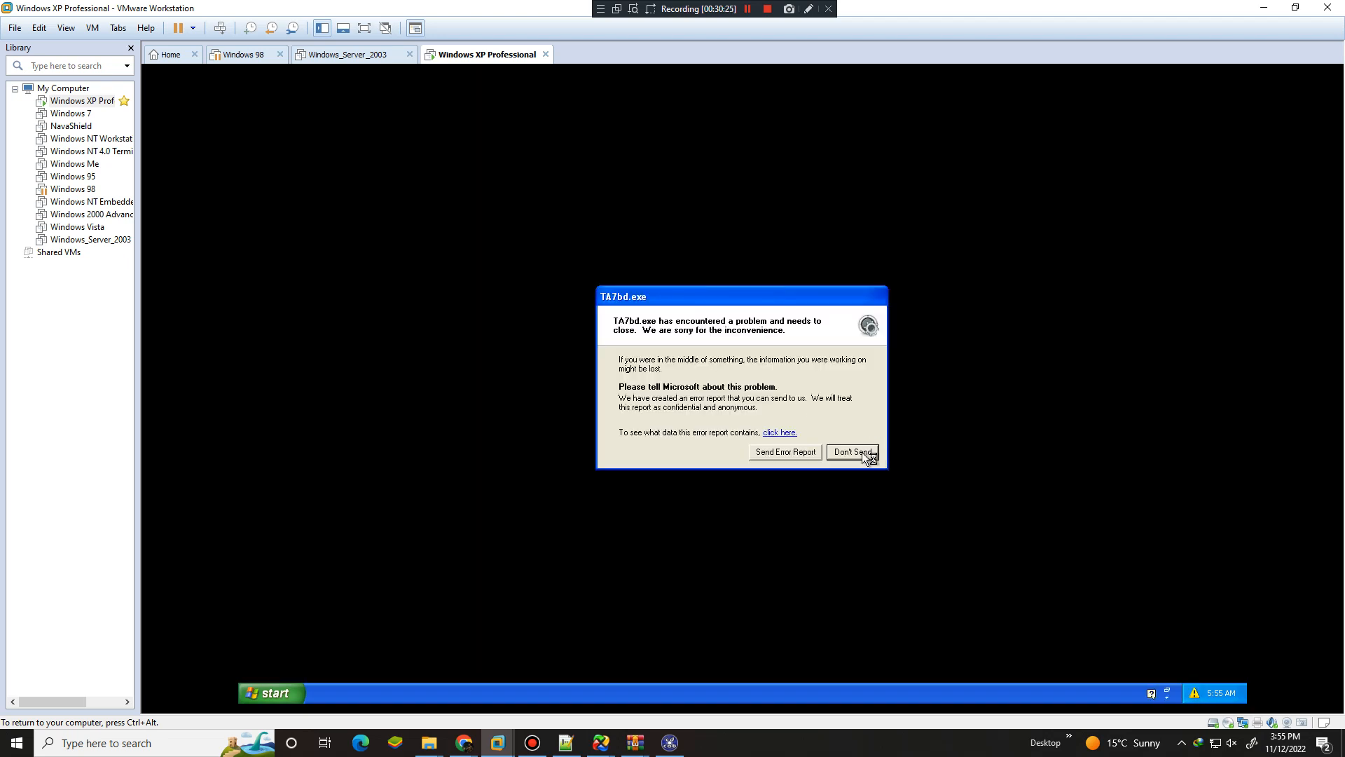
Choose Don't Send on the TA7bd.exe crash report dialog
click(850, 452)
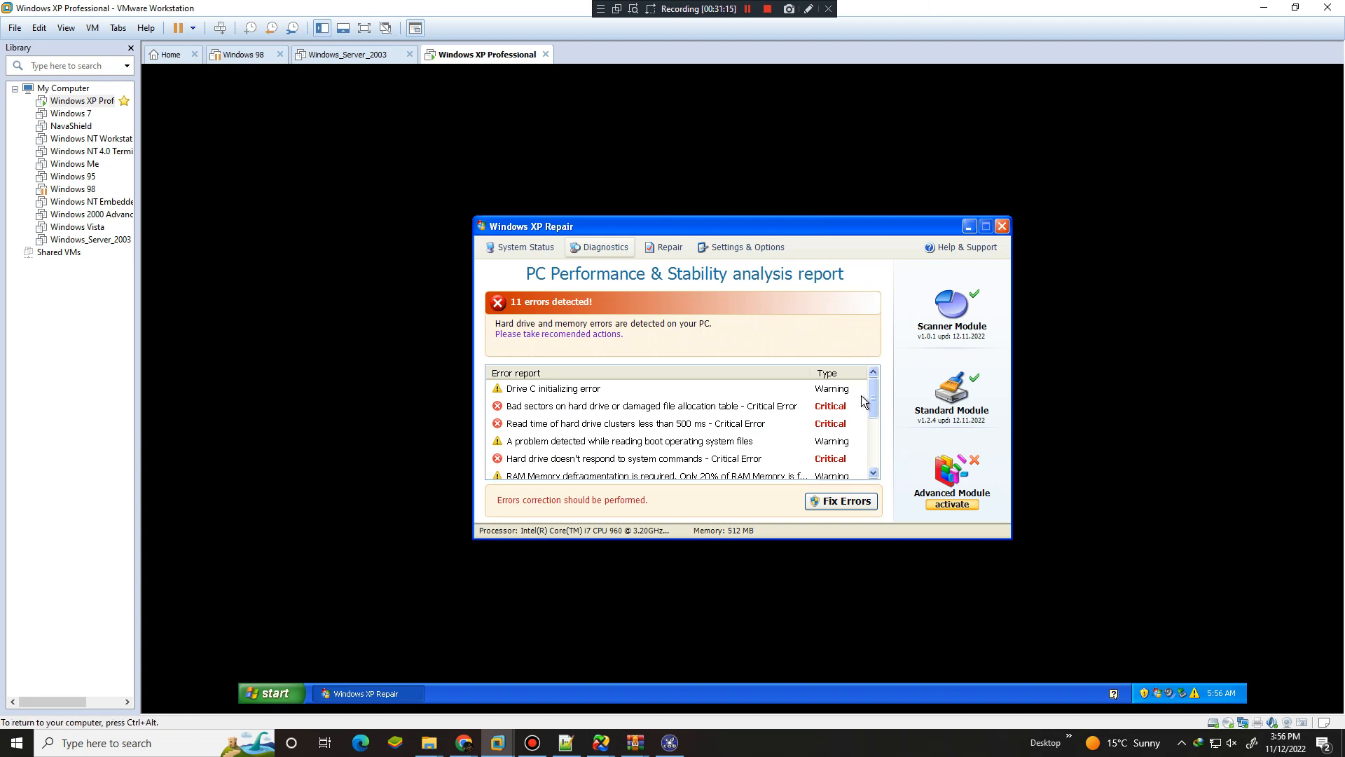
Start Windows XP Repair's Fix Errors run, then pause it and confirm in Active Process
click(841, 500)
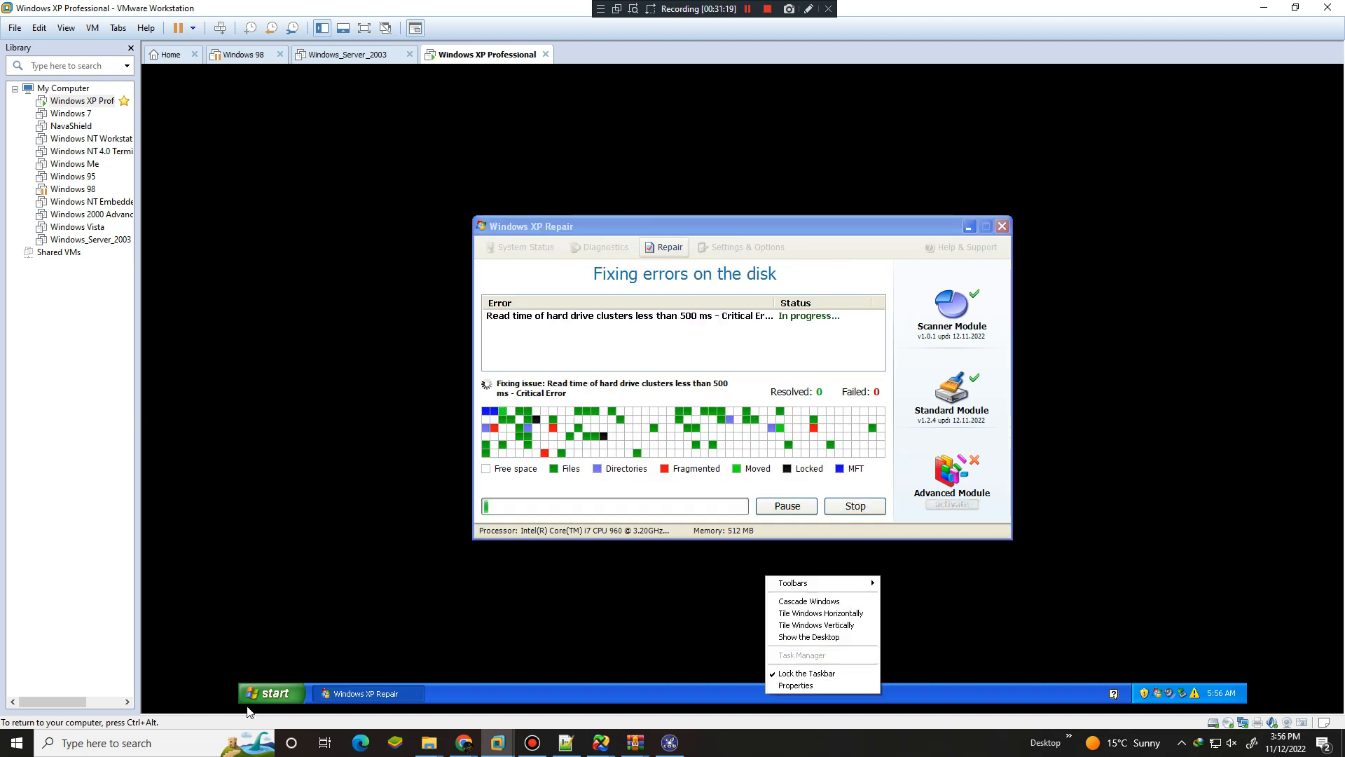
click(271, 692)
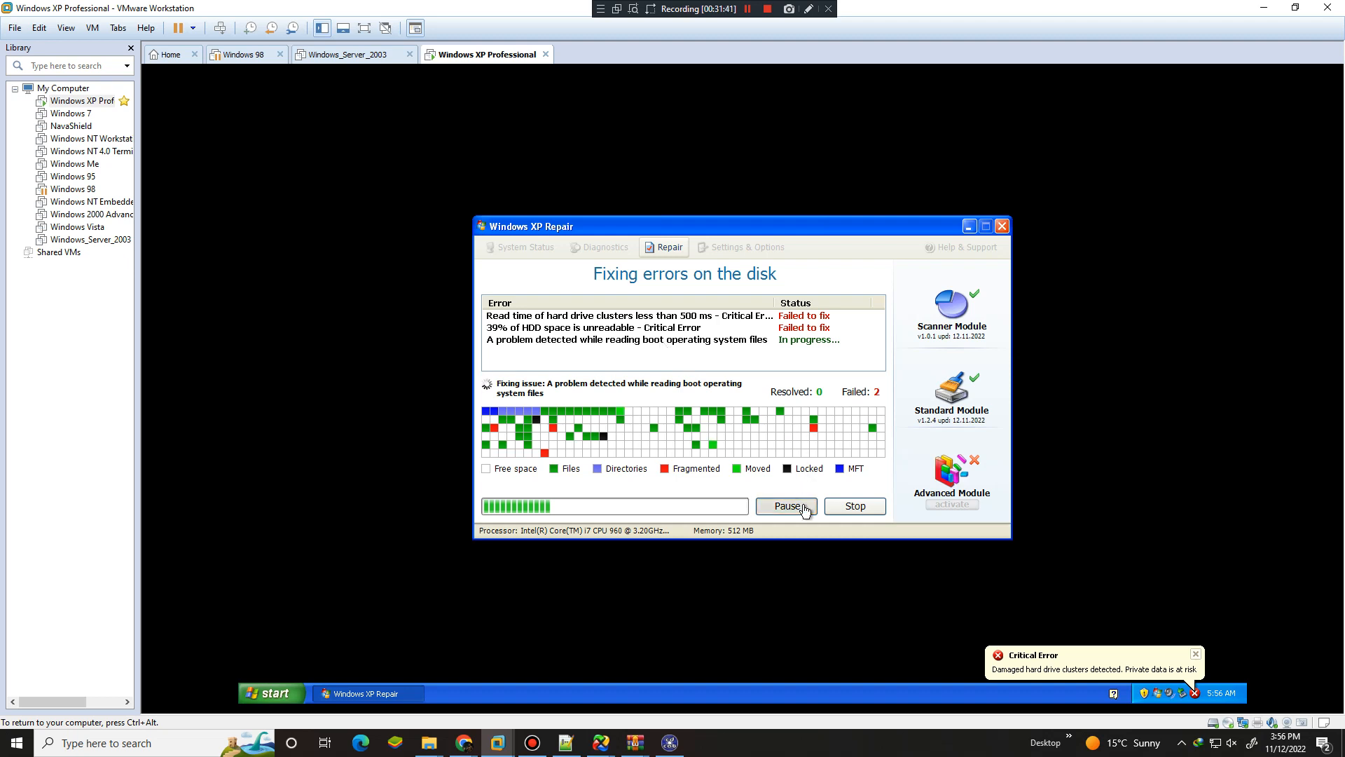
click(784, 505)
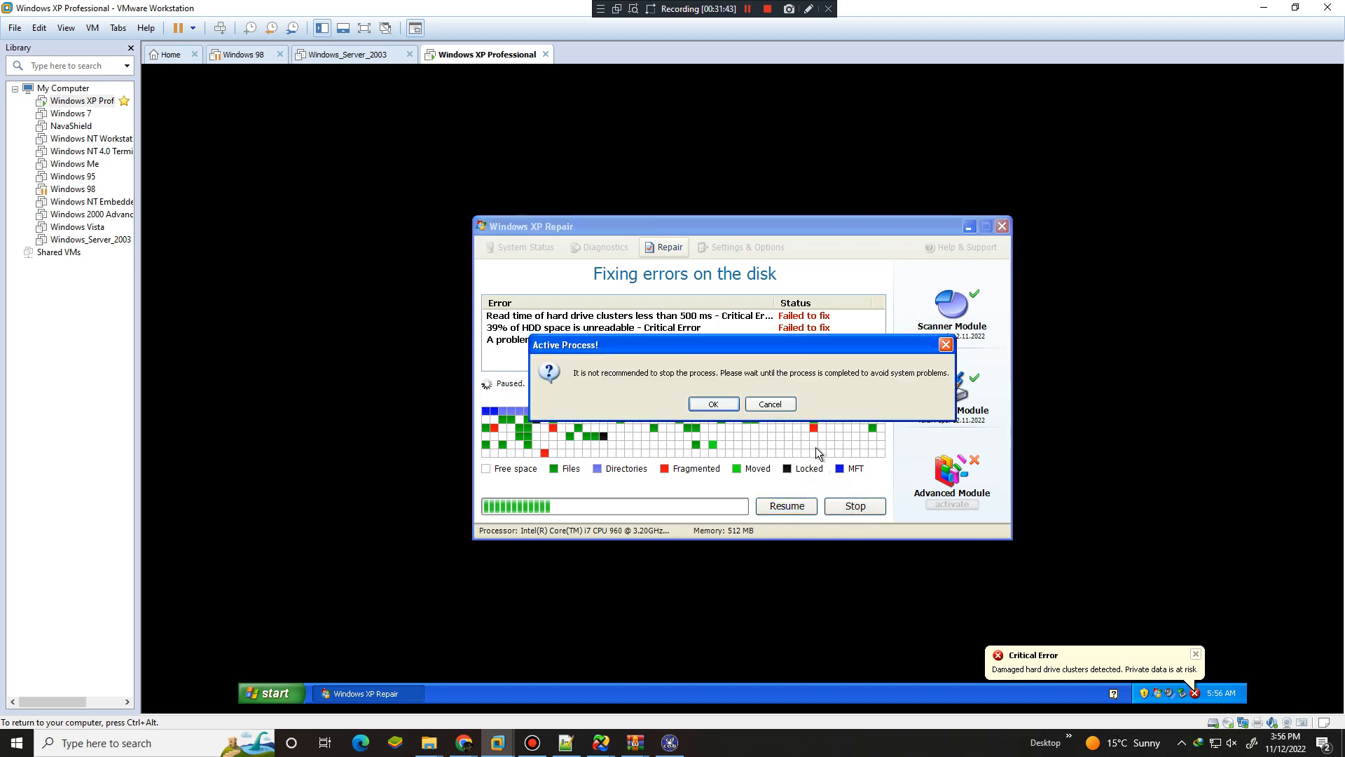
click(712, 403)
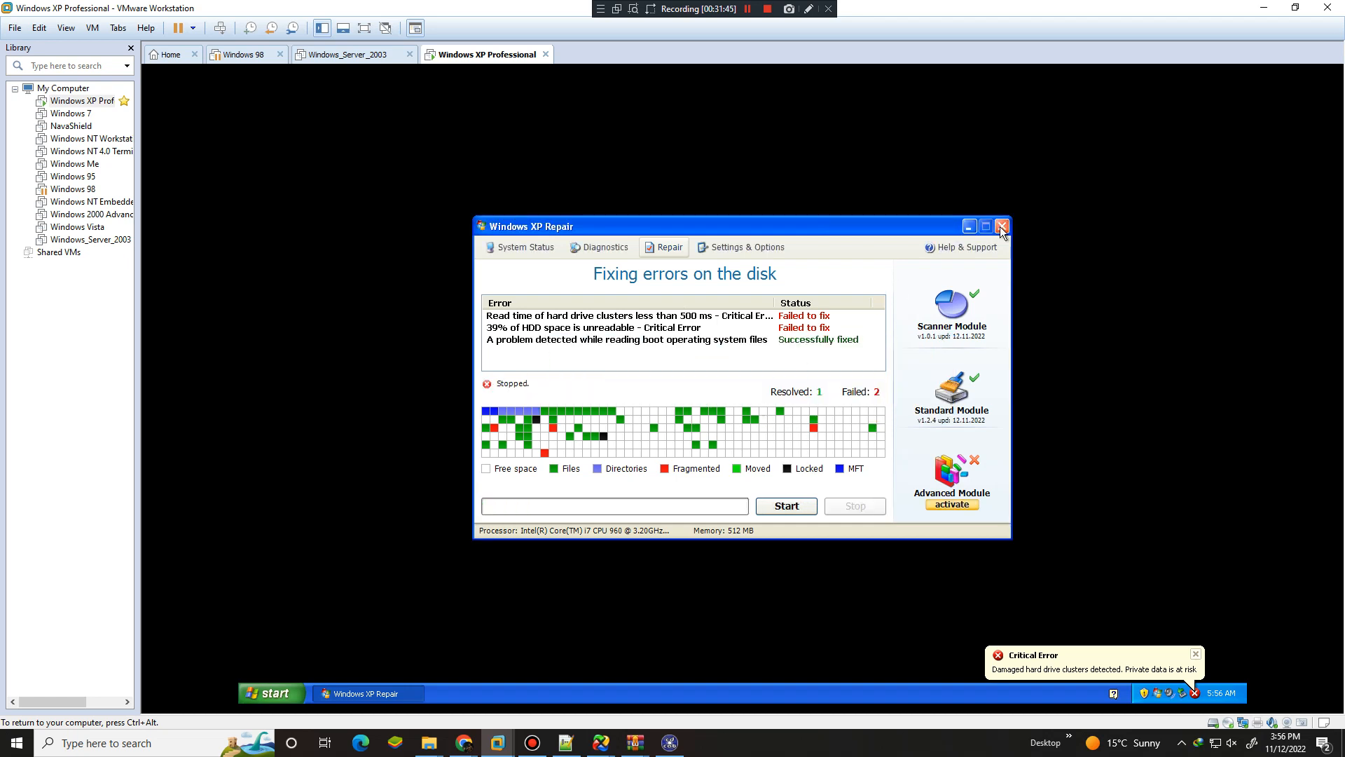
mouse_move(884, 279)
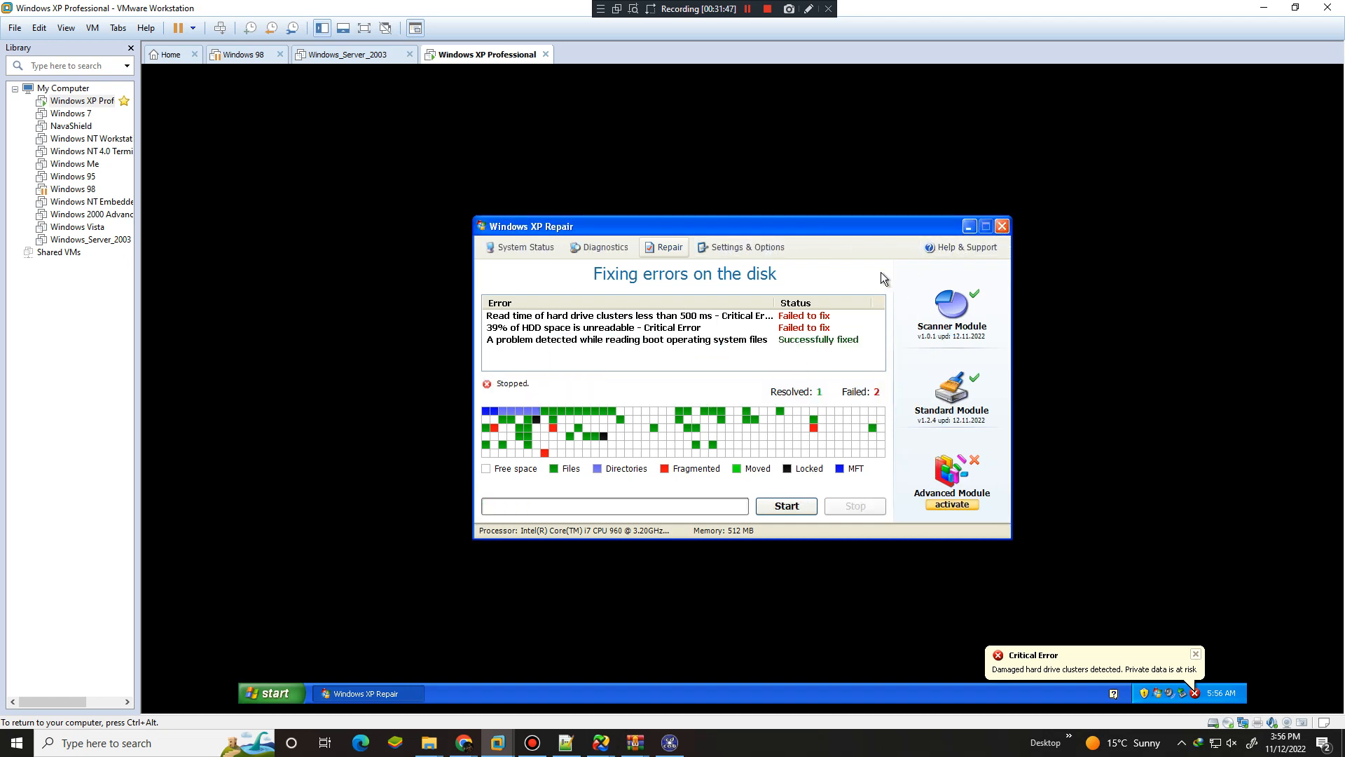
mouse_move(758, 195)
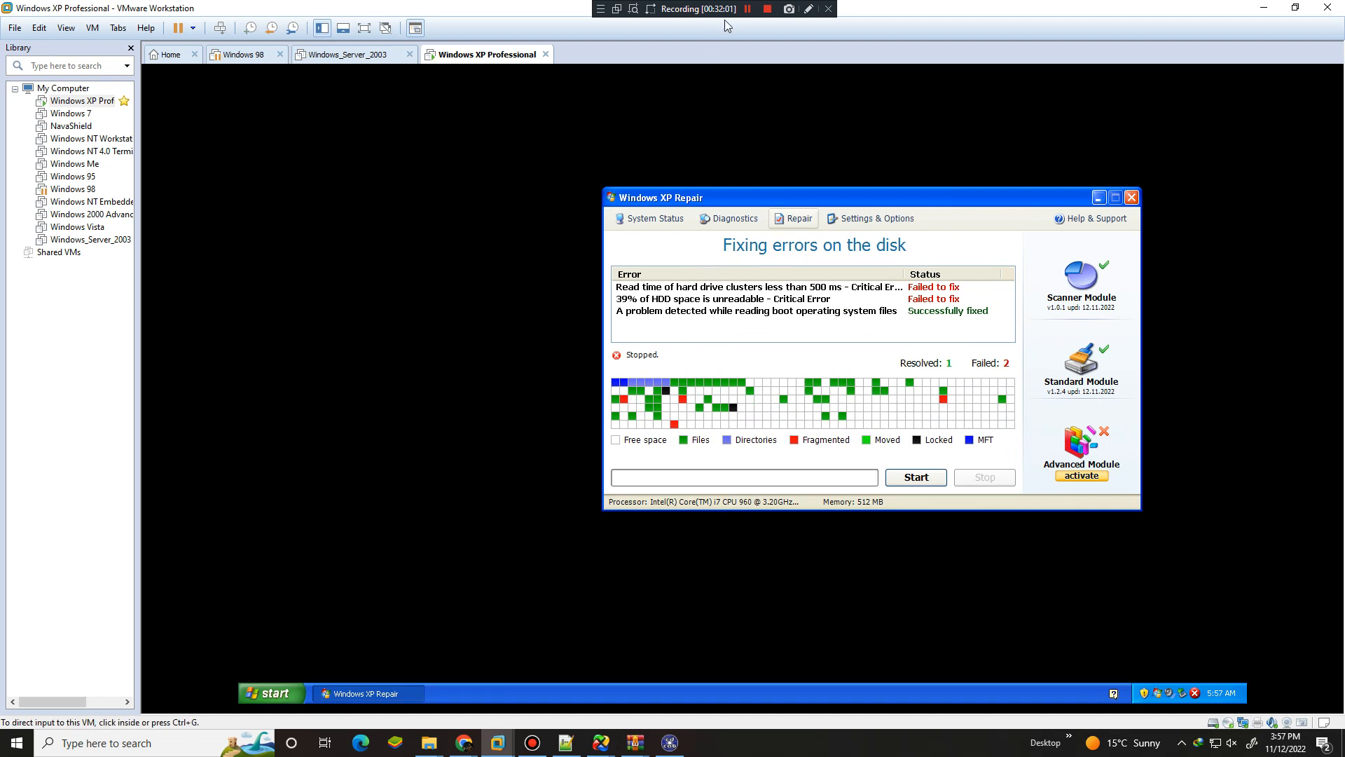
click(764, 9)
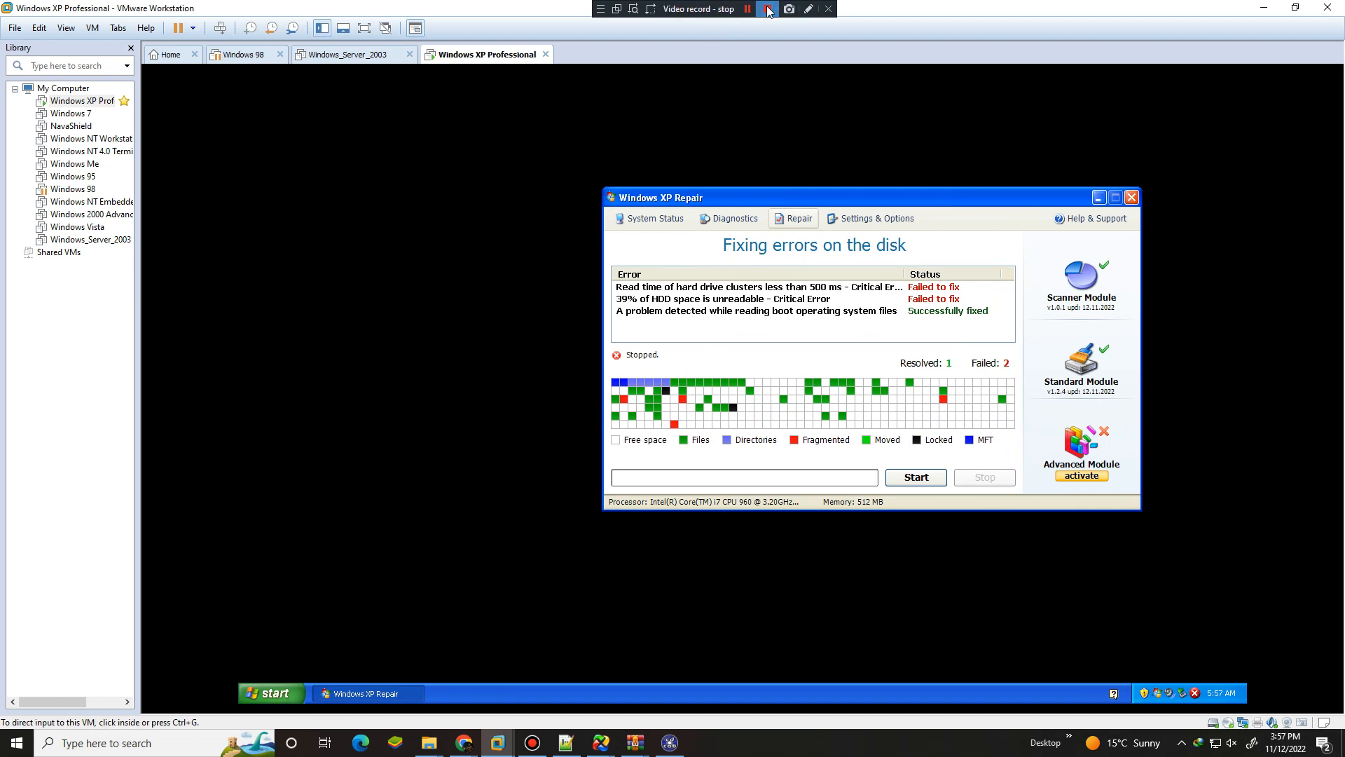